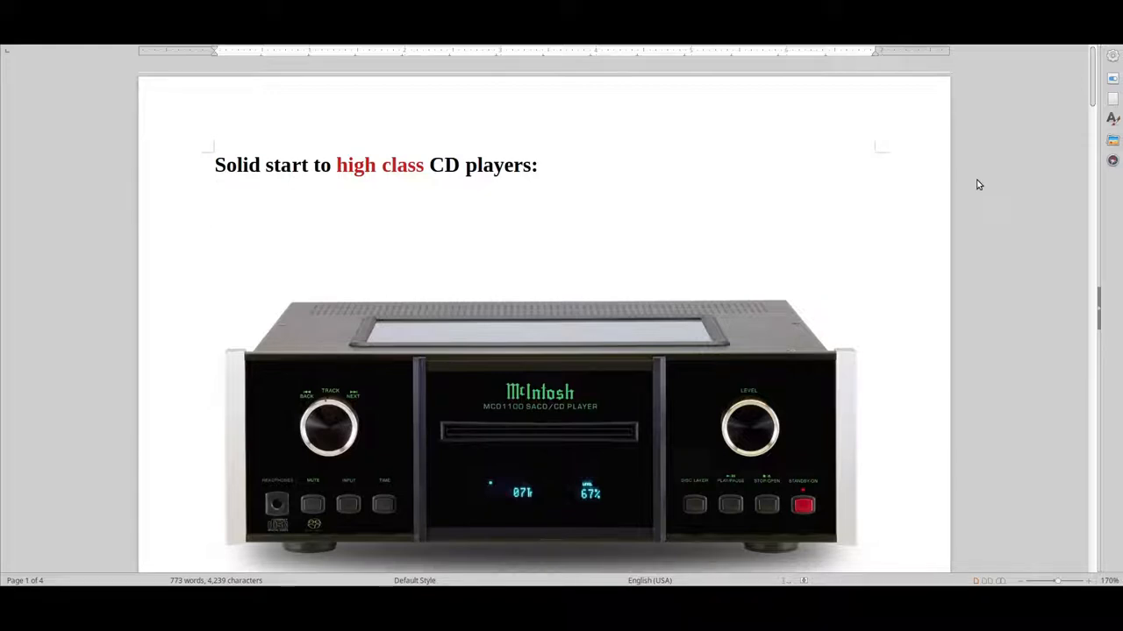
mouse_move(1012, 197)
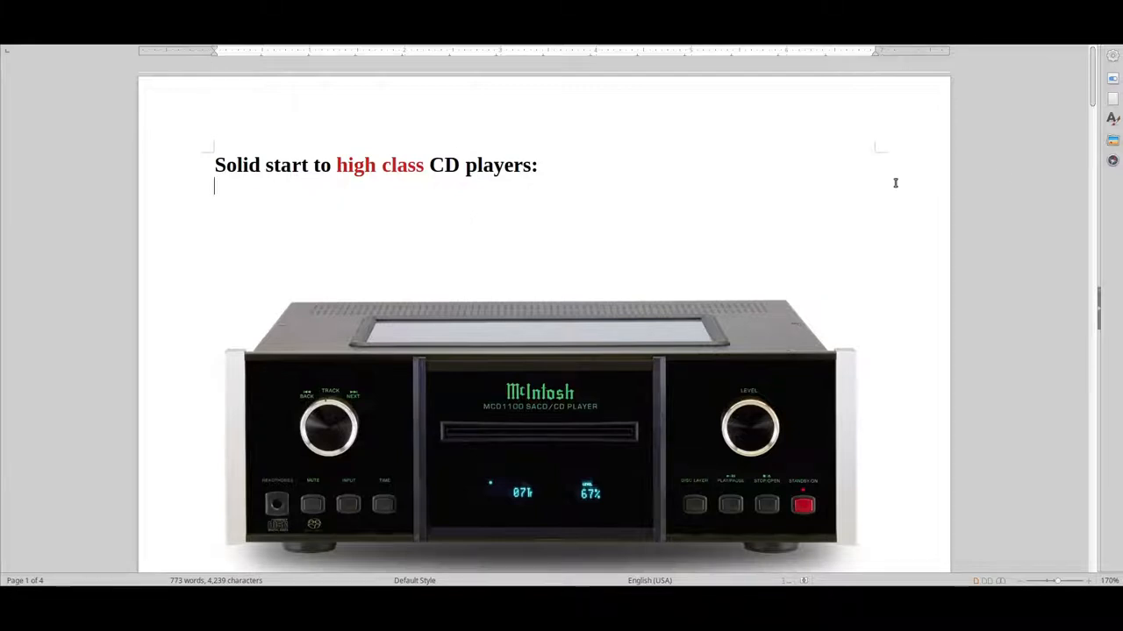
Scroll past the McIntosh photo to the MCD1100 review paragraphs with price and pairing advice.
scroll(down, 3)
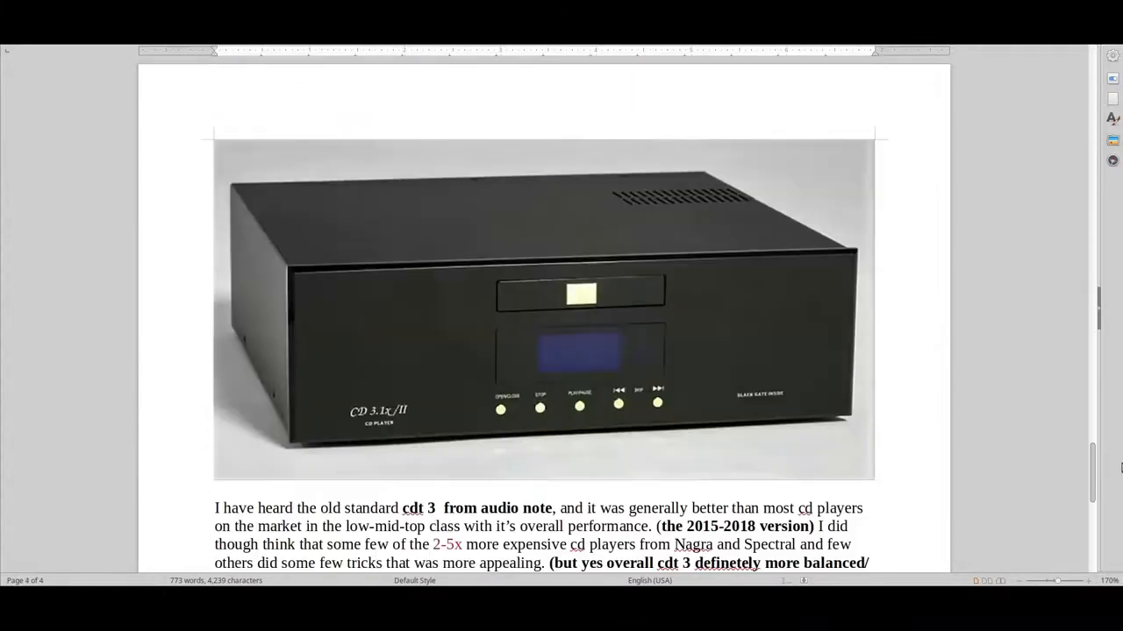
scroll(up, 3)
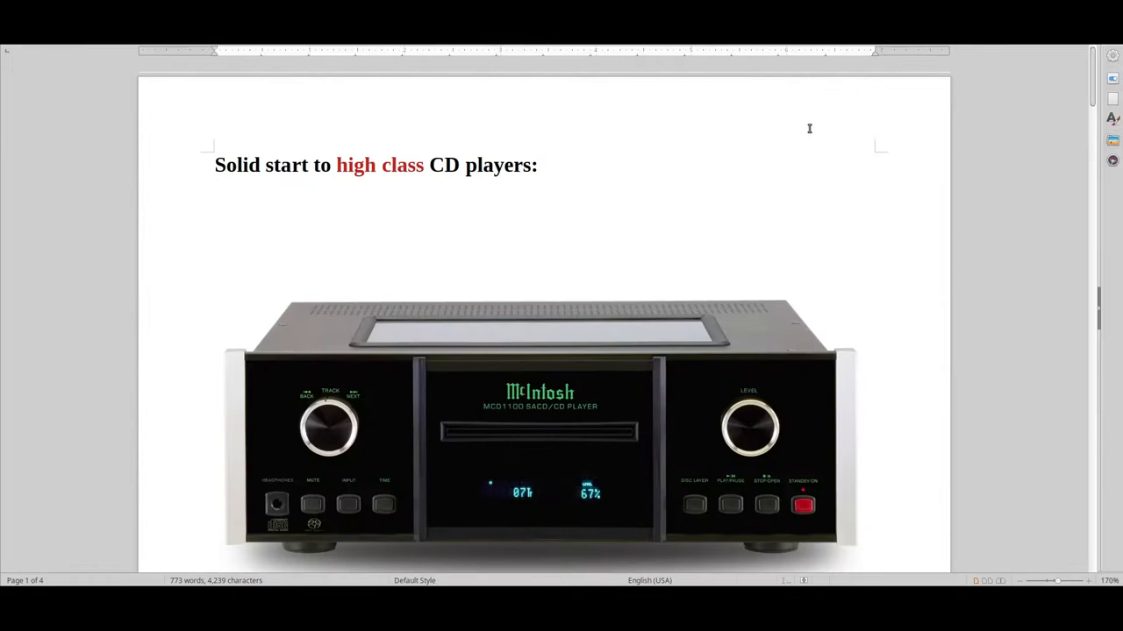
mouse_move(806, 96)
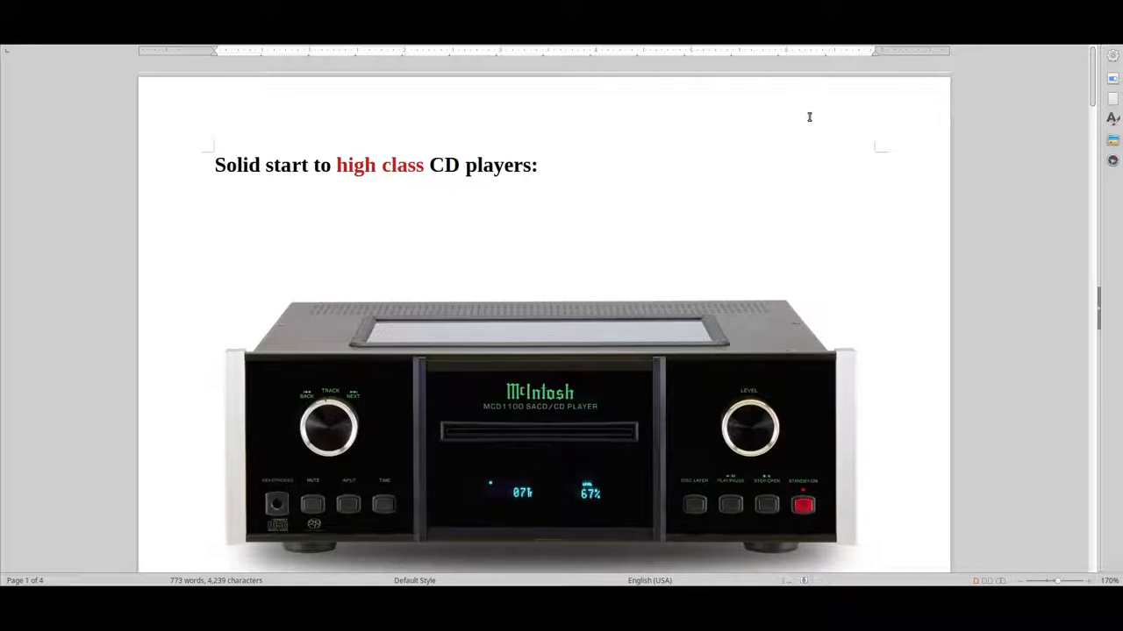
click(214, 186)
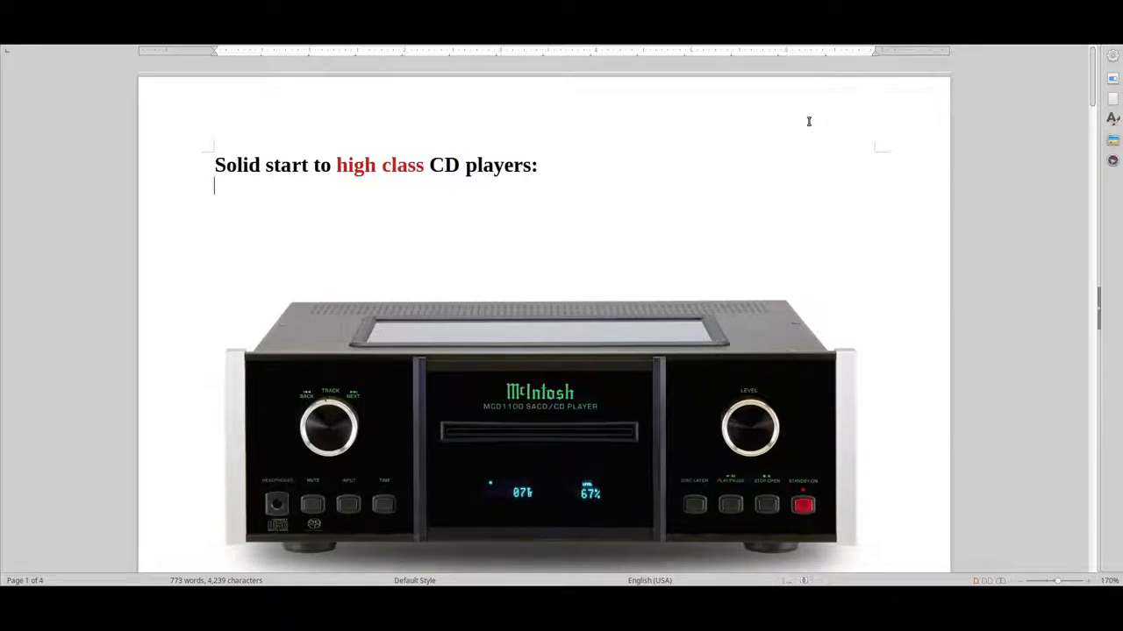
mouse_move(796, 147)
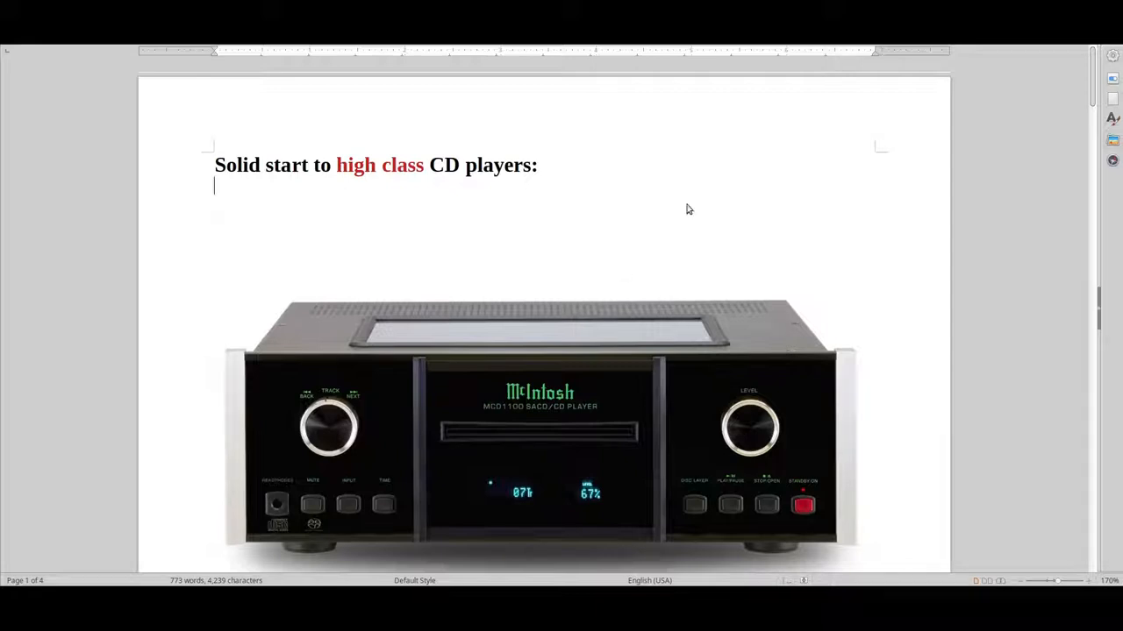
mouse_move(605, 305)
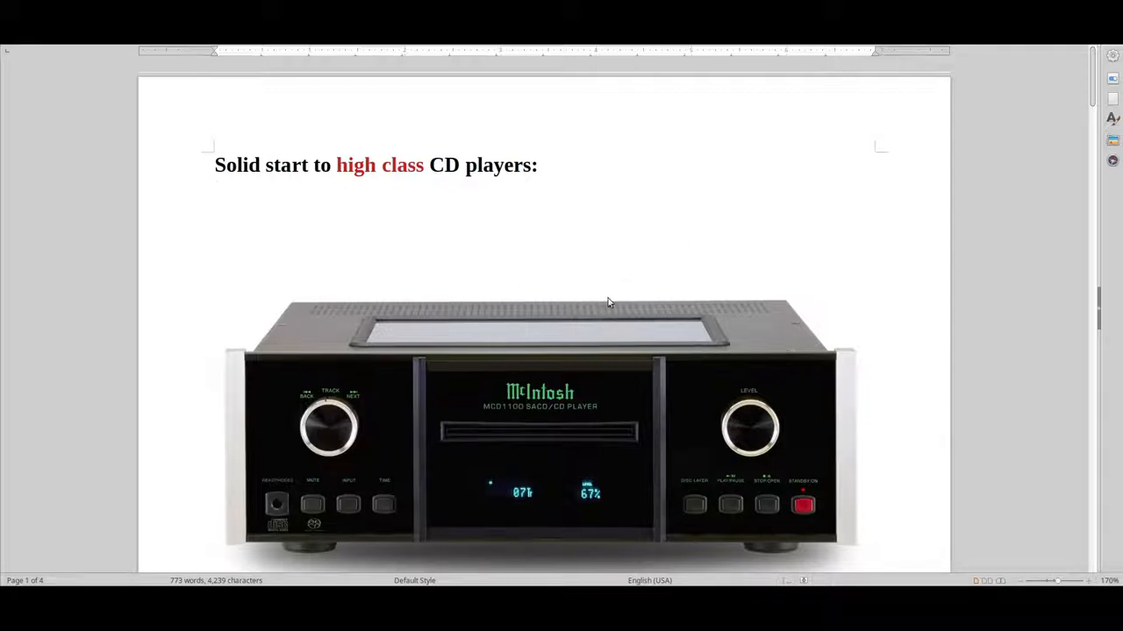
click(214, 184)
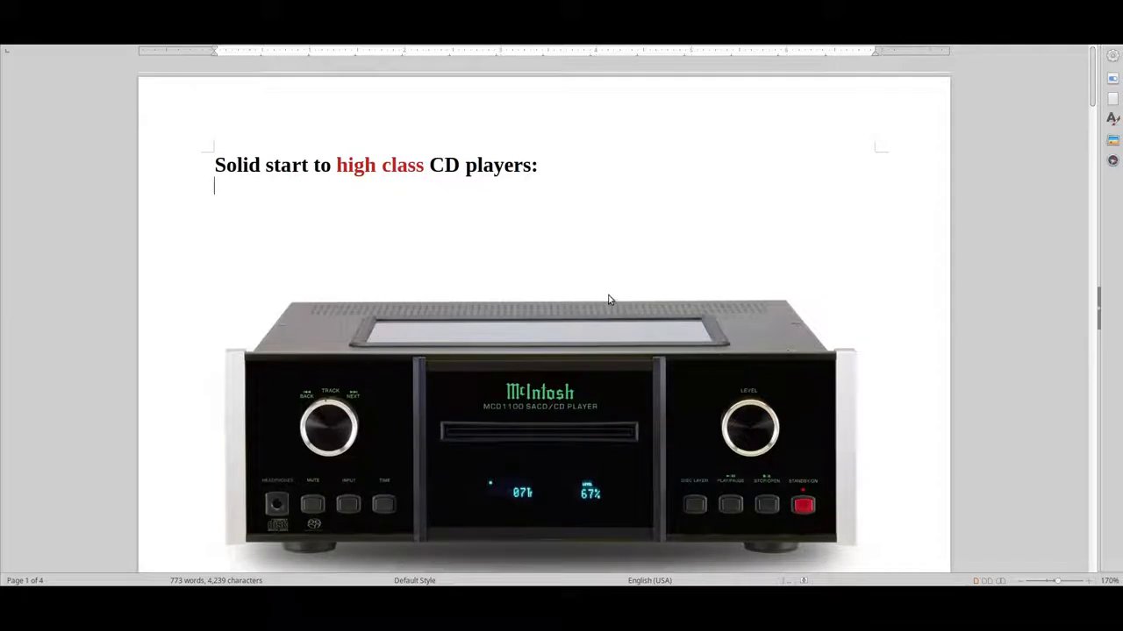
mouse_move(618, 283)
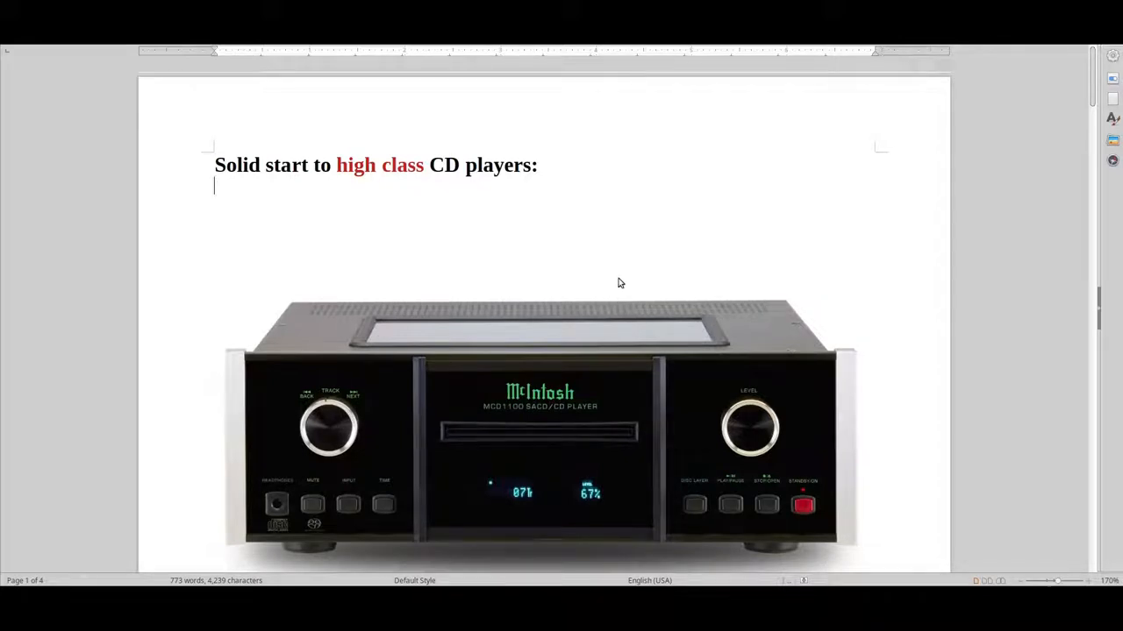
click(551, 165)
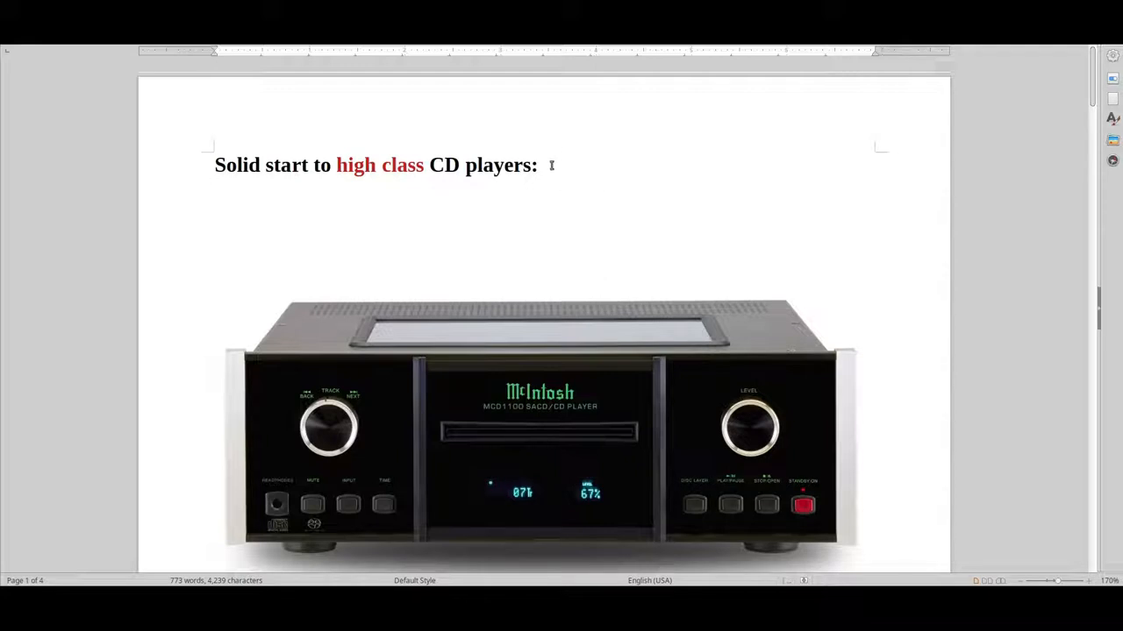
scroll(up, 3)
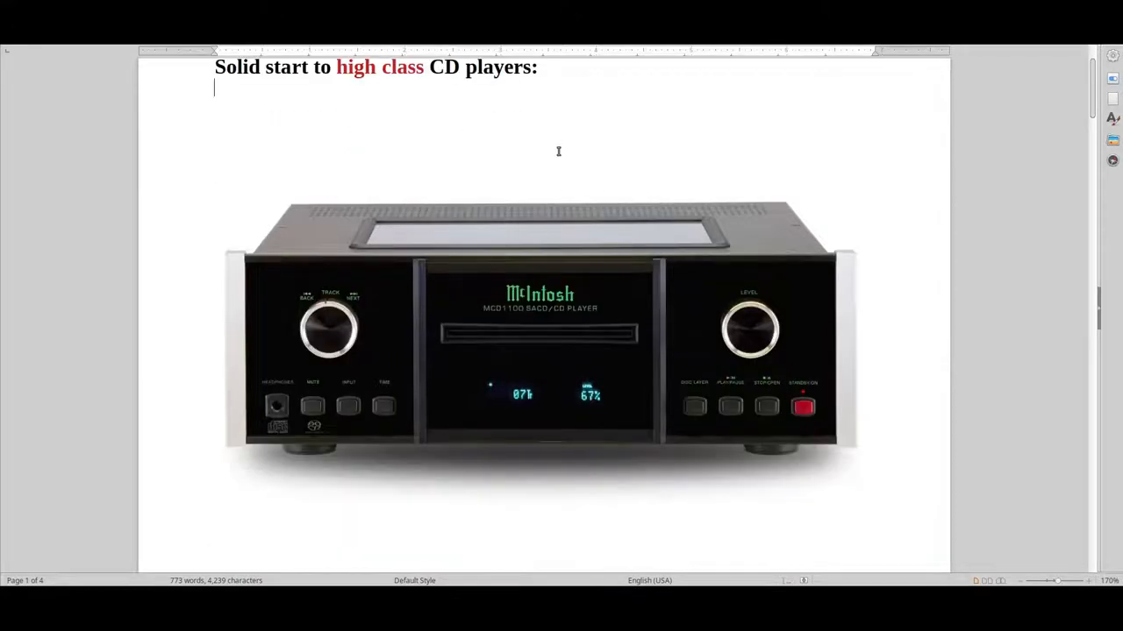
scroll(down, 3)
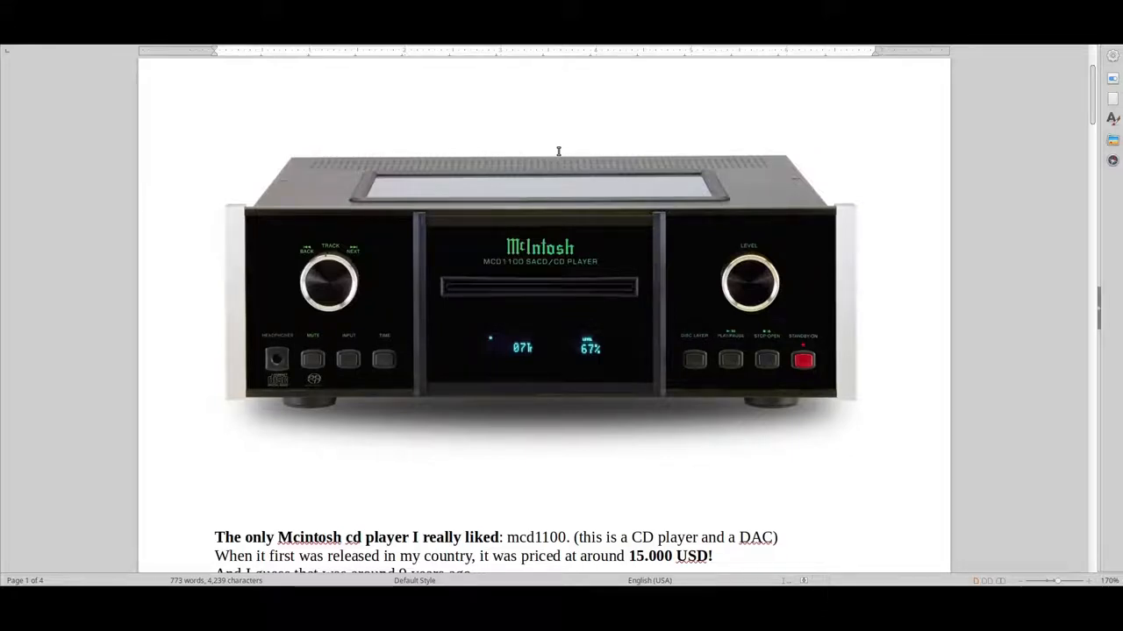
mouse_move(561, 150)
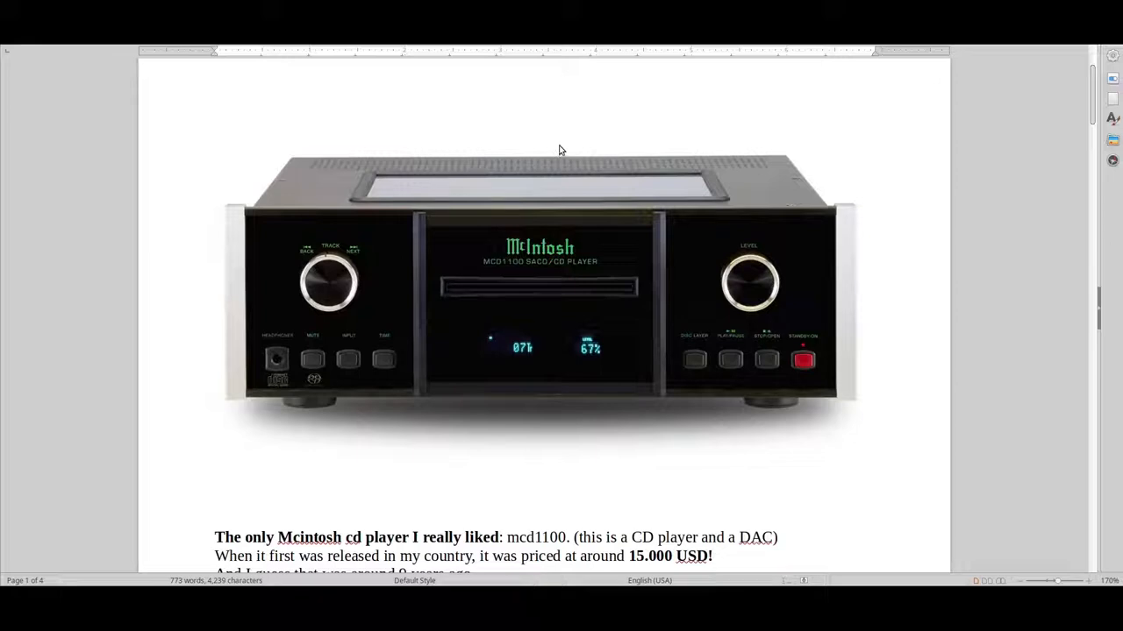
scroll(down, 3)
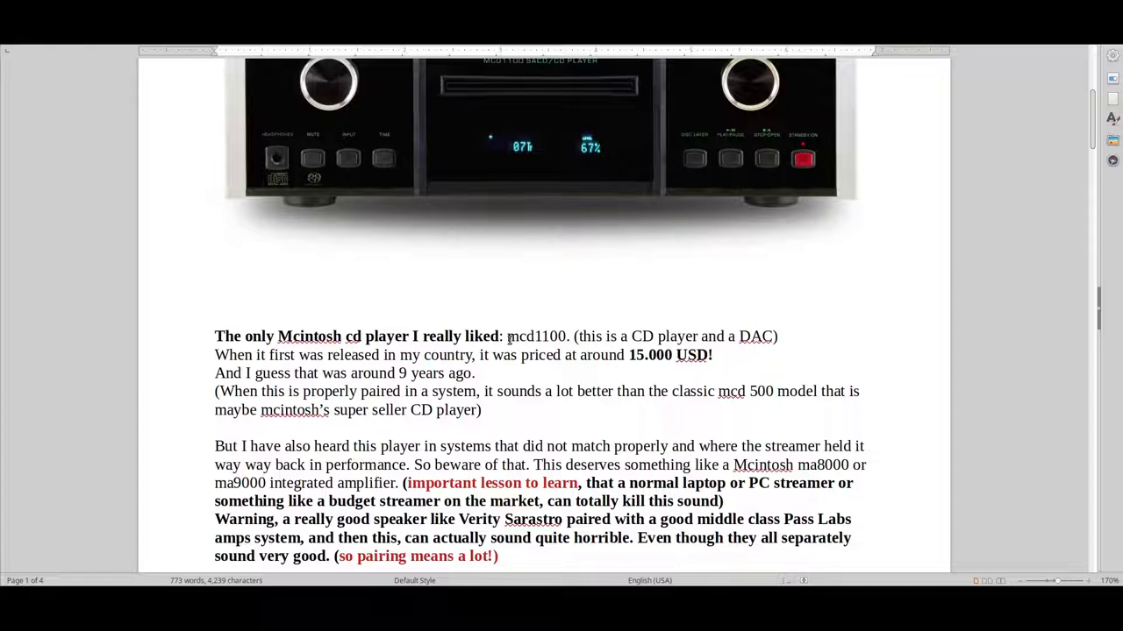
Select near the McIntosh photo and scroll down to the opening sentence naming the mcd1100.
double_click(537, 336)
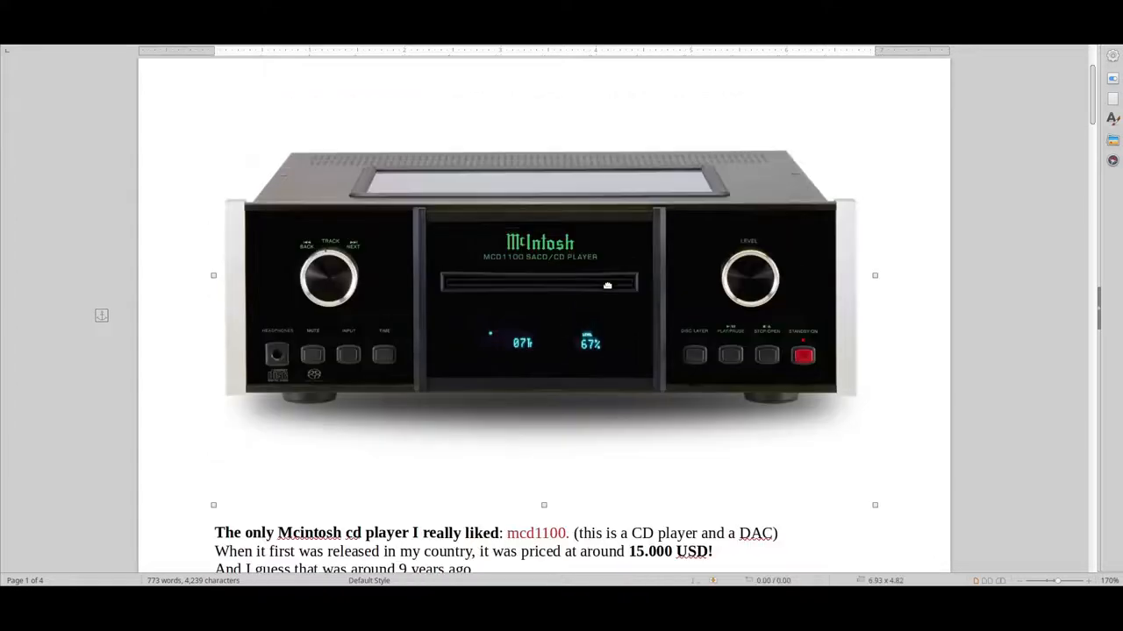
mouse_move(688, 293)
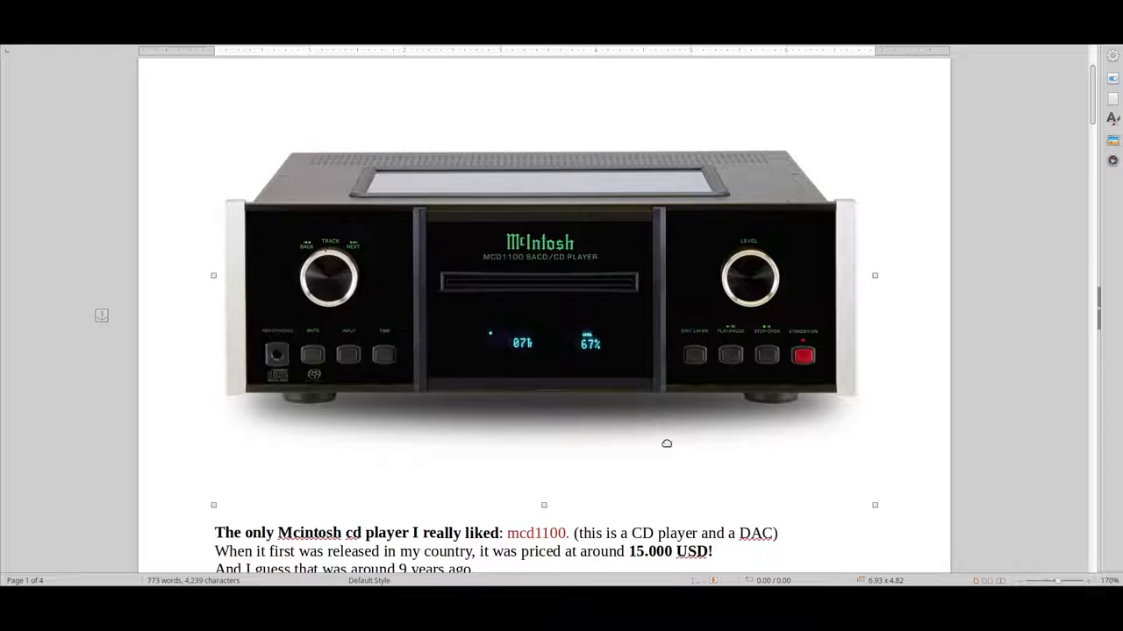
mouse_move(638, 435)
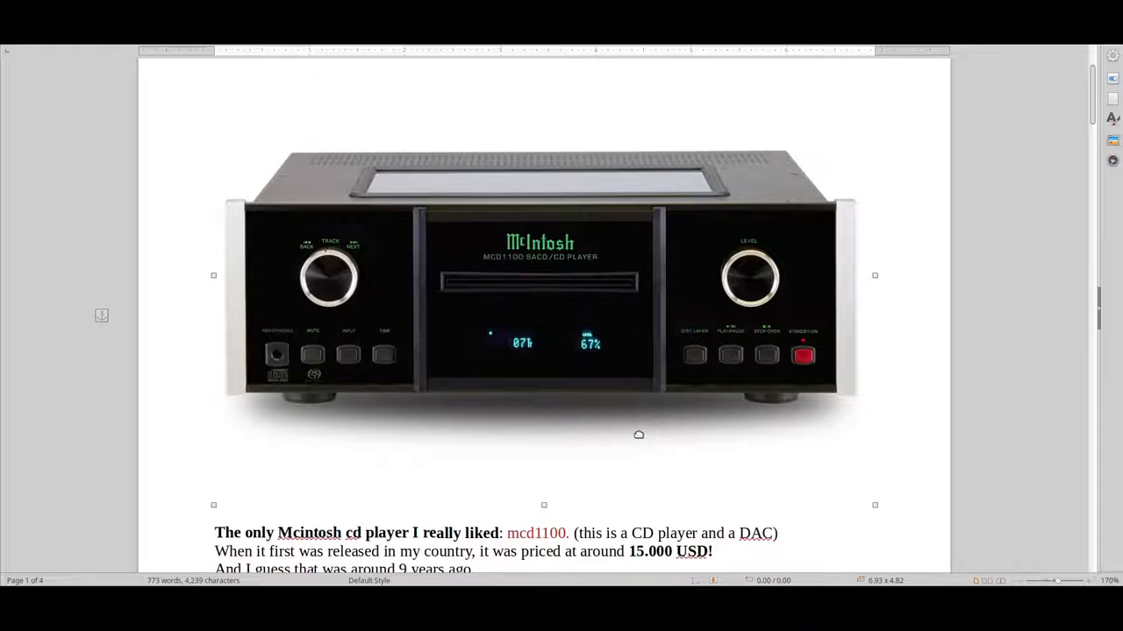
mouse_move(638, 426)
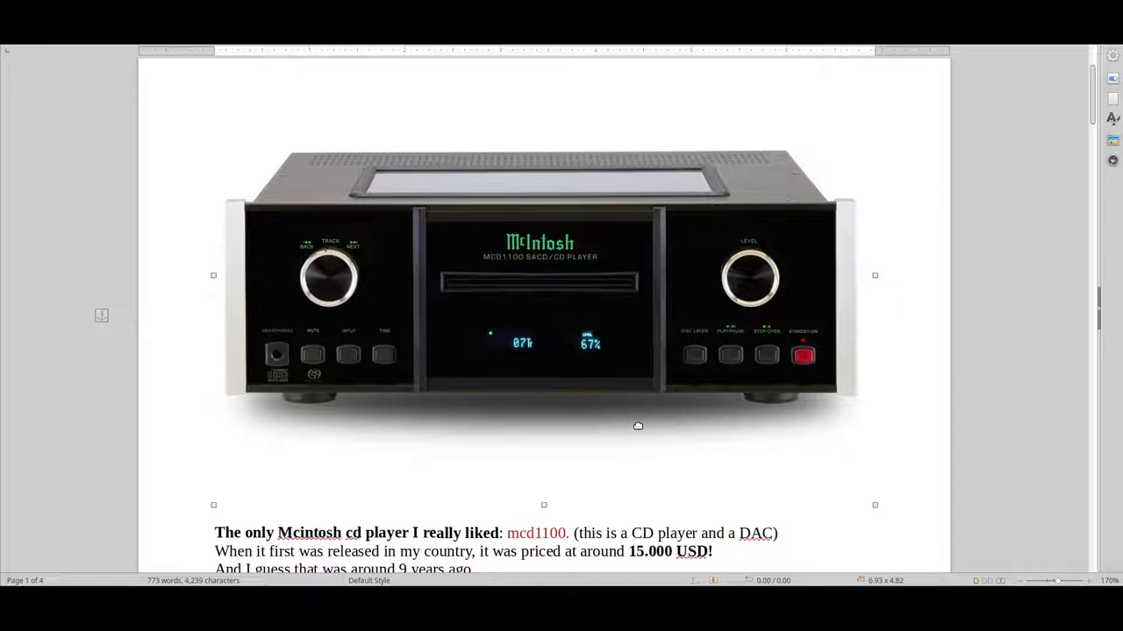
mouse_move(635, 419)
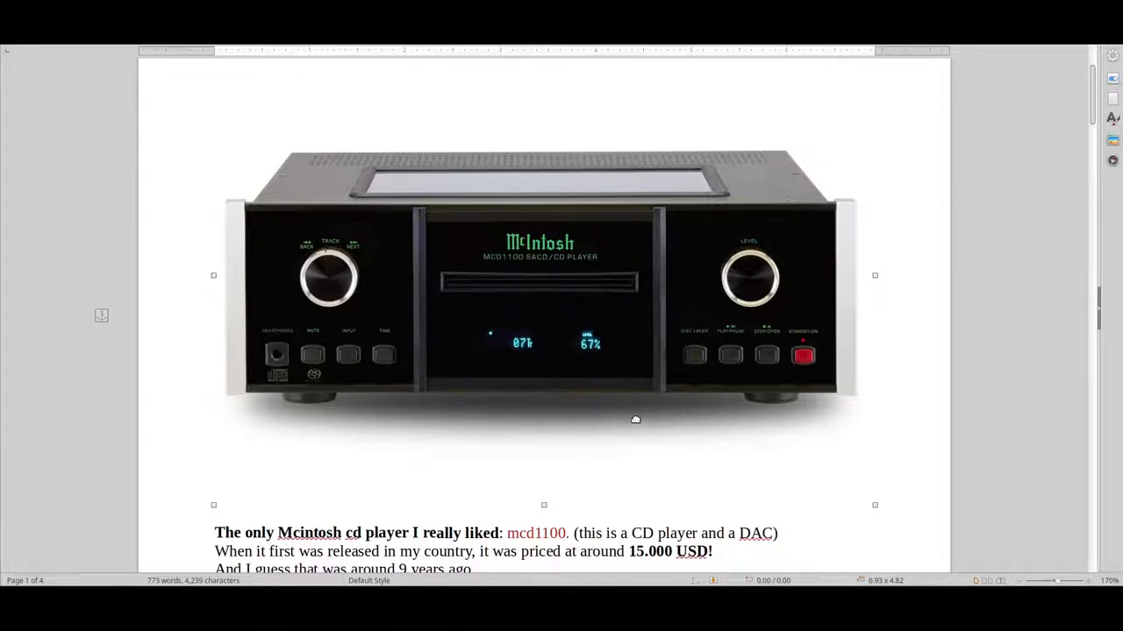
scroll(down, 3)
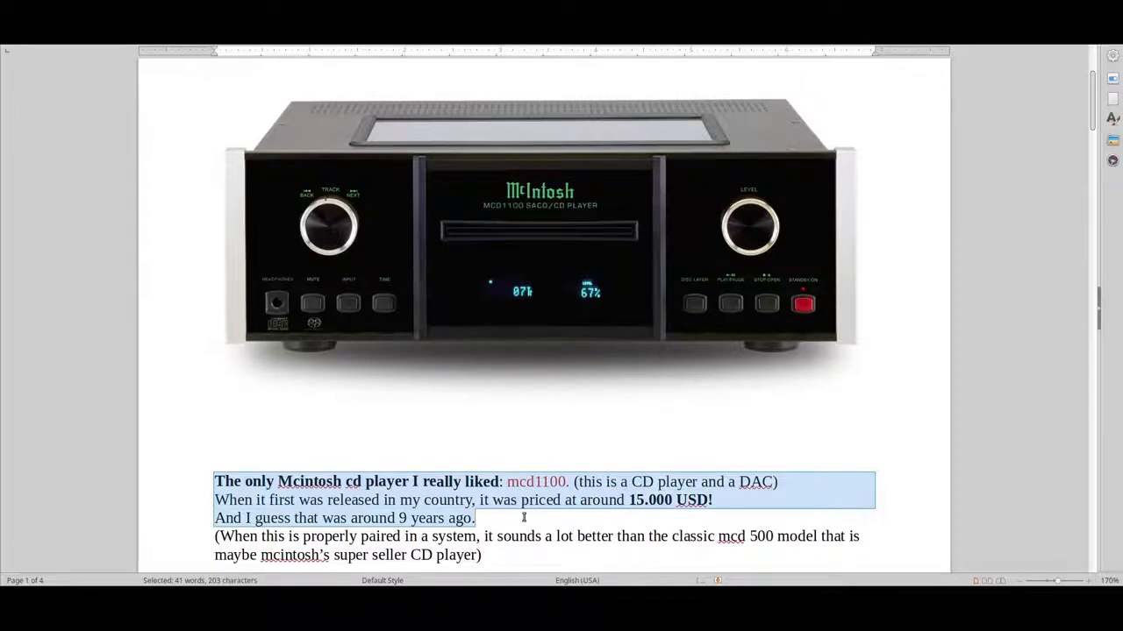
Scroll to the pairing warnings and select the phrase 'ma9000 integrated amplifier'.
scroll(down, 3)
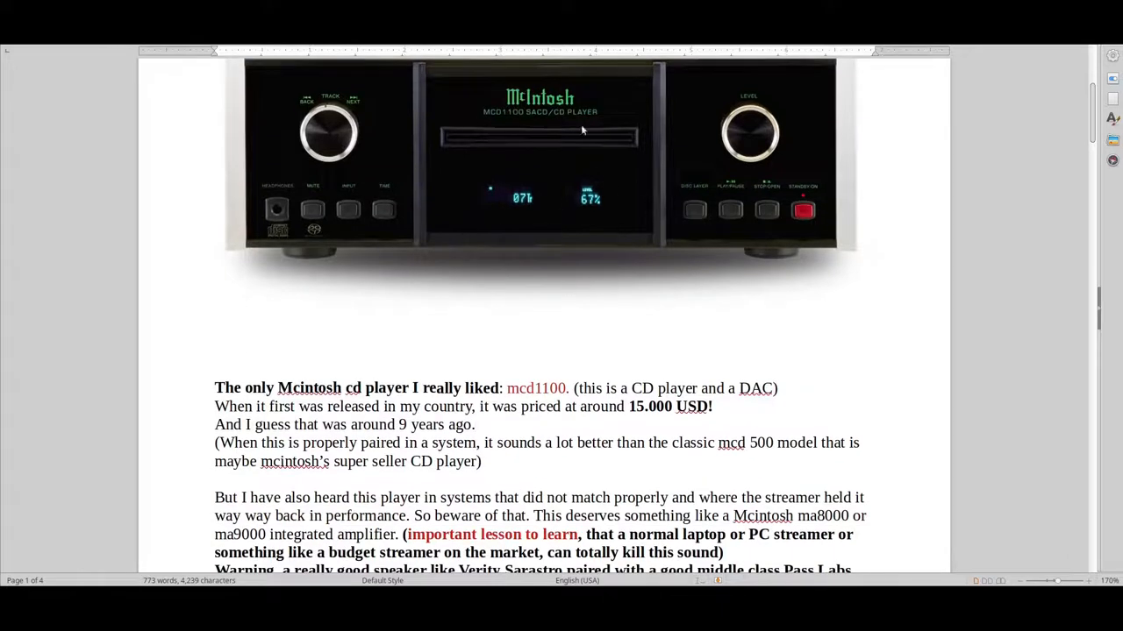
scroll(down, 3)
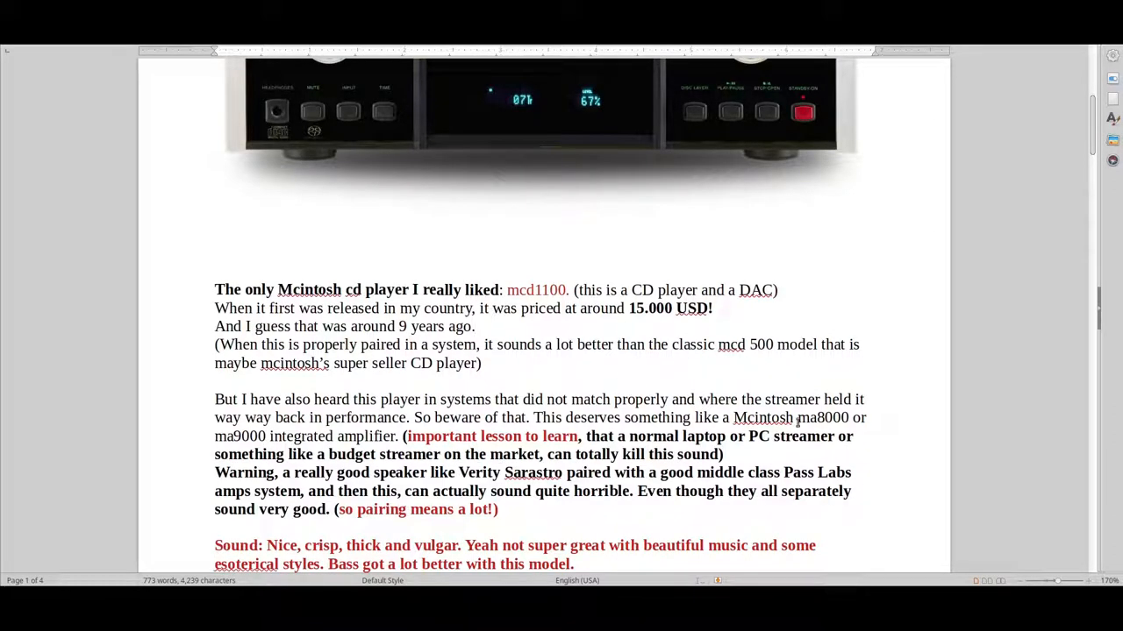
double_click(793, 417)
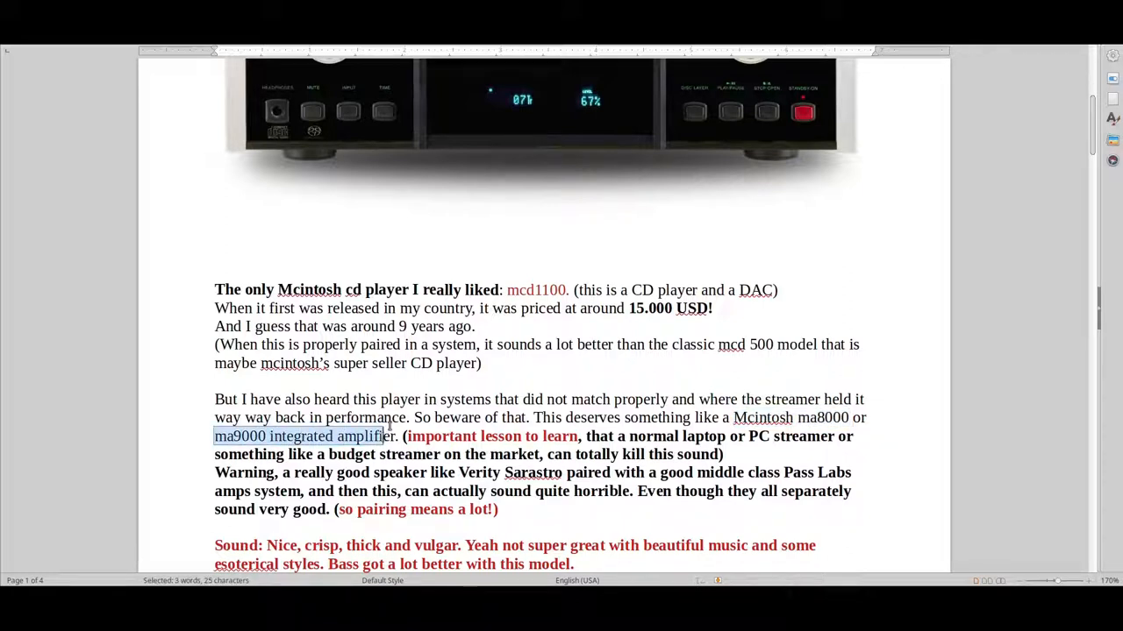
mouse_move(498, 417)
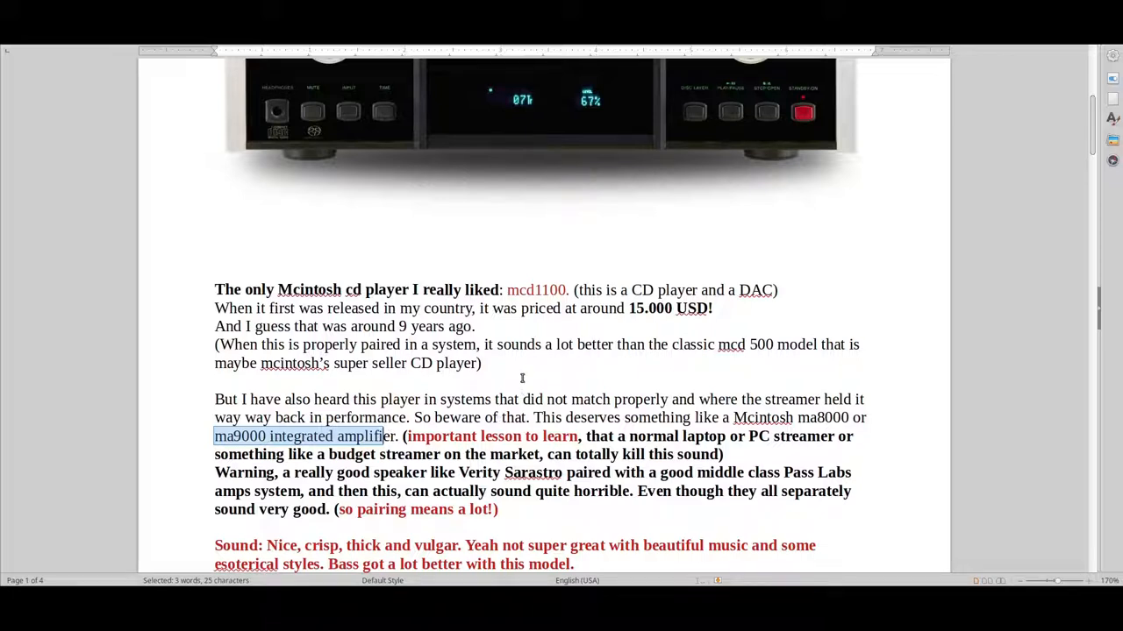
mouse_move(537, 232)
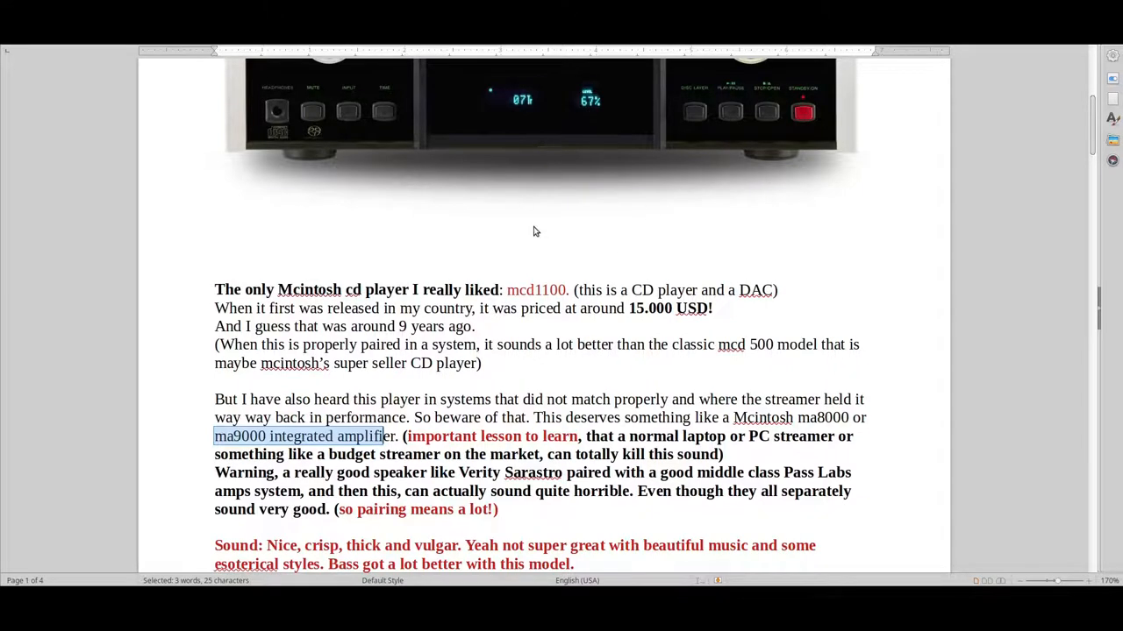
scroll(up, 3)
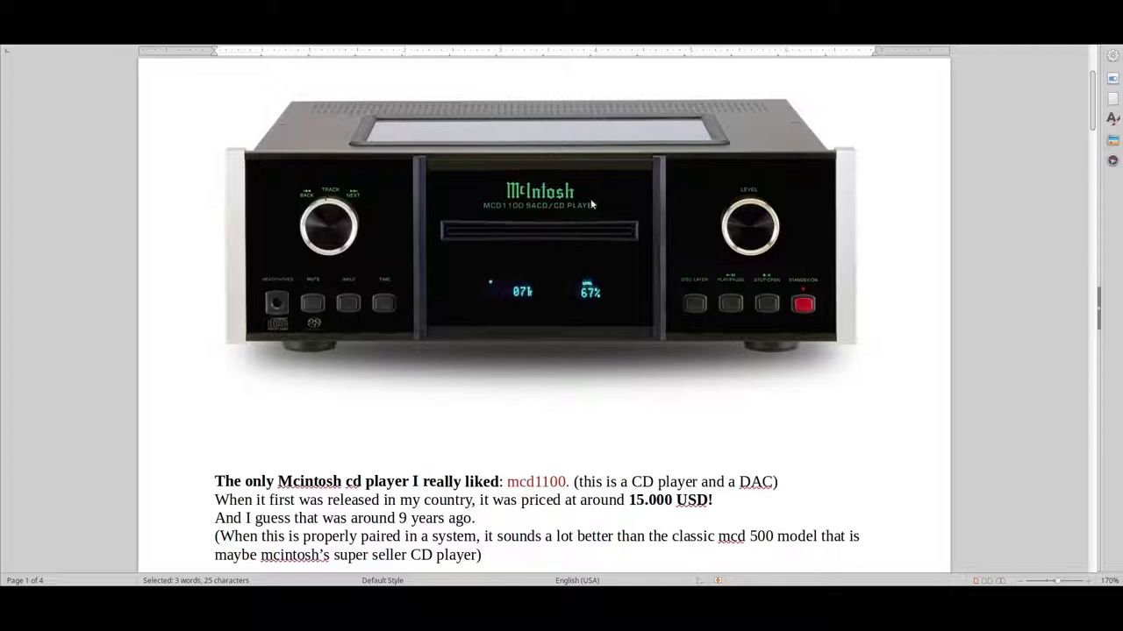
mouse_move(570, 224)
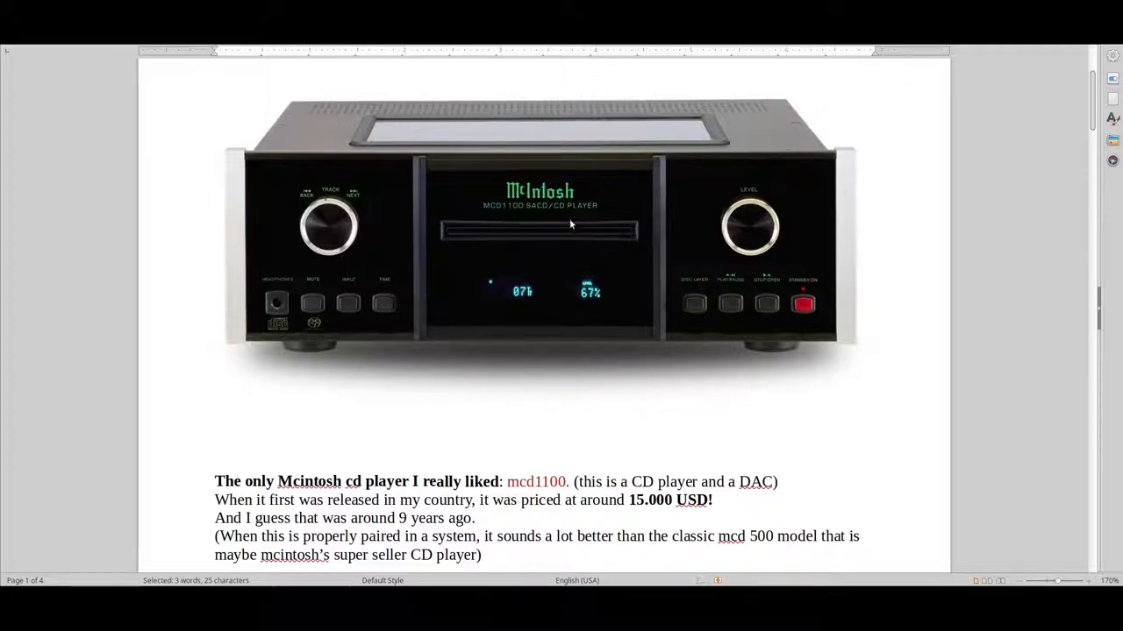
mouse_move(523, 267)
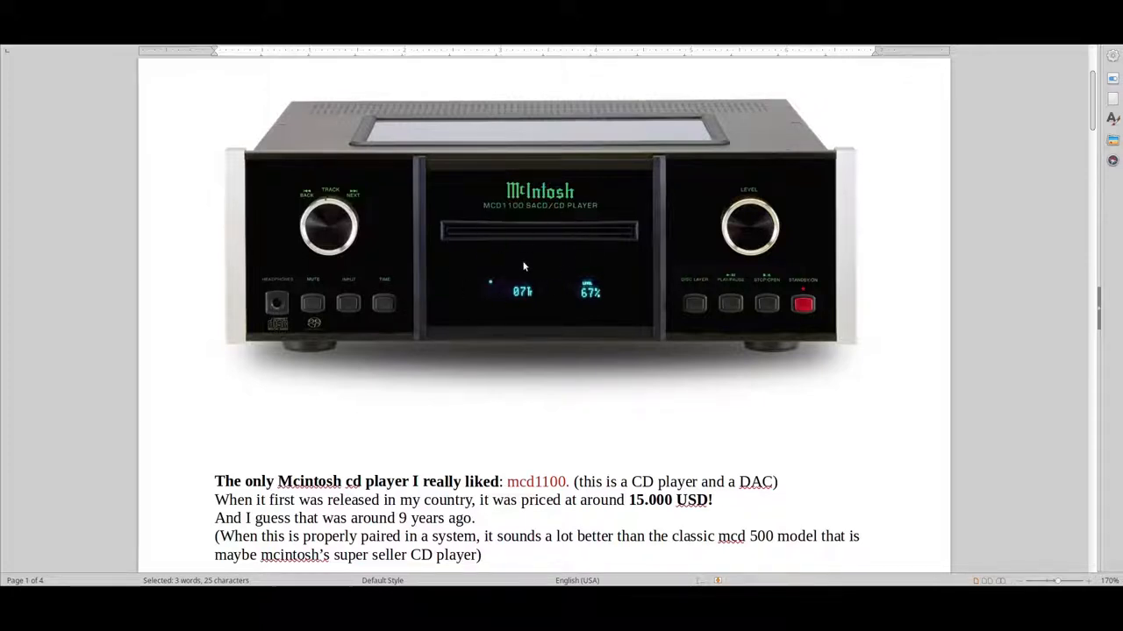
mouse_move(621, 249)
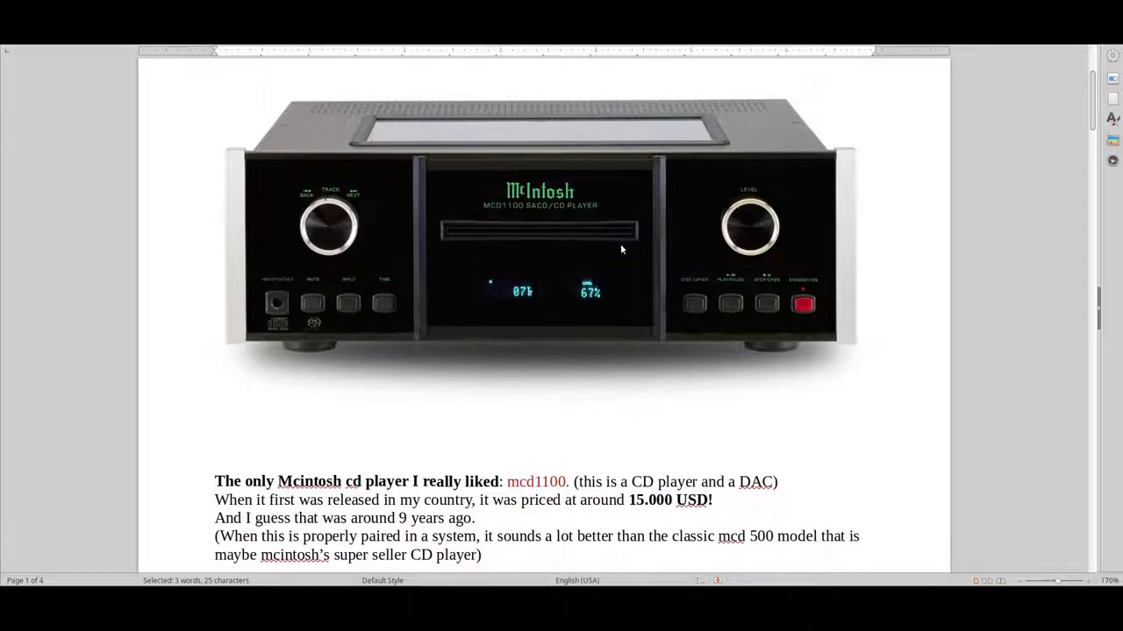
mouse_move(552, 322)
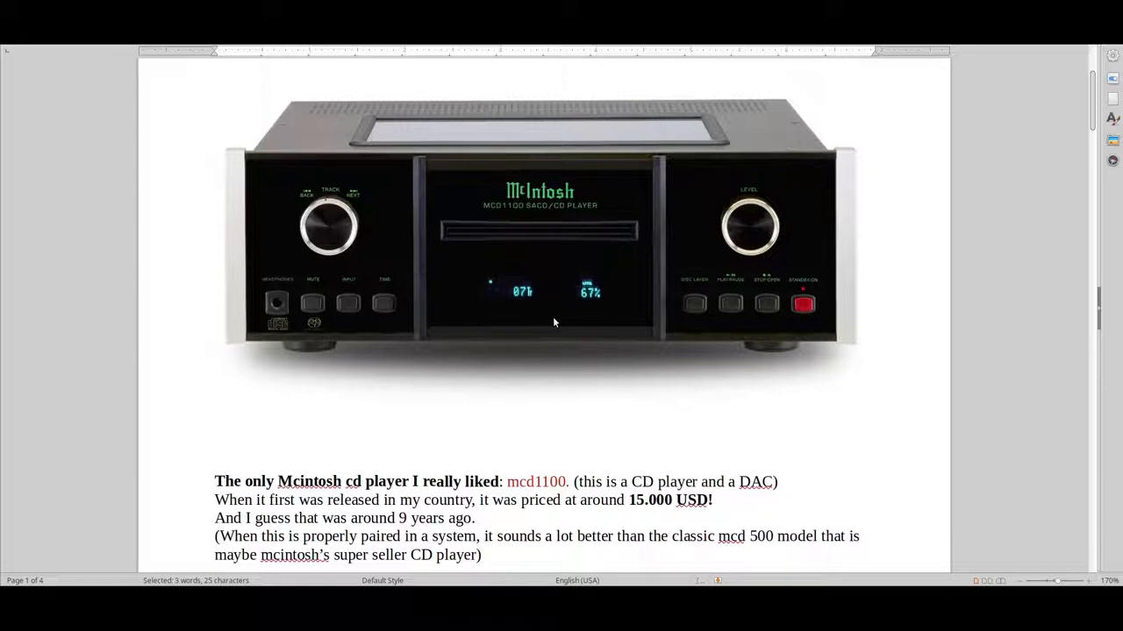
mouse_move(611, 349)
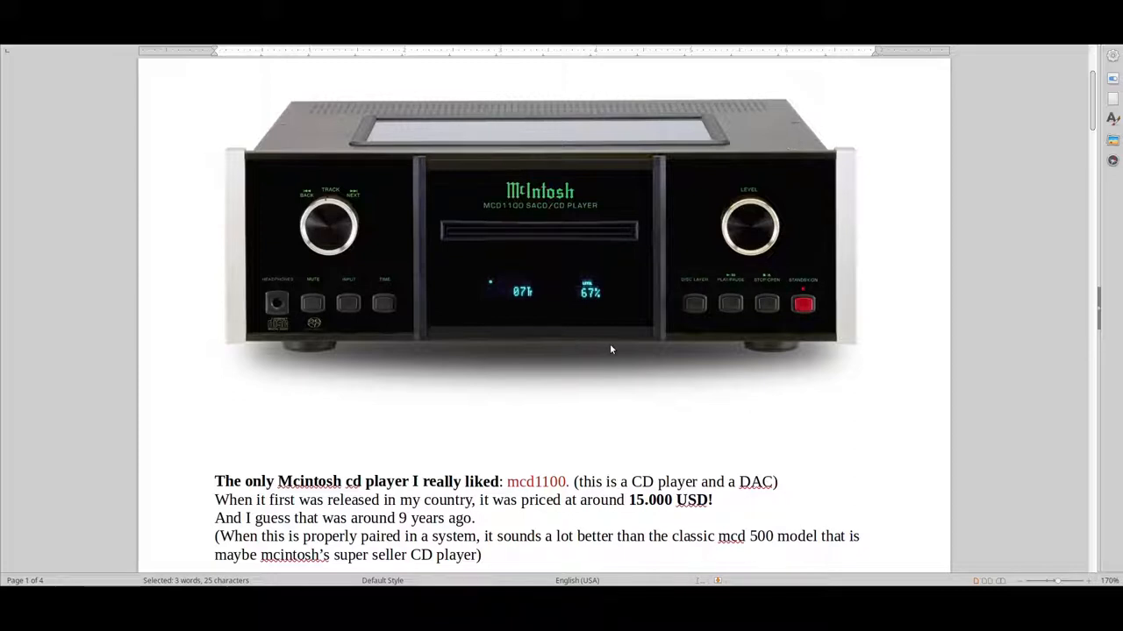
mouse_move(610, 344)
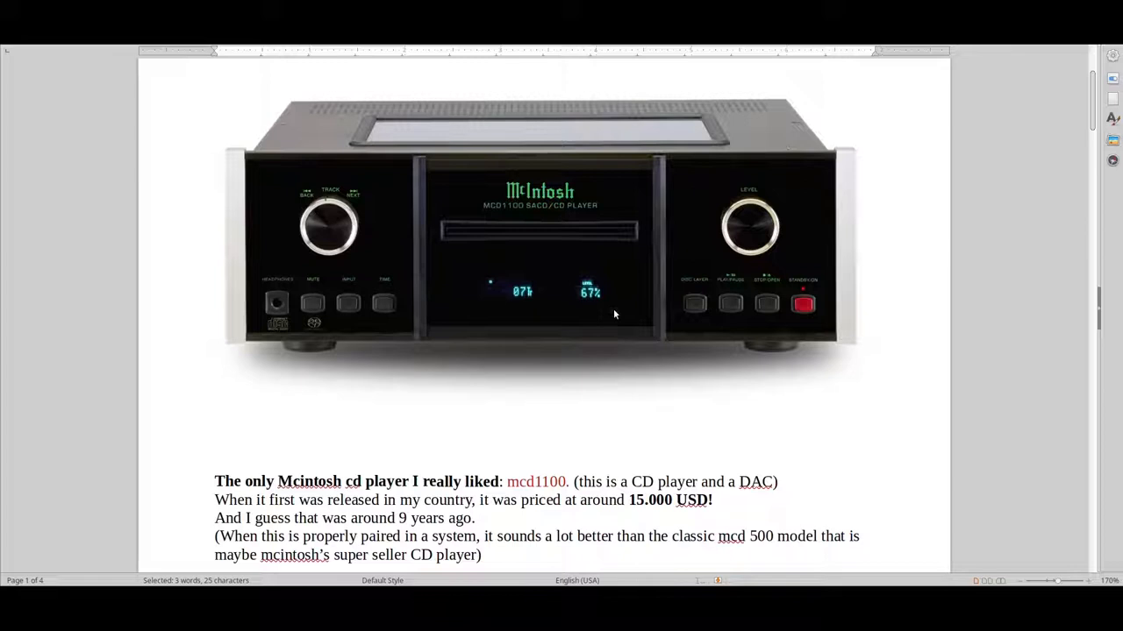
mouse_move(560, 270)
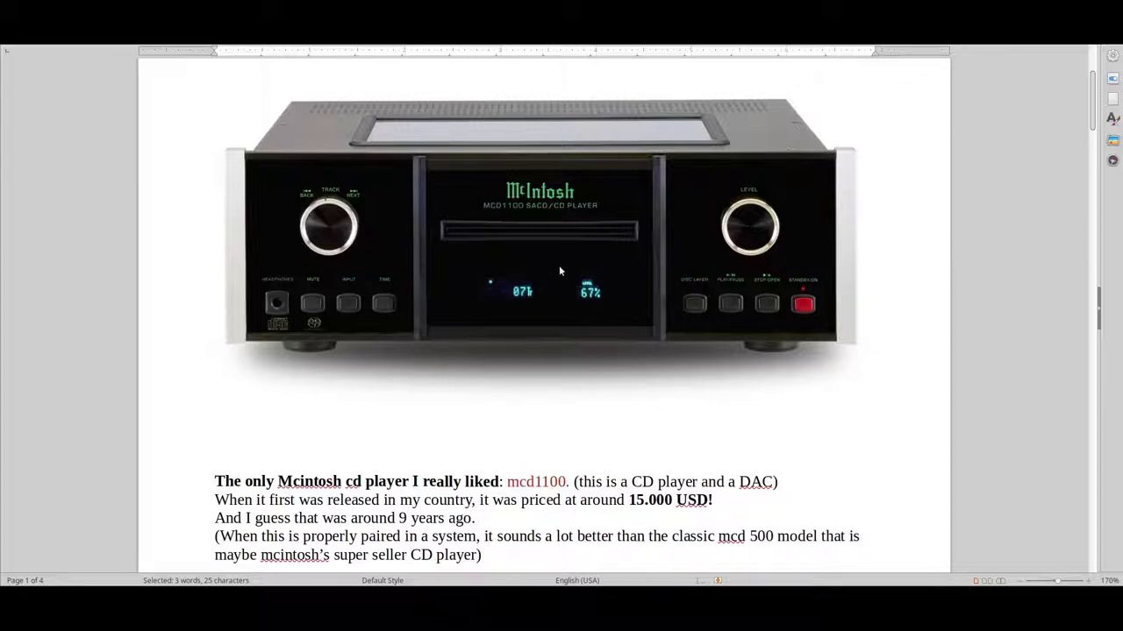
mouse_move(575, 189)
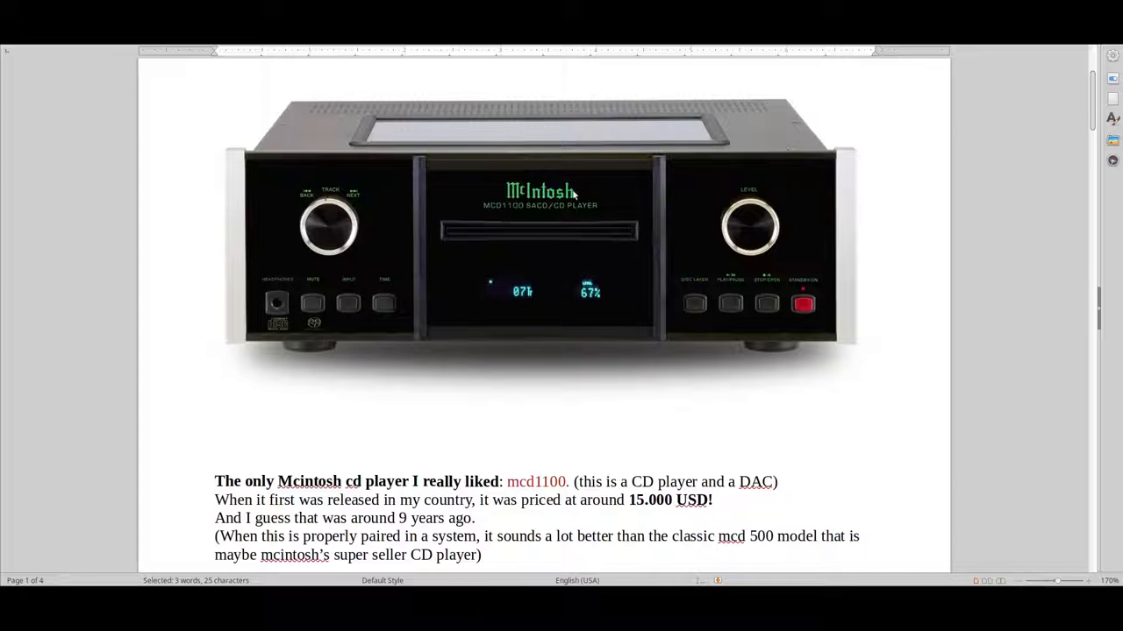
mouse_move(481, 314)
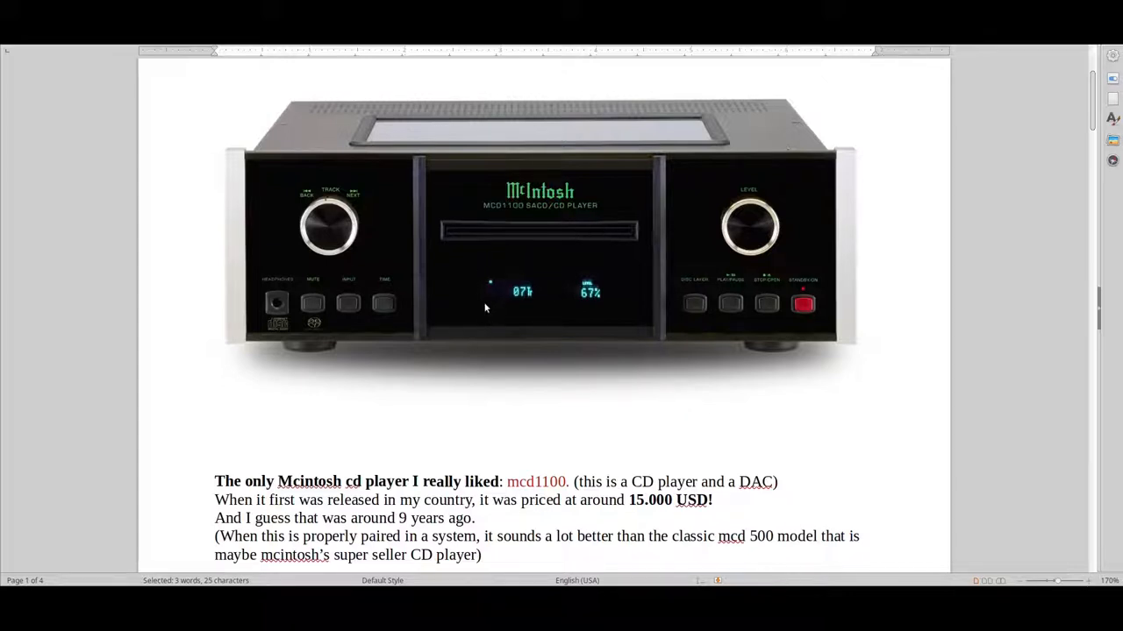
Clear the selection and scroll down to the pairing warnings, red Sound notes and DAC performance line.
scroll(down, 3)
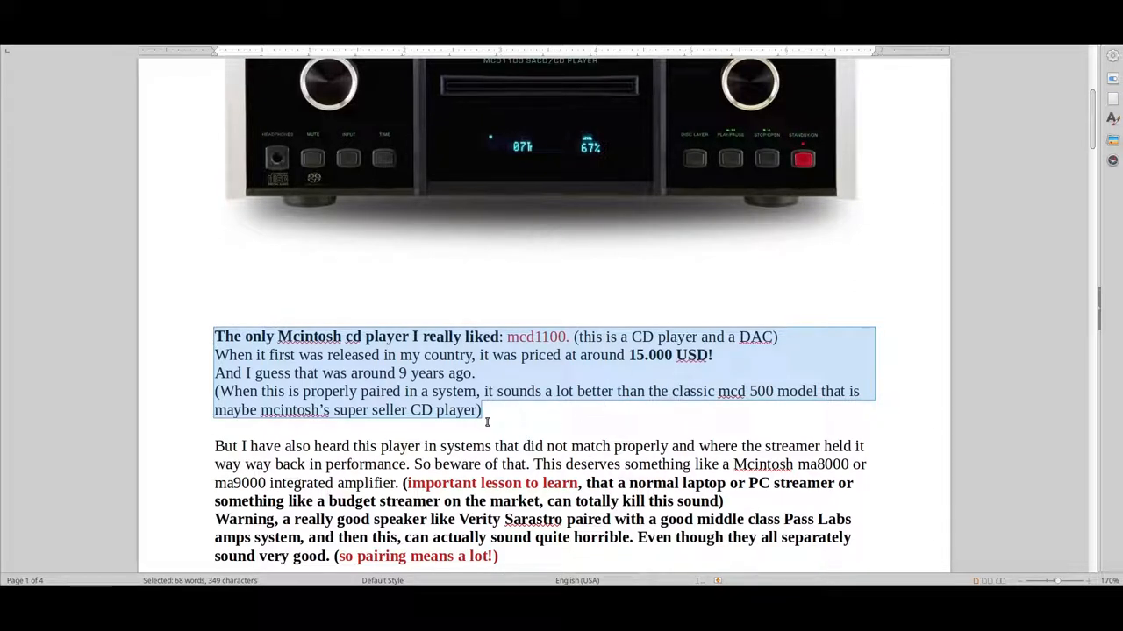
click(565, 392)
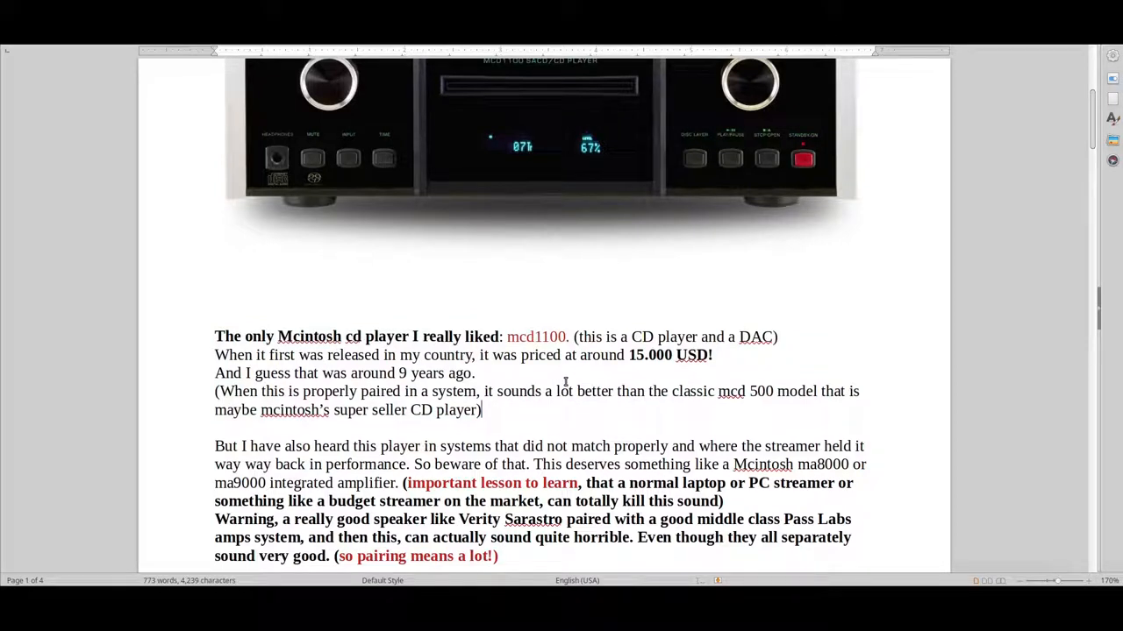
scroll(down, 3)
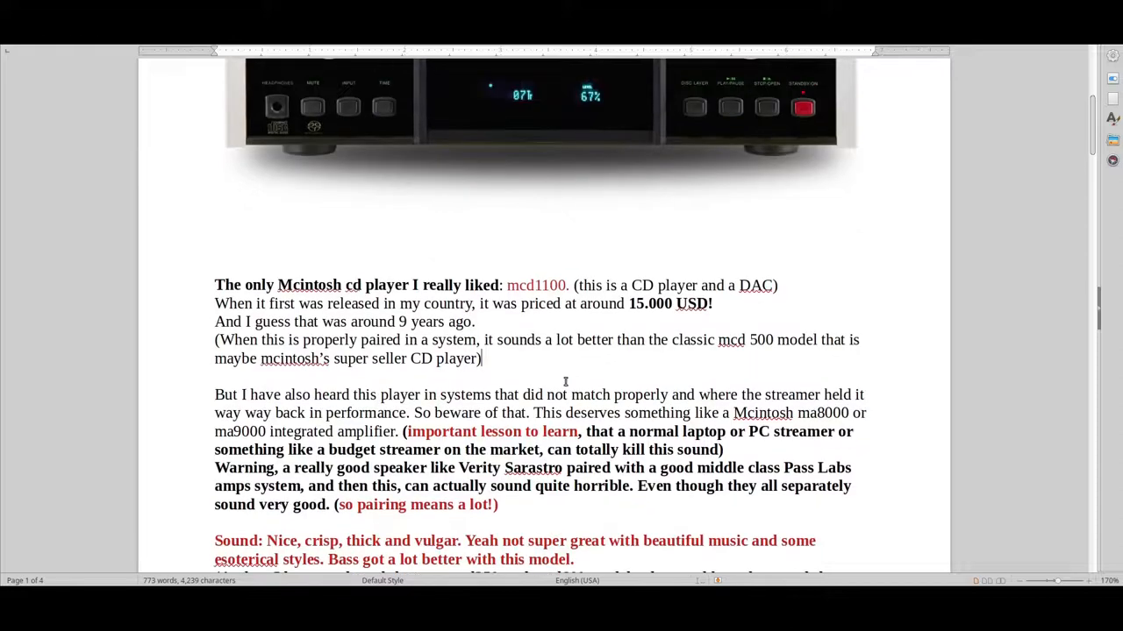
scroll(down, 3)
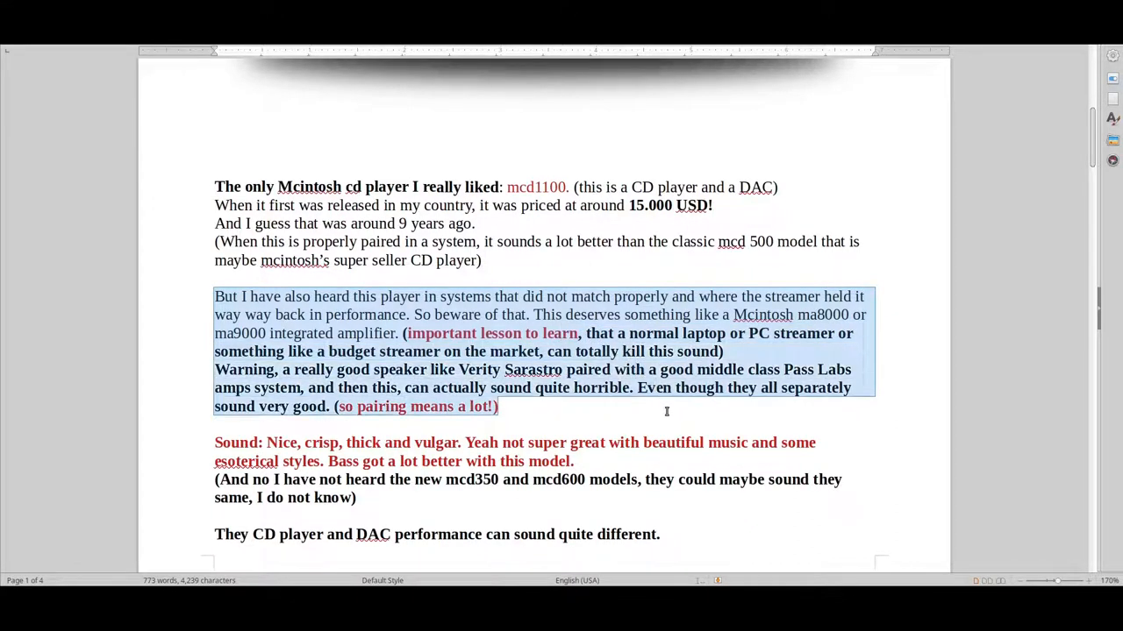
click(600, 424)
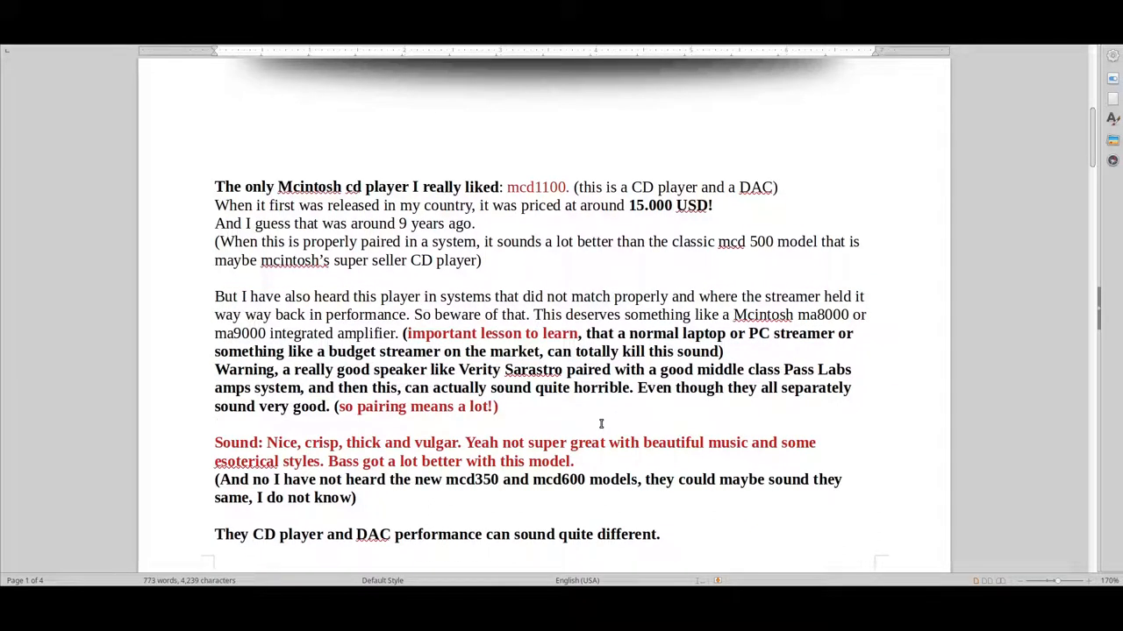
double_click(509, 368)
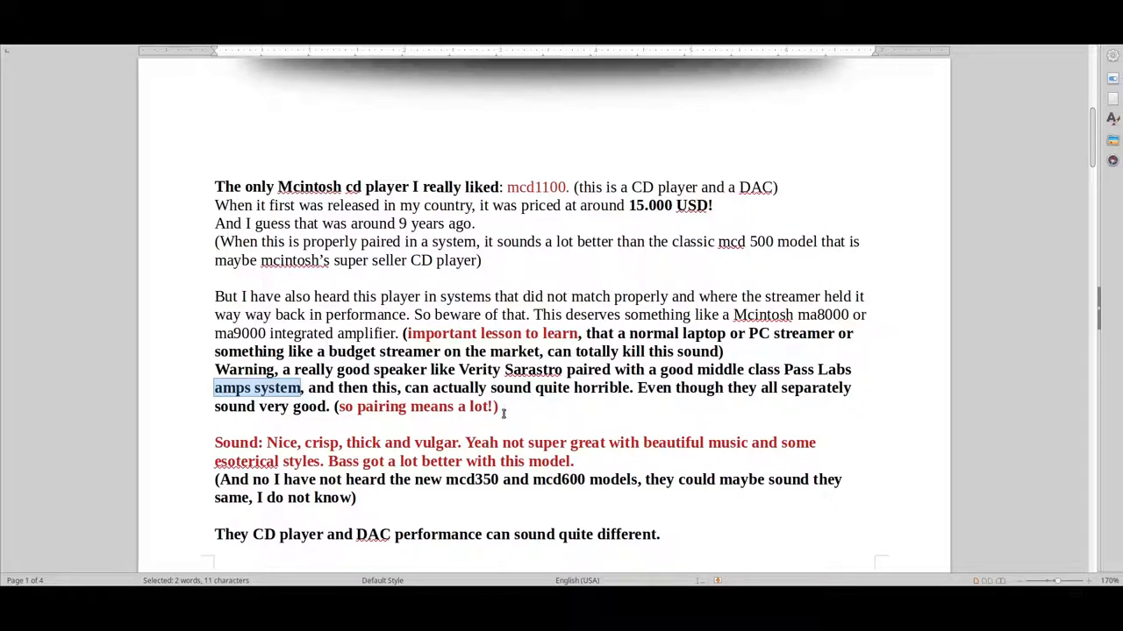
drag(214, 333, 499, 407)
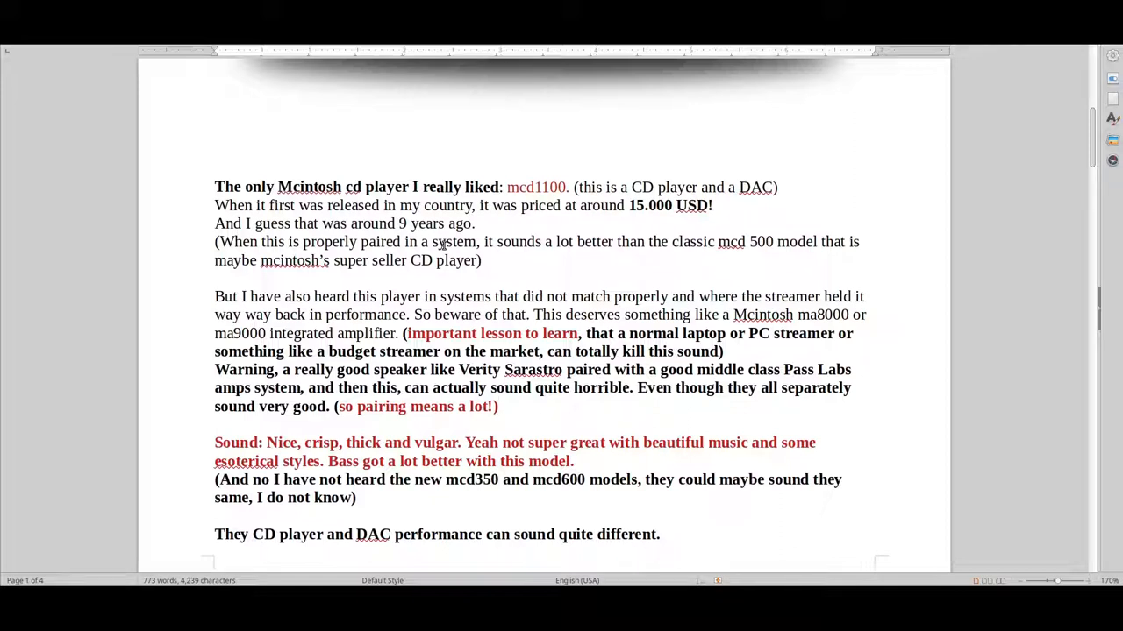
click(499, 407)
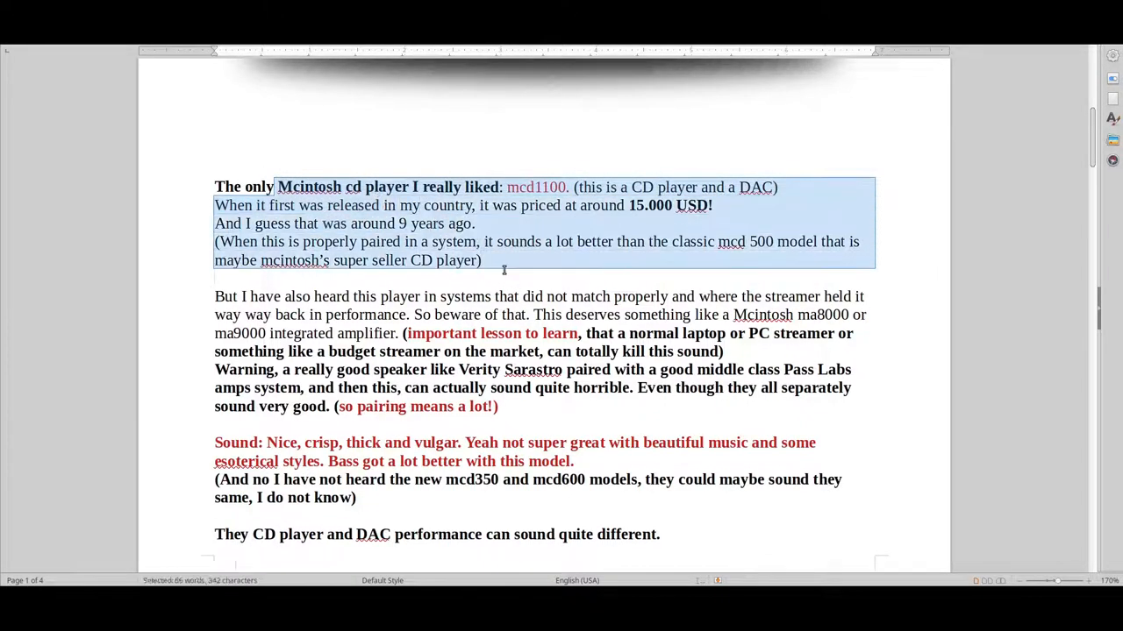
click(503, 274)
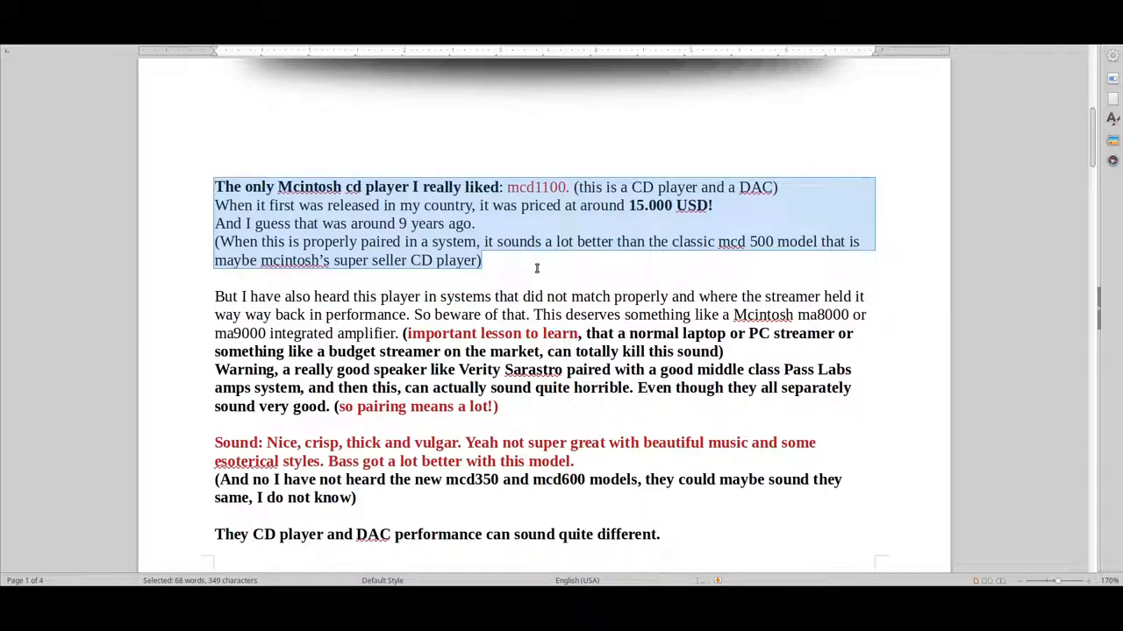
click(500, 273)
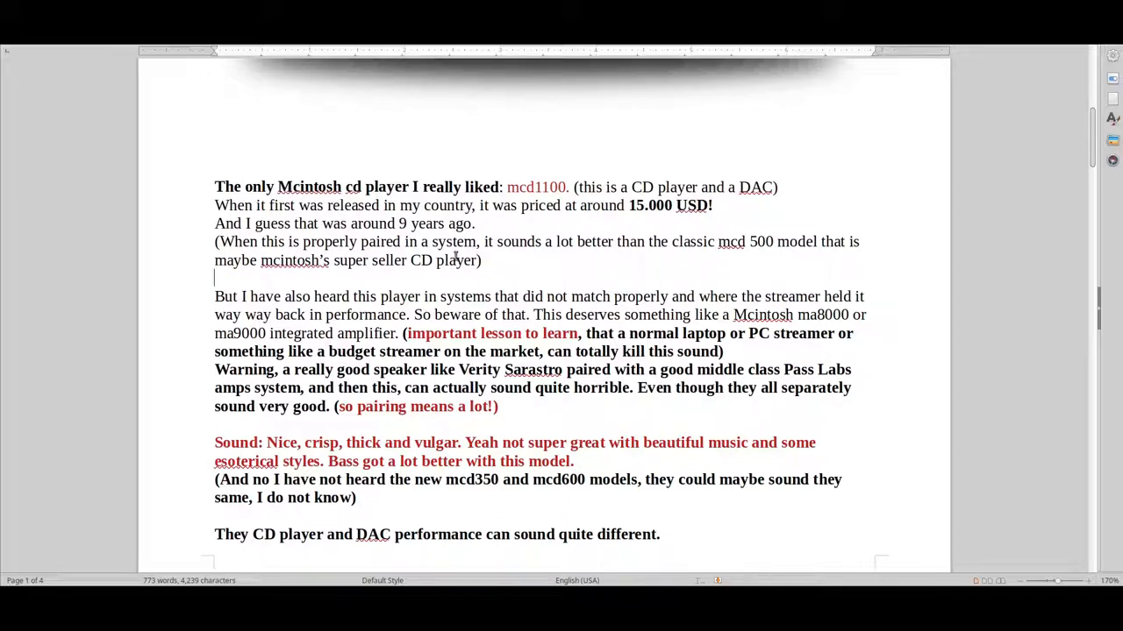
drag(279, 186, 456, 205)
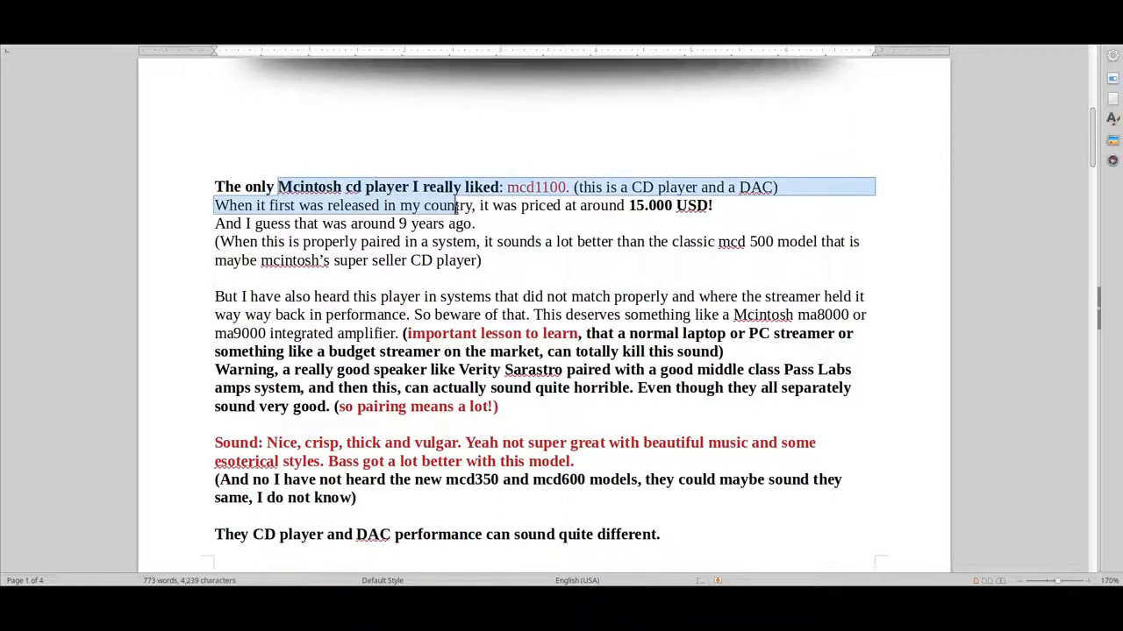
click(477, 225)
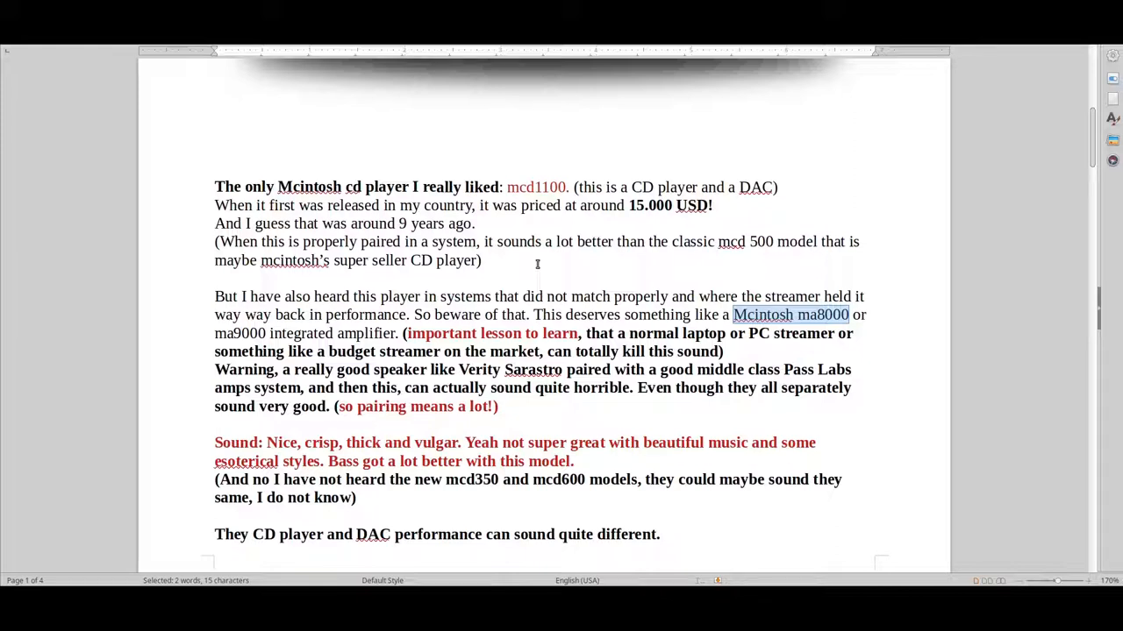
mouse_move(652, 297)
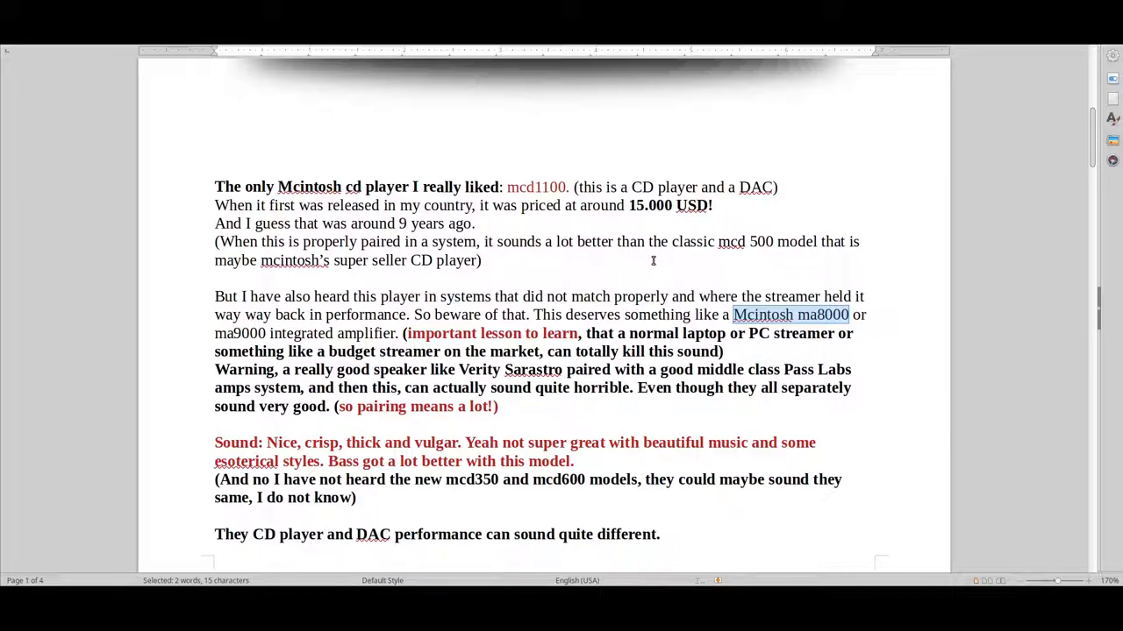
mouse_move(649, 259)
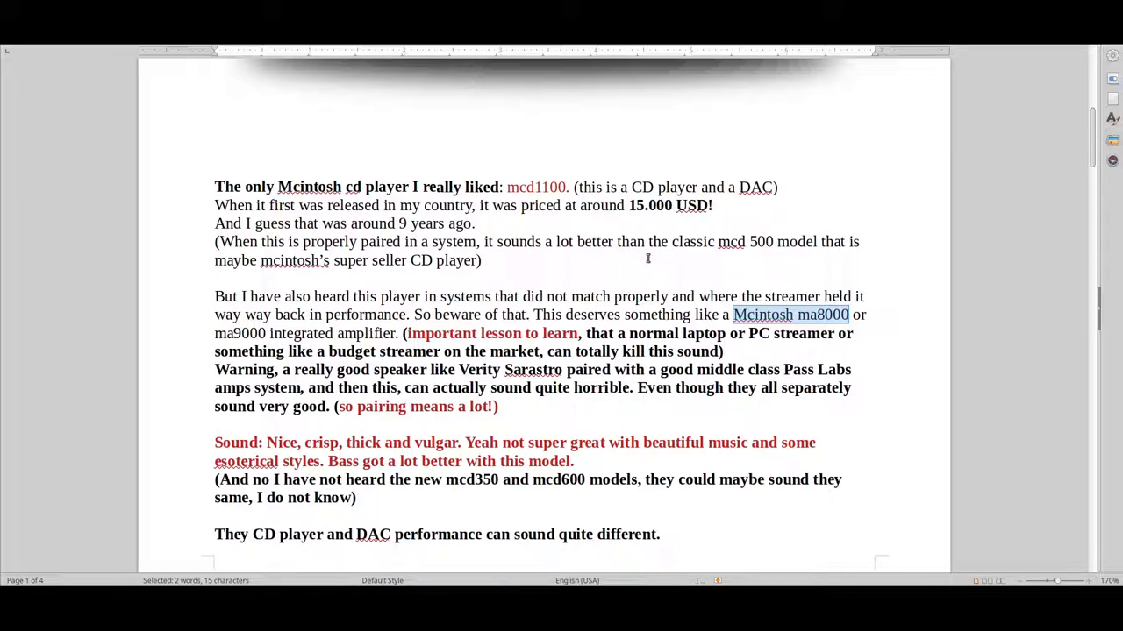
drag(214, 206, 481, 260)
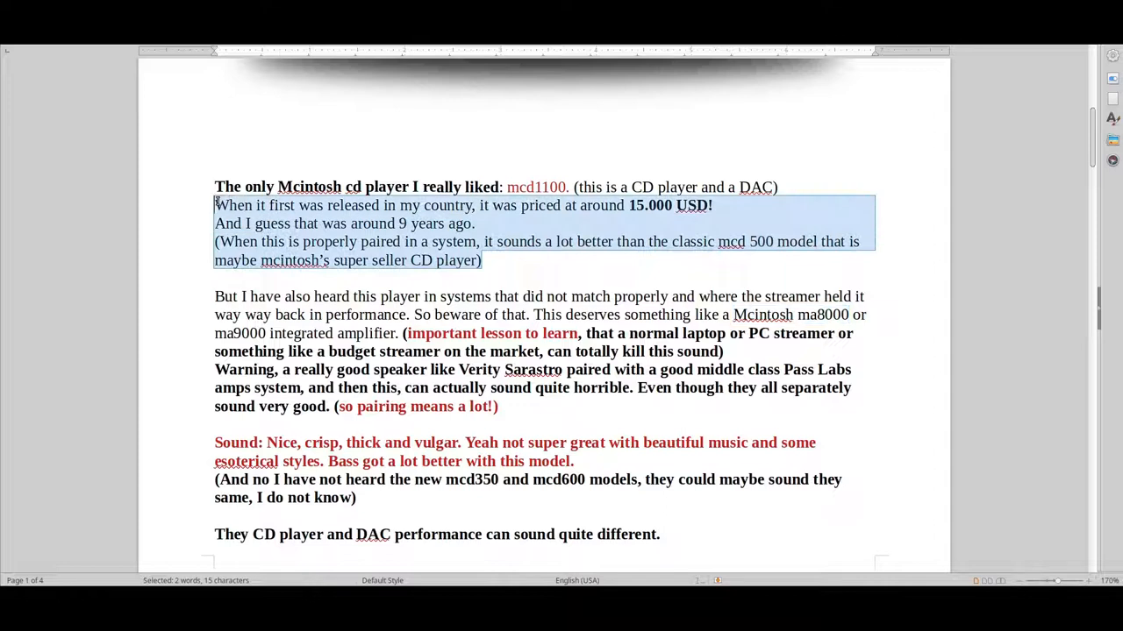
click(540, 225)
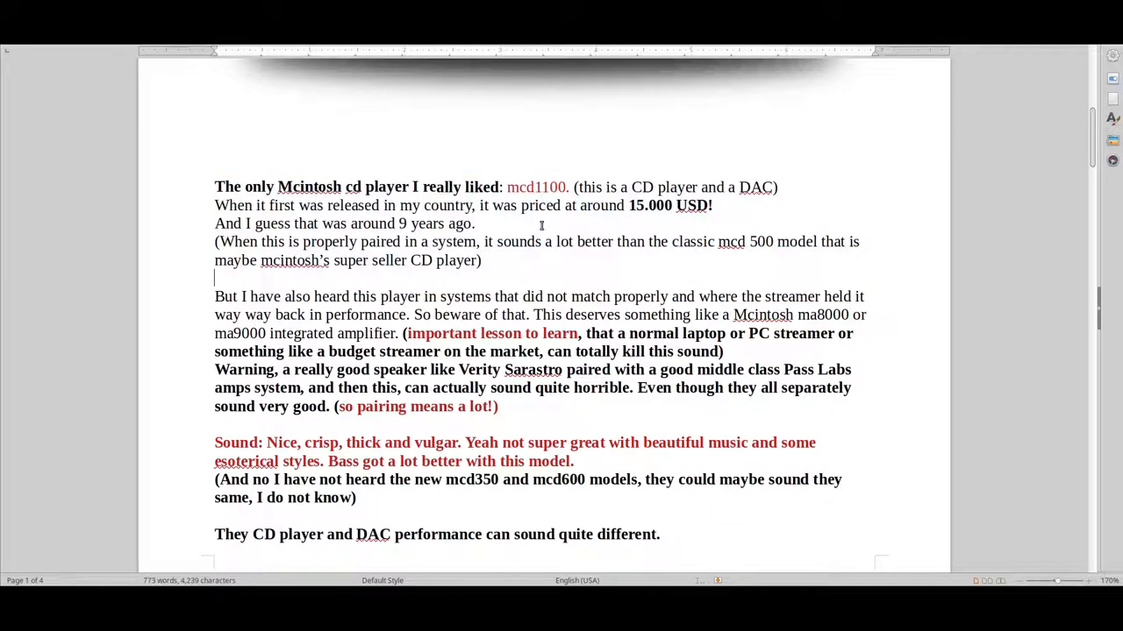
mouse_move(524, 288)
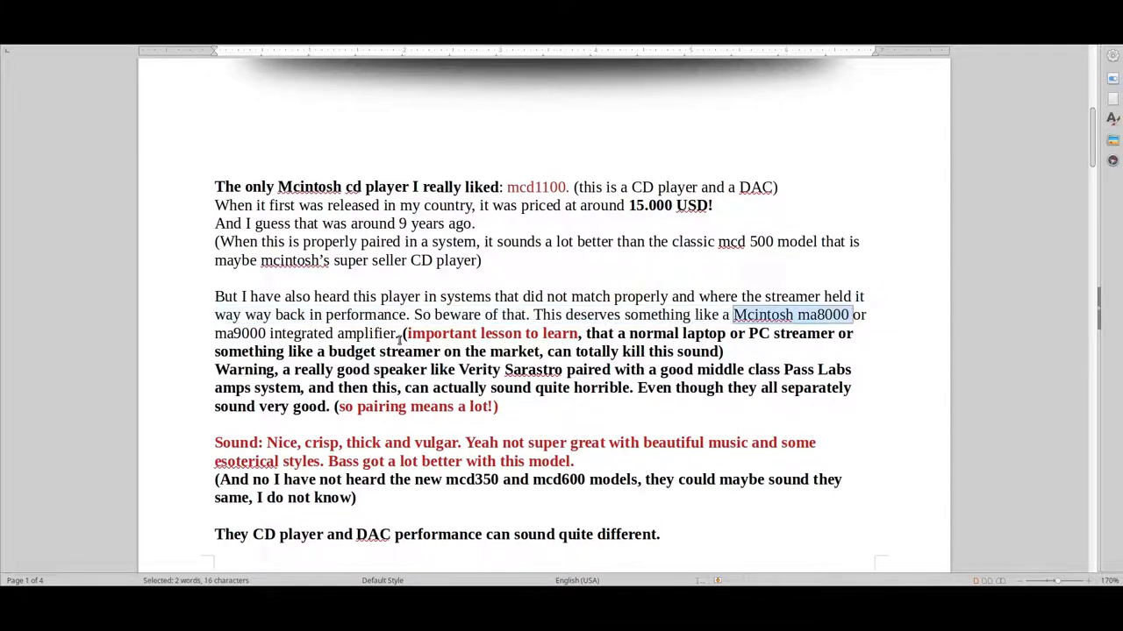
double_click(289, 333)
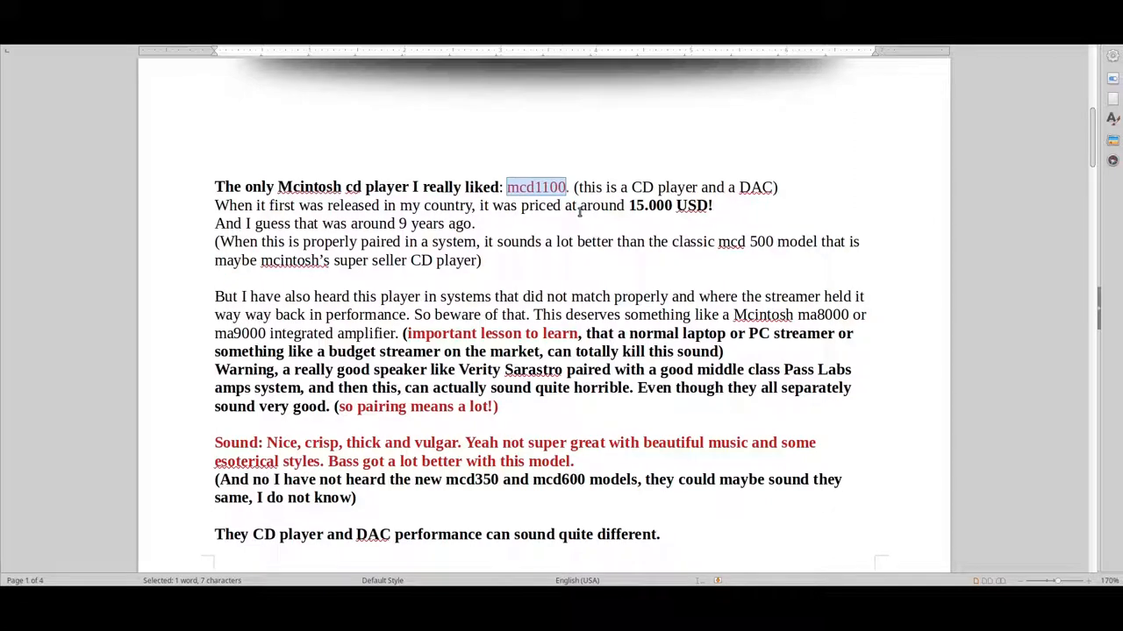
mouse_move(628, 205)
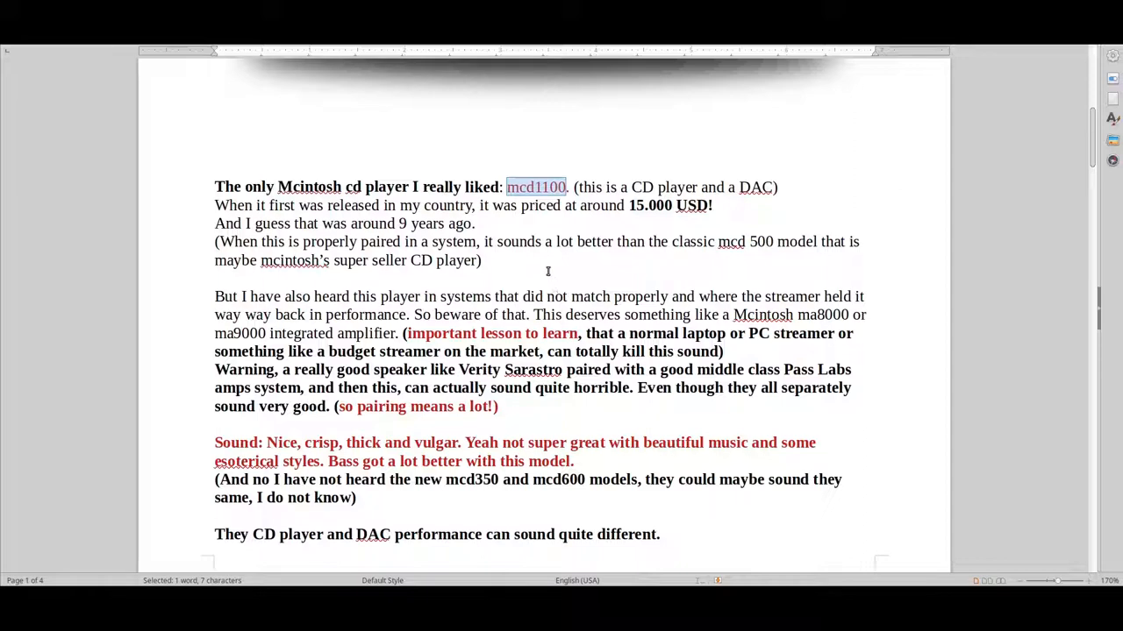
mouse_move(557, 421)
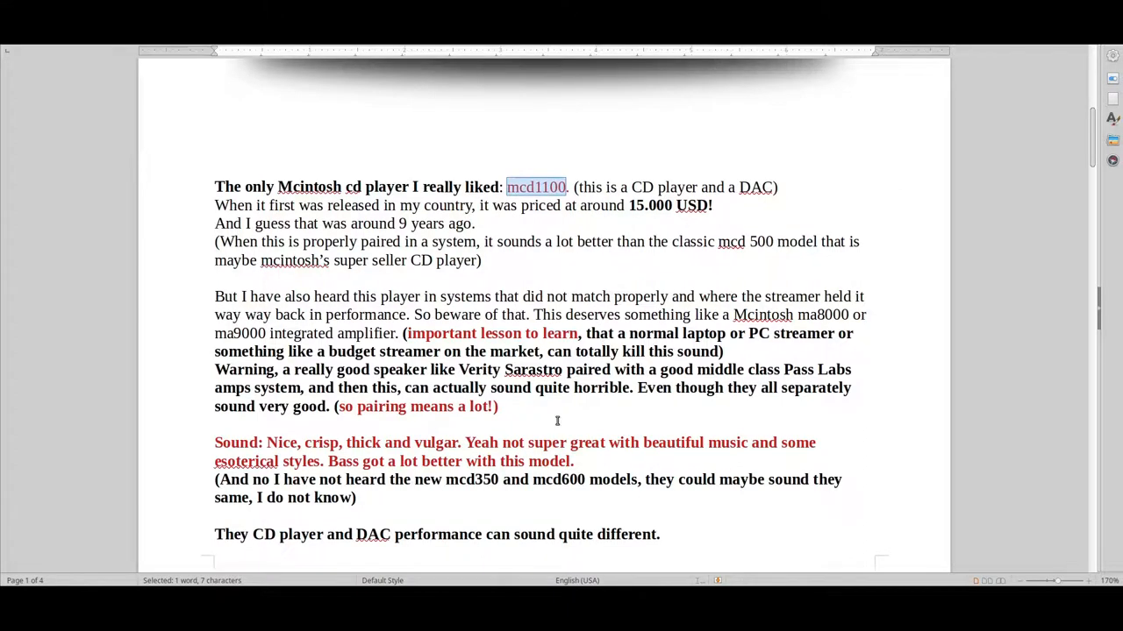
Scroll down and mark the red Sound note and the following paragraph by dragging over them.
scroll(down, 3)
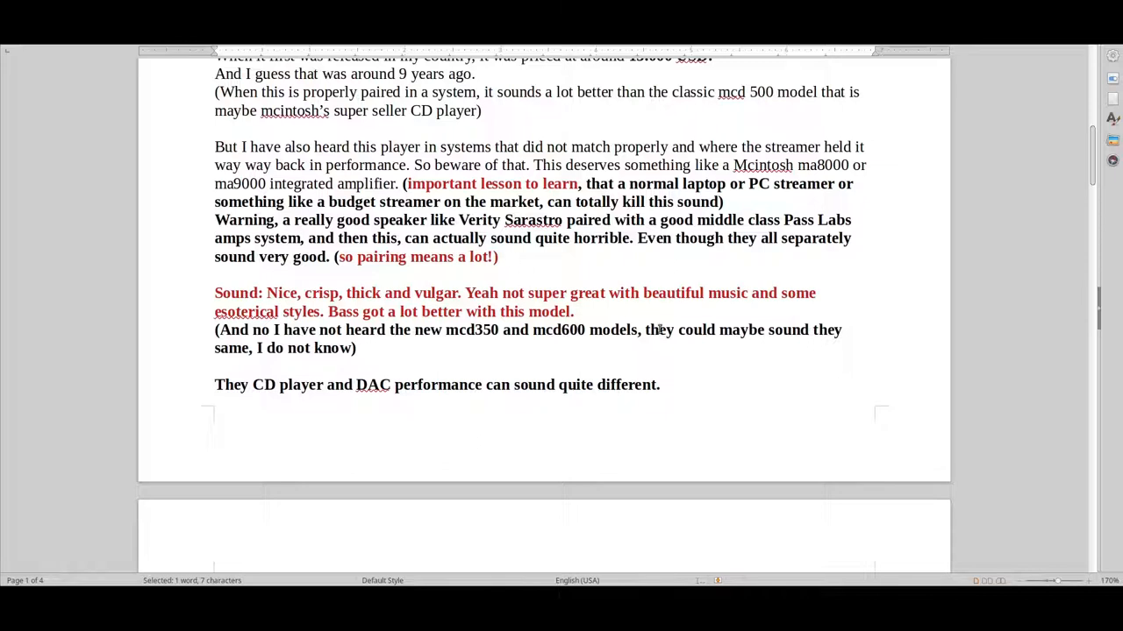
drag(214, 293, 356, 348)
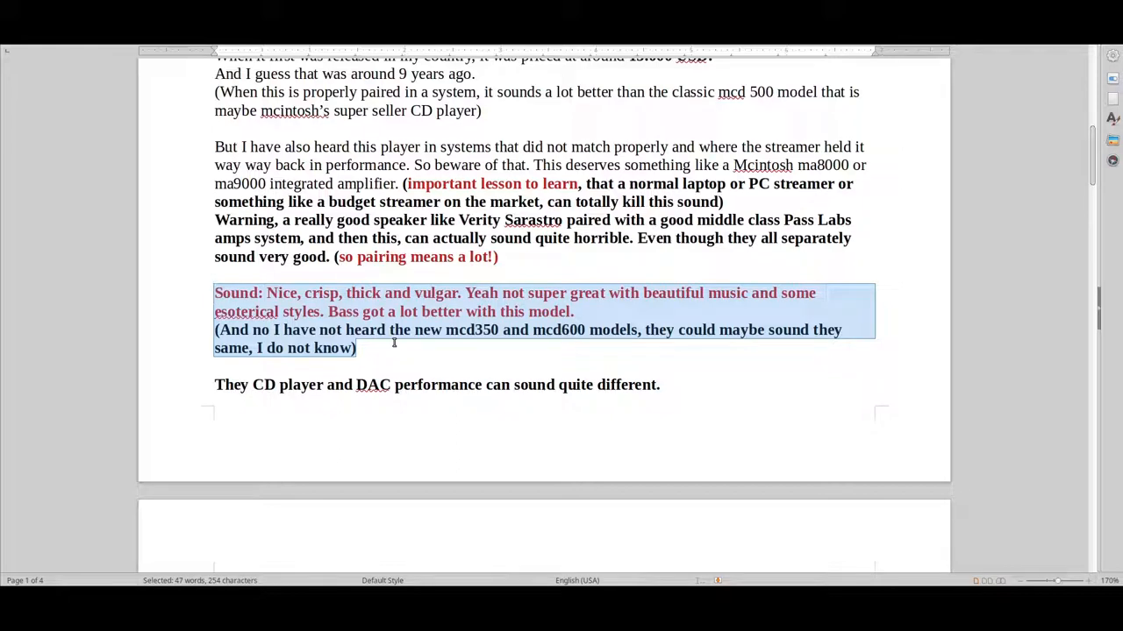
mouse_move(460, 351)
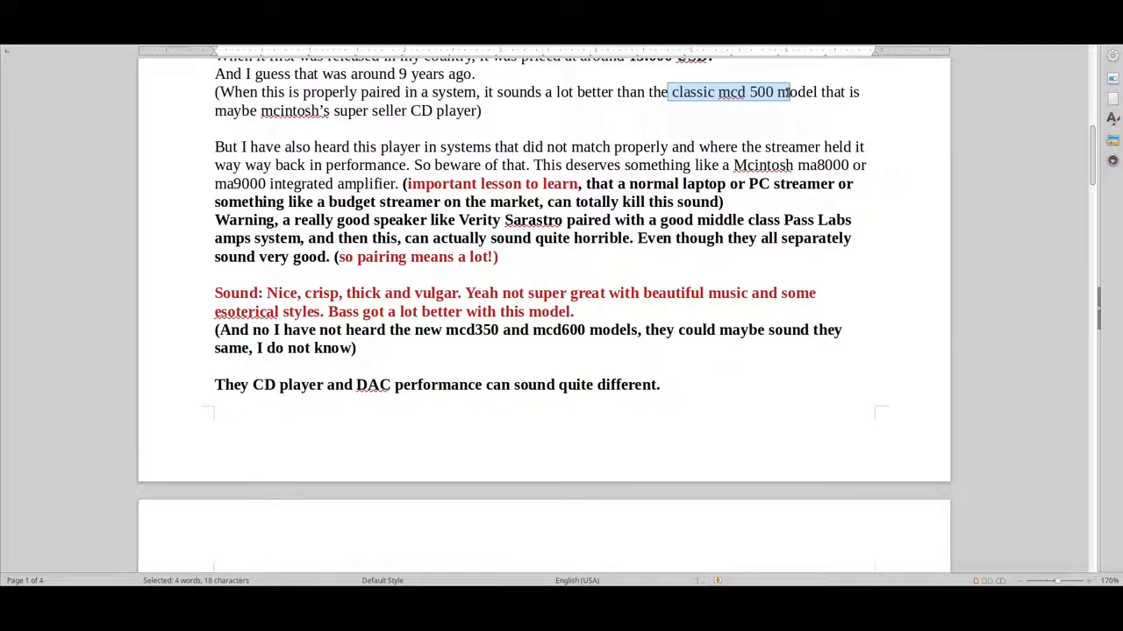
scroll(up, 3)
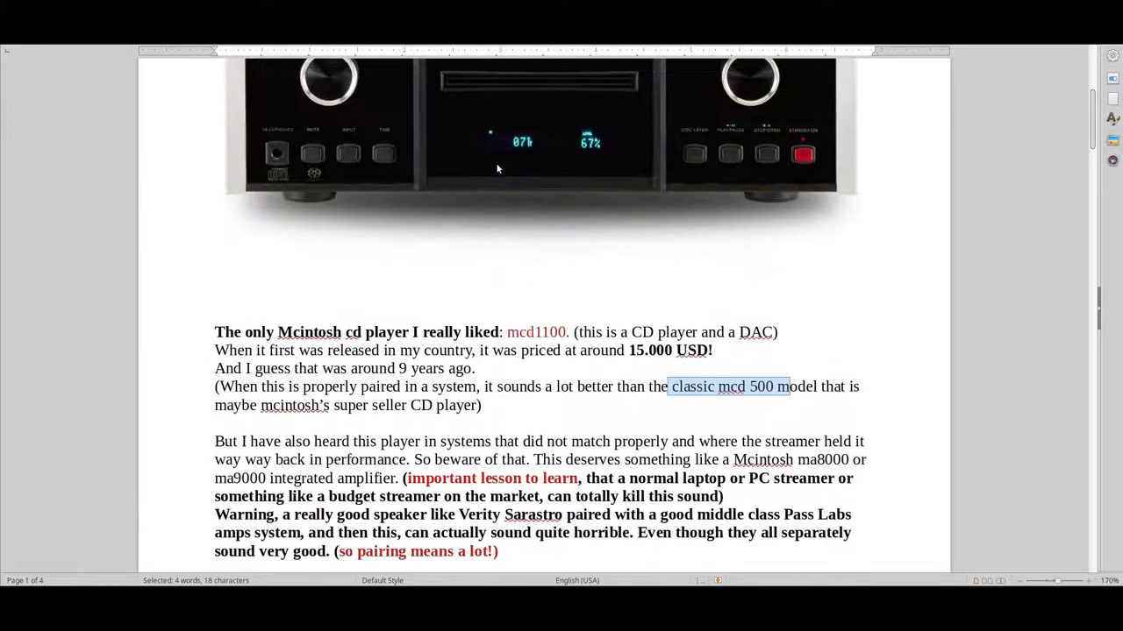
scroll(up, 3)
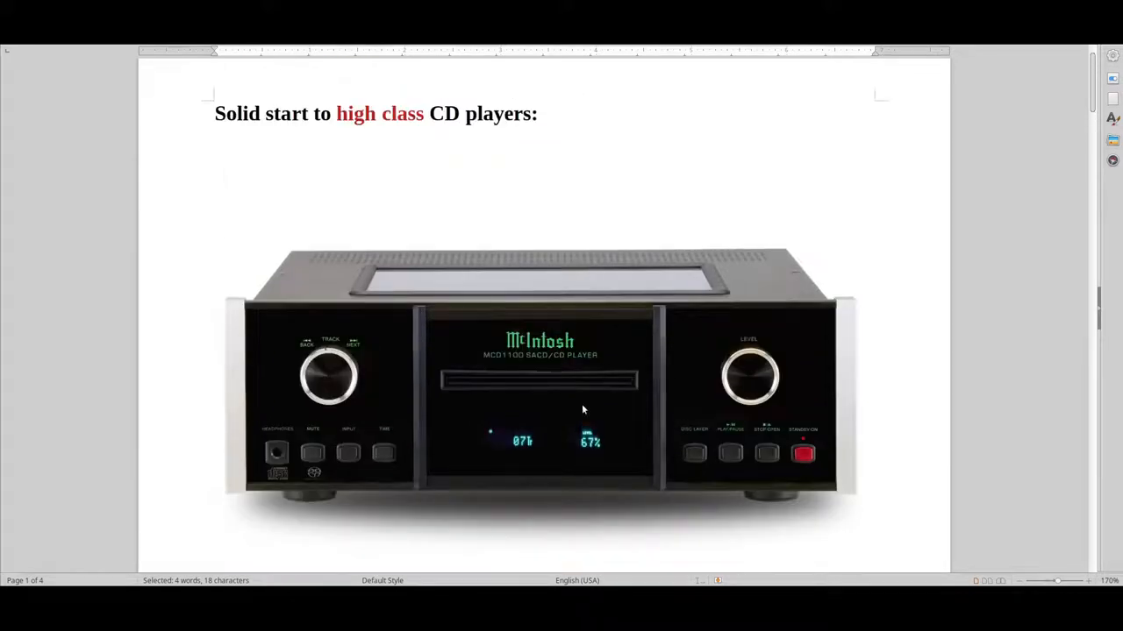
mouse_move(593, 224)
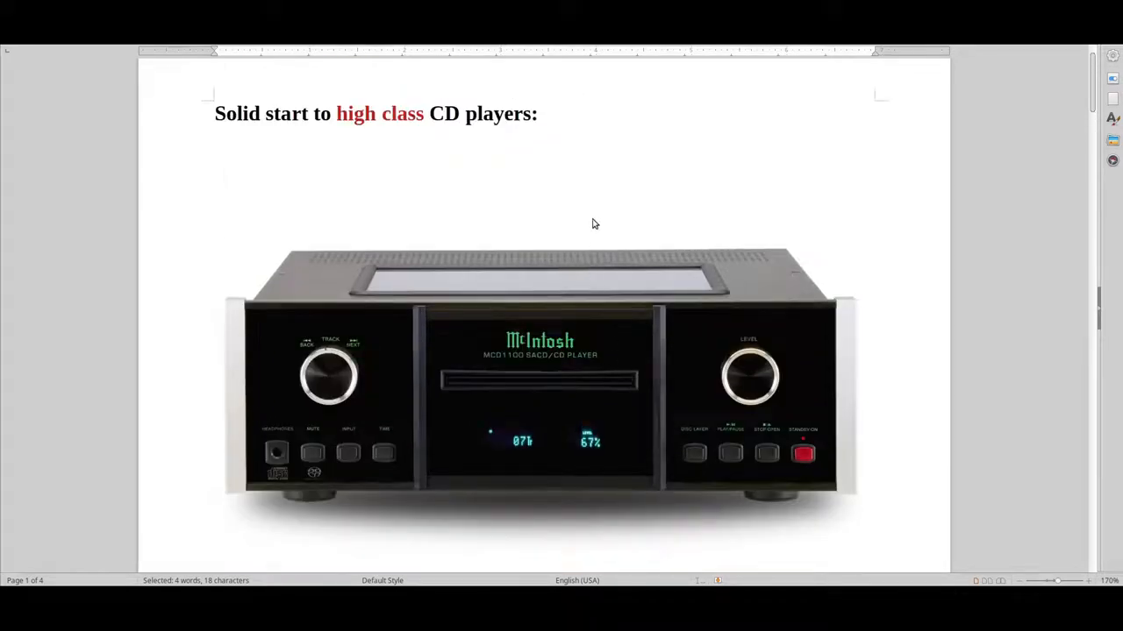
scroll(down, 3)
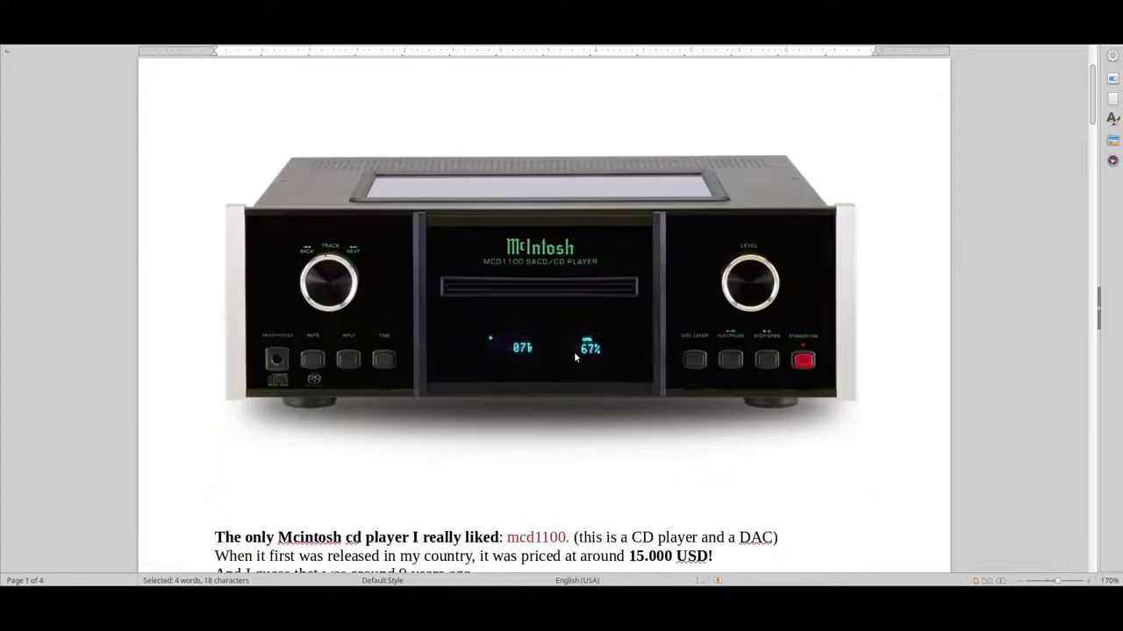
scroll(down, 3)
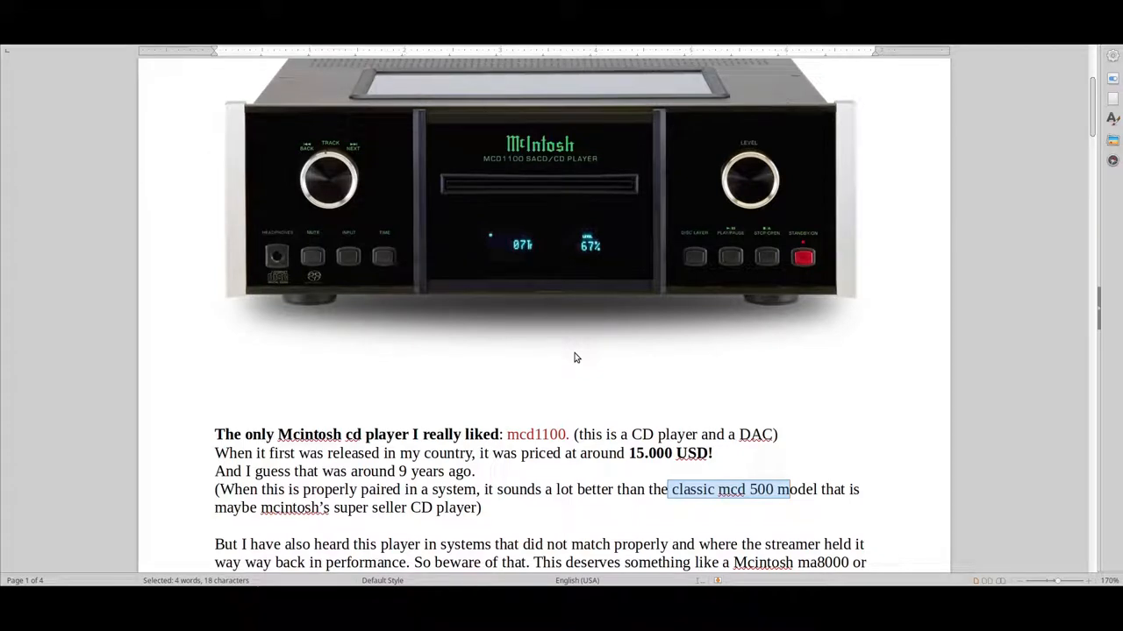
mouse_move(638, 414)
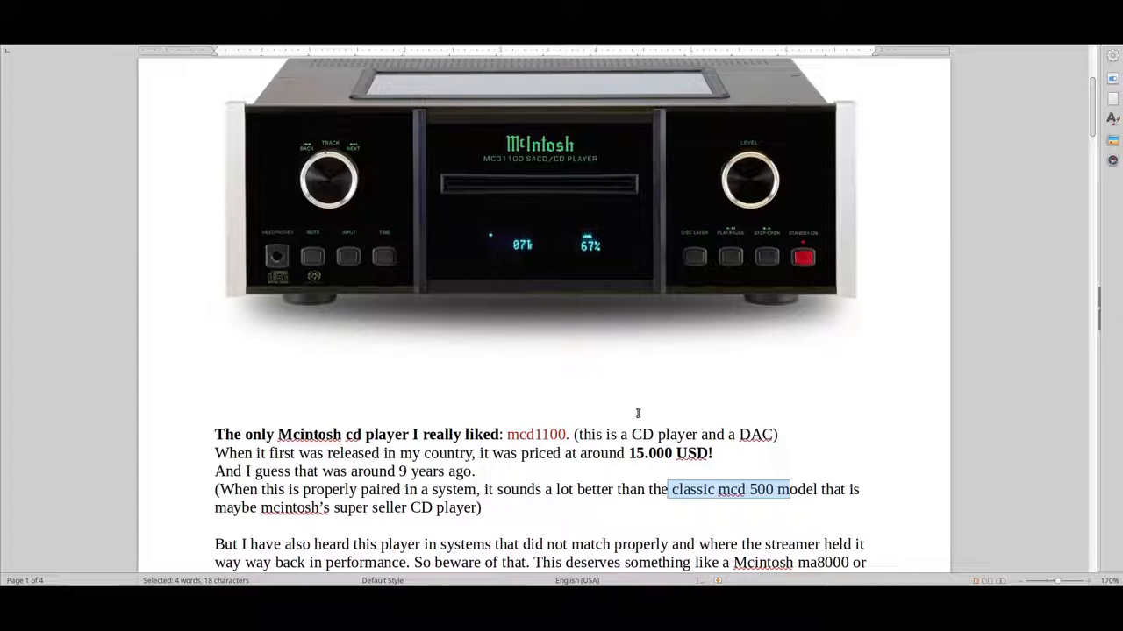
mouse_move(446, 324)
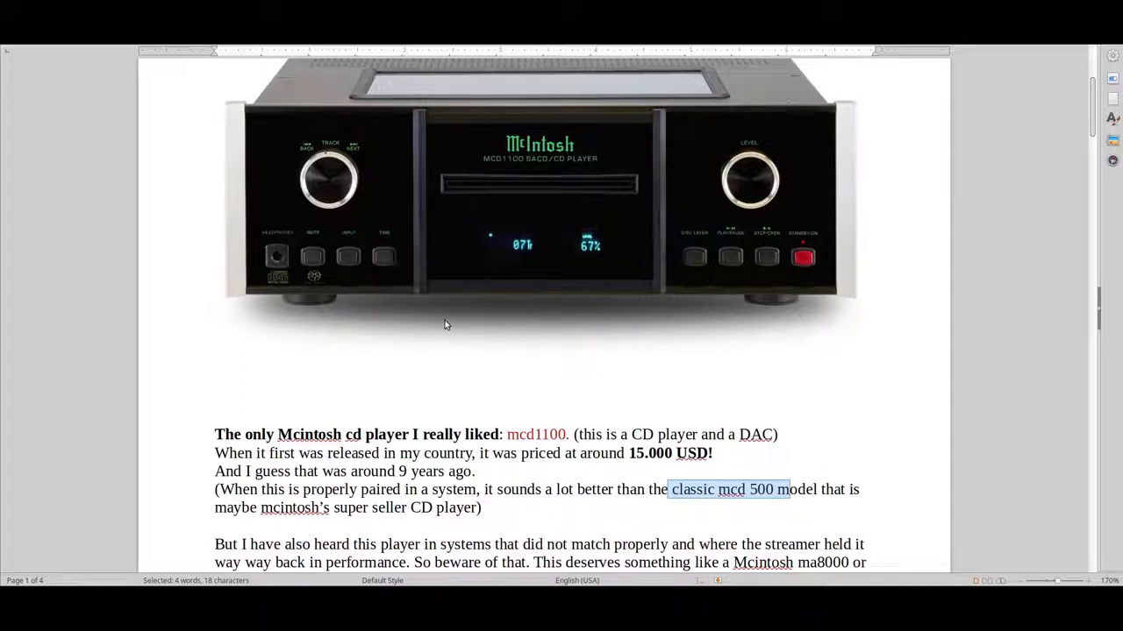
mouse_move(558, 375)
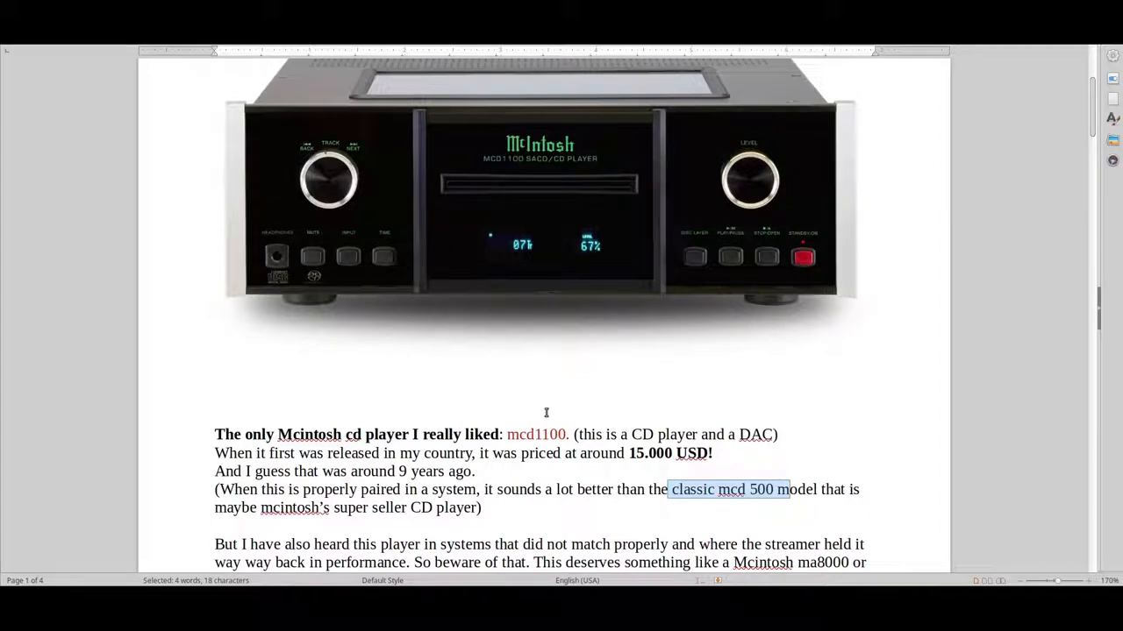
mouse_move(542, 407)
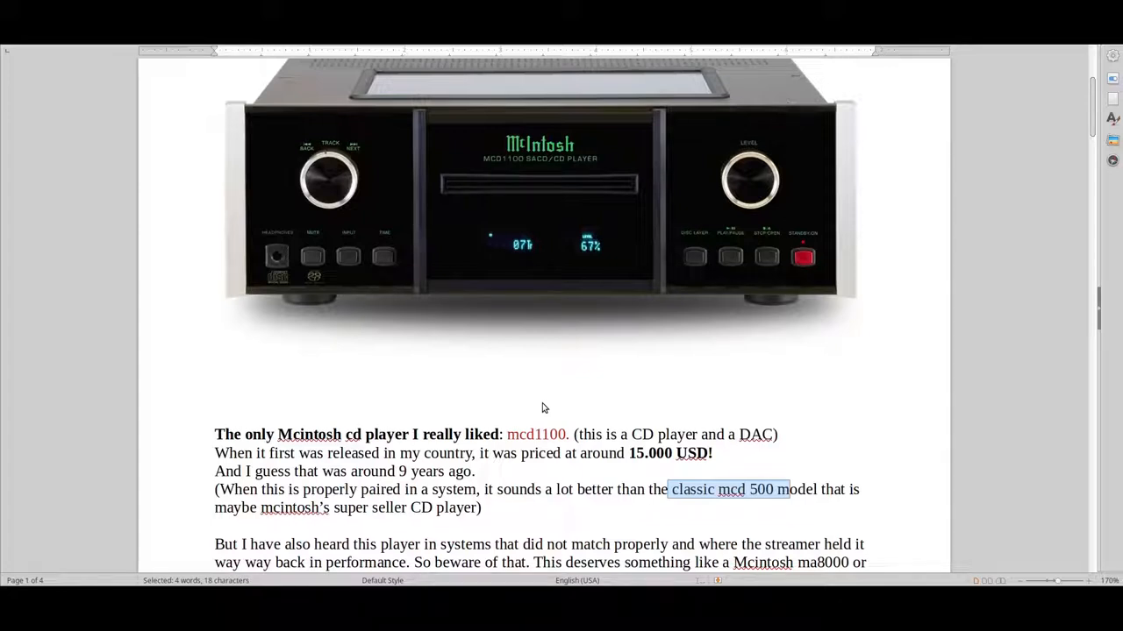
mouse_move(593, 383)
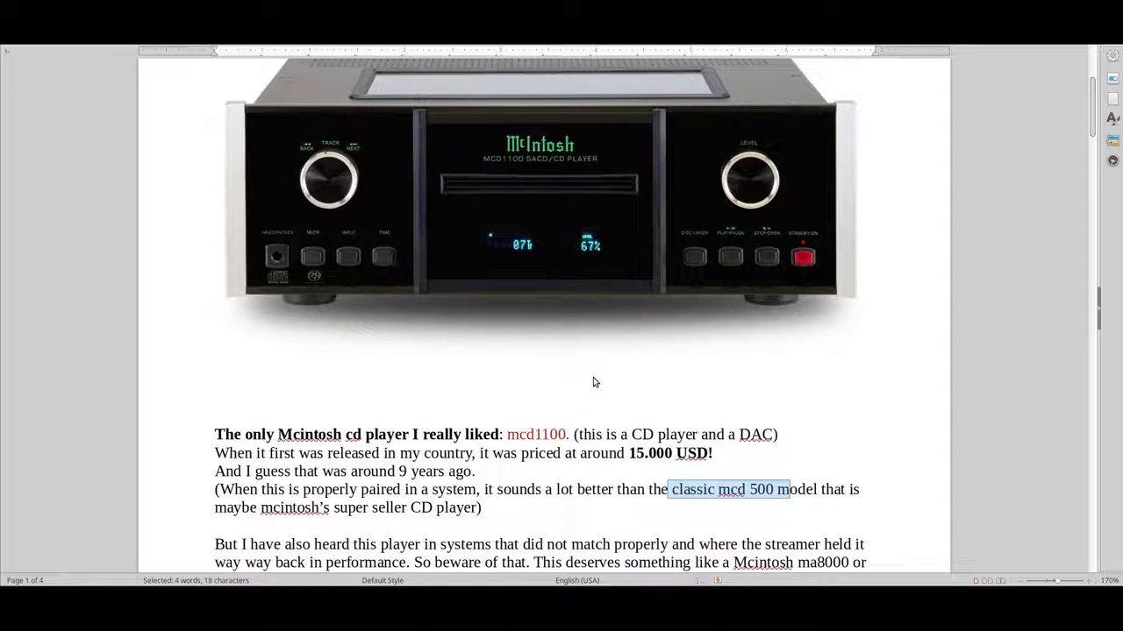
mouse_move(576, 370)
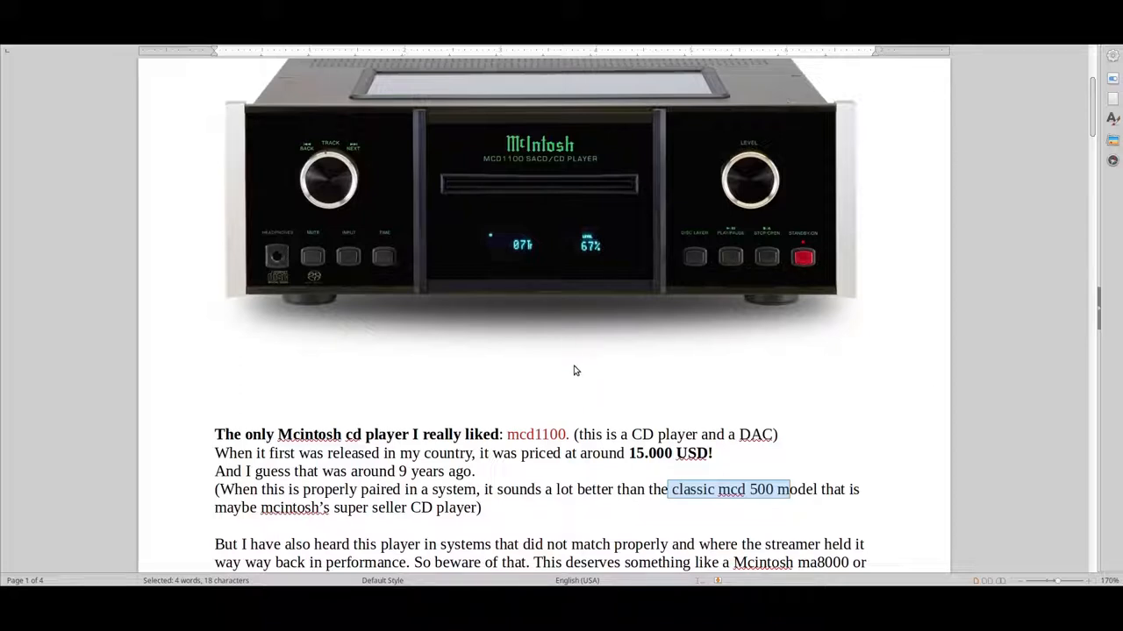
mouse_move(570, 361)
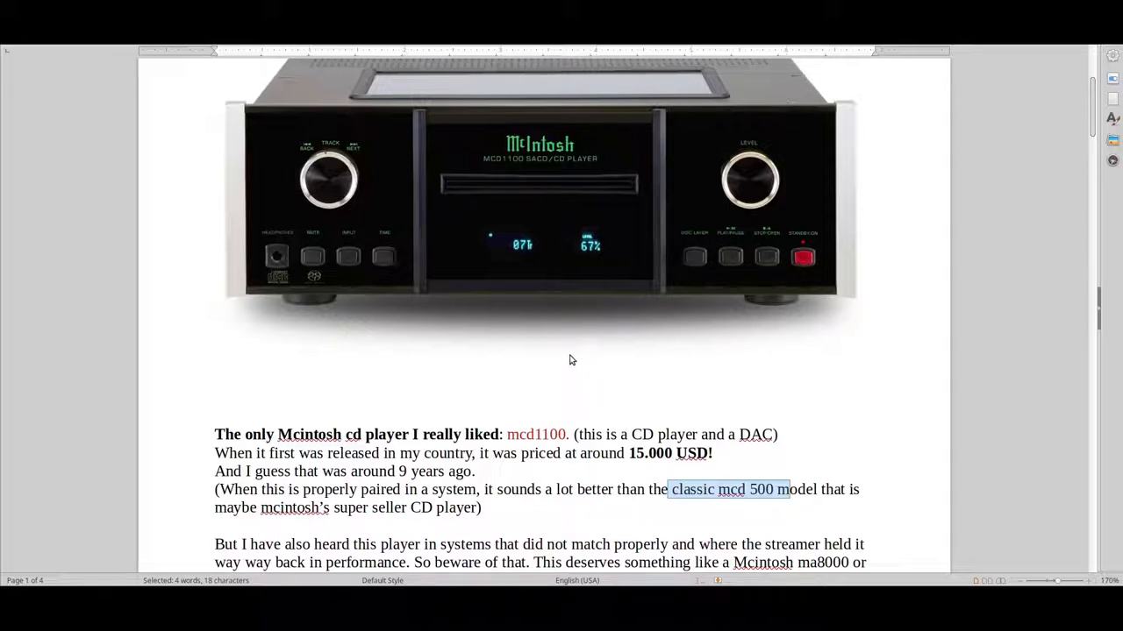
mouse_move(705, 421)
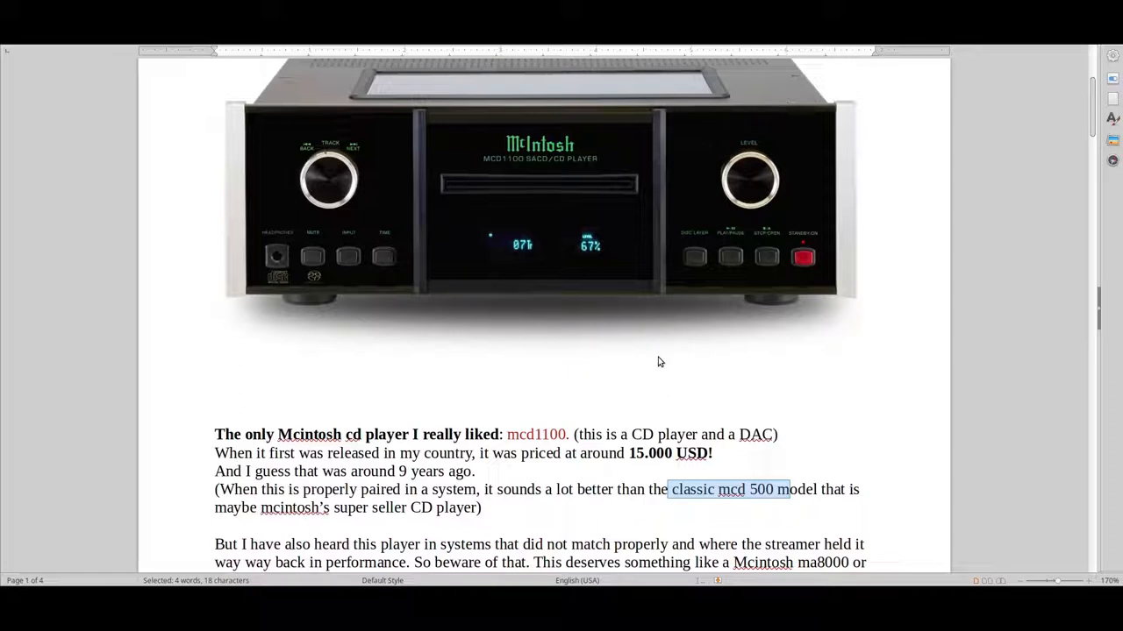
mouse_move(670, 340)
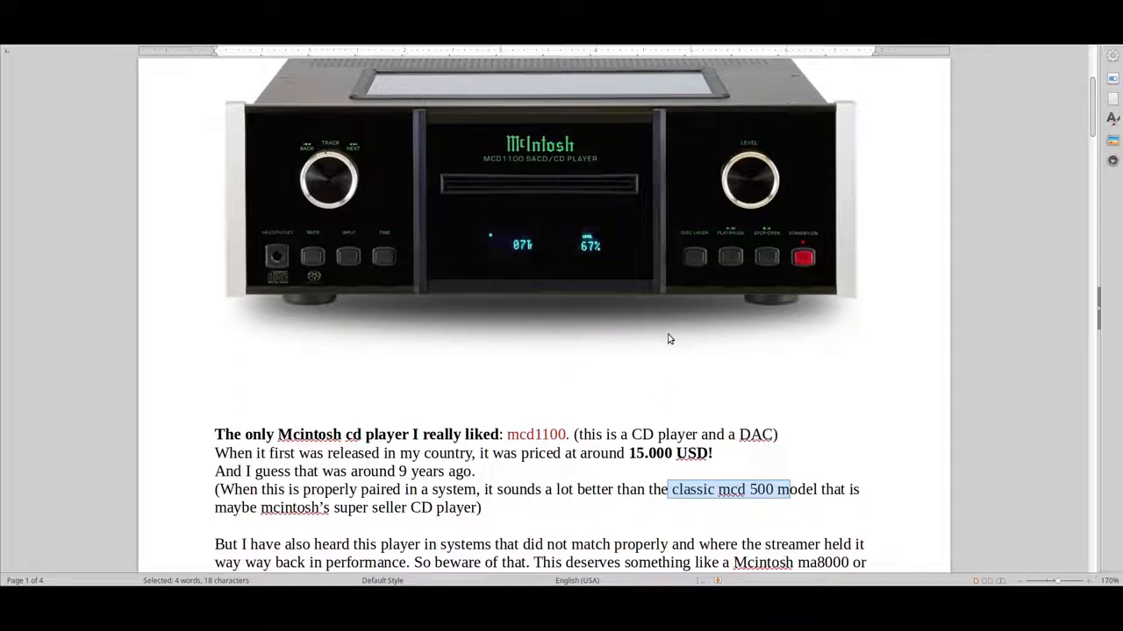
mouse_move(684, 324)
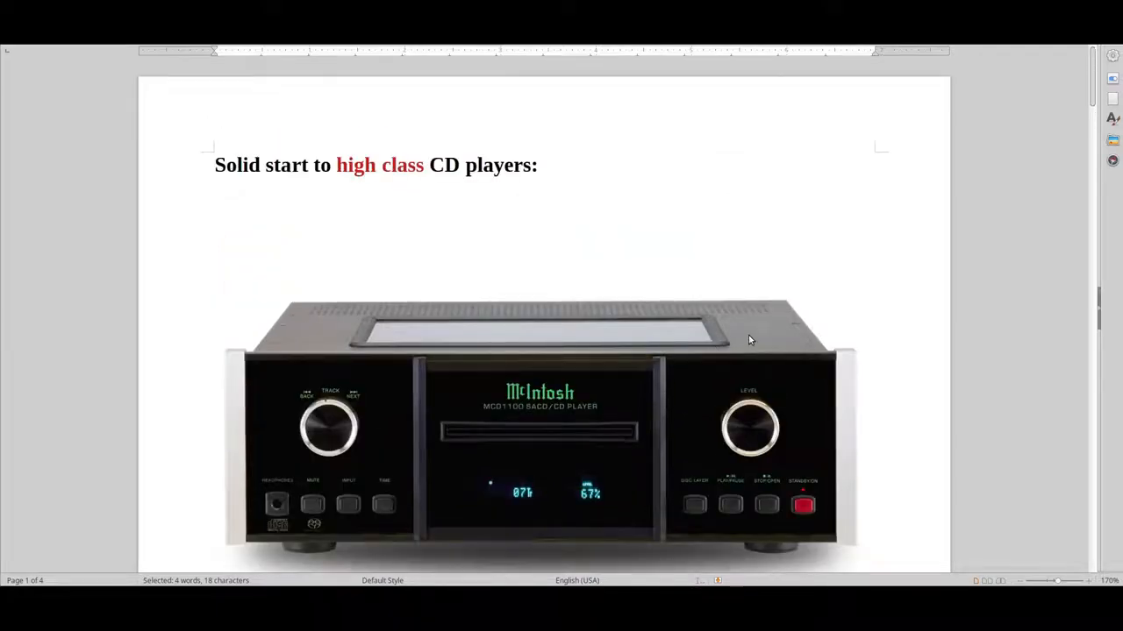
scroll(down, 3)
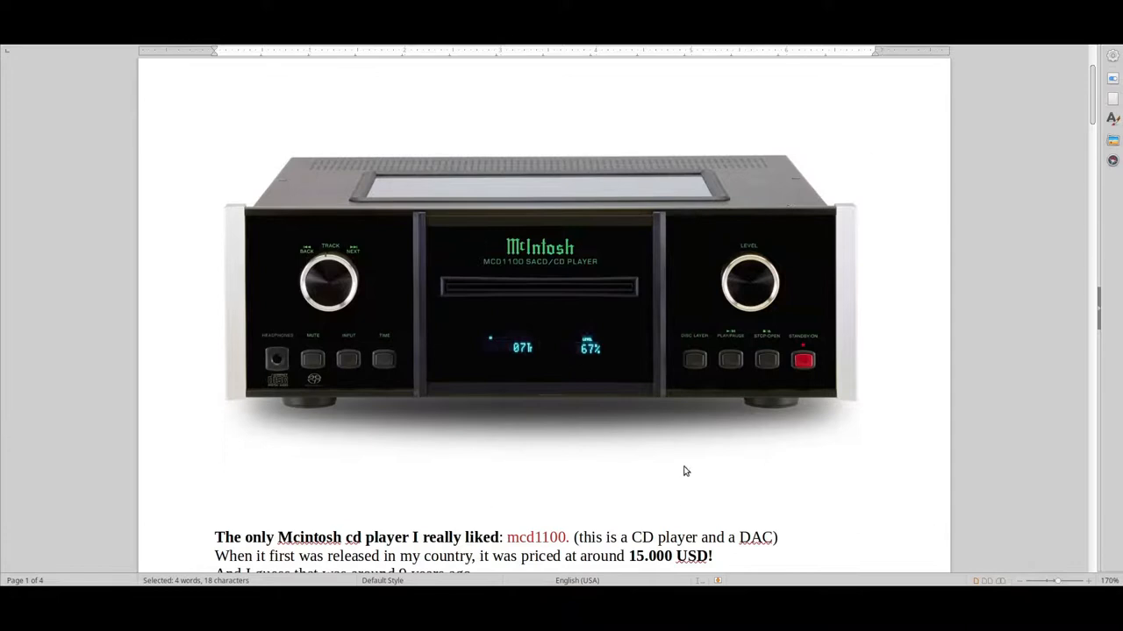
scroll(down, 3)
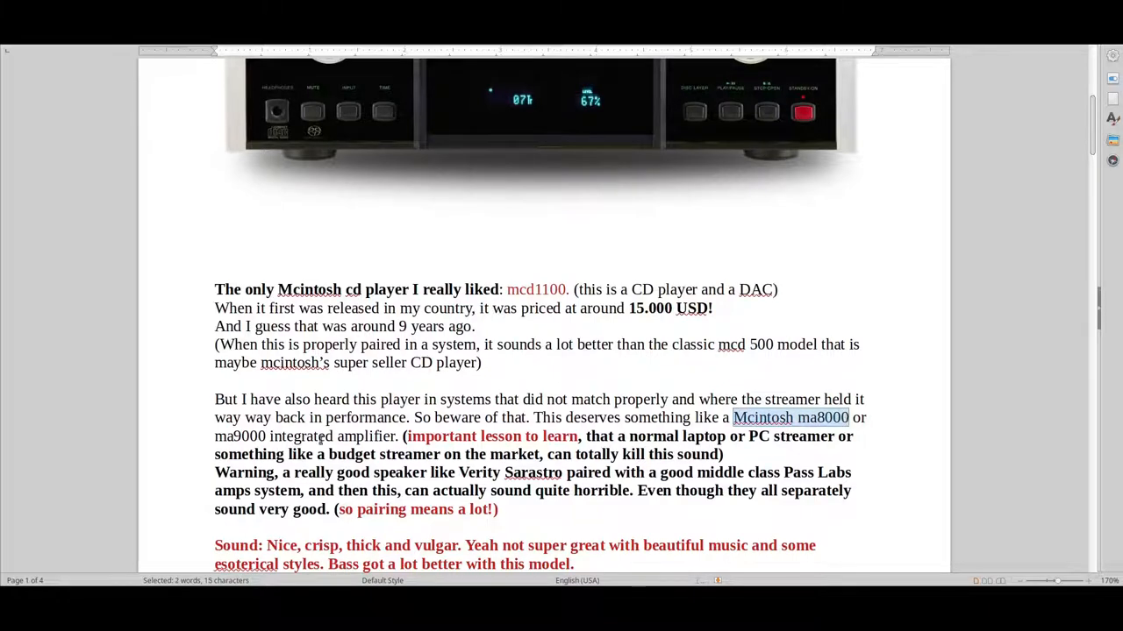
scroll(down, 3)
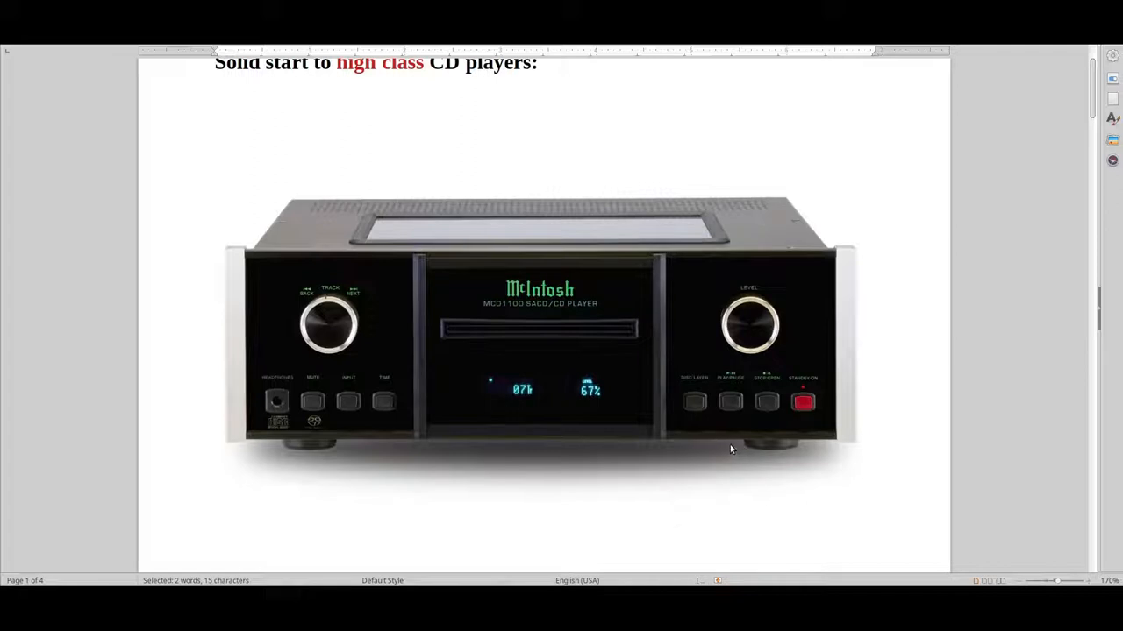
mouse_move(500, 339)
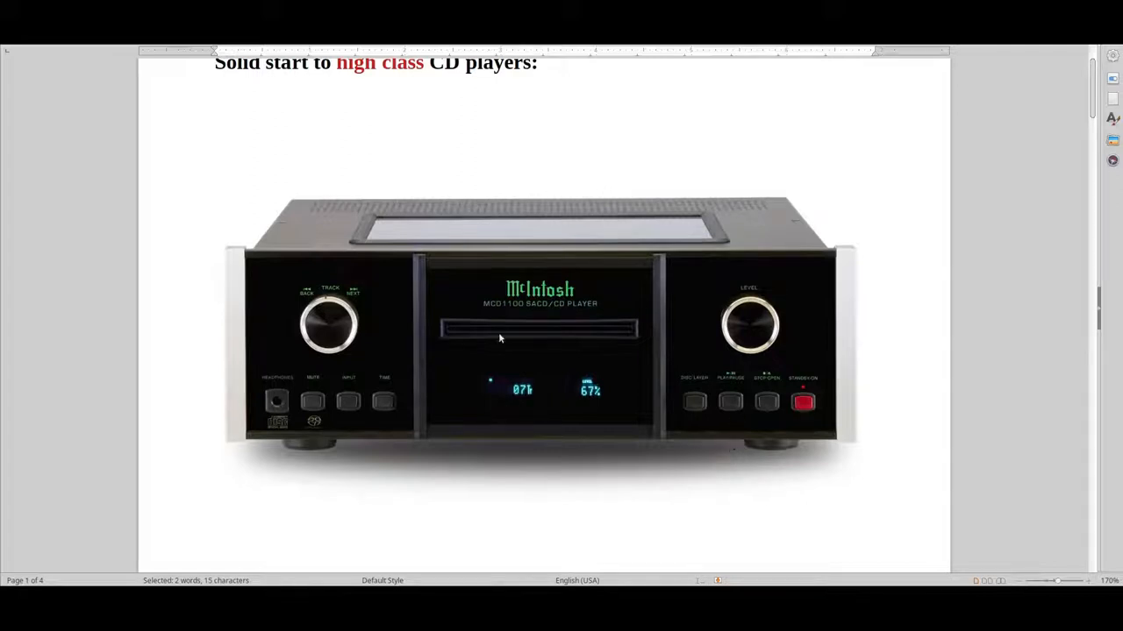
mouse_move(638, 428)
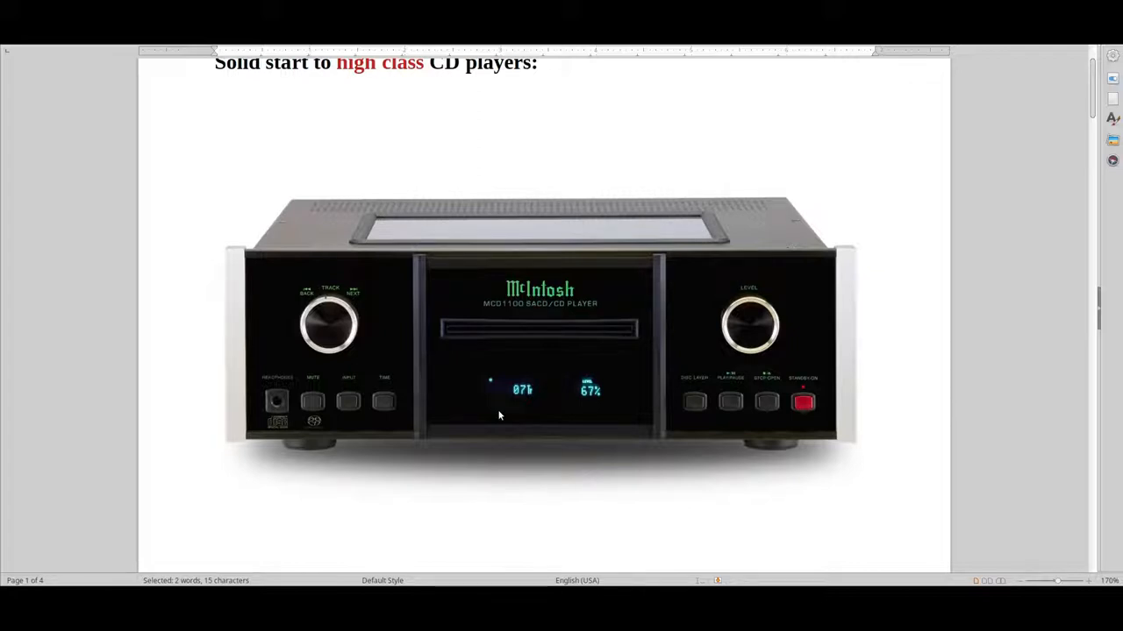
scroll(down, 3)
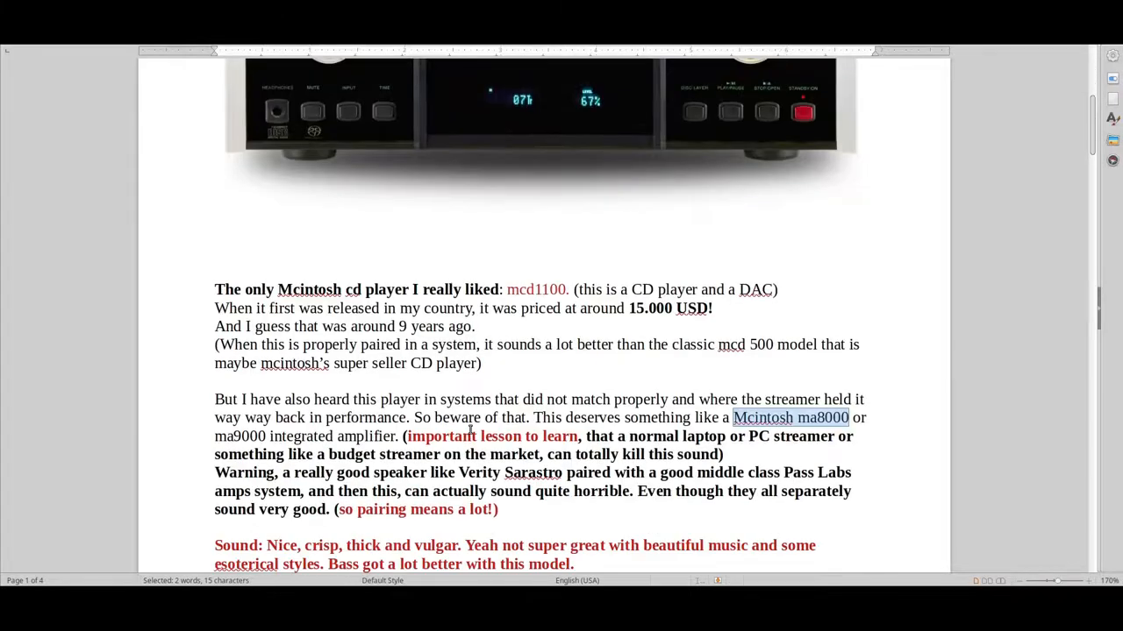
Scroll down to the Nagra CDP section on page 2 with its photo and sound notes.
scroll(down, 3)
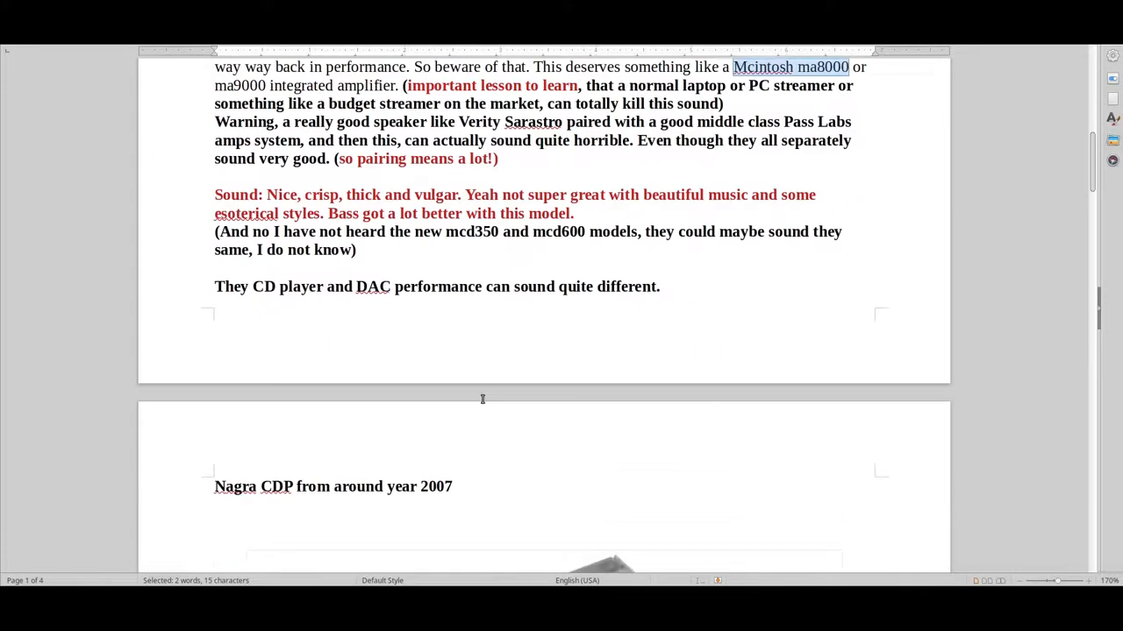
scroll(down, 3)
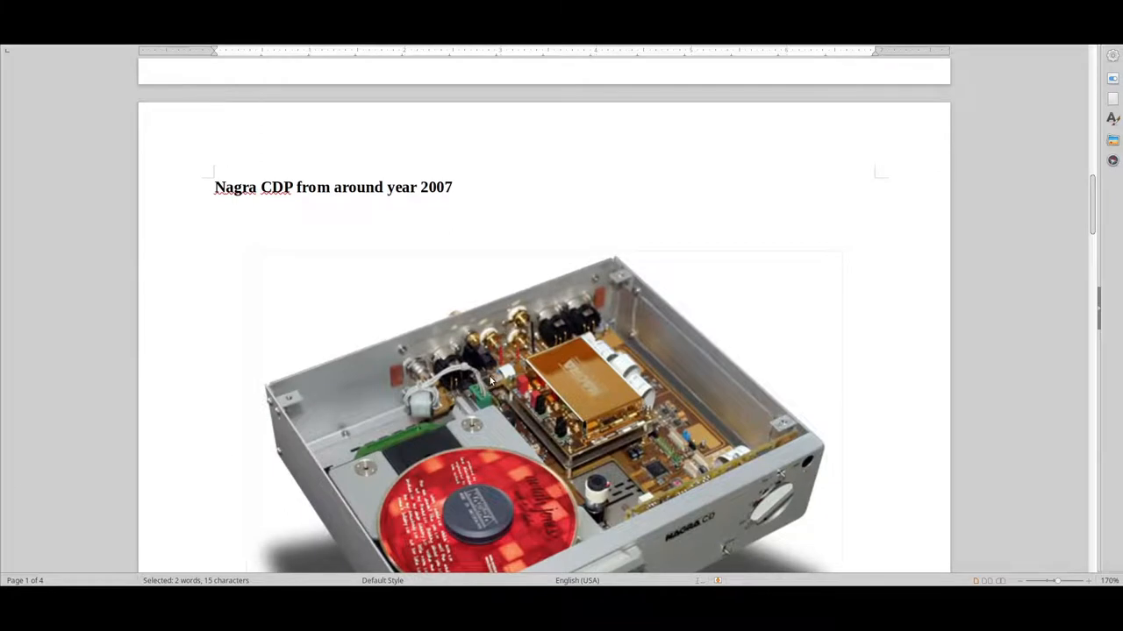
scroll(down, 3)
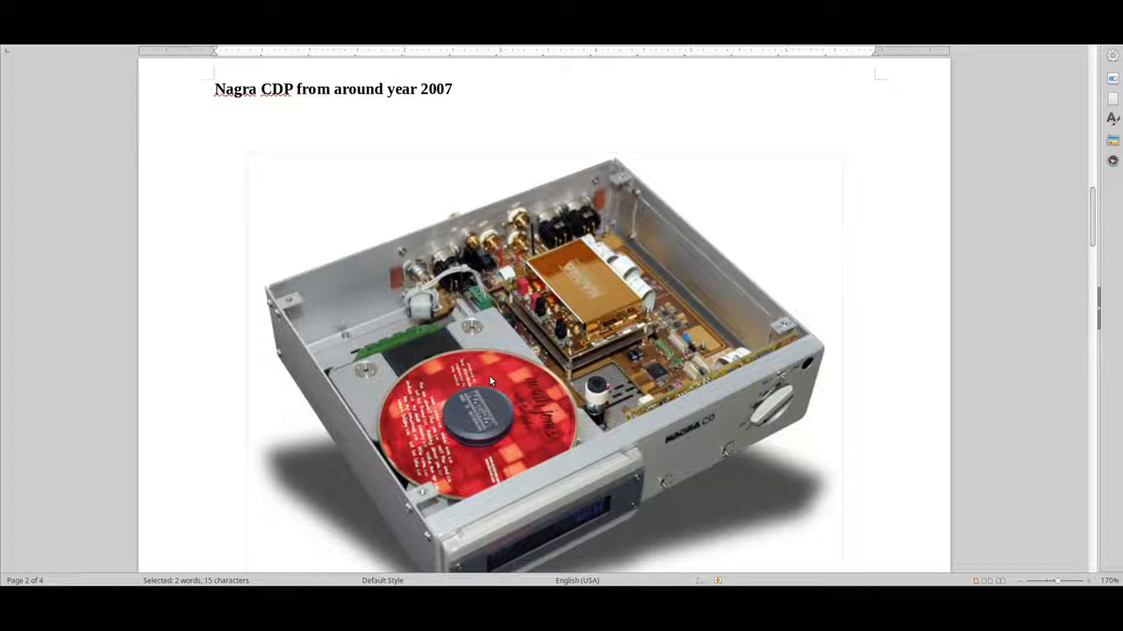
scroll(down, 3)
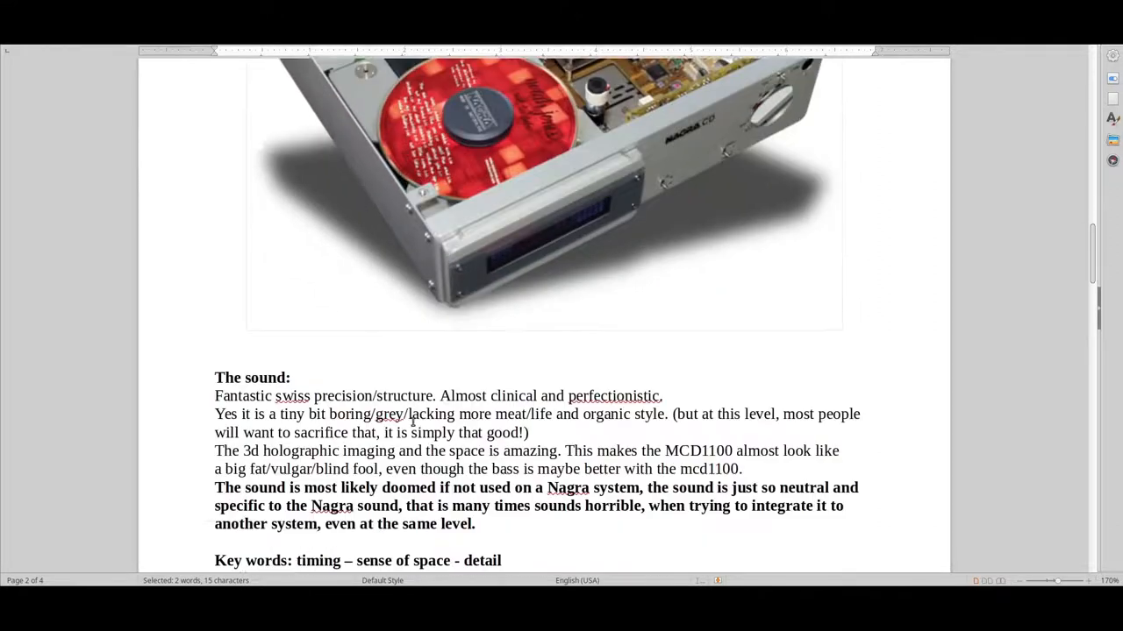
scroll(down, 3)
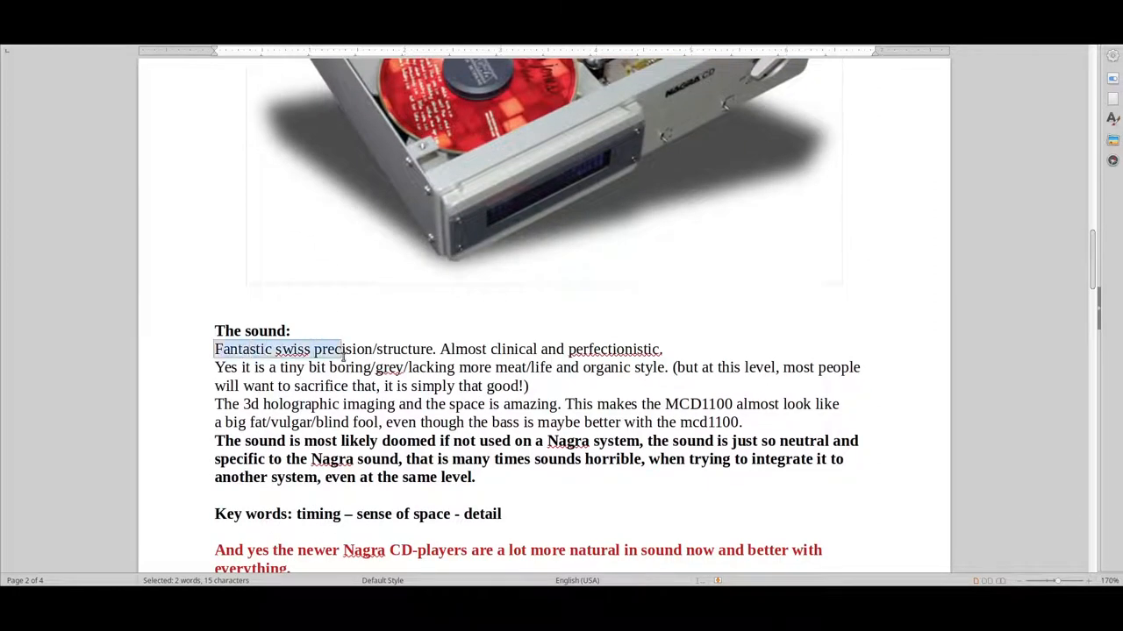
Pick out 'perfectionistic', 'a tiny bit boring' and 'simply that good' in the sound notes.
drag(342, 349, 663, 349)
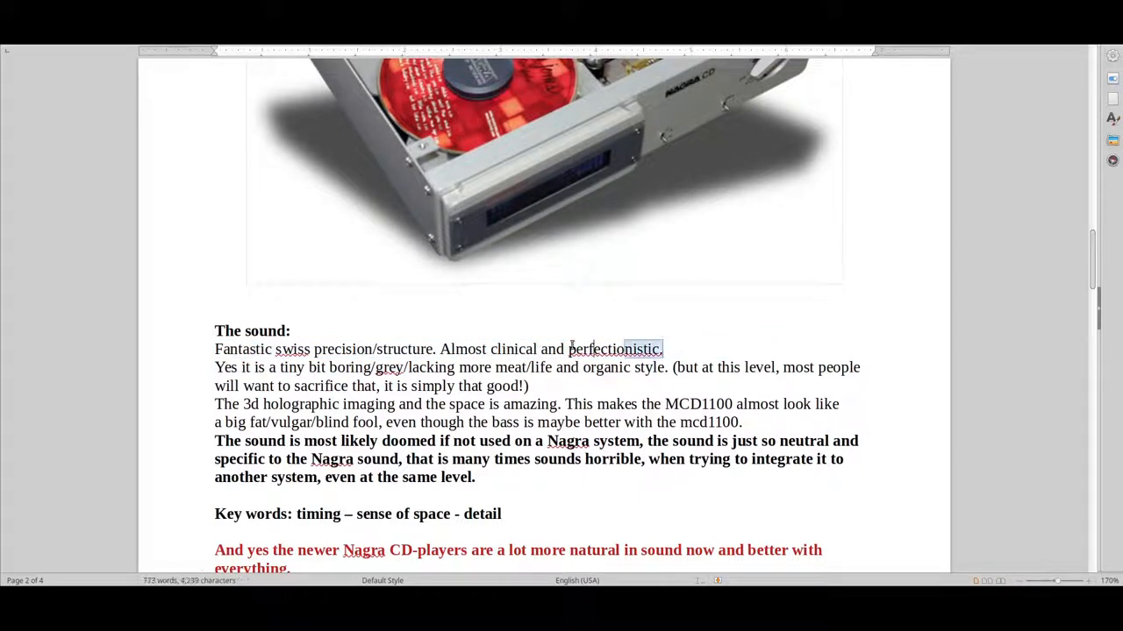
drag(435, 349, 663, 349)
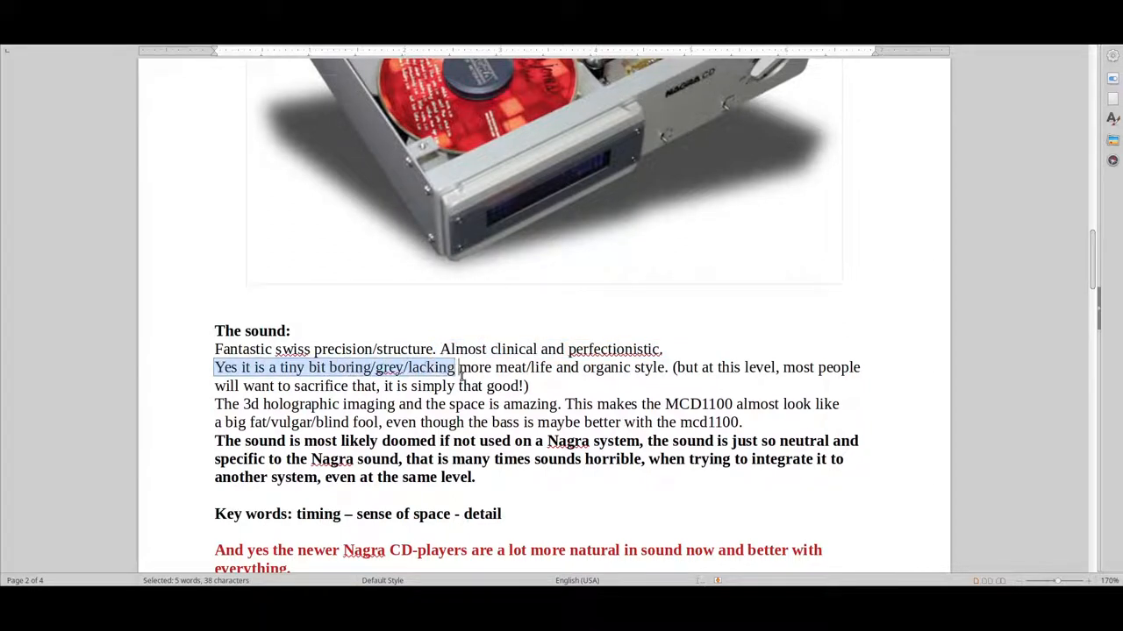
drag(456, 368, 632, 368)
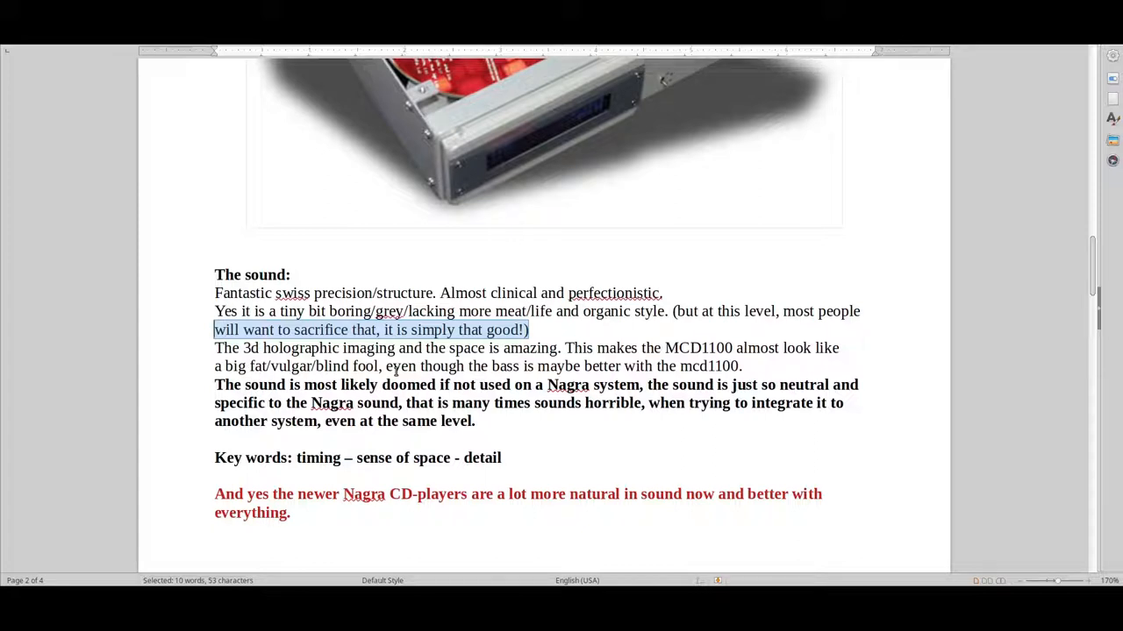
mouse_move(568, 228)
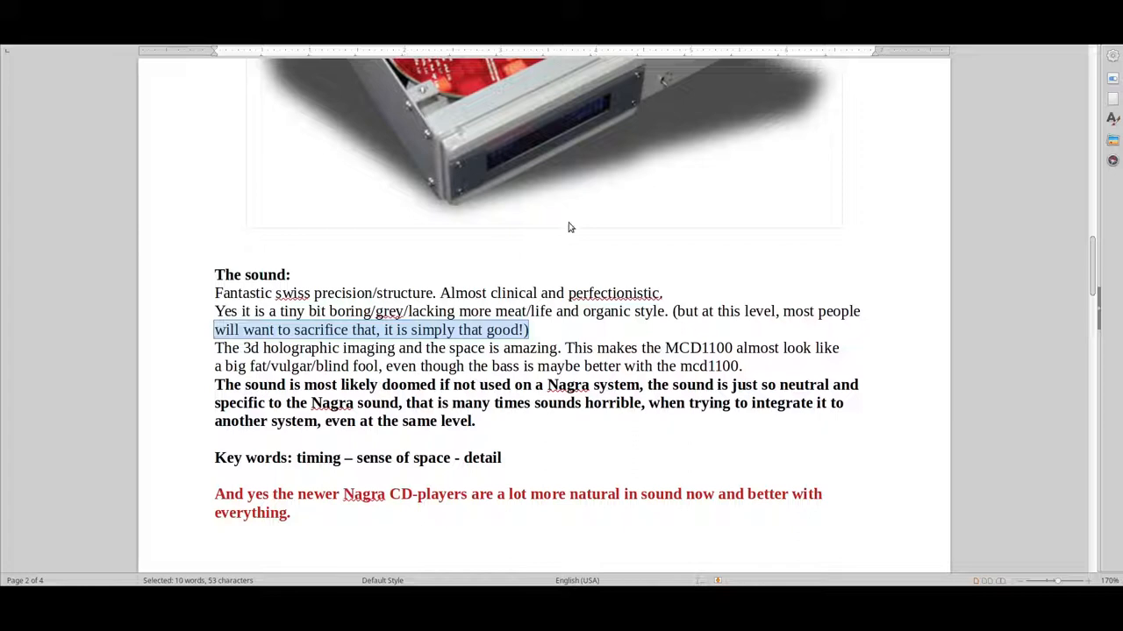
Scroll up so the opened Nagra CD player photo on page 2 fills the window.
scroll(up, 3)
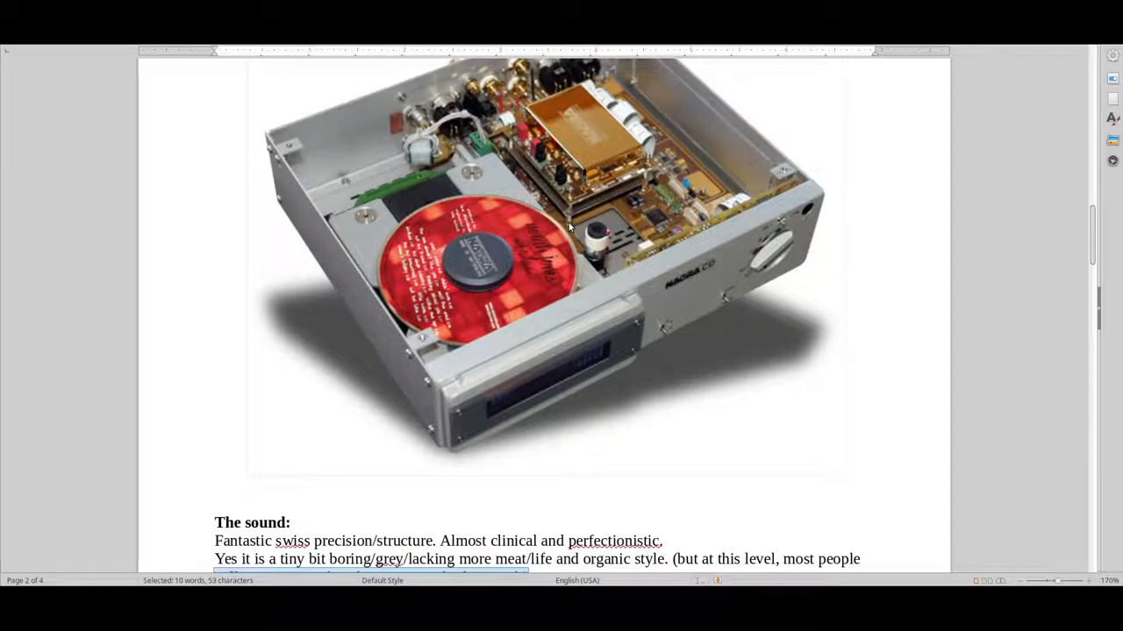
mouse_move(518, 253)
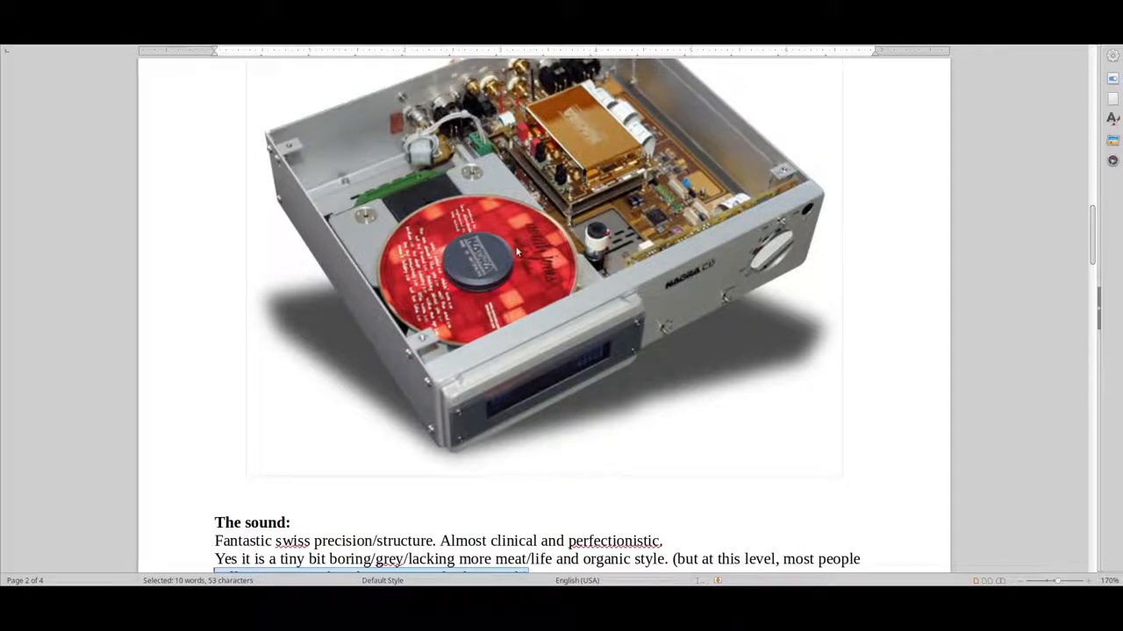
mouse_move(474, 278)
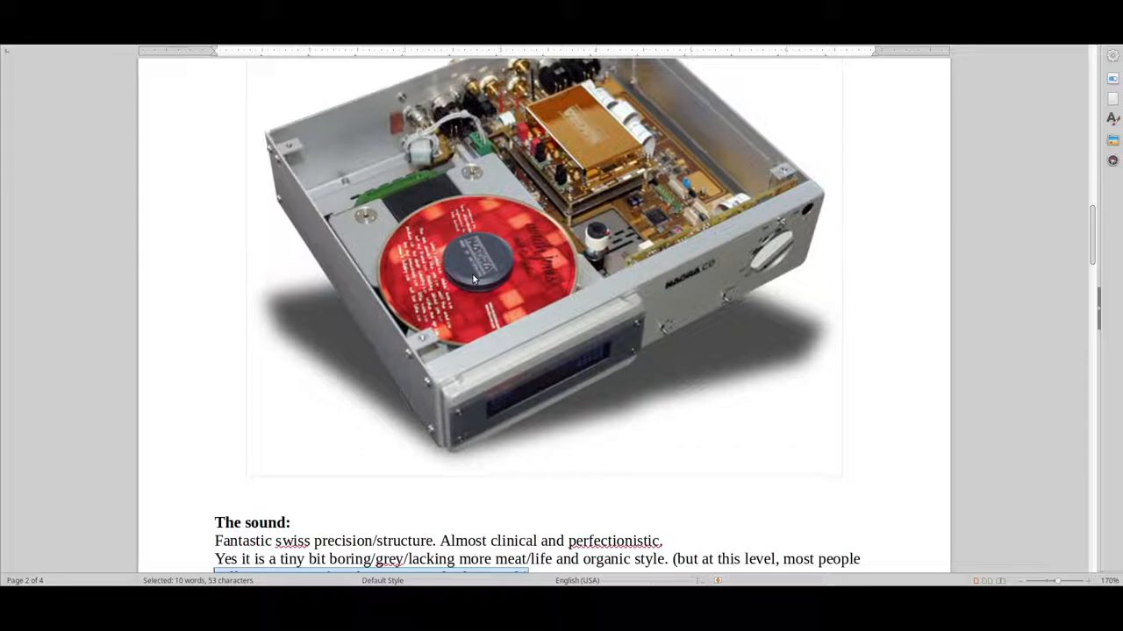
mouse_move(501, 273)
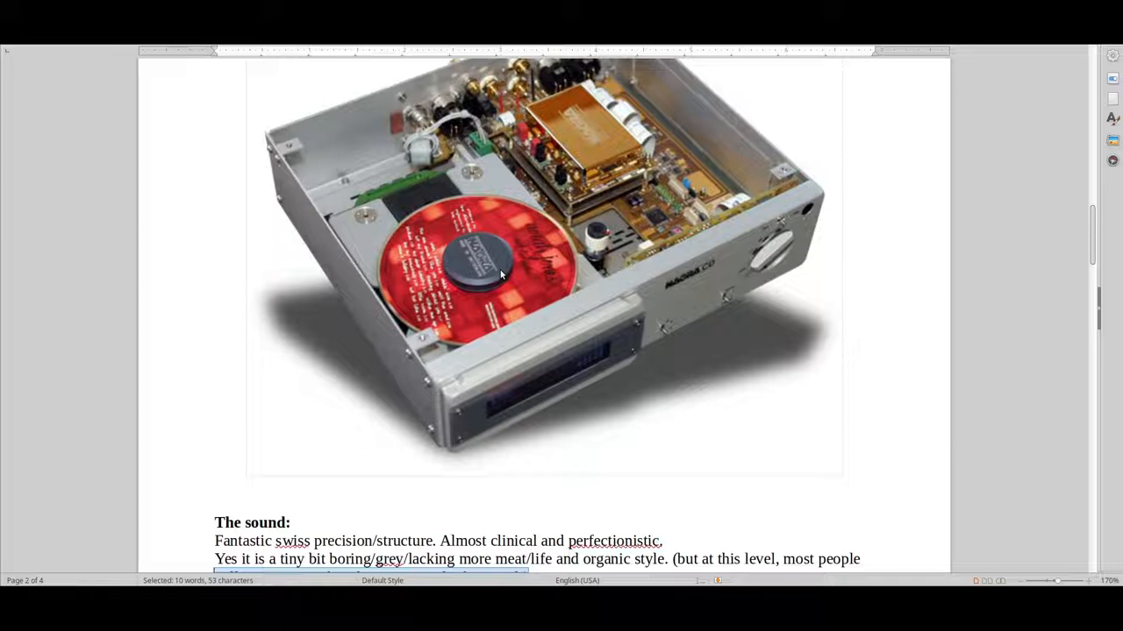
mouse_move(472, 341)
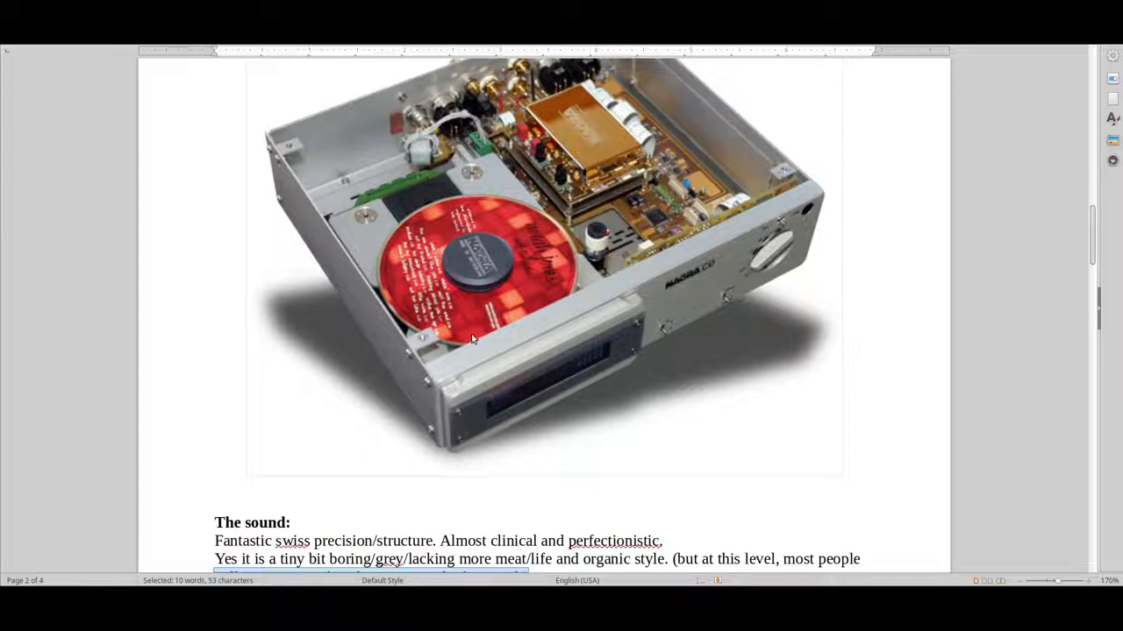
mouse_move(565, 238)
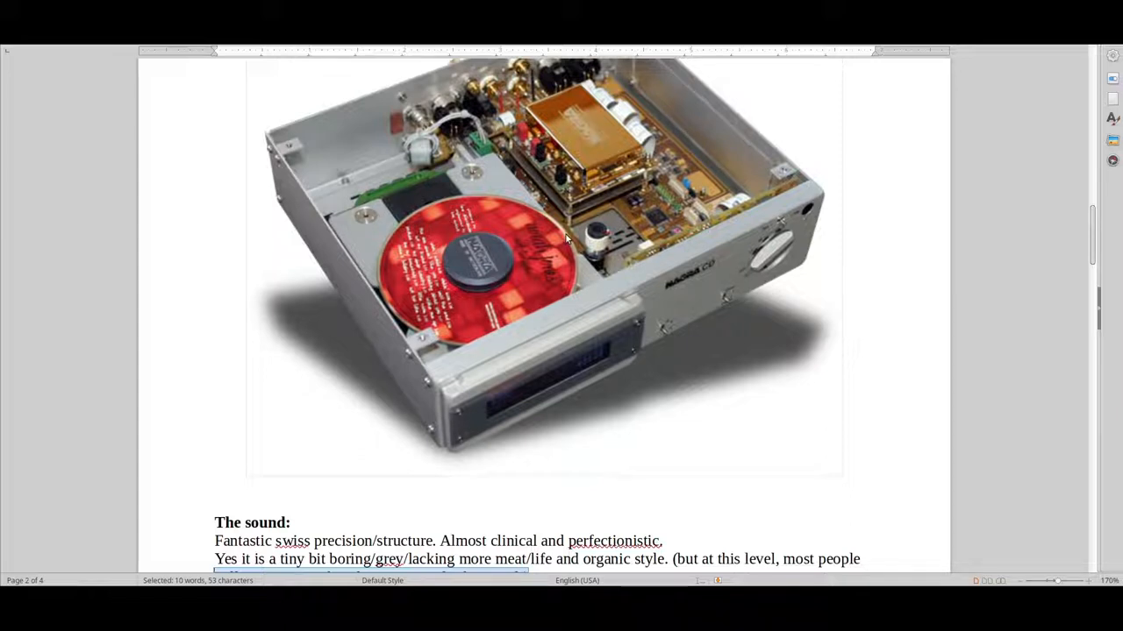
mouse_move(803, 270)
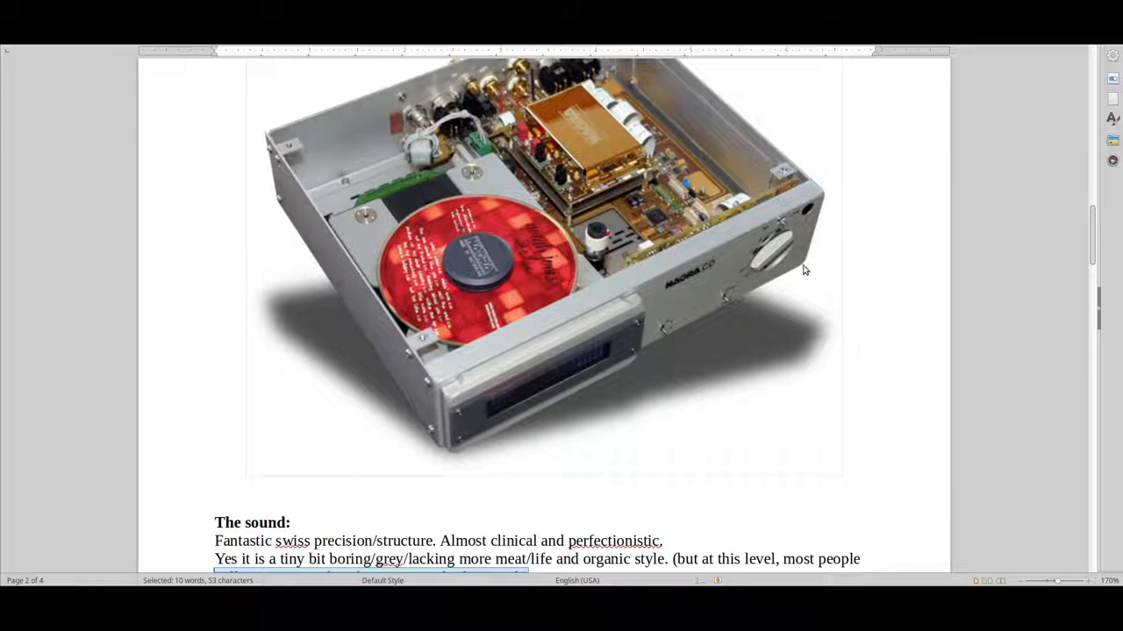
mouse_move(908, 189)
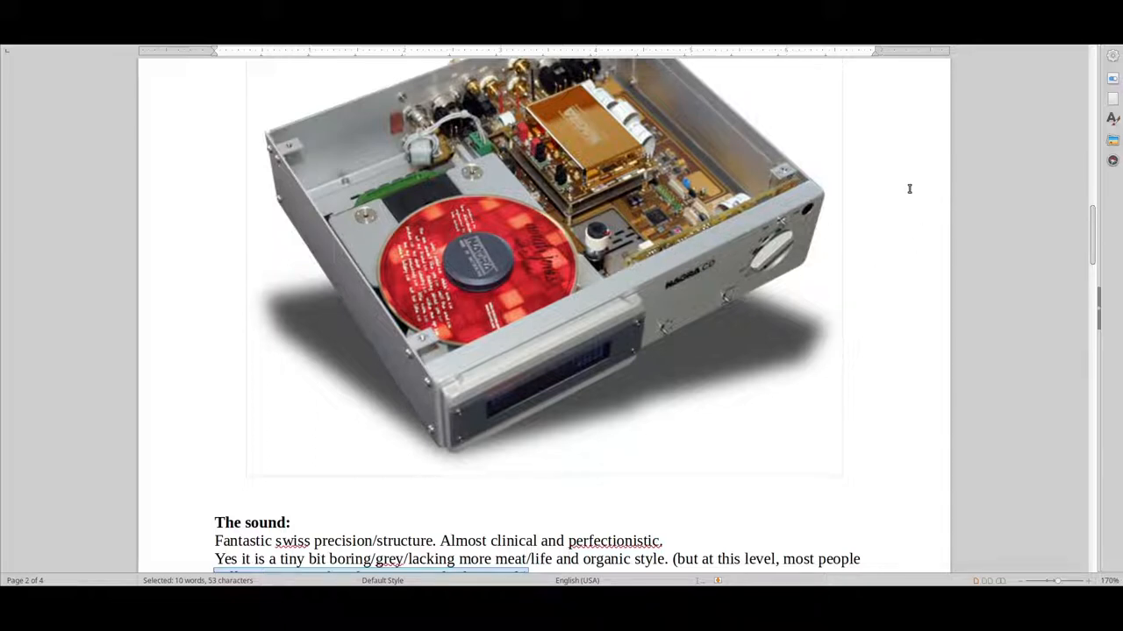
mouse_move(884, 218)
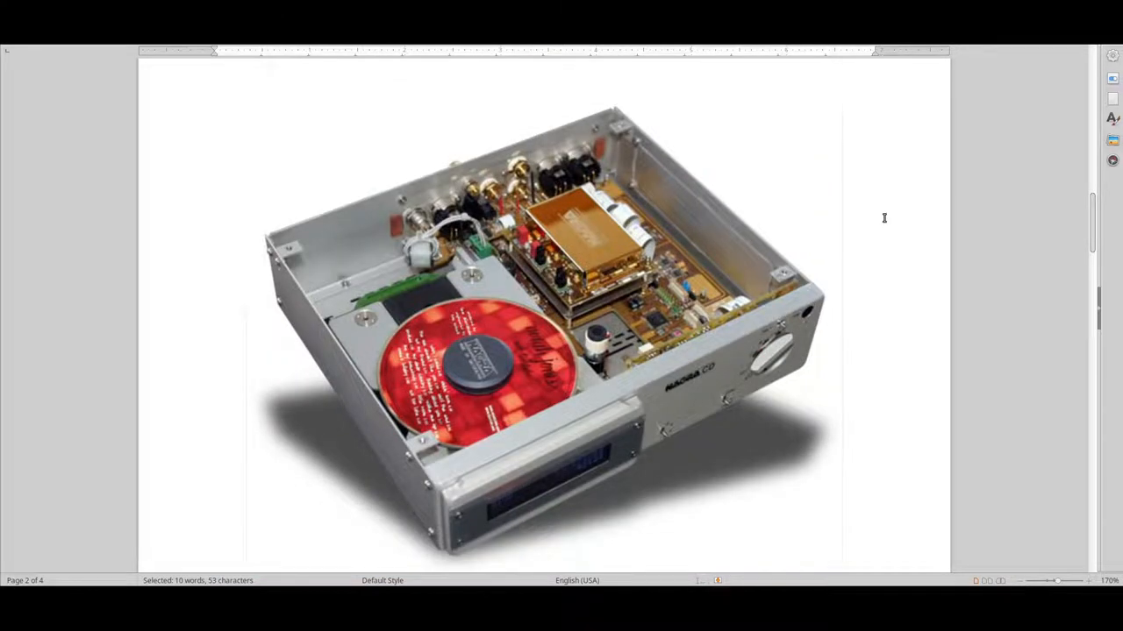
mouse_move(842, 253)
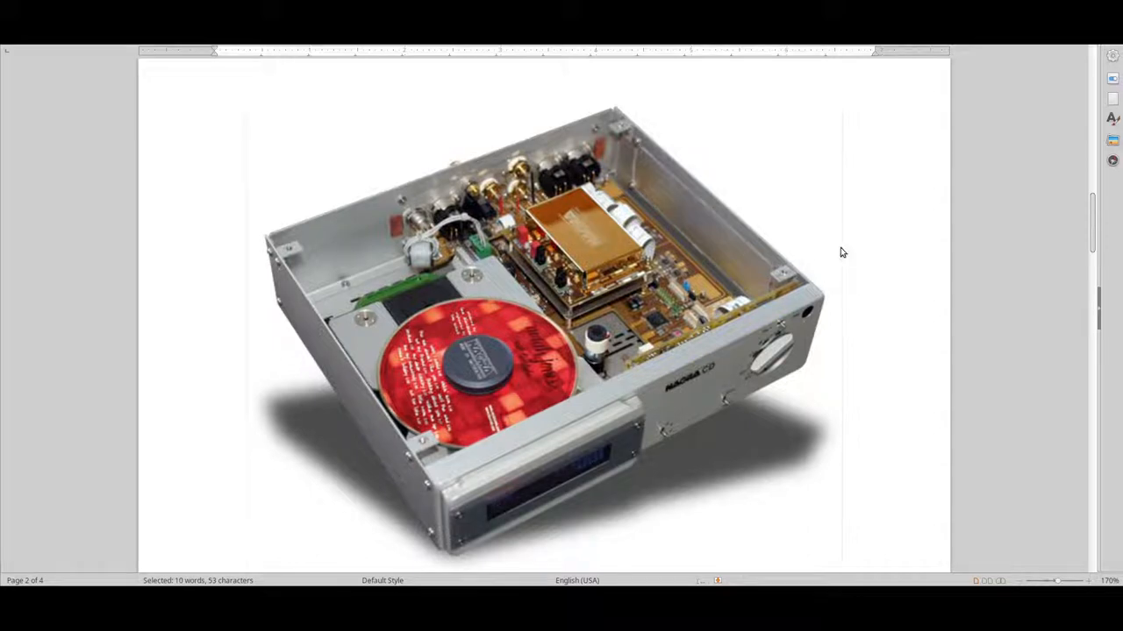
Scroll up to the 'Nagra CDP from around year 2007' heading, then back down to its sound notes and key words.
scroll(down, 3)
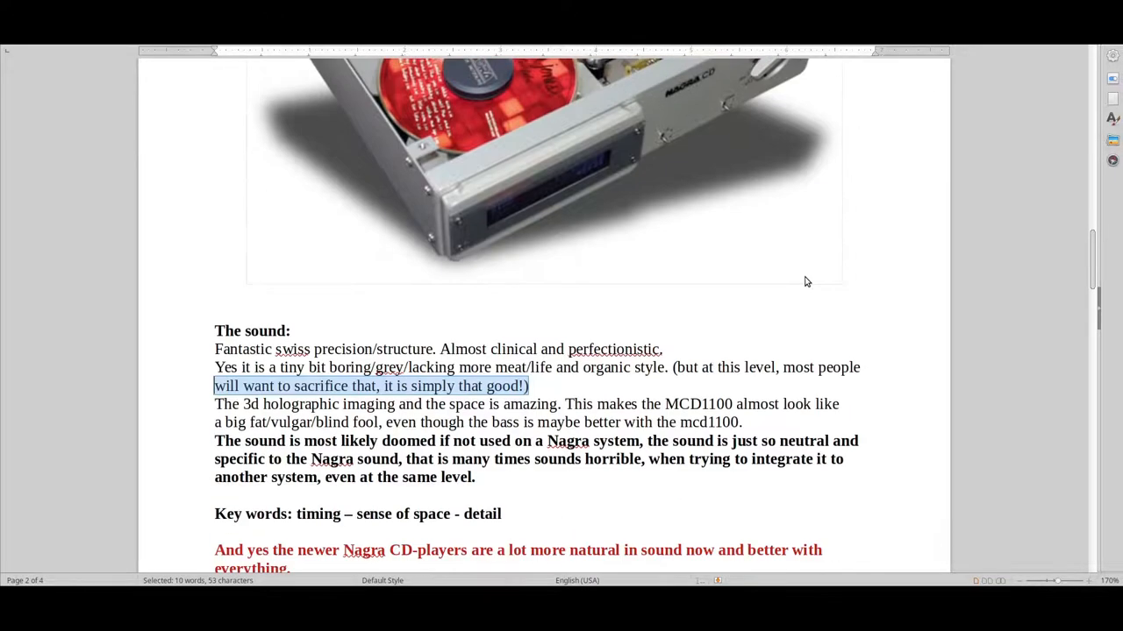
scroll(up, 3)
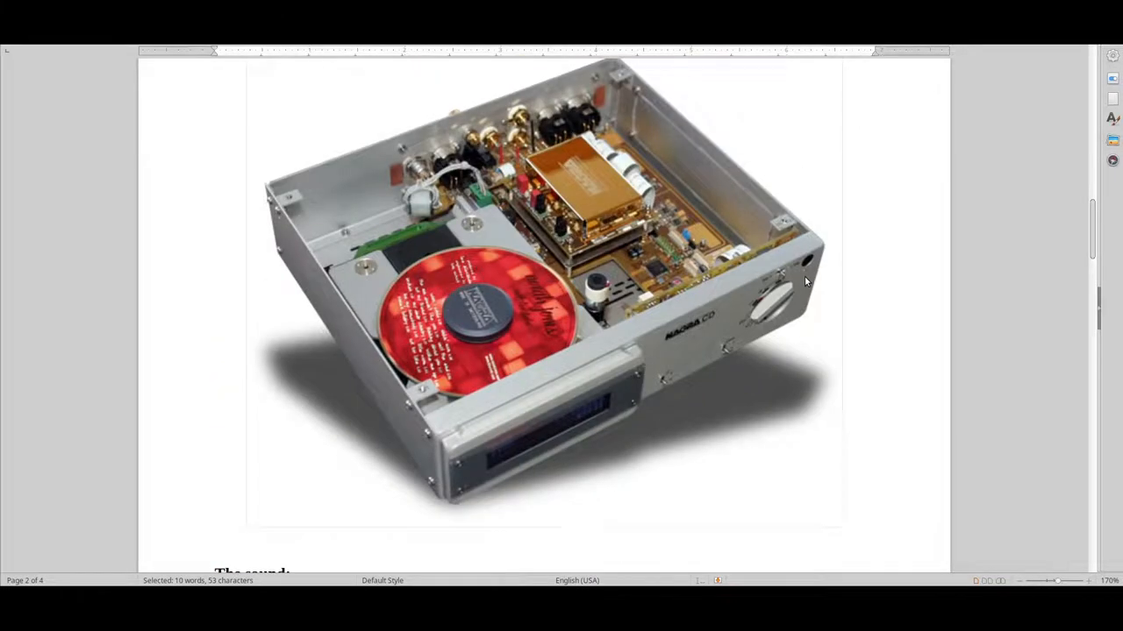
mouse_move(803, 260)
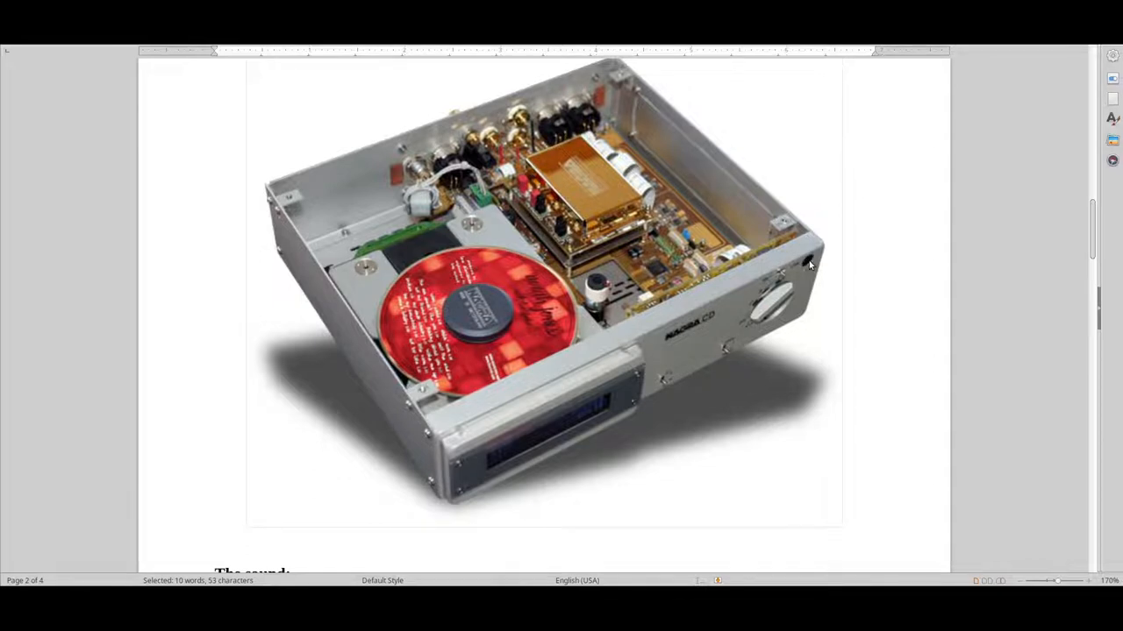
scroll(up, 3)
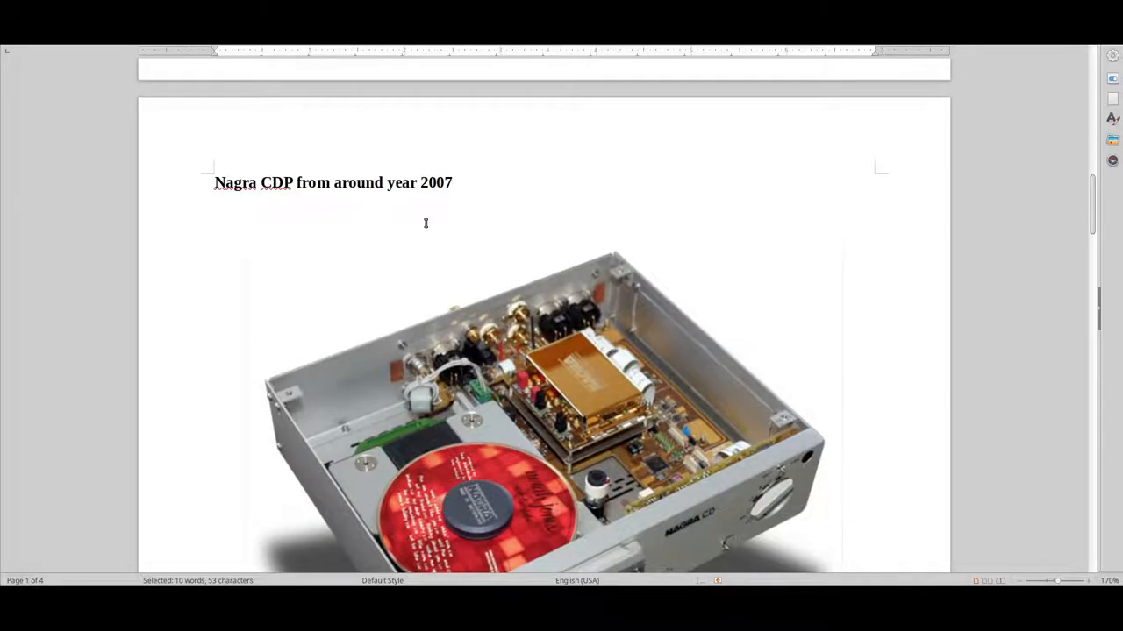
mouse_move(756, 249)
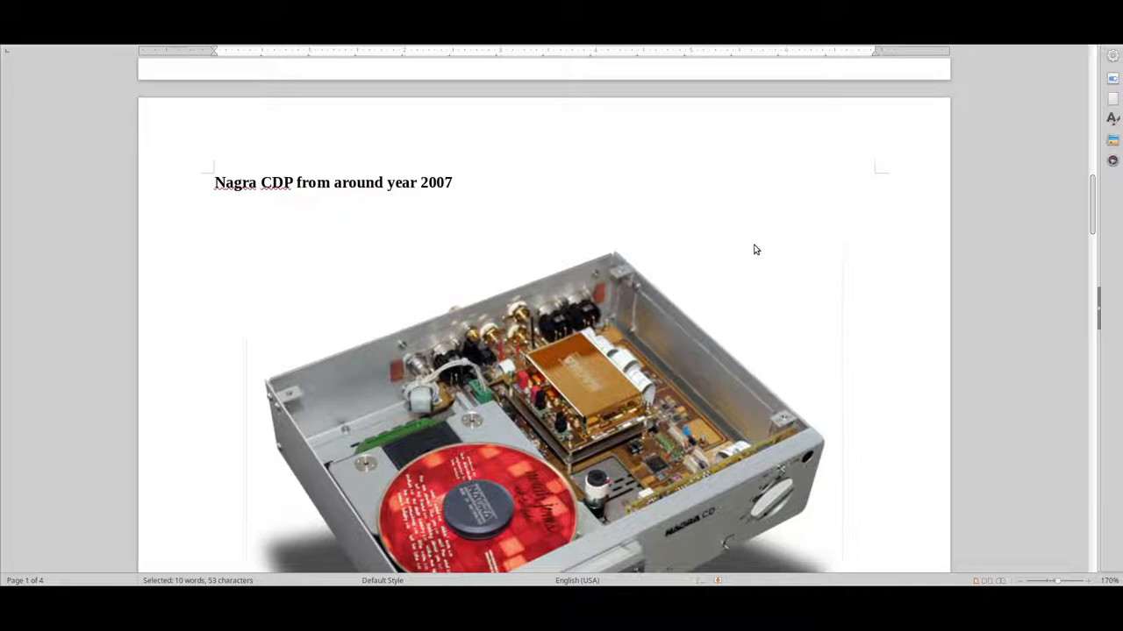
mouse_move(740, 201)
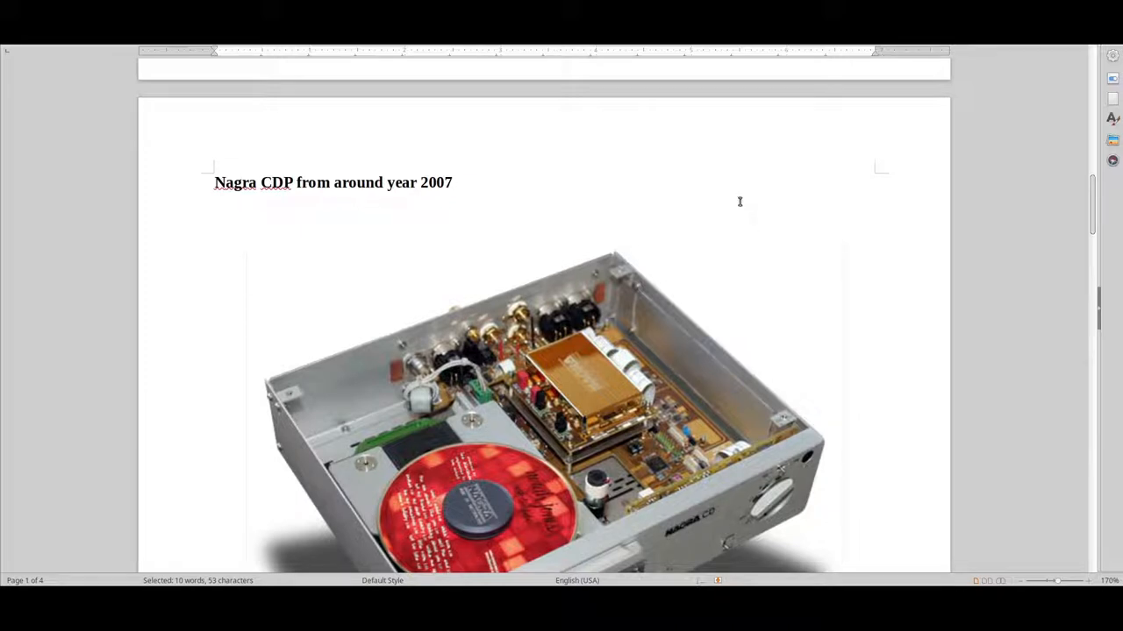
mouse_move(733, 214)
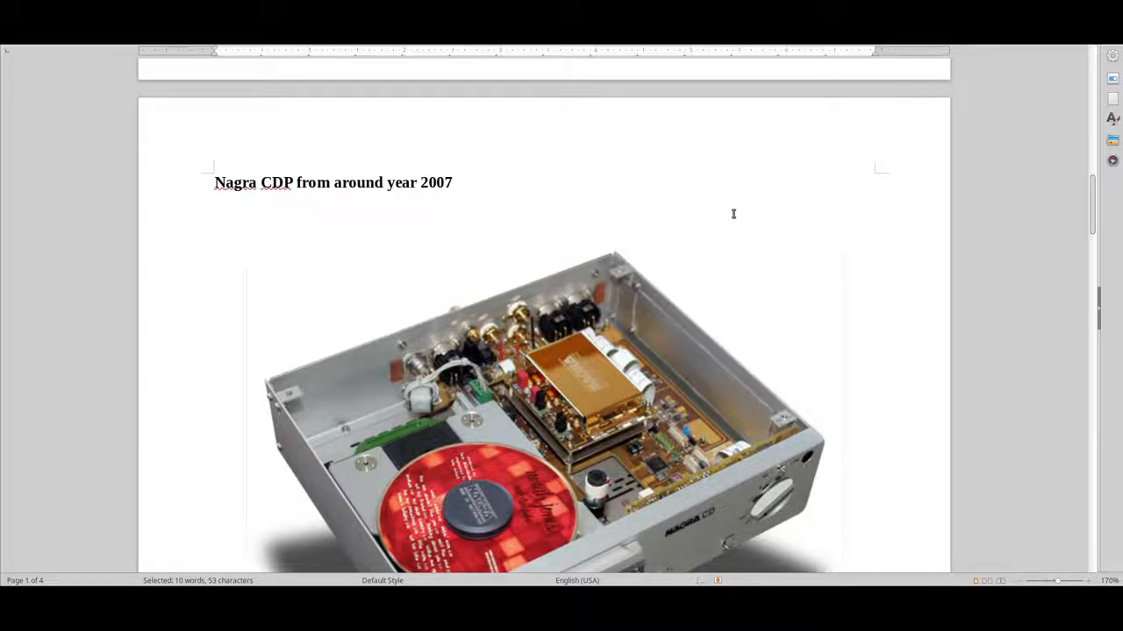
scroll(down, 3)
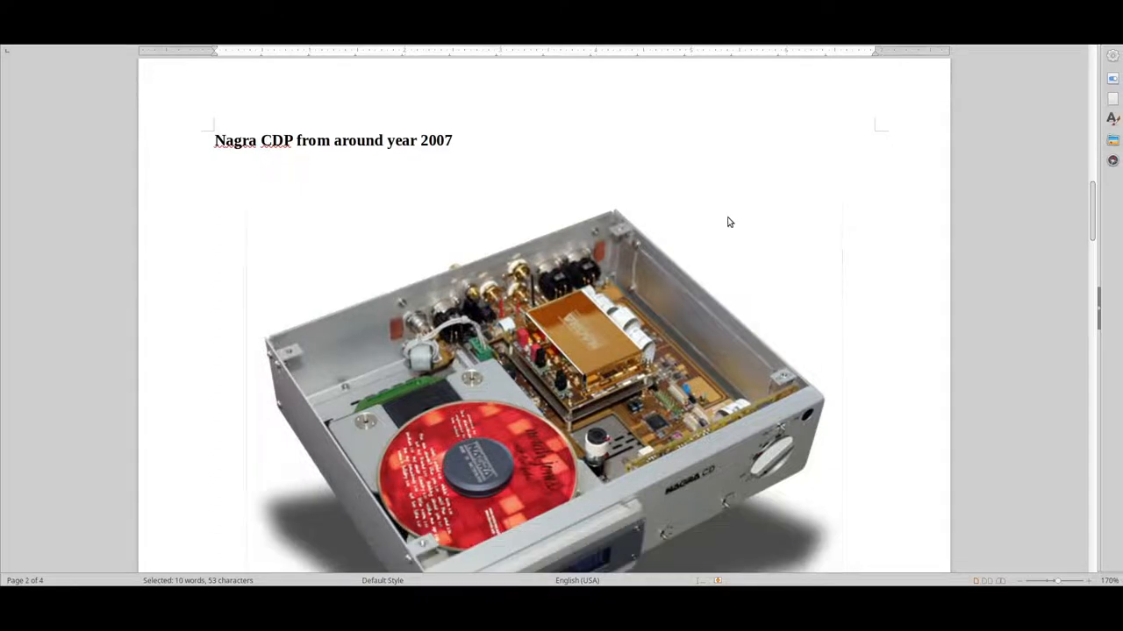
scroll(down, 3)
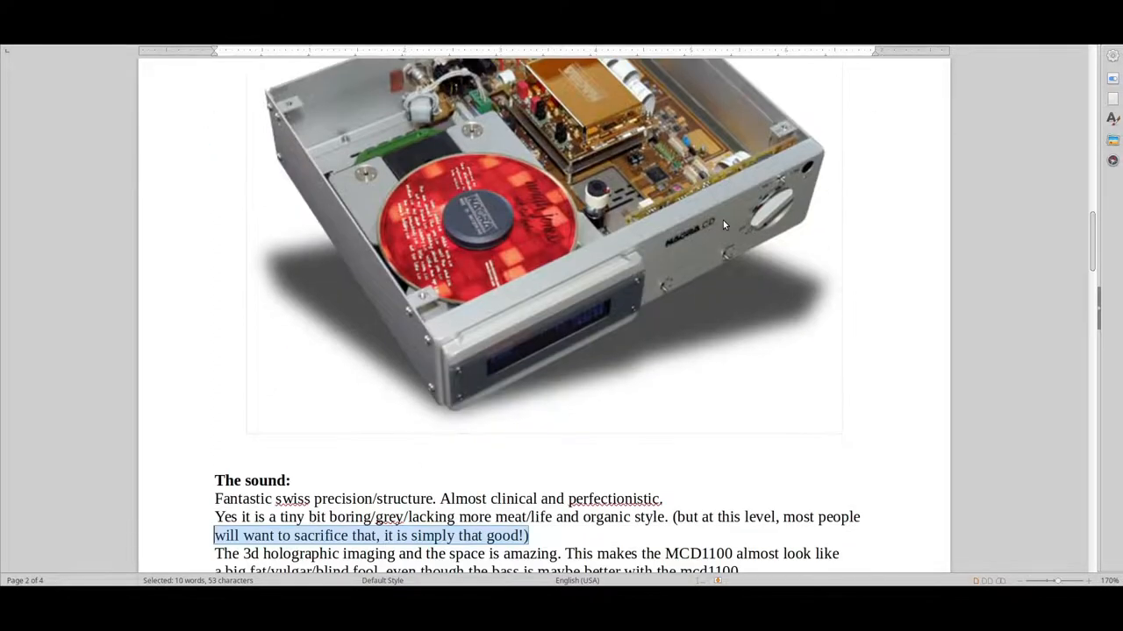
scroll(down, 3)
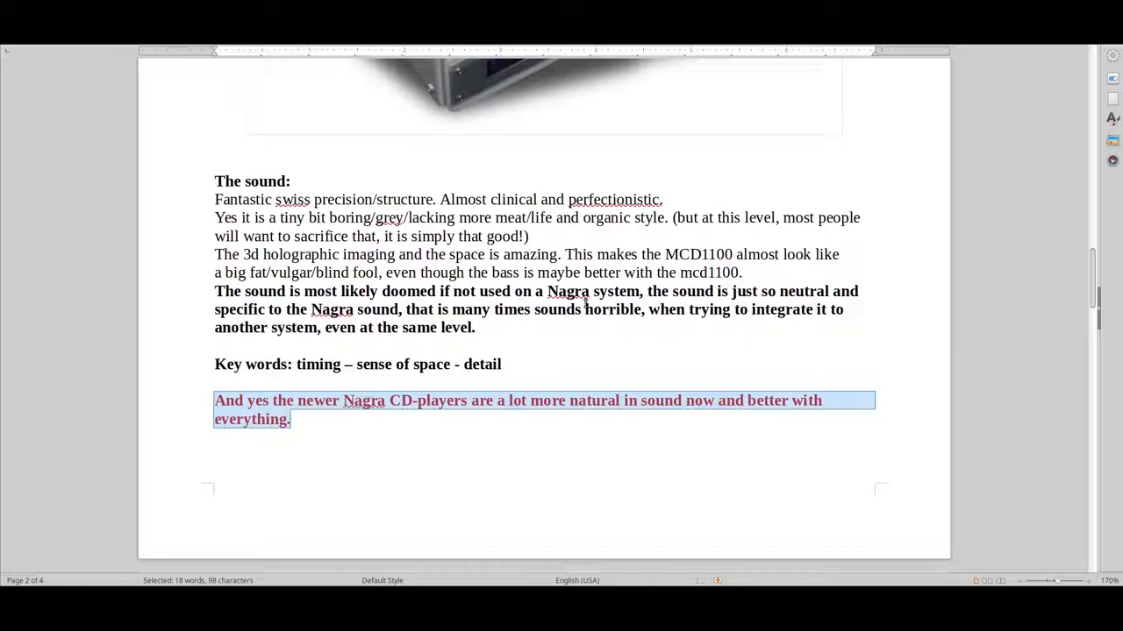
Scroll to the bottom of page 2 showing the Nagra key words and red closing remark.
scroll(up, 3)
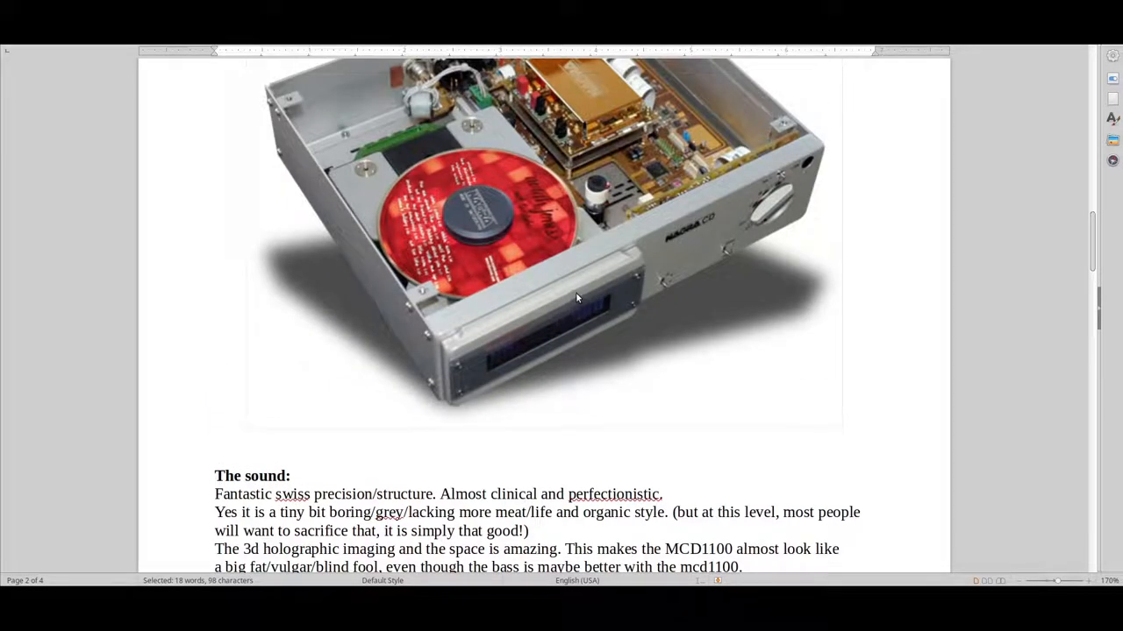
mouse_move(565, 259)
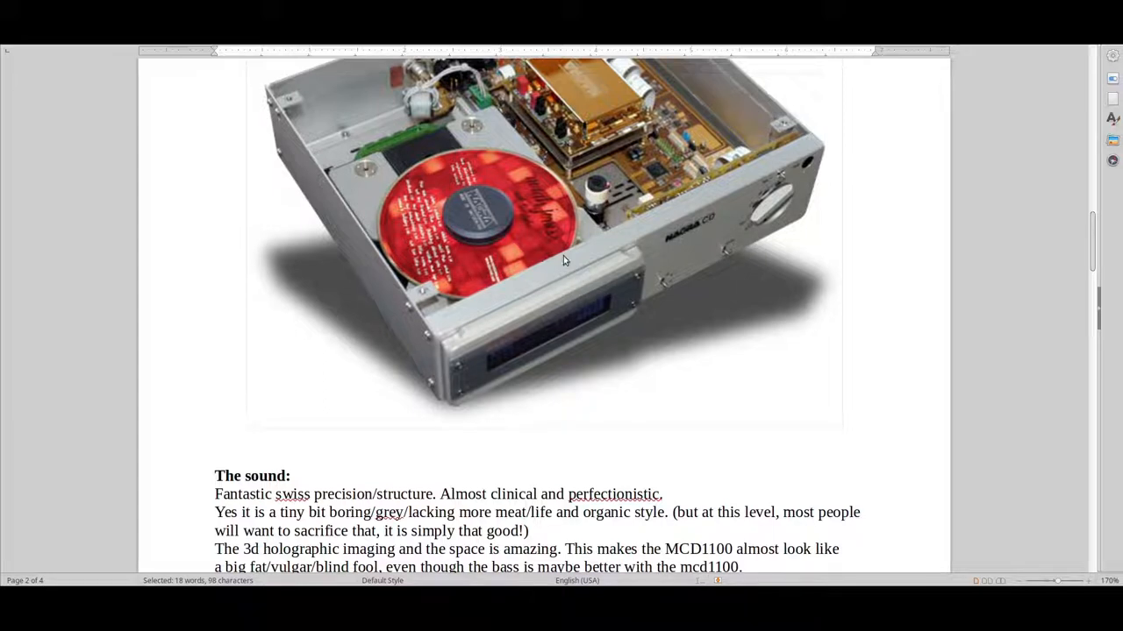
mouse_move(605, 336)
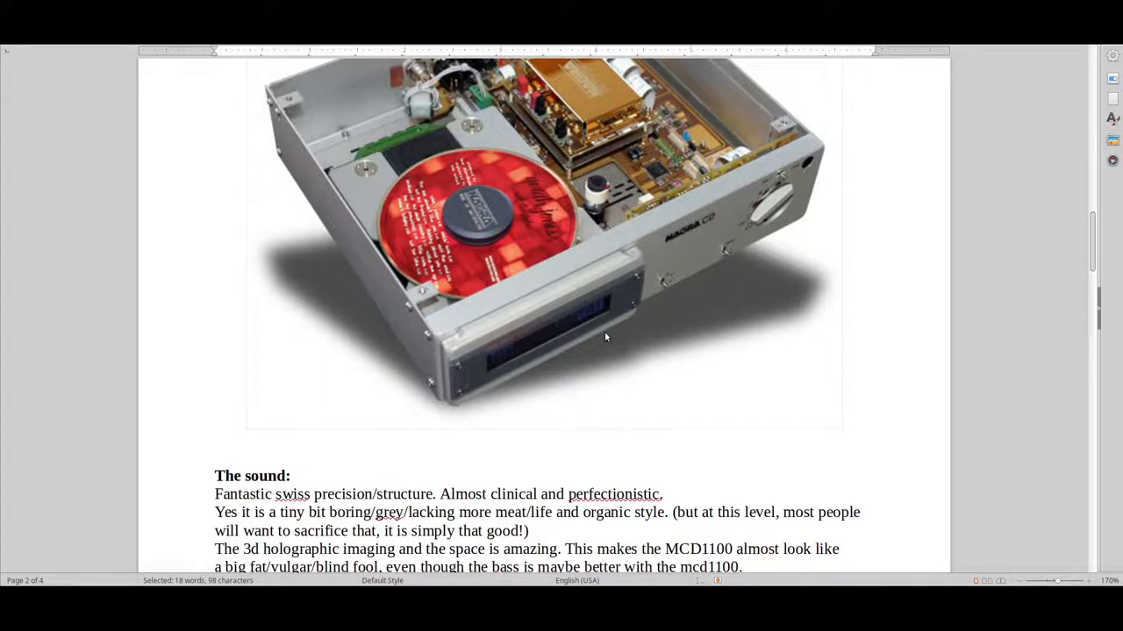
scroll(down, 3)
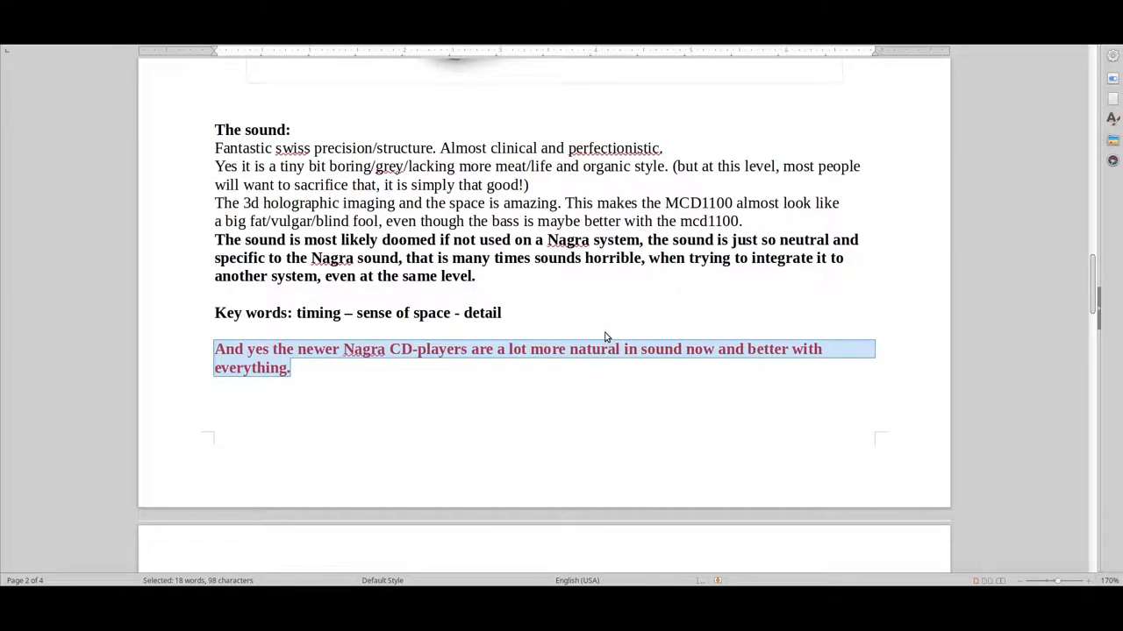
Scroll onto page 3 to the Playback Designs MPS-5 SACD/CD player heading, photo and red notes.
scroll(down, 3)
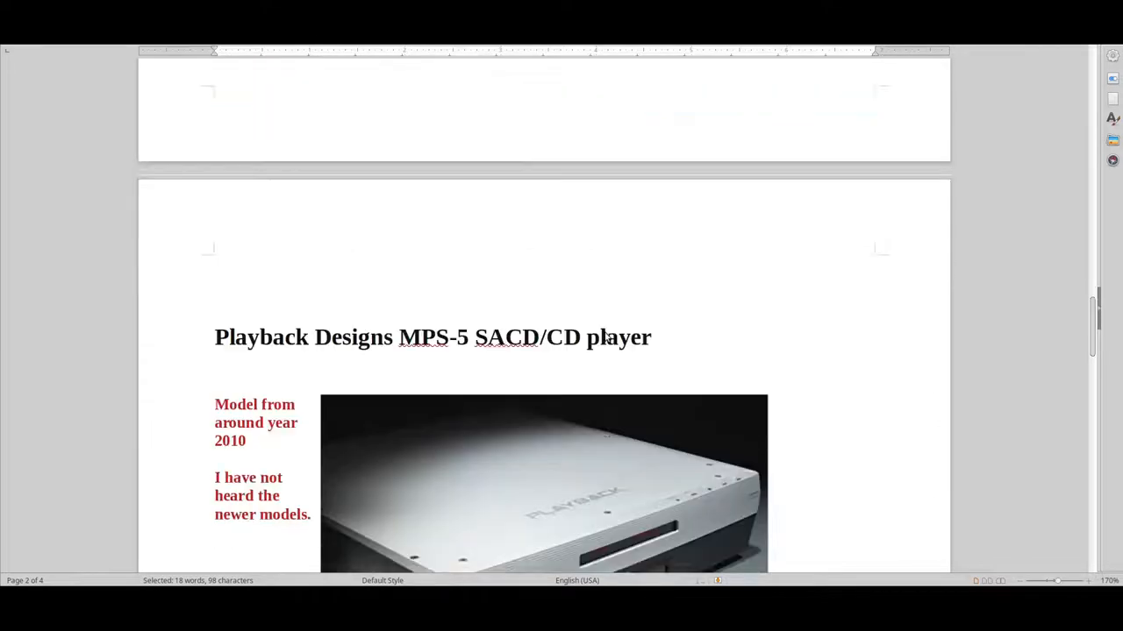
scroll(down, 3)
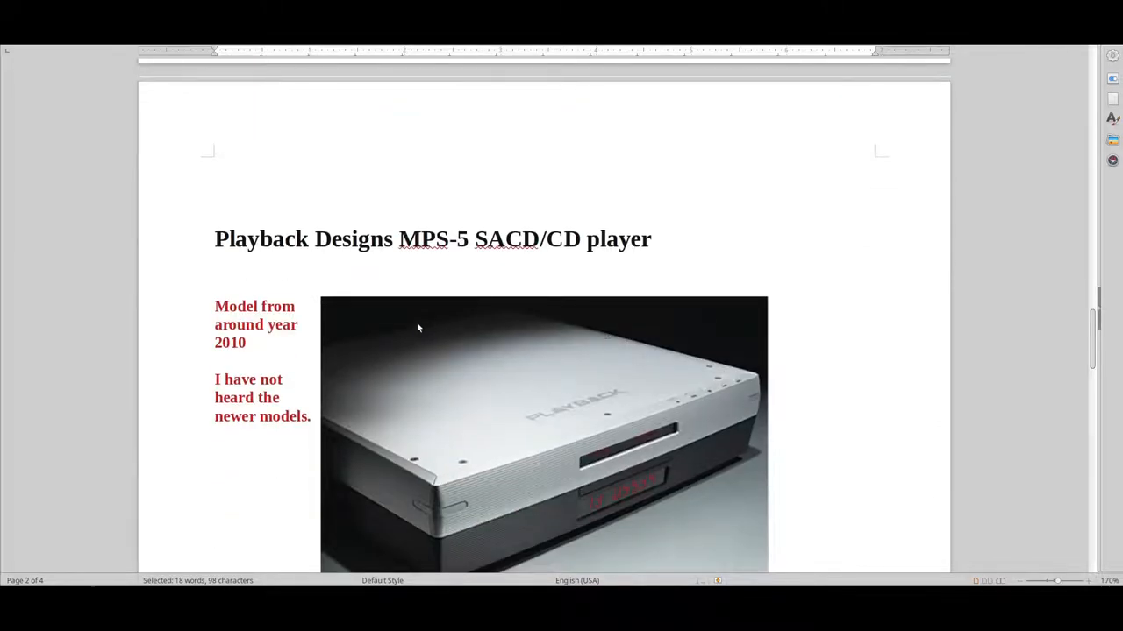
scroll(down, 3)
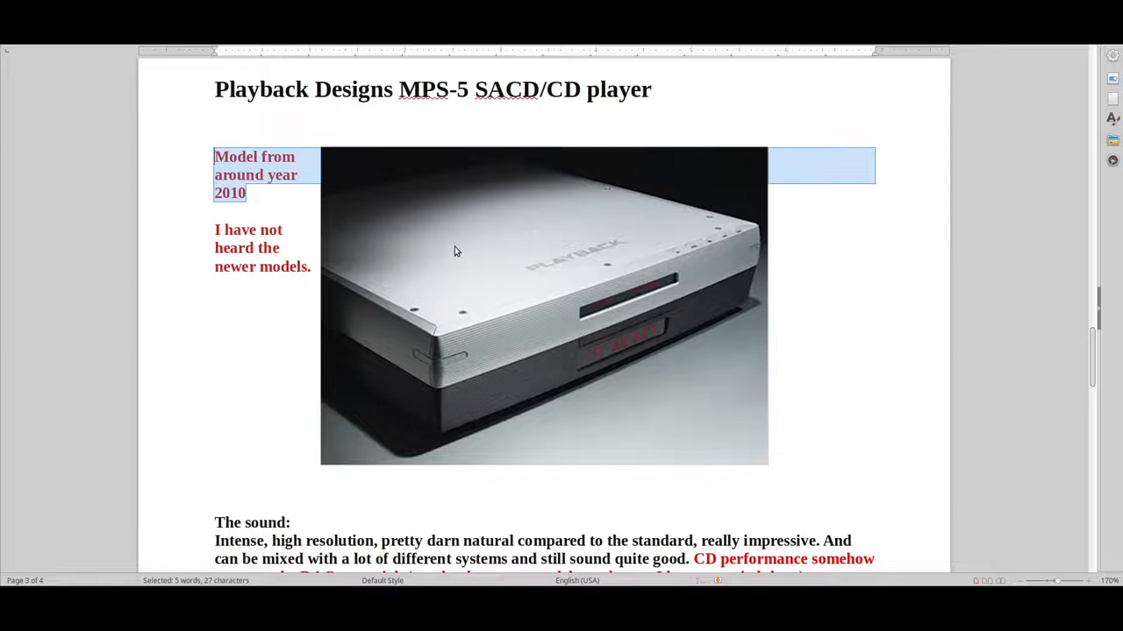
mouse_move(420, 242)
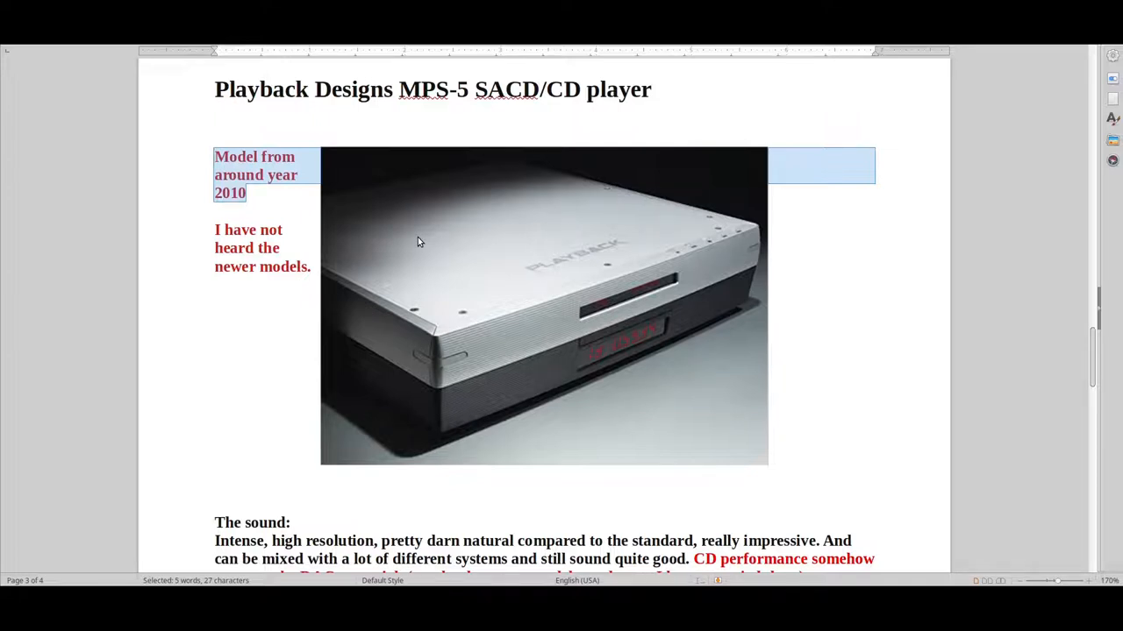
Scroll back to page 2's 'The sound:' Nagra notes ending with the red remark about newer Nagra players.
scroll(down, 3)
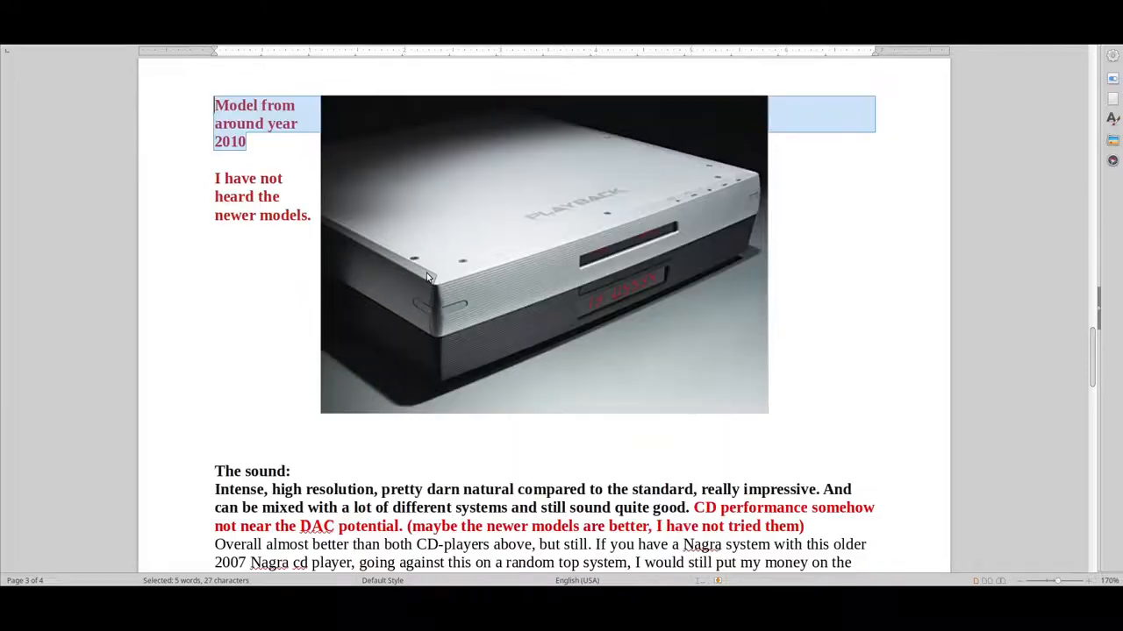
scroll(down, 3)
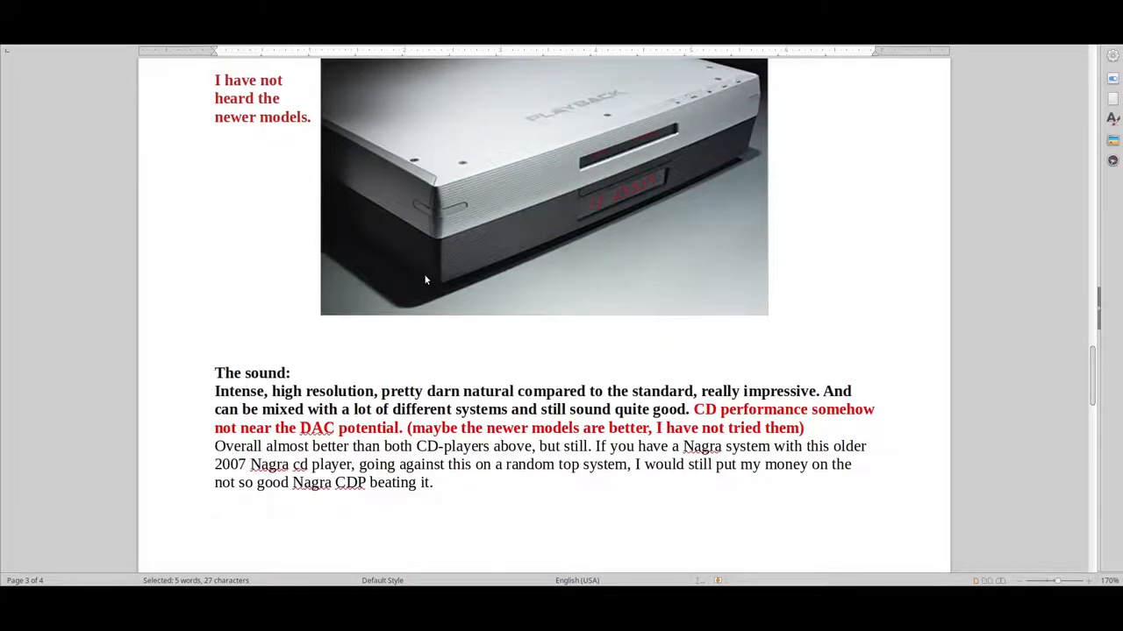
mouse_move(413, 274)
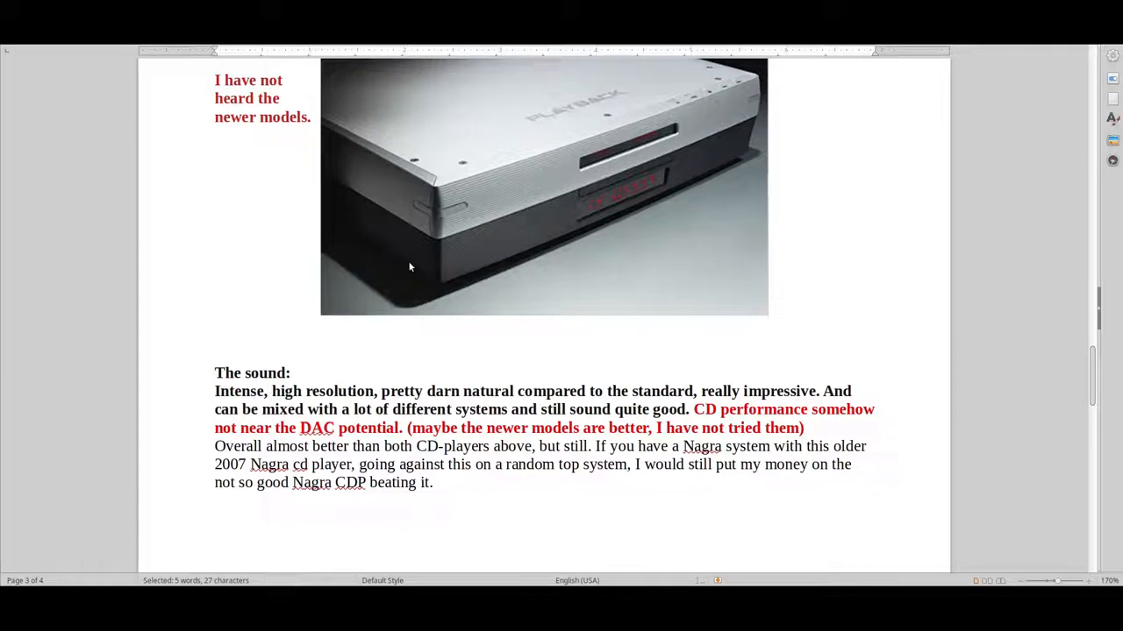
mouse_move(401, 271)
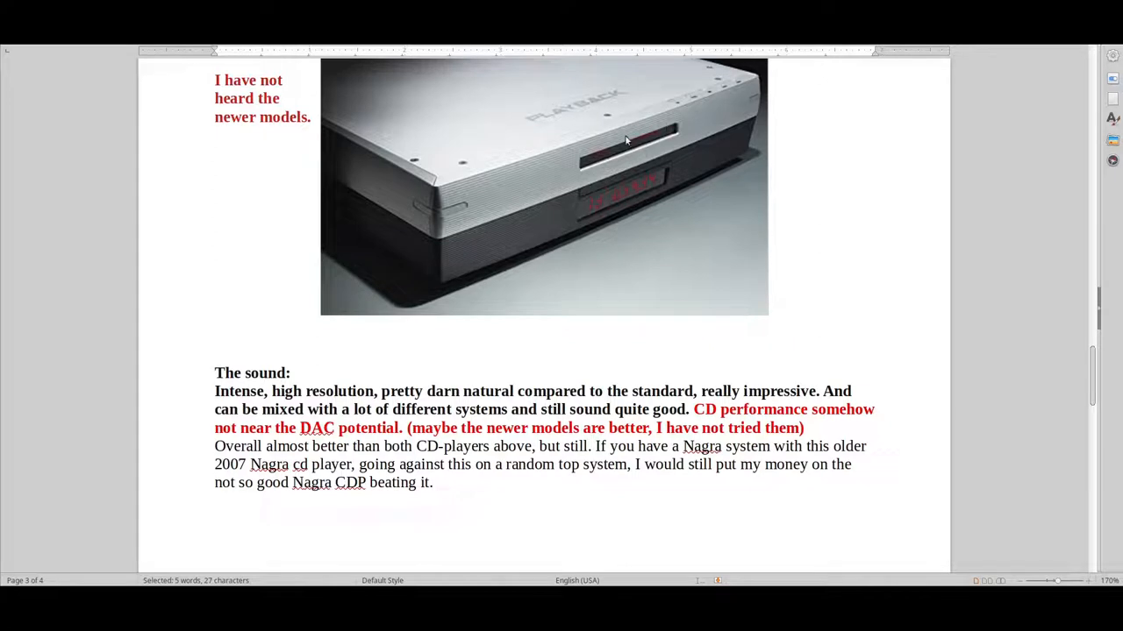
mouse_move(621, 155)
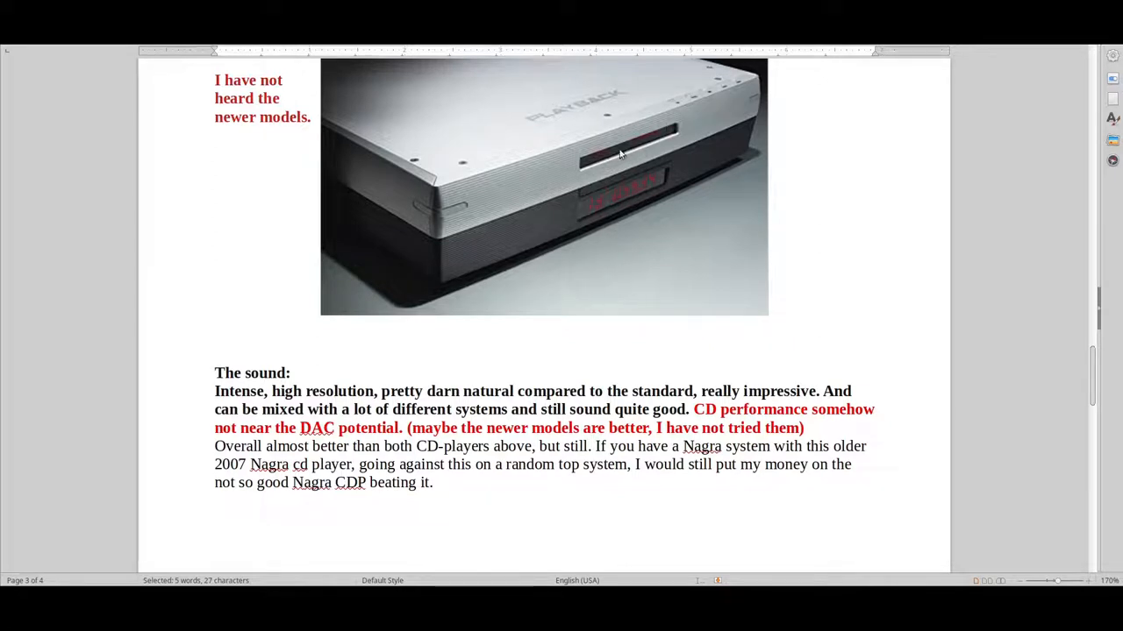
mouse_move(640, 184)
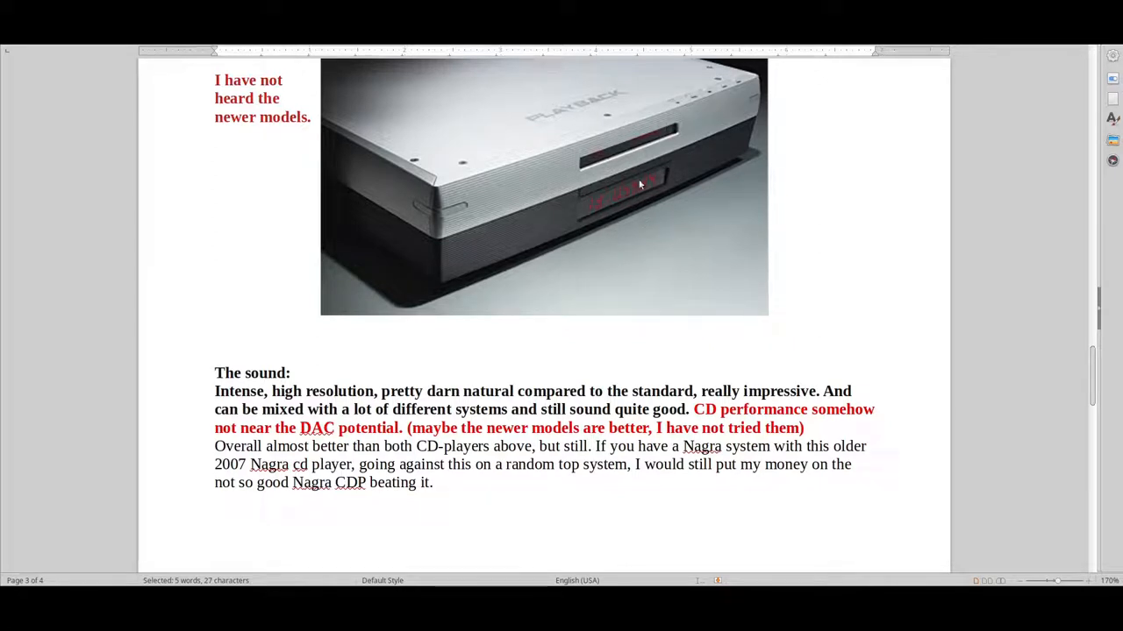
mouse_move(628, 137)
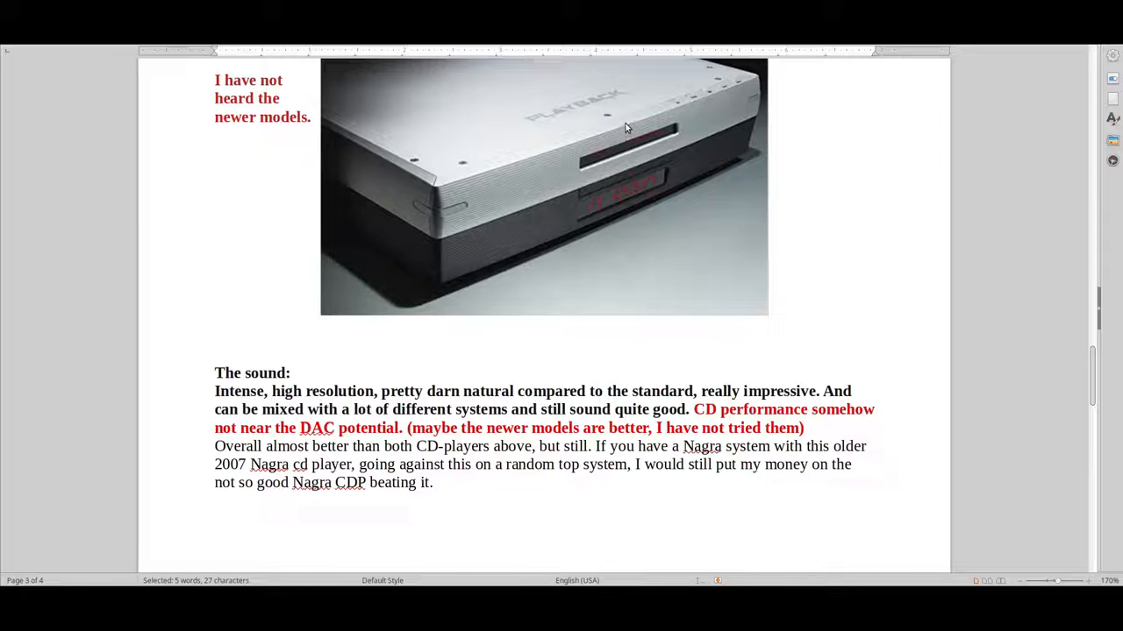
mouse_move(710, 235)
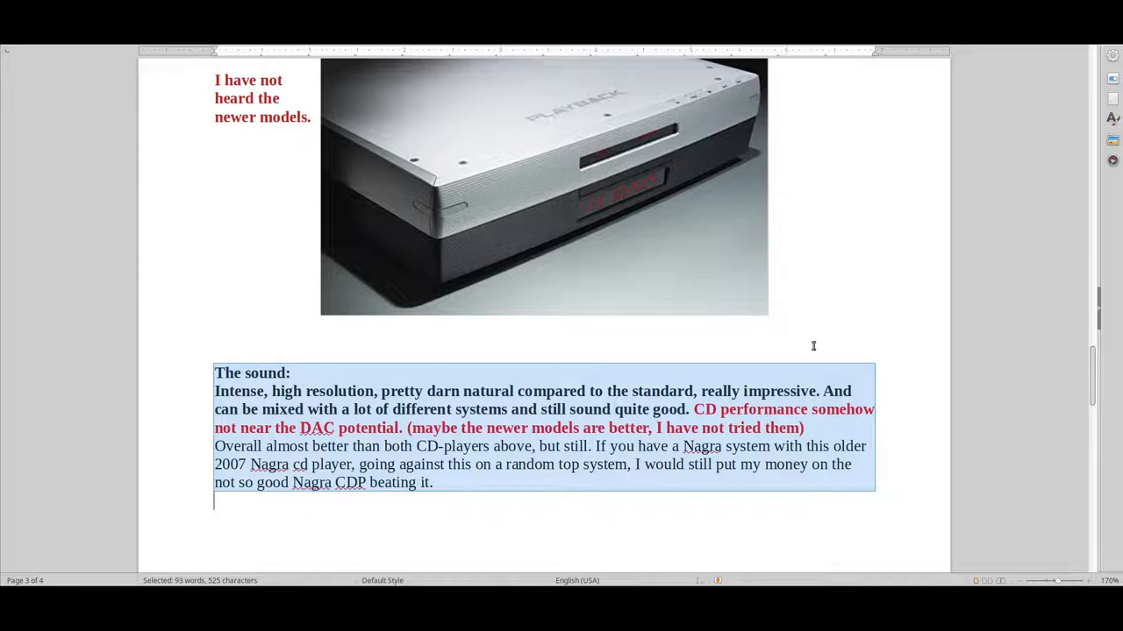
scroll(up, 3)
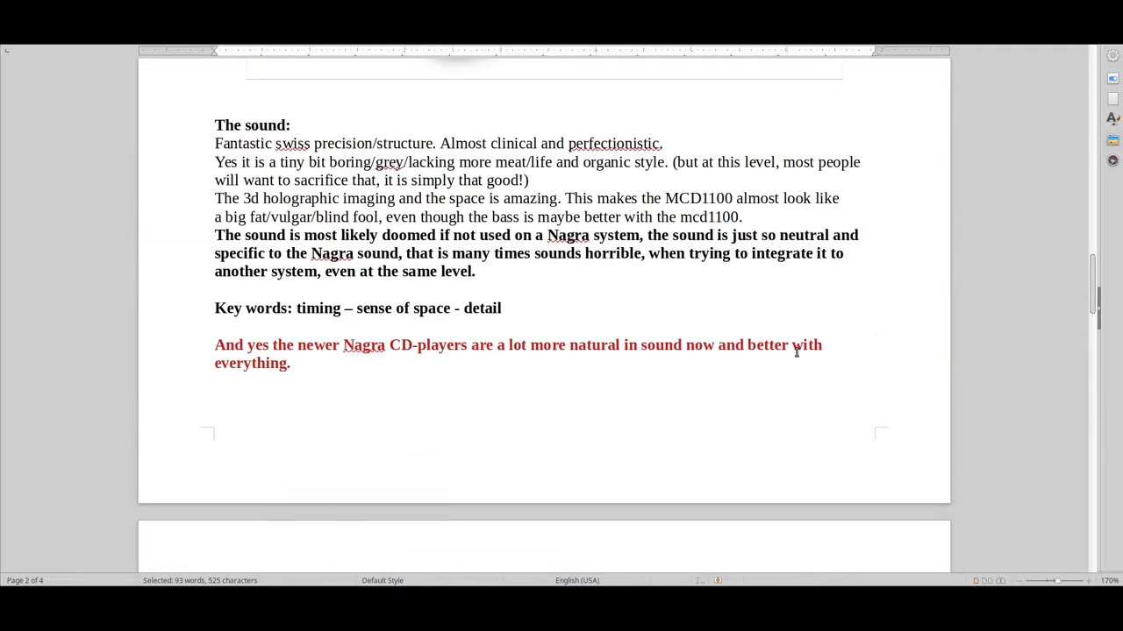
Scroll down past the end of page 2 to the Playback Designs MPS-5 heading and its red model-year notes.
scroll(up, 3)
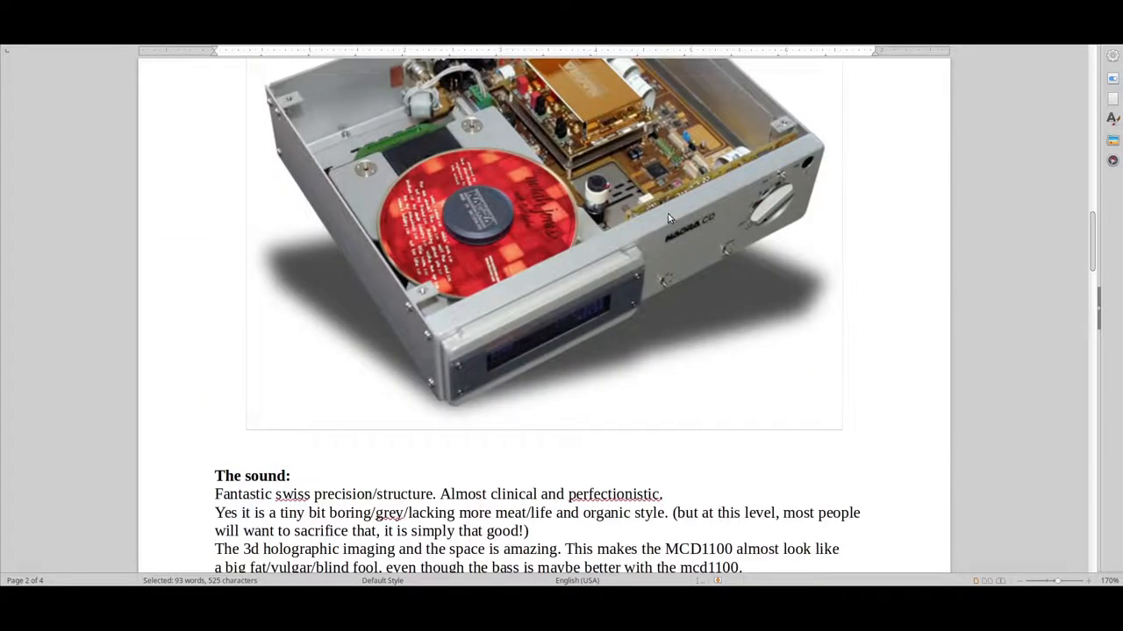
mouse_move(688, 246)
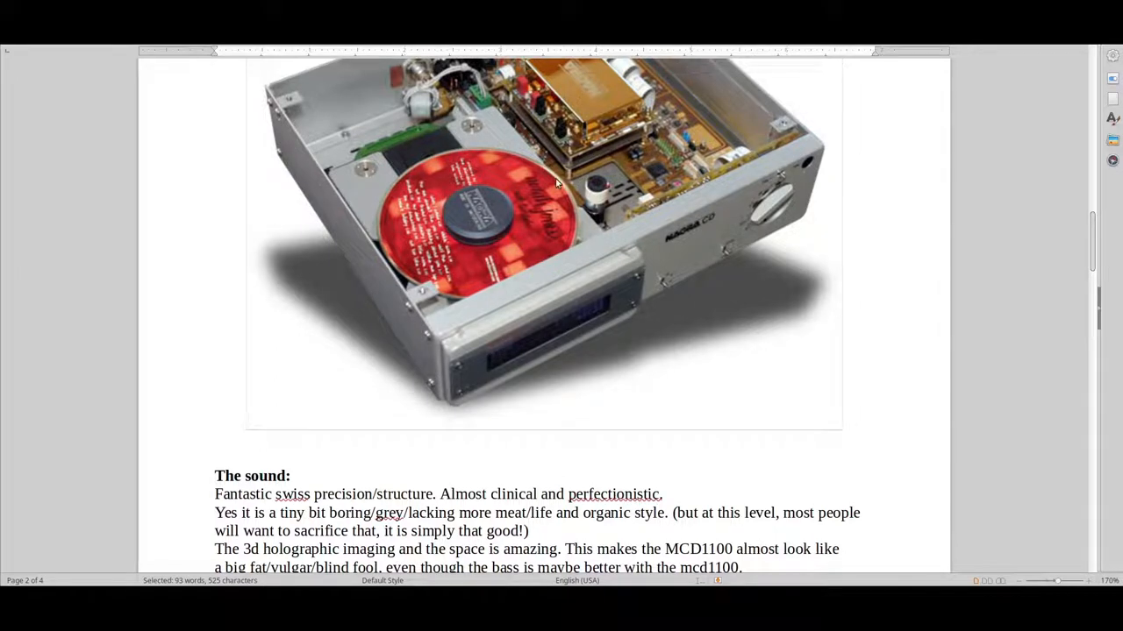
mouse_move(737, 130)
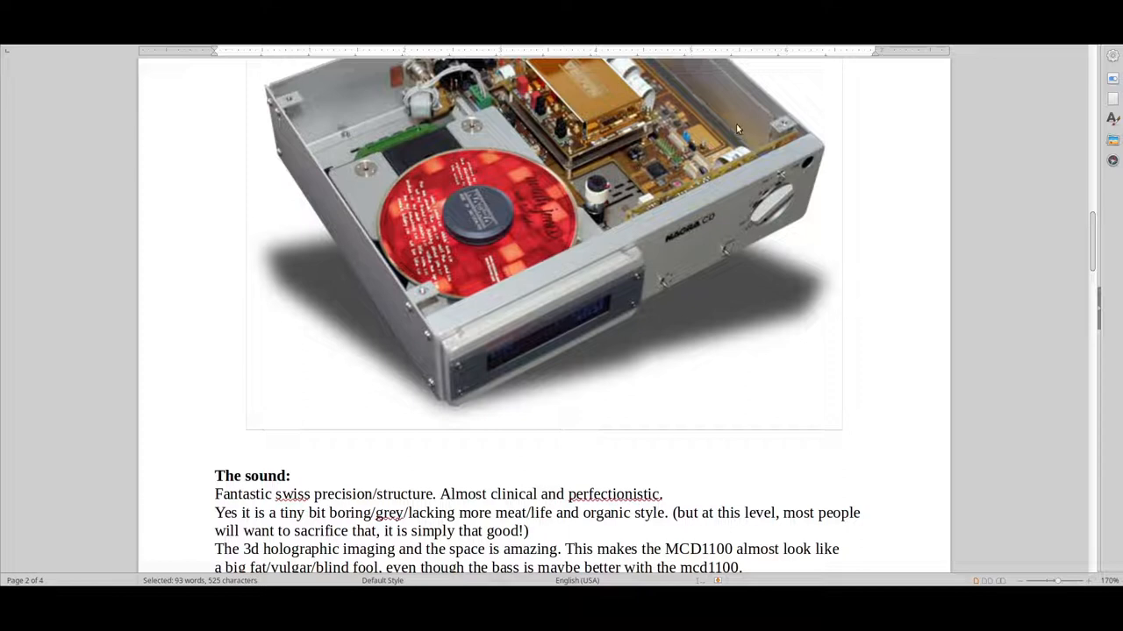
scroll(down, 3)
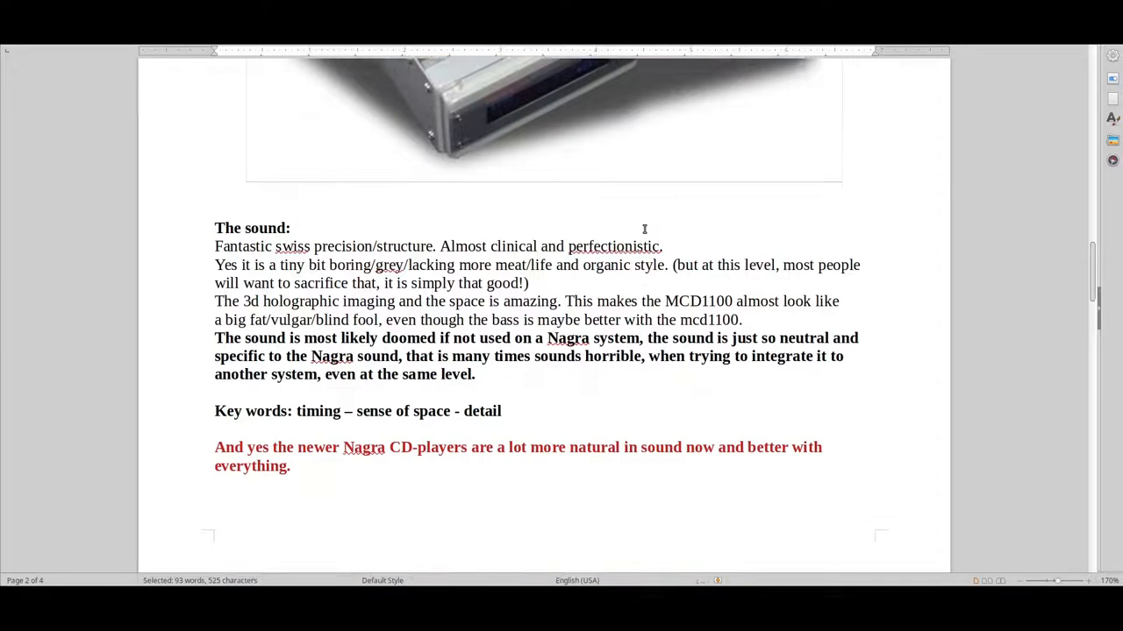
scroll(down, 3)
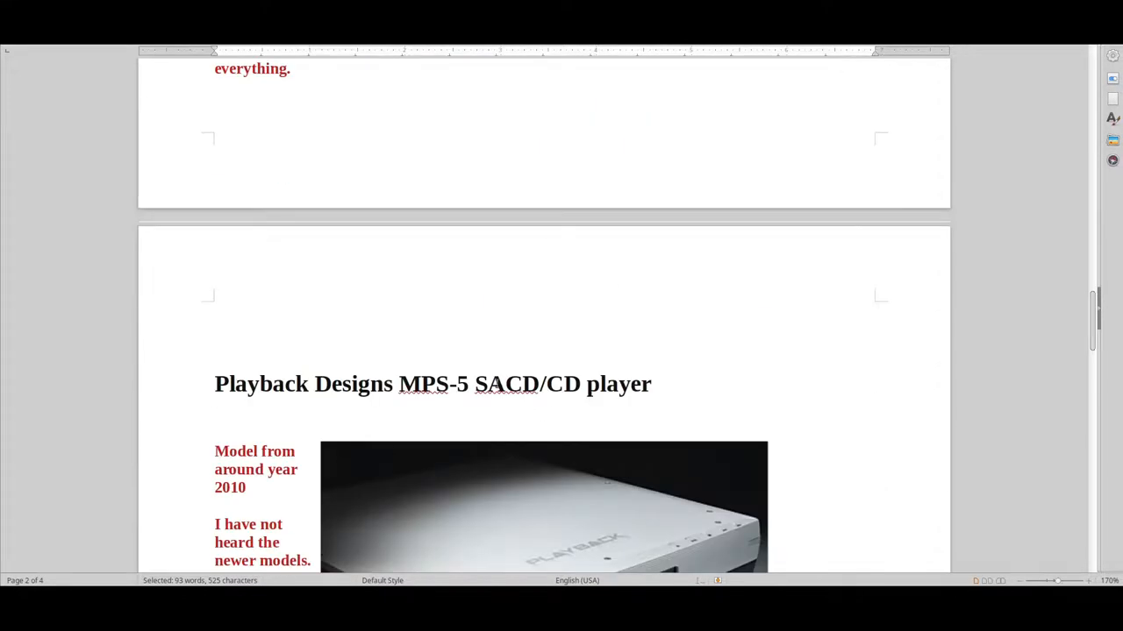
Clear the earlier text selection and review the Playback Designs section on page 3.
scroll(down, 3)
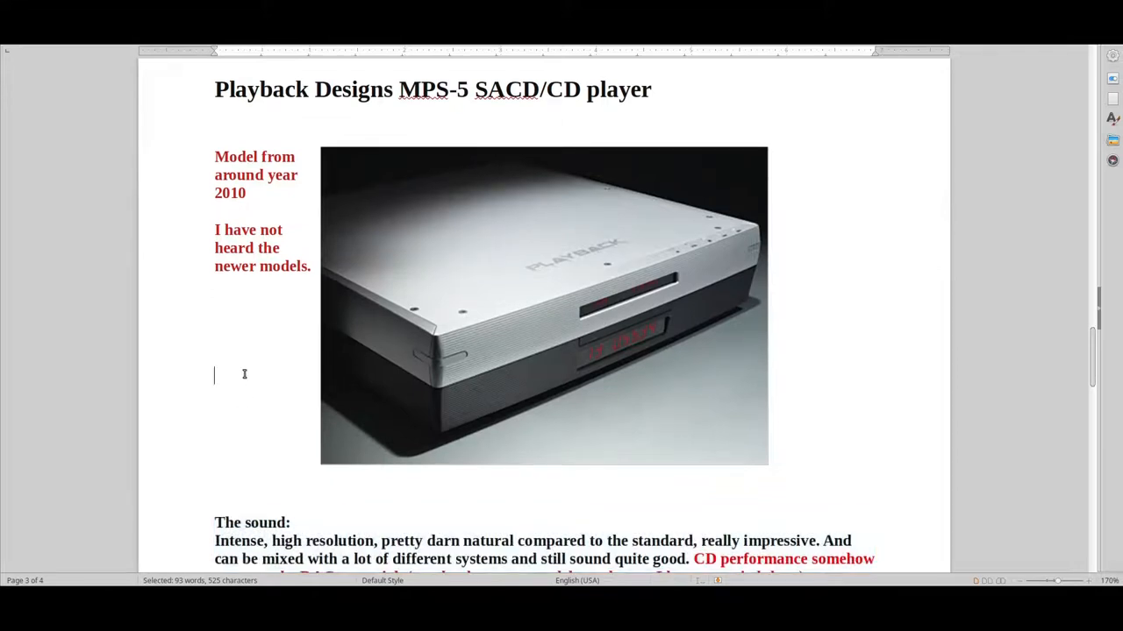
click(301, 370)
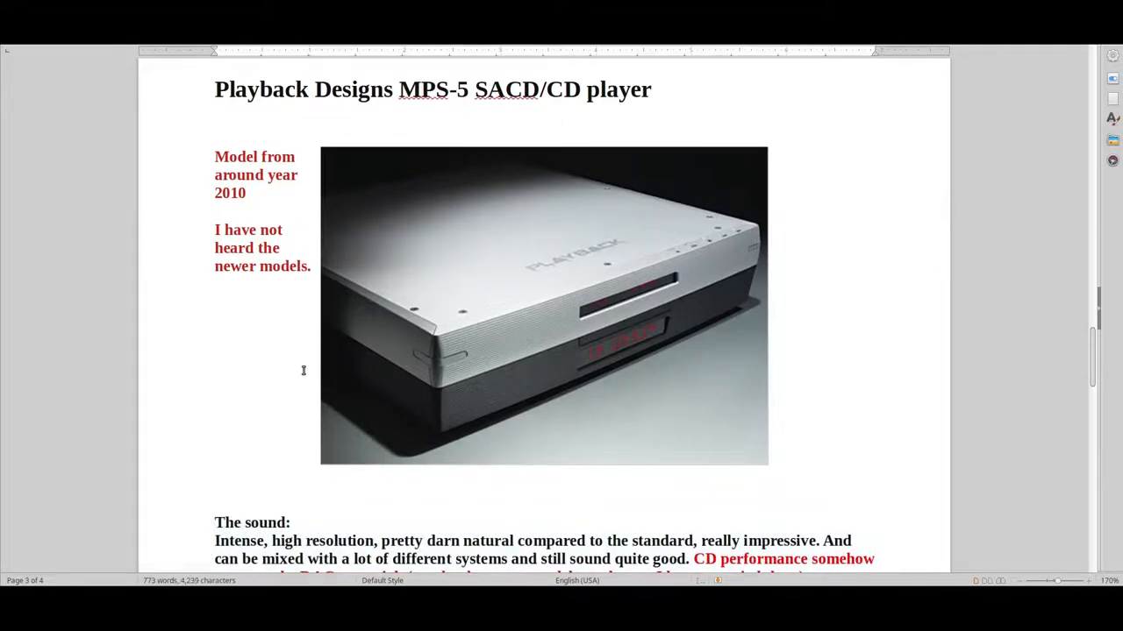
scroll(down, 3)
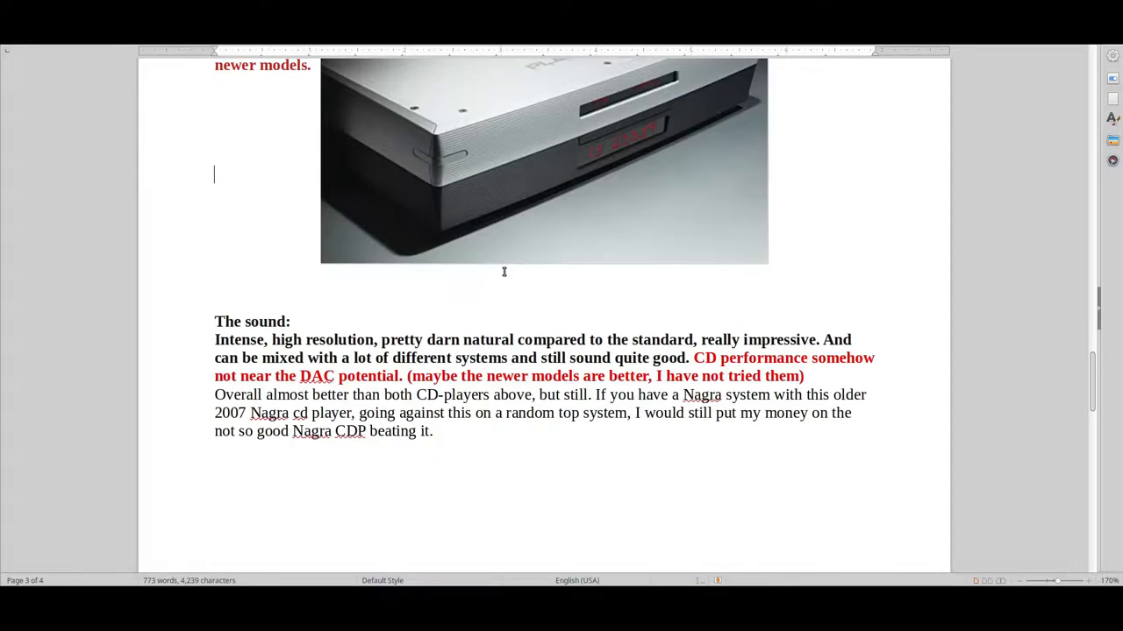
mouse_move(470, 281)
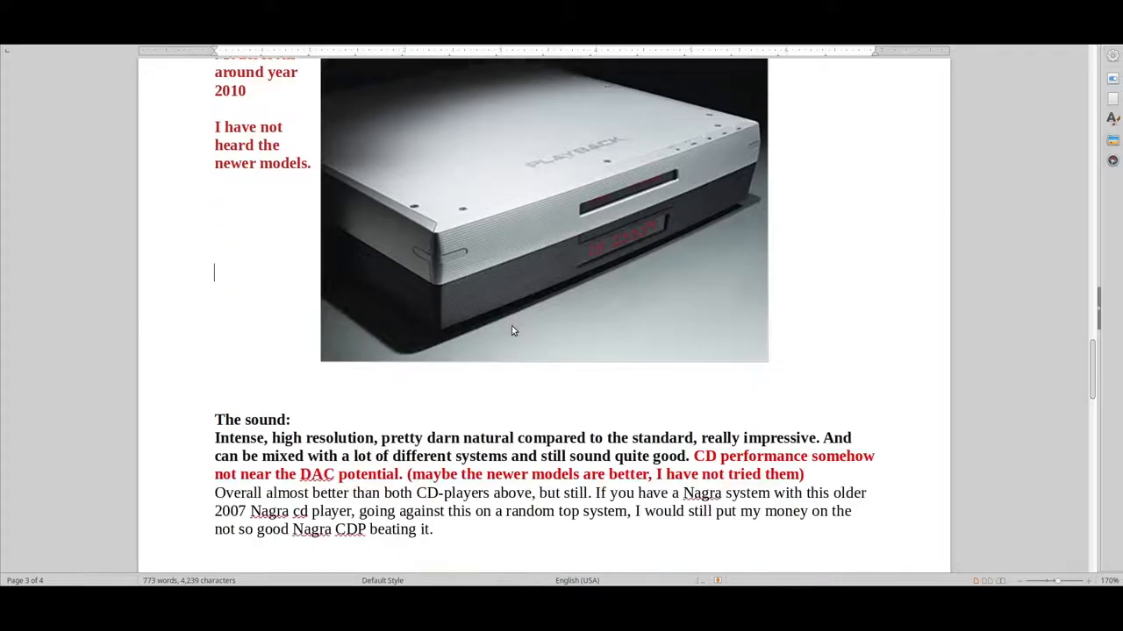
scroll(down, 3)
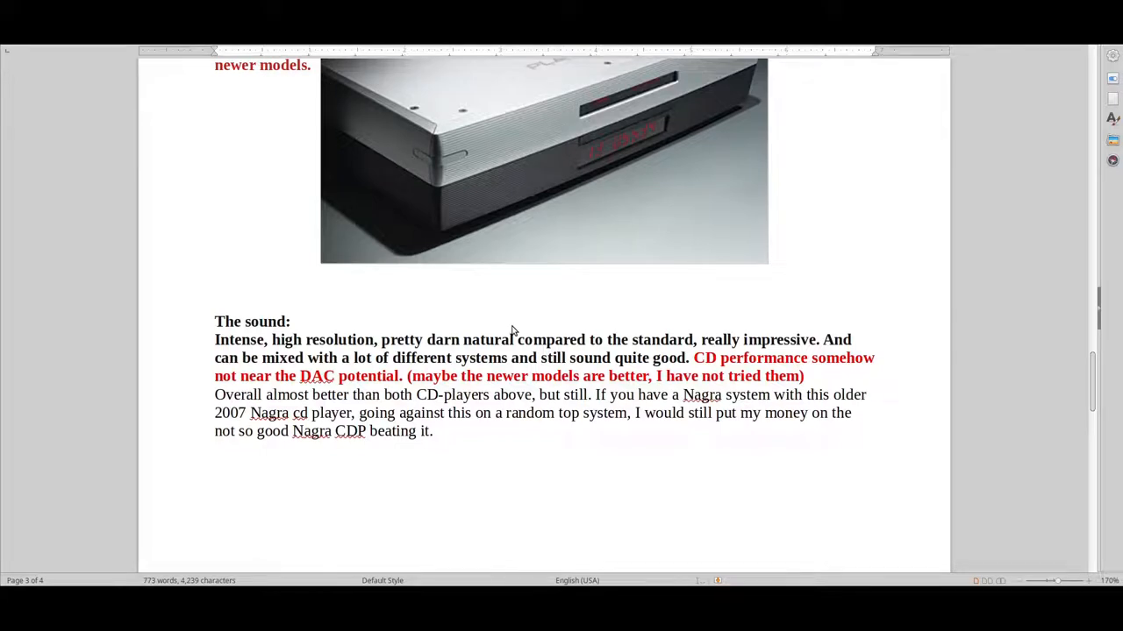
scroll(up, 3)
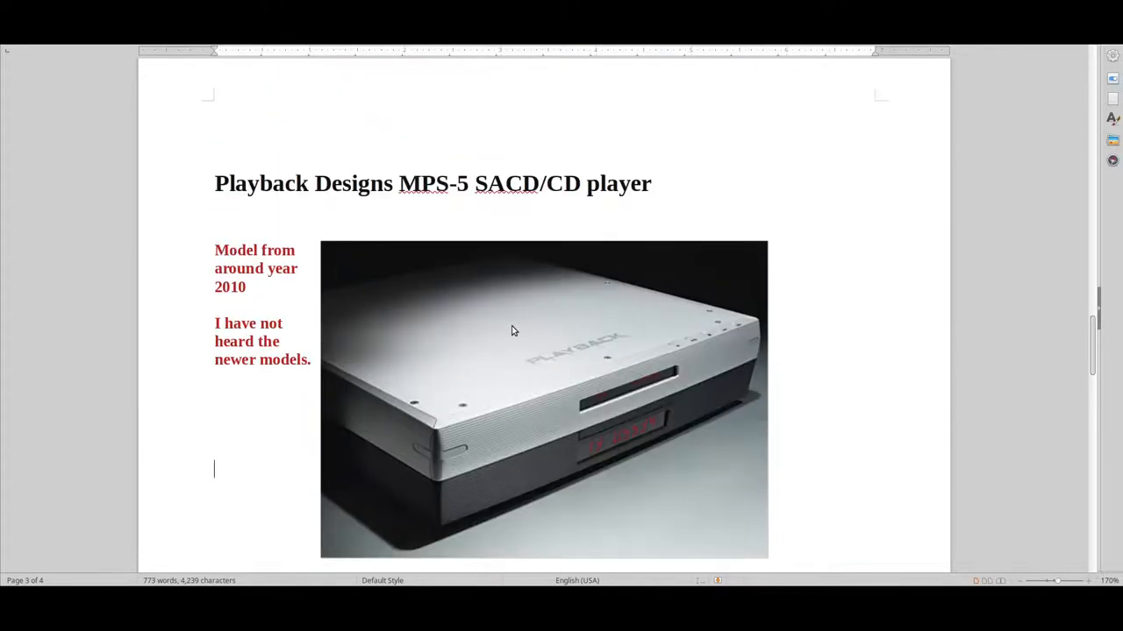
mouse_move(553, 333)
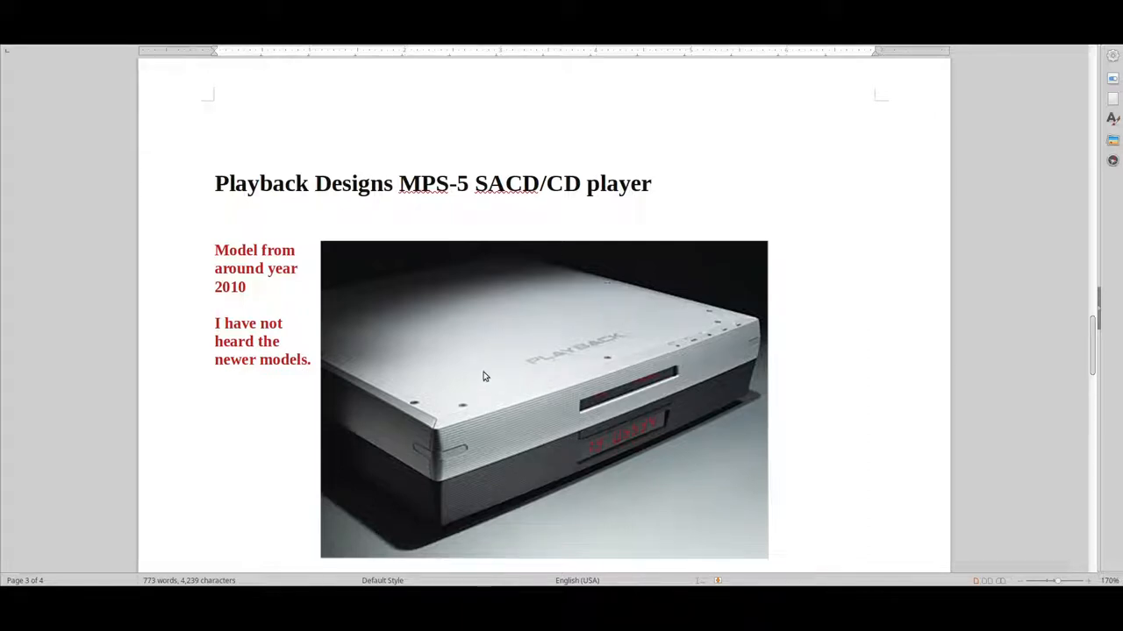
Scroll down to the black CD player photo at the top of page 4.
click(214, 470)
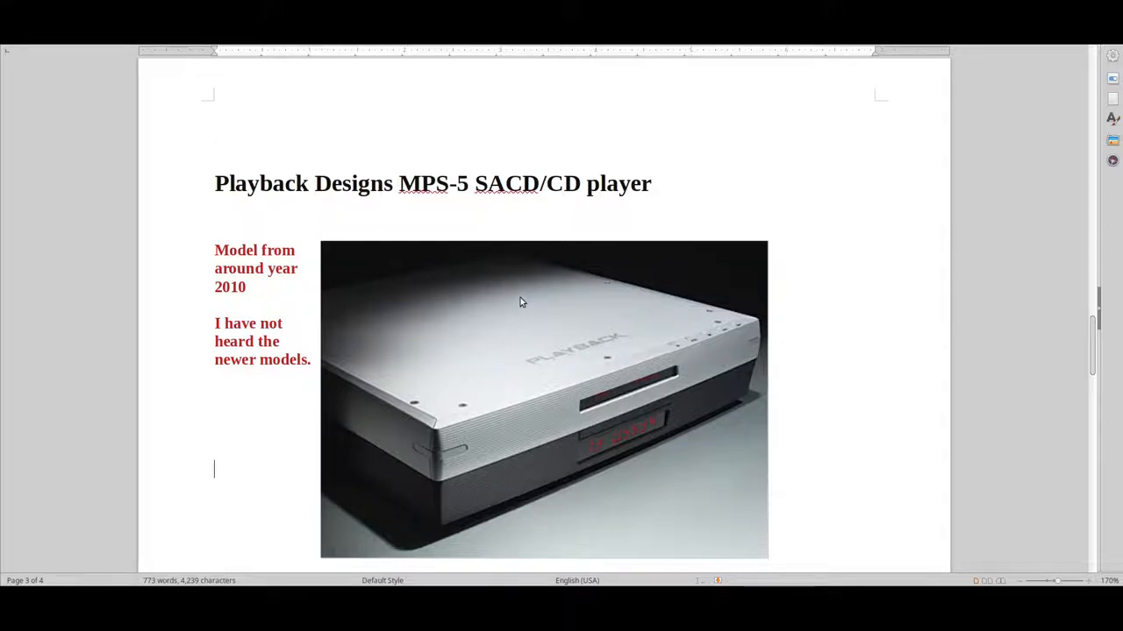
scroll(down, 3)
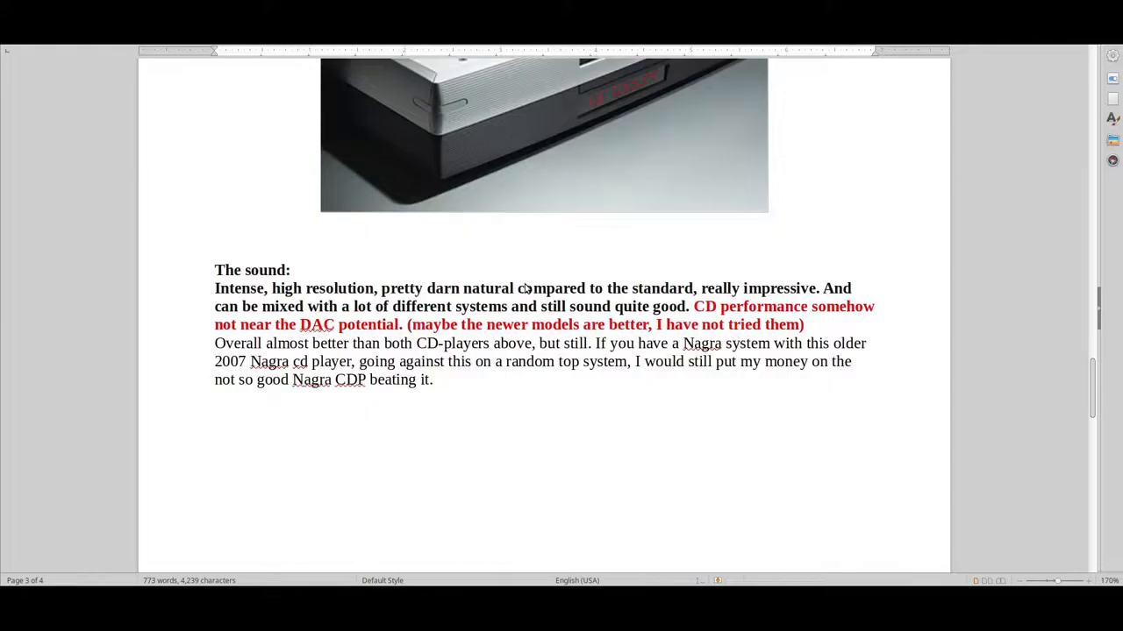
scroll(up, 3)
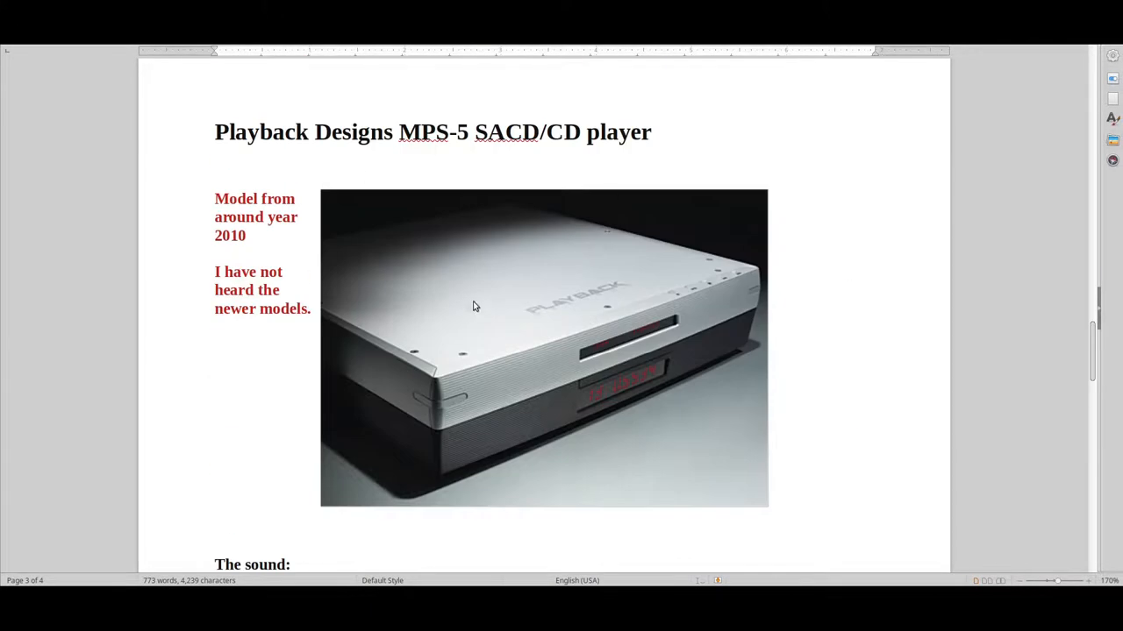
mouse_move(518, 258)
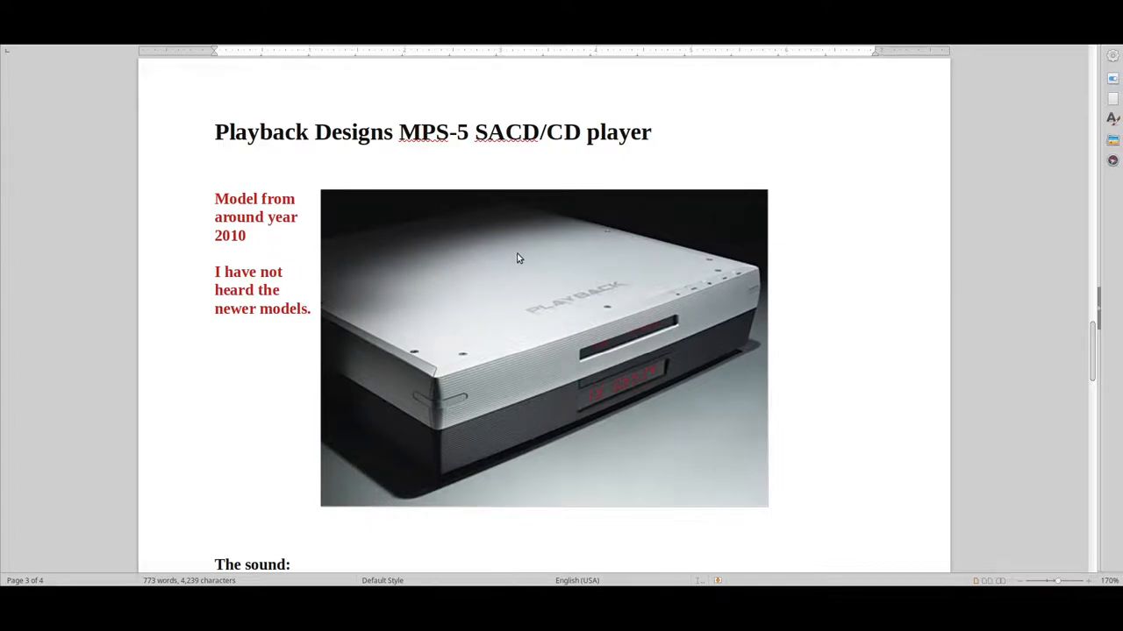
click(214, 418)
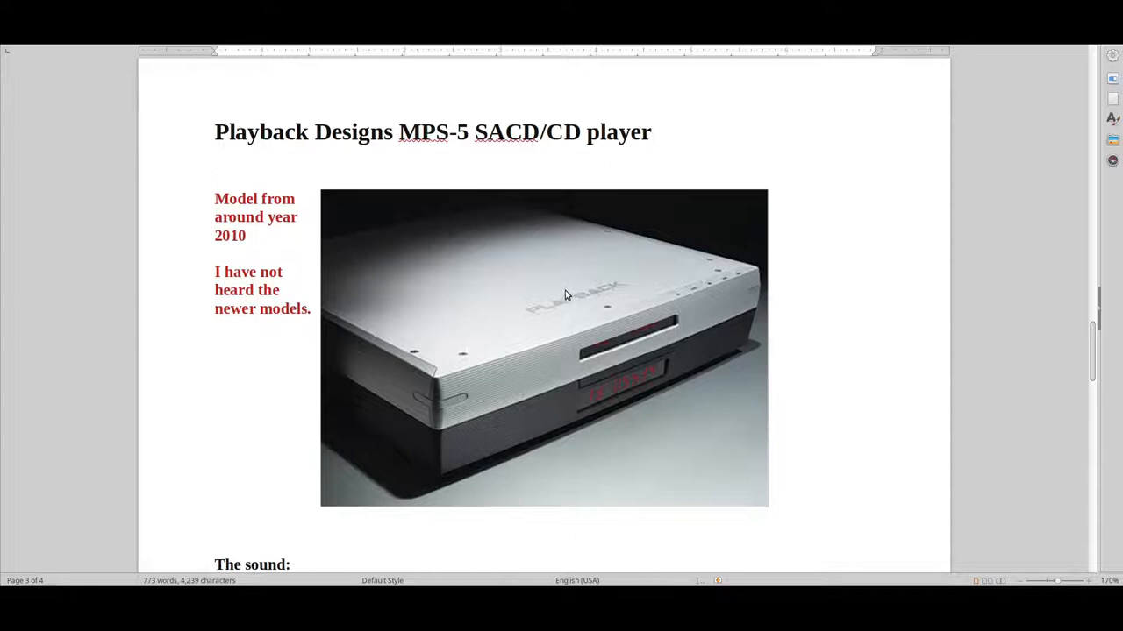
mouse_move(565, 285)
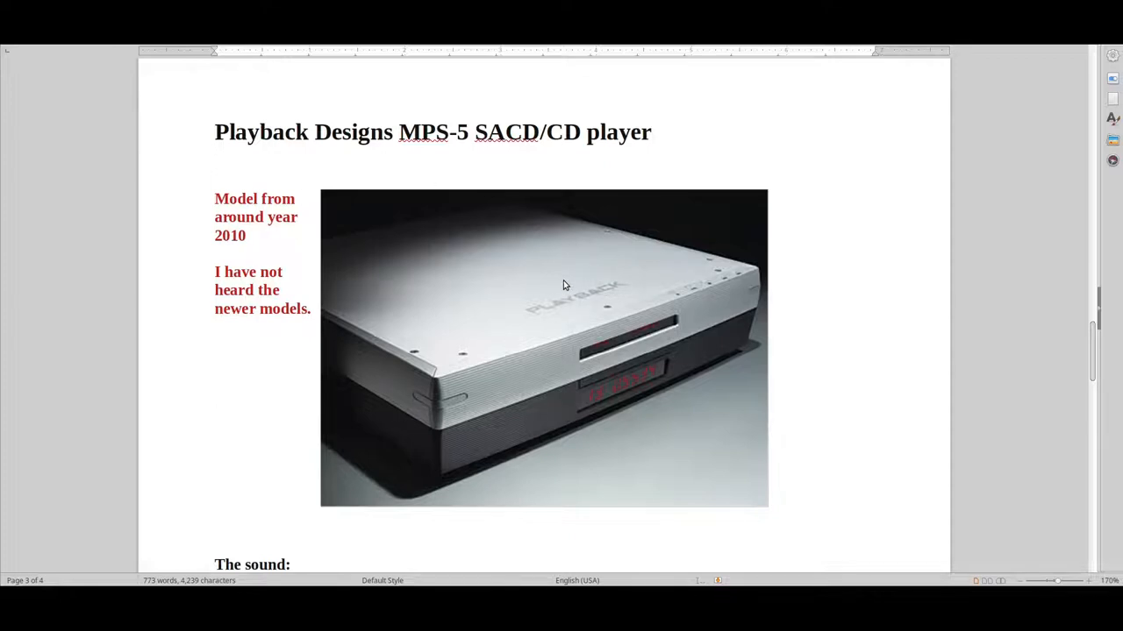
click(214, 418)
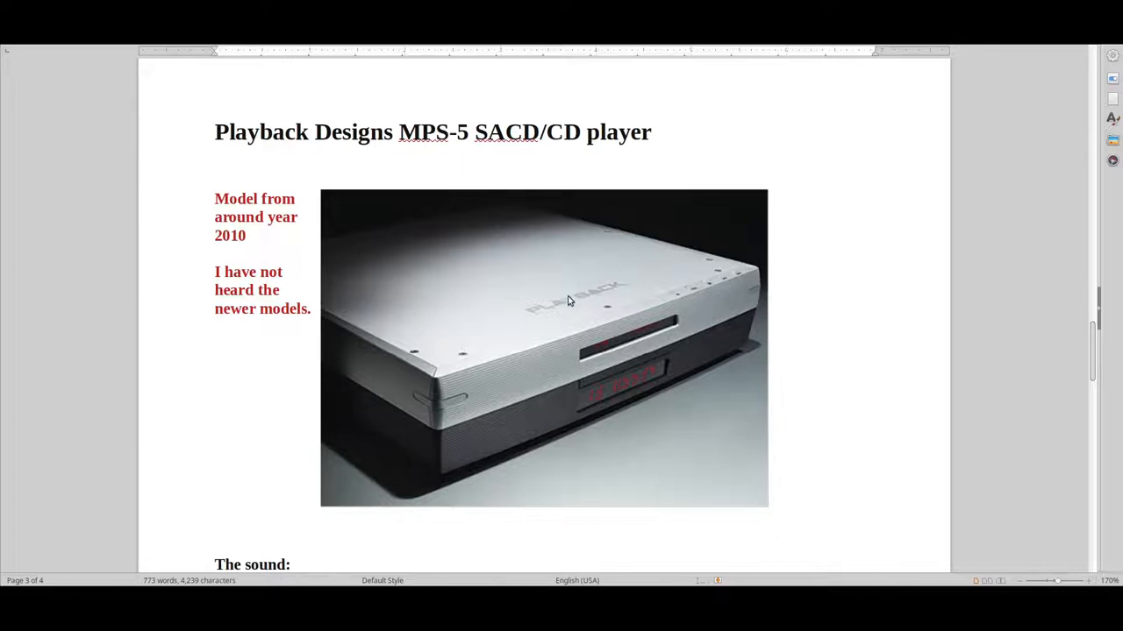
scroll(down, 3)
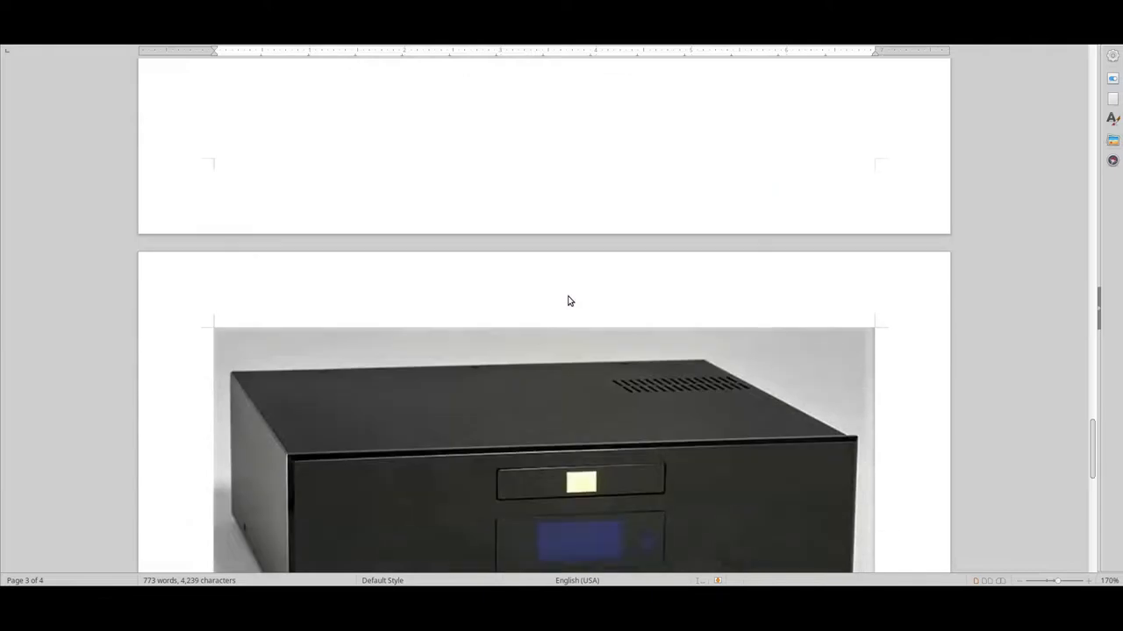
Scroll page 4 to show the cdt 3 and cdt 4 paragraphs under the Audio Note CD 3.1x/II photo.
scroll(down, 3)
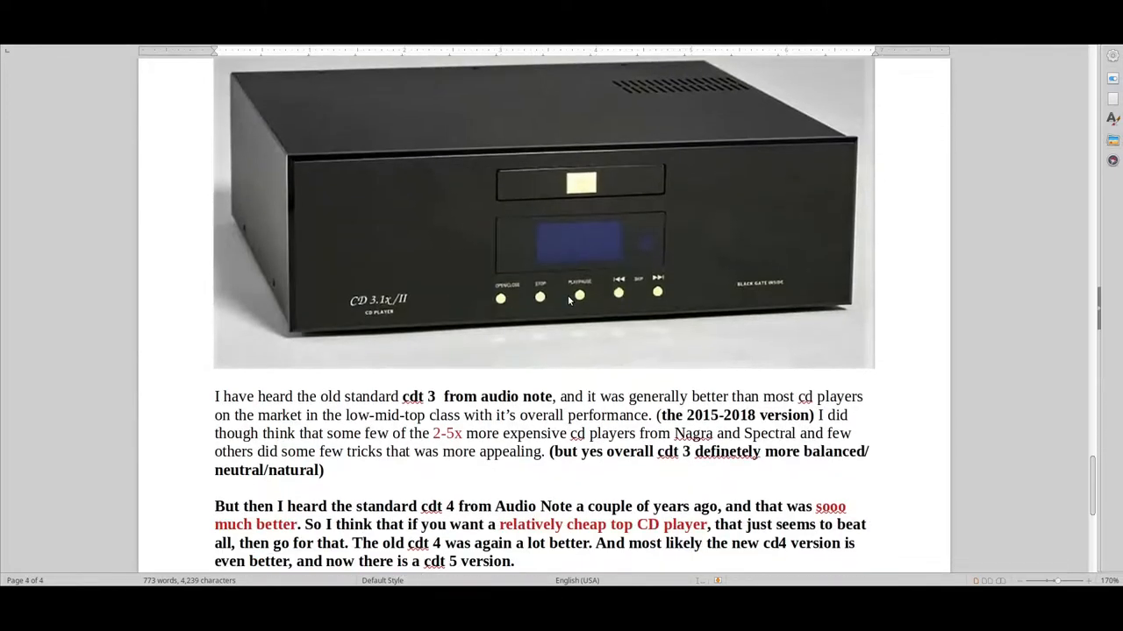
scroll(down, 3)
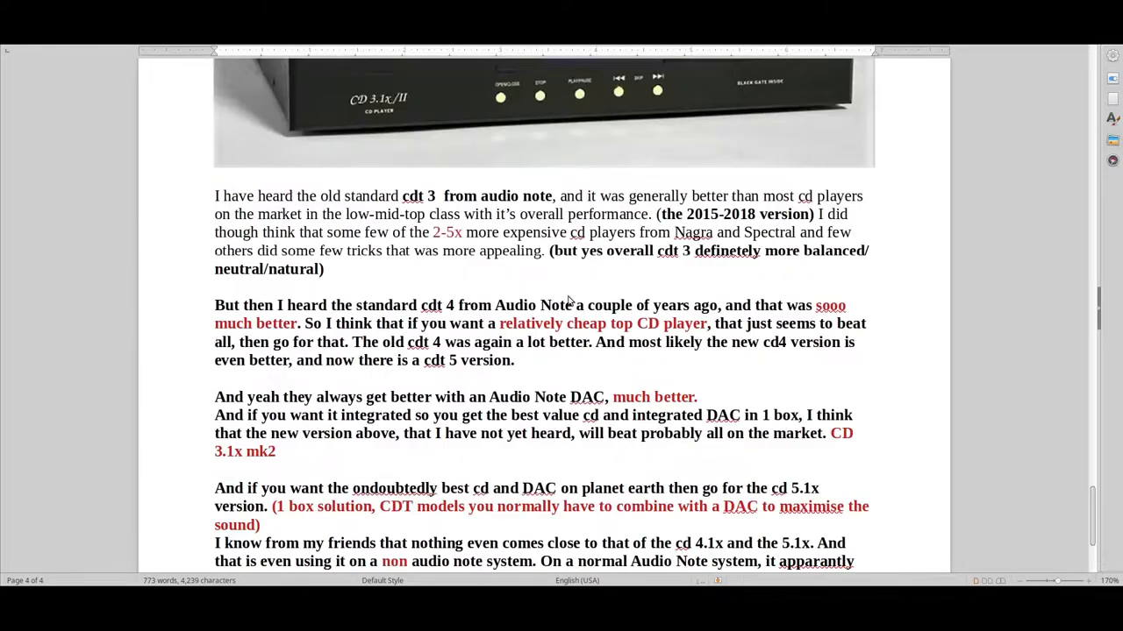
scroll(up, 3)
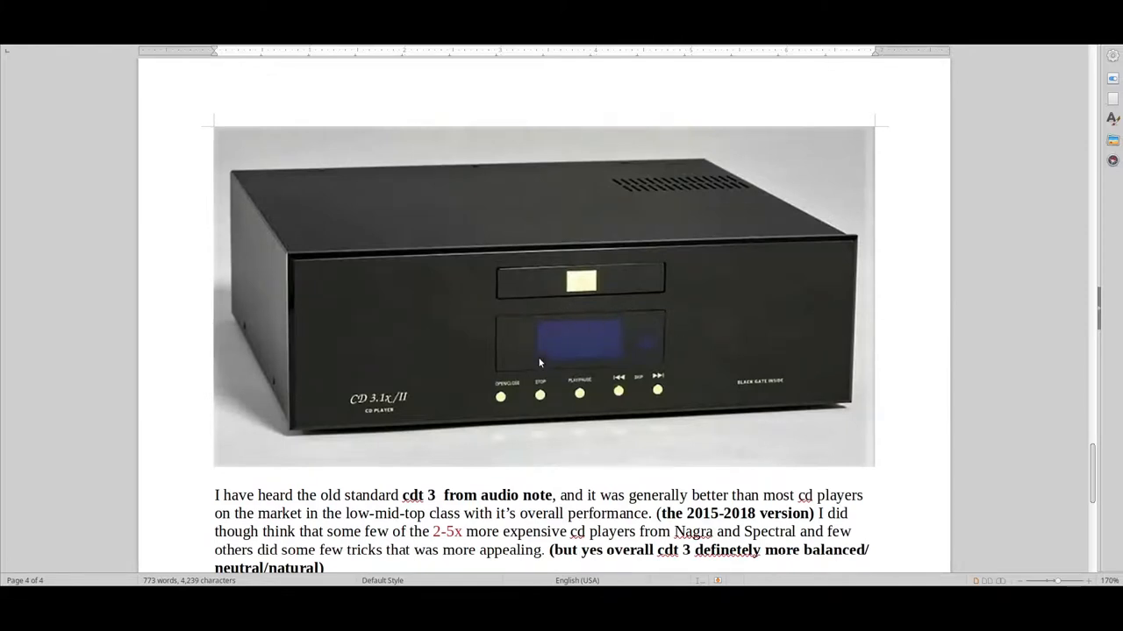
mouse_move(442, 362)
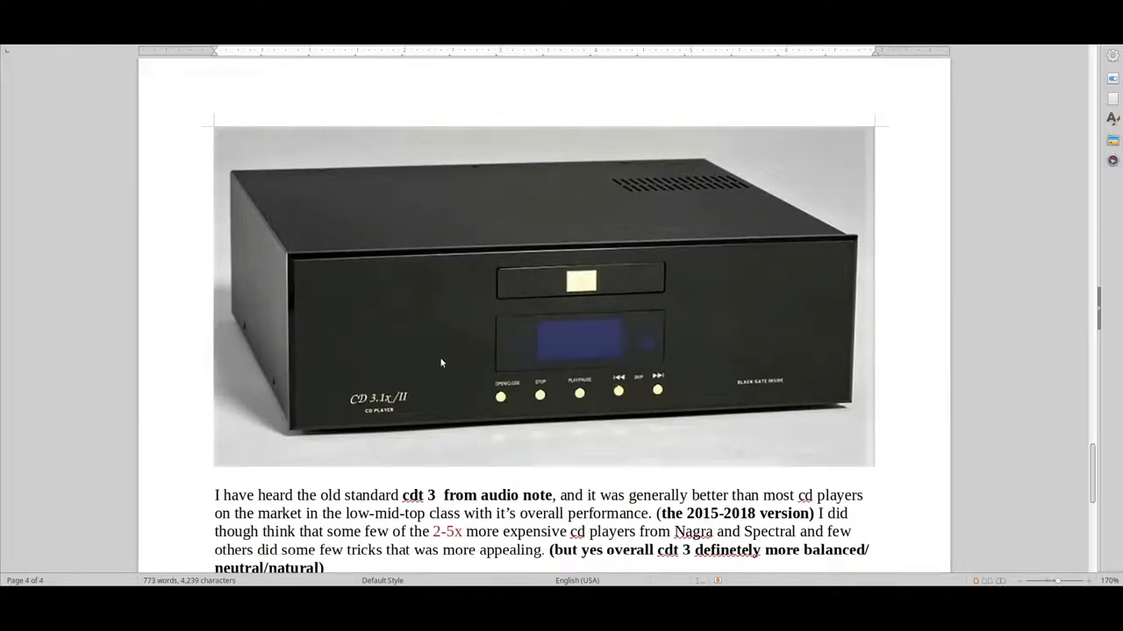
scroll(down, 3)
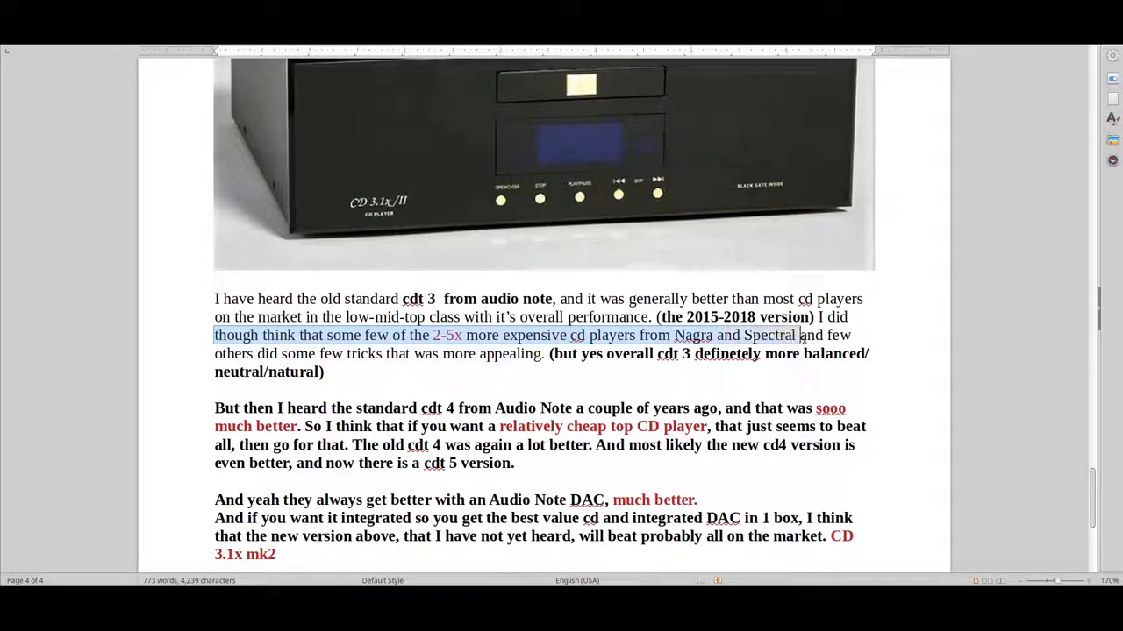
Select the paragraph saying the old standard cdt 3 beat most CD players in its class, then reveal the DAC advice below.
drag(799, 335, 852, 335)
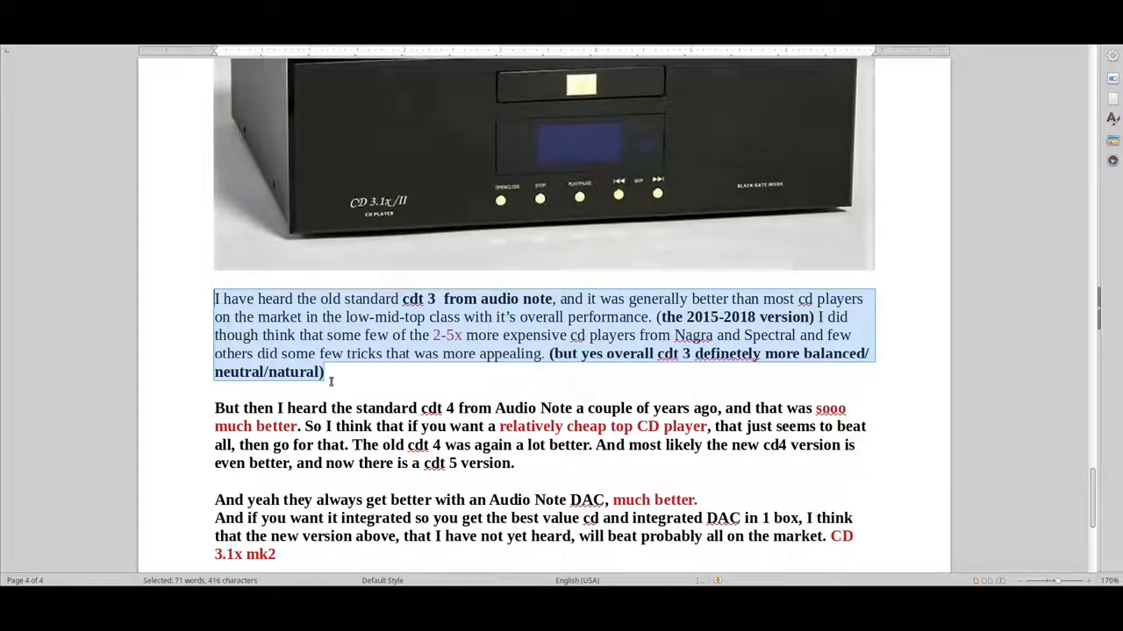
scroll(down, 3)
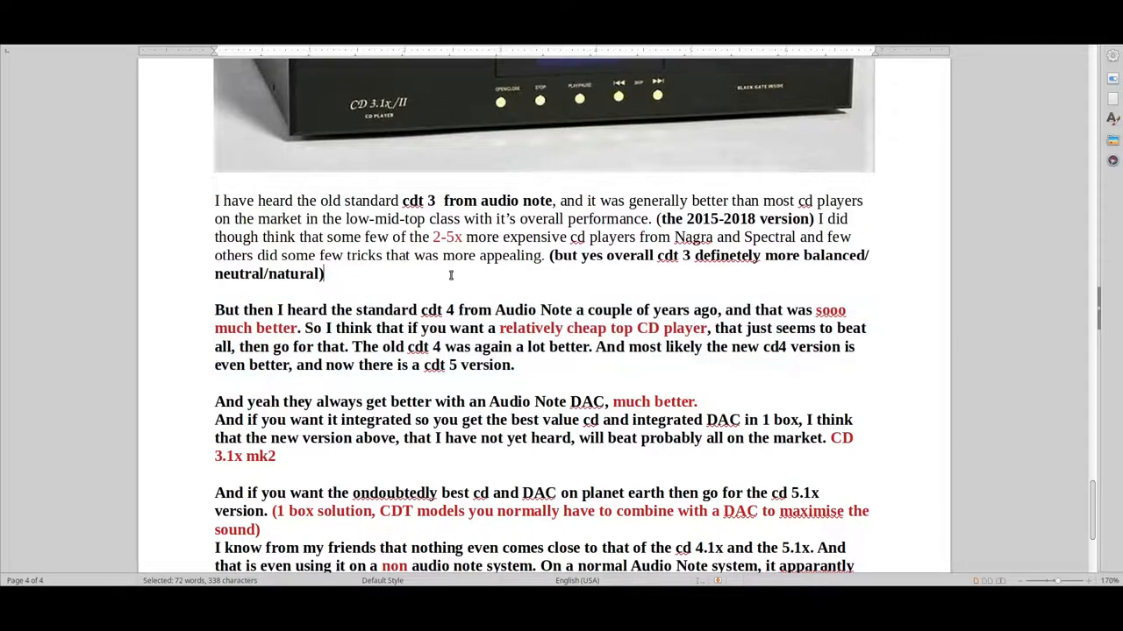
click(463, 274)
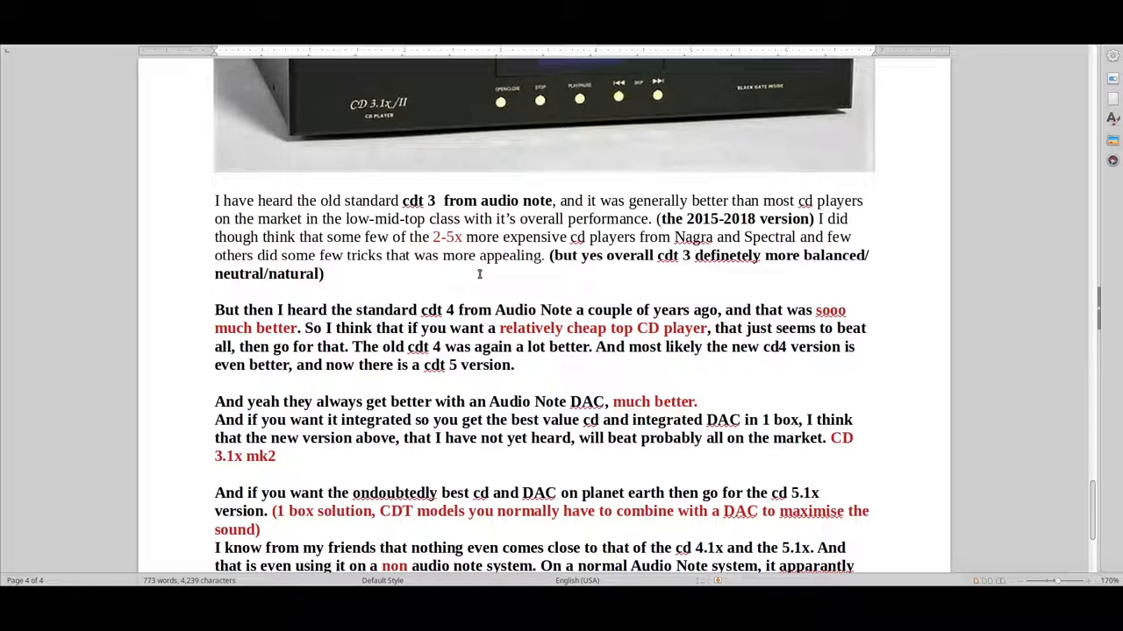
mouse_move(501, 298)
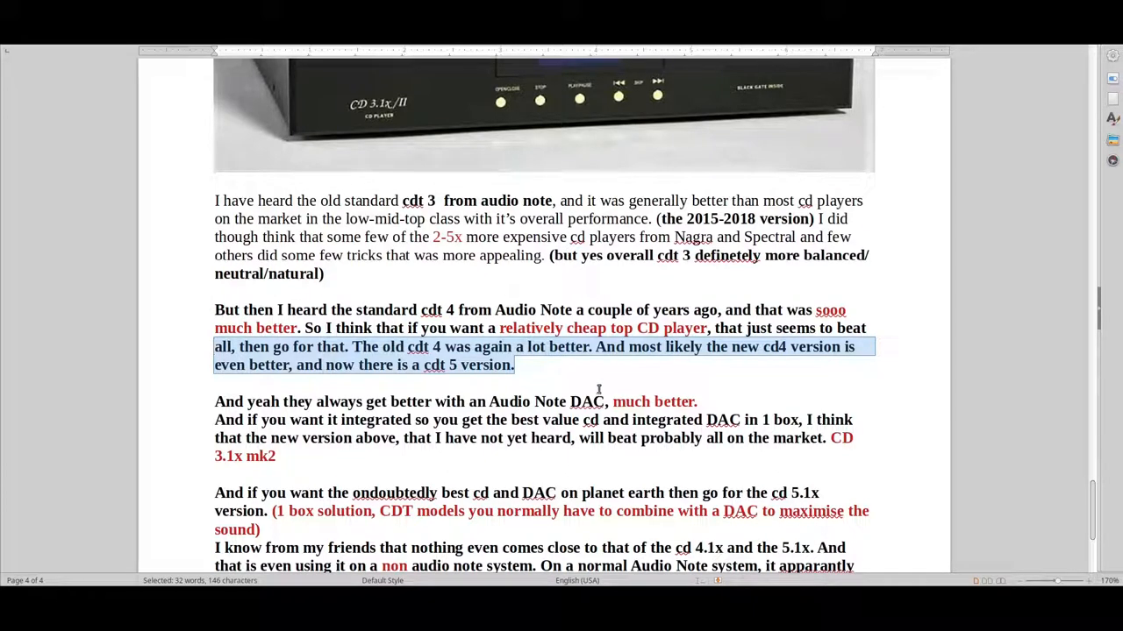
click(763, 347)
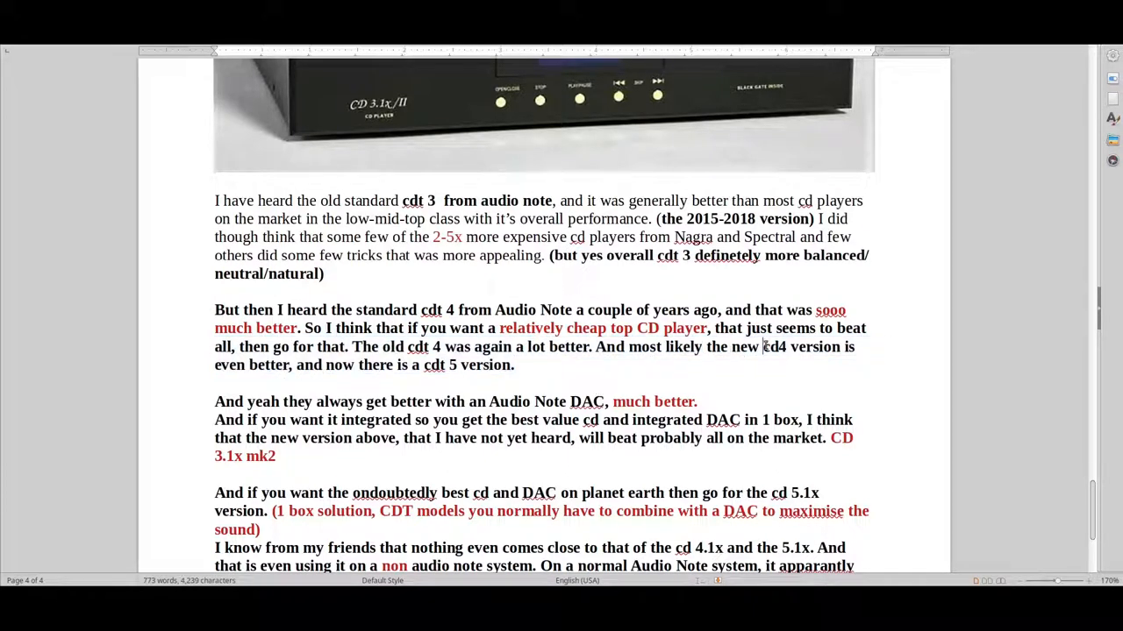
click(516, 365)
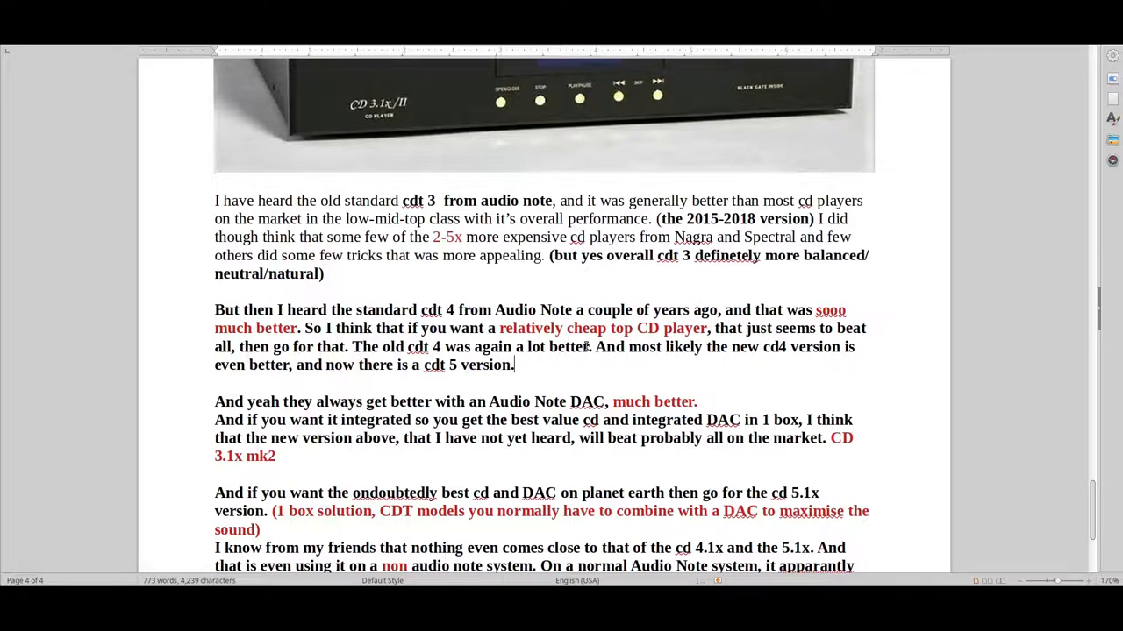
scroll(down, 3)
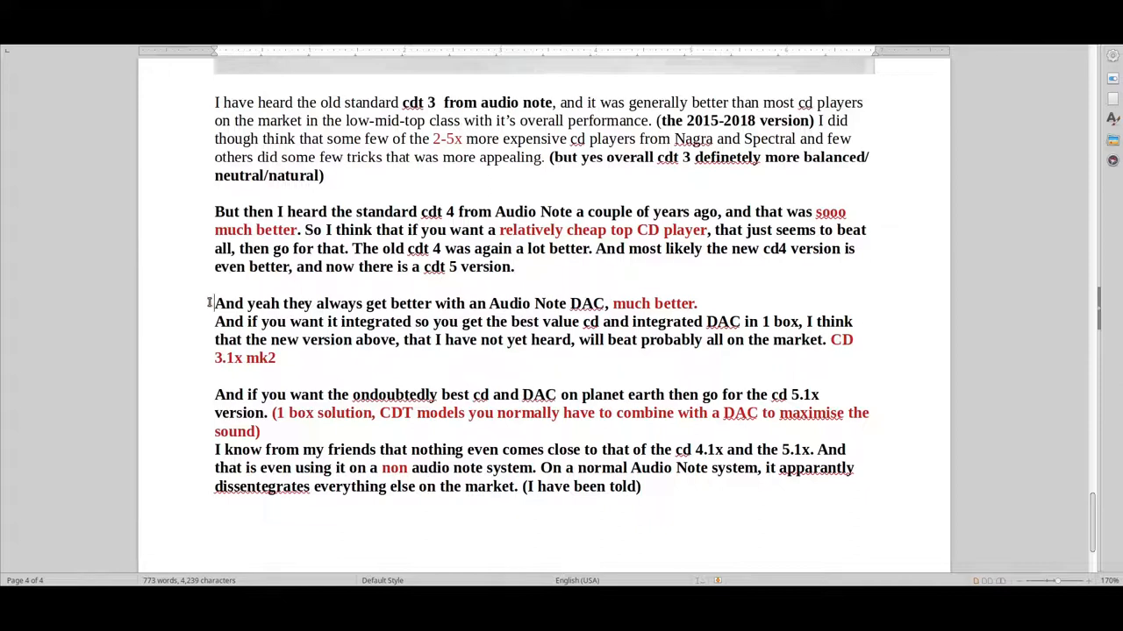
drag(214, 304, 276, 358)
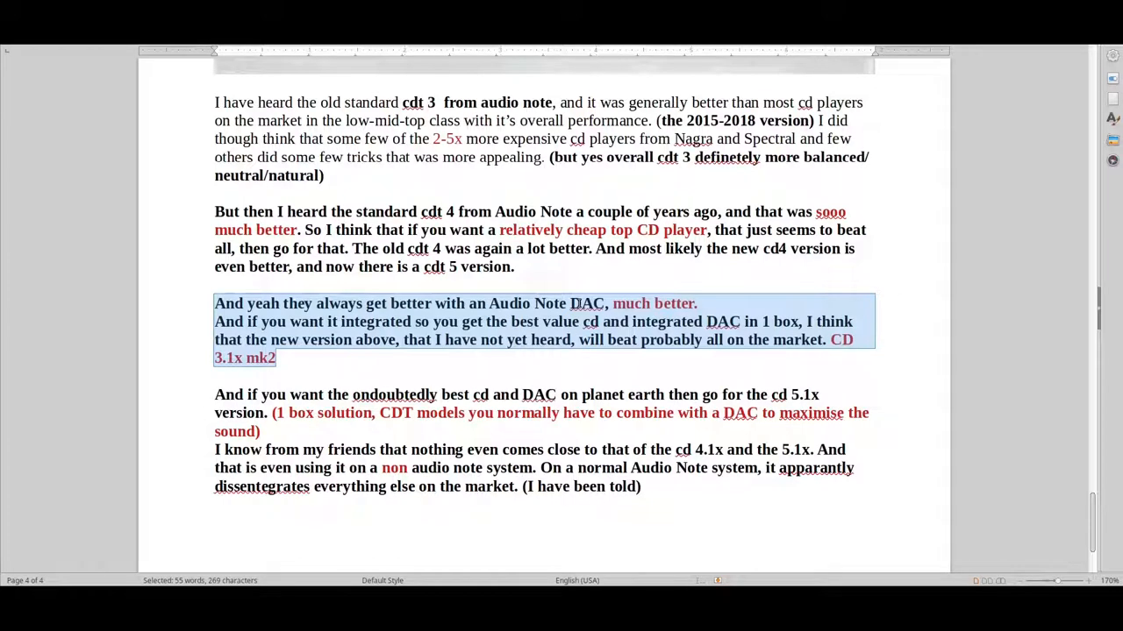
click(312, 358)
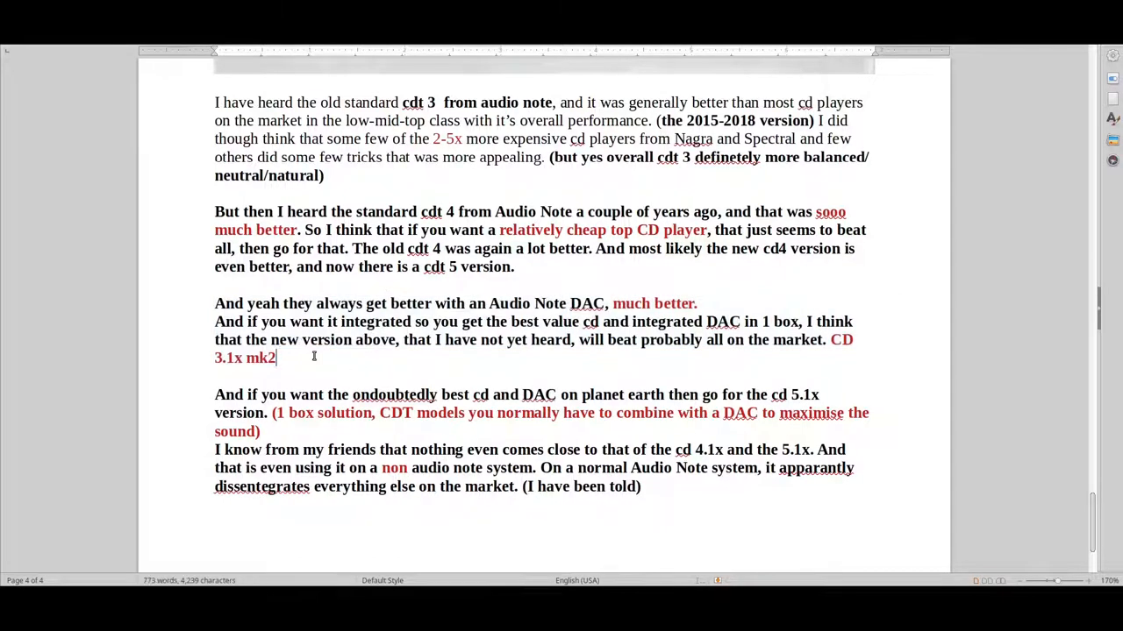
mouse_move(383, 347)
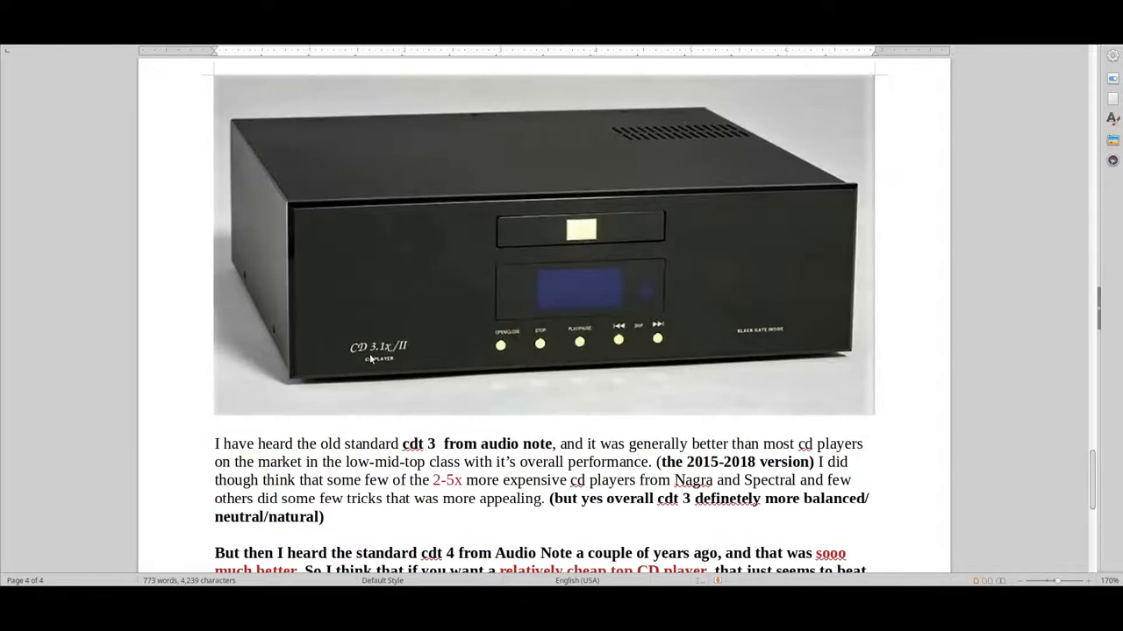
scroll(down, 3)
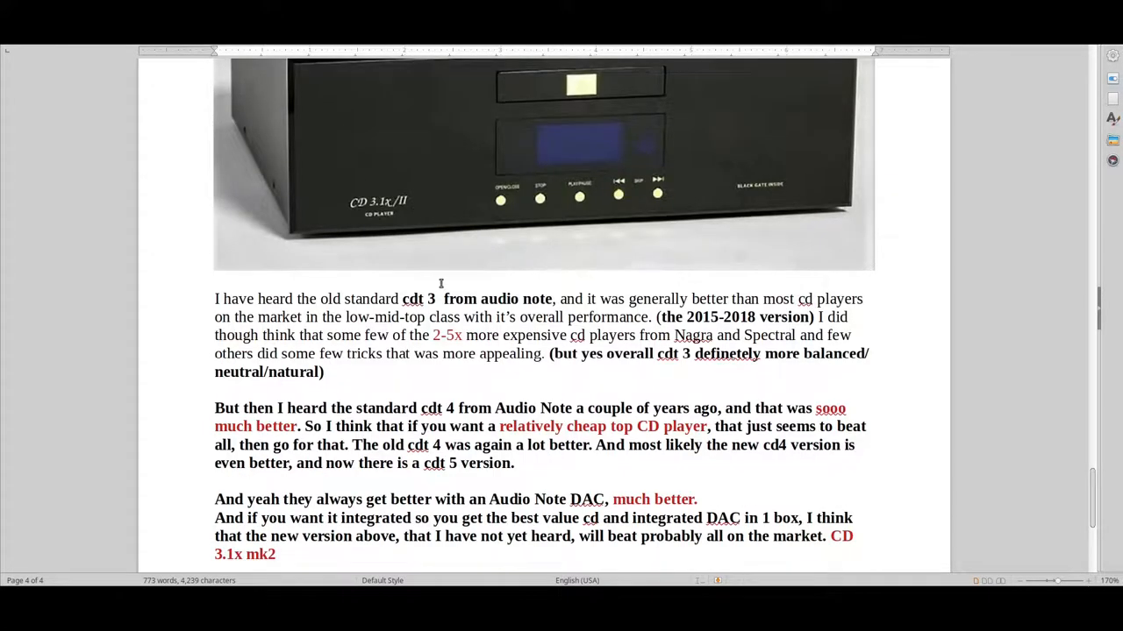
scroll(down, 3)
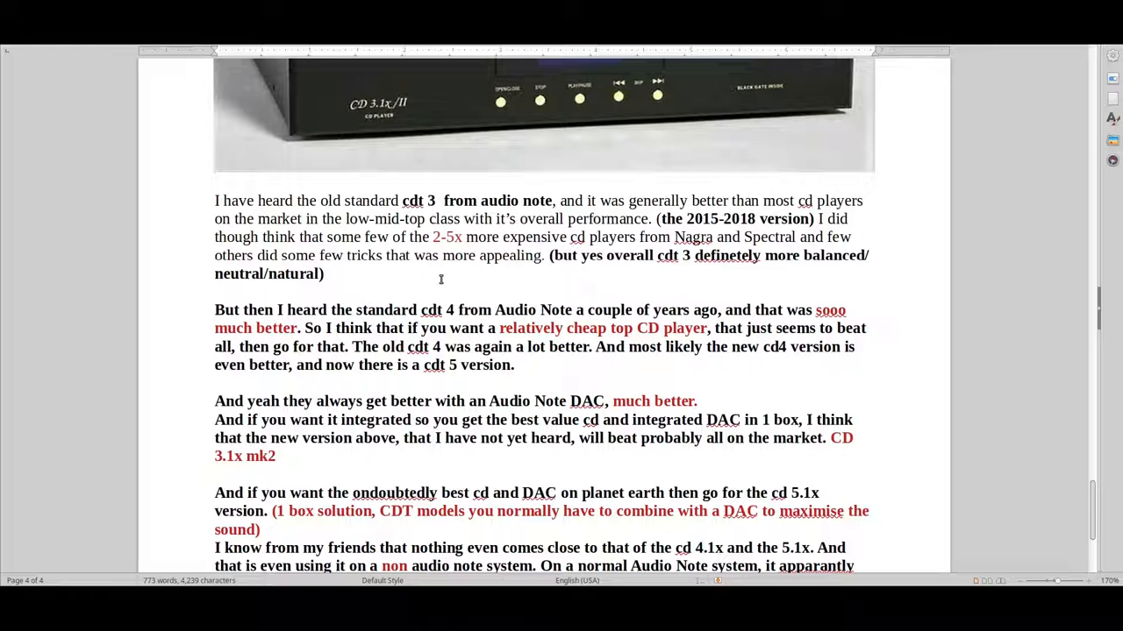
click(277, 456)
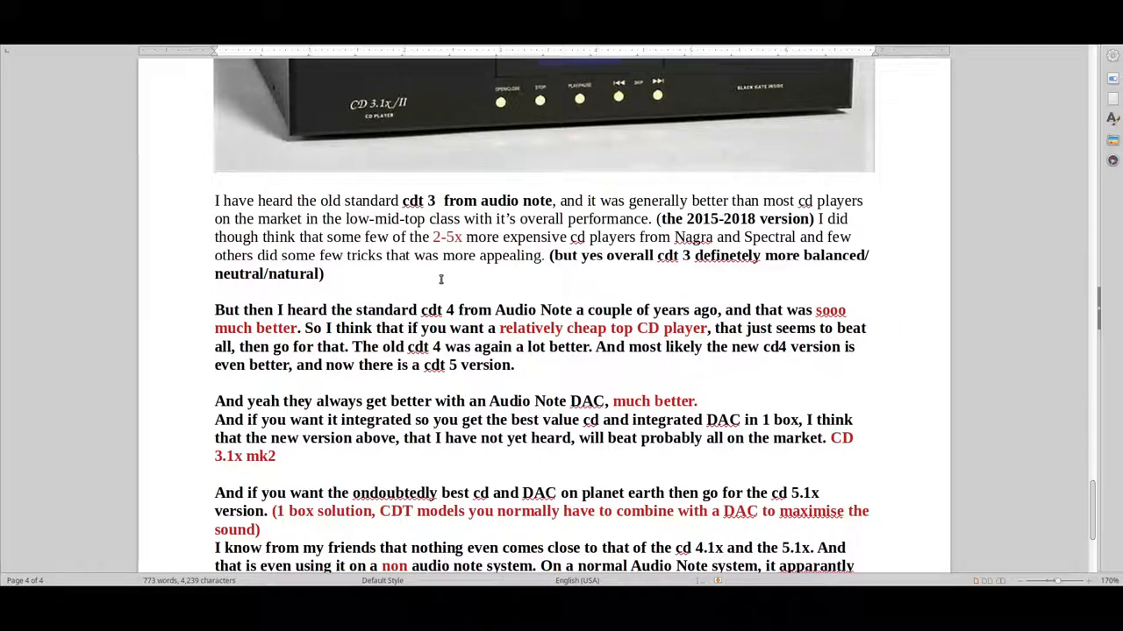
click(277, 456)
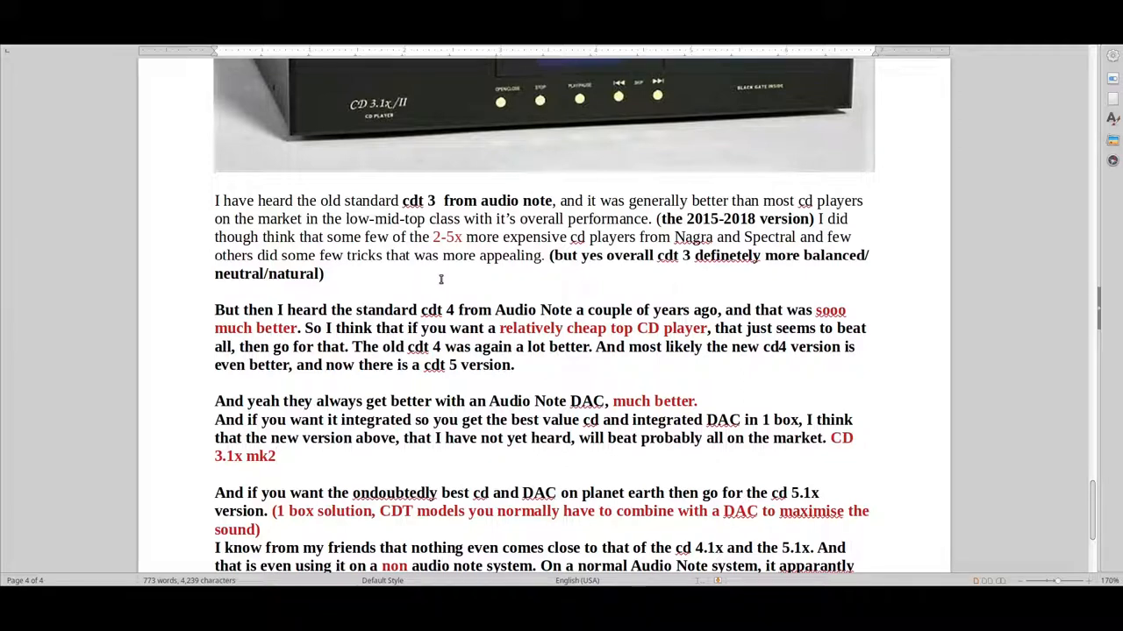
click(277, 457)
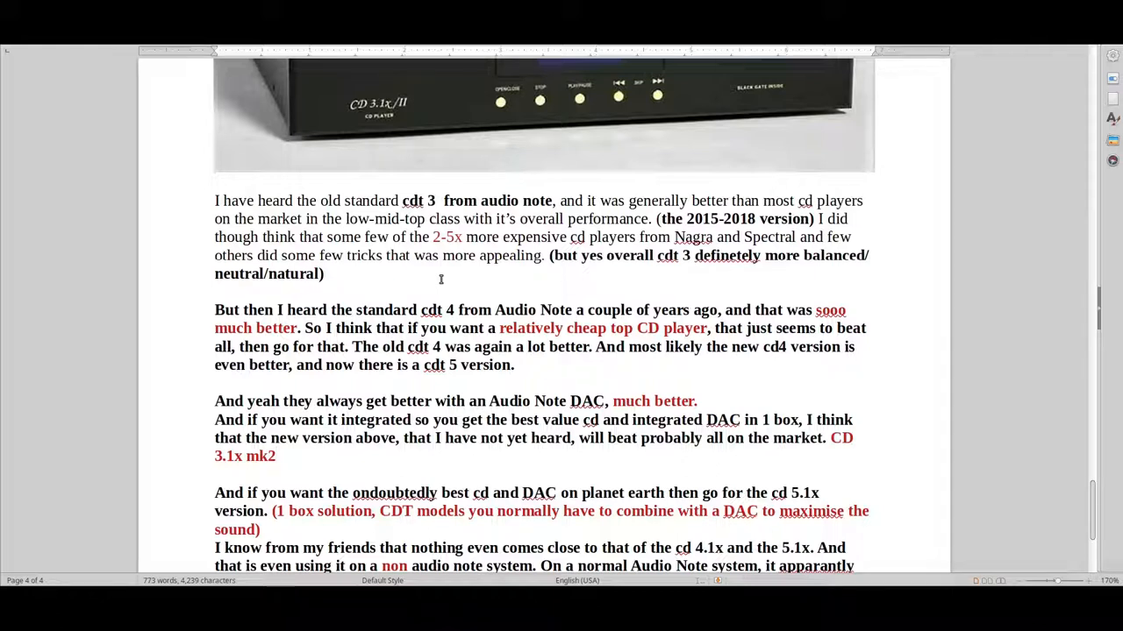
scroll(up, 3)
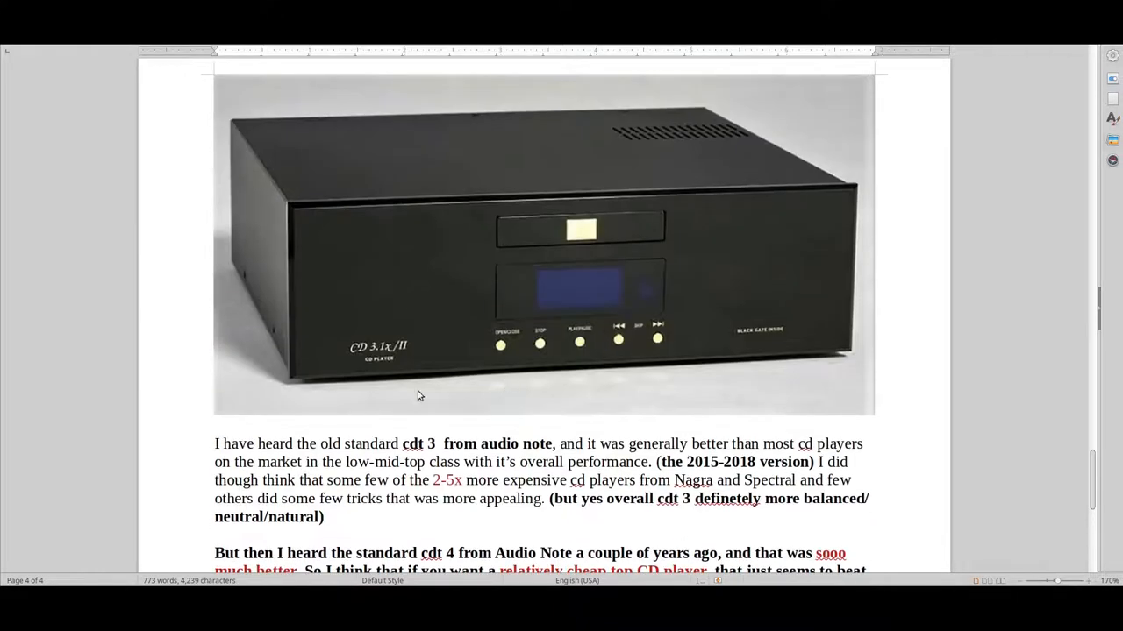
mouse_move(438, 356)
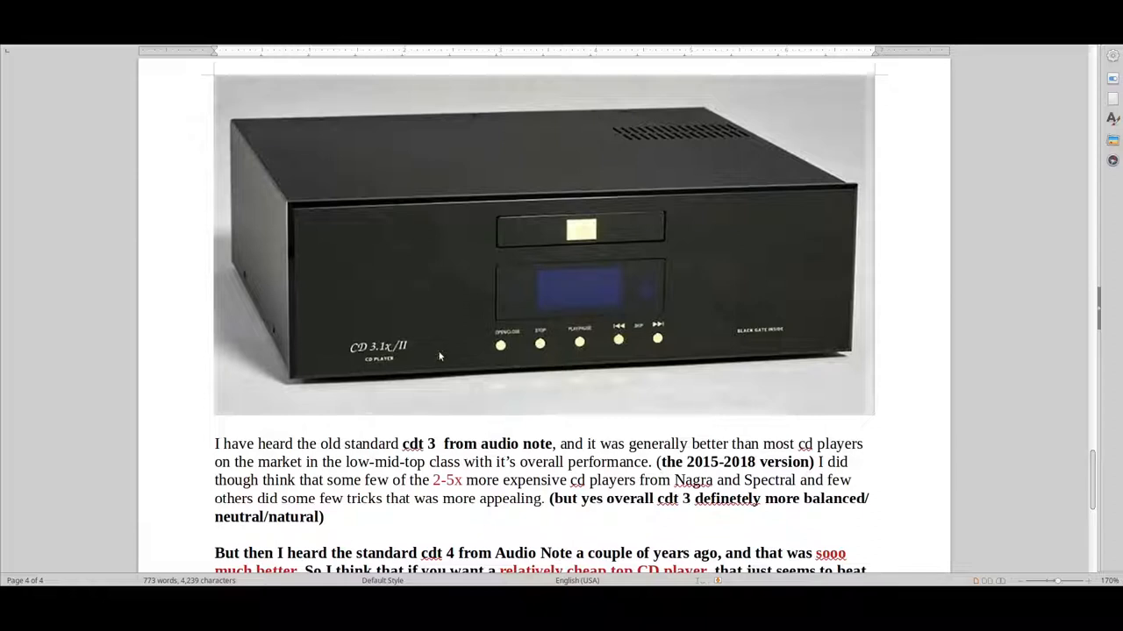
mouse_move(366, 362)
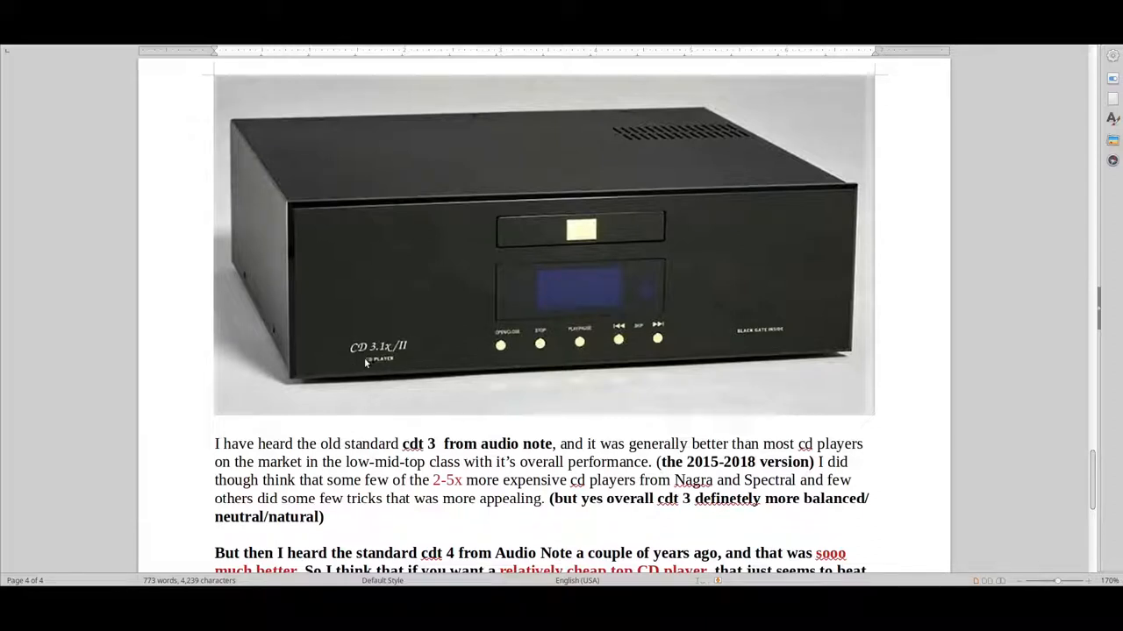
mouse_move(430, 377)
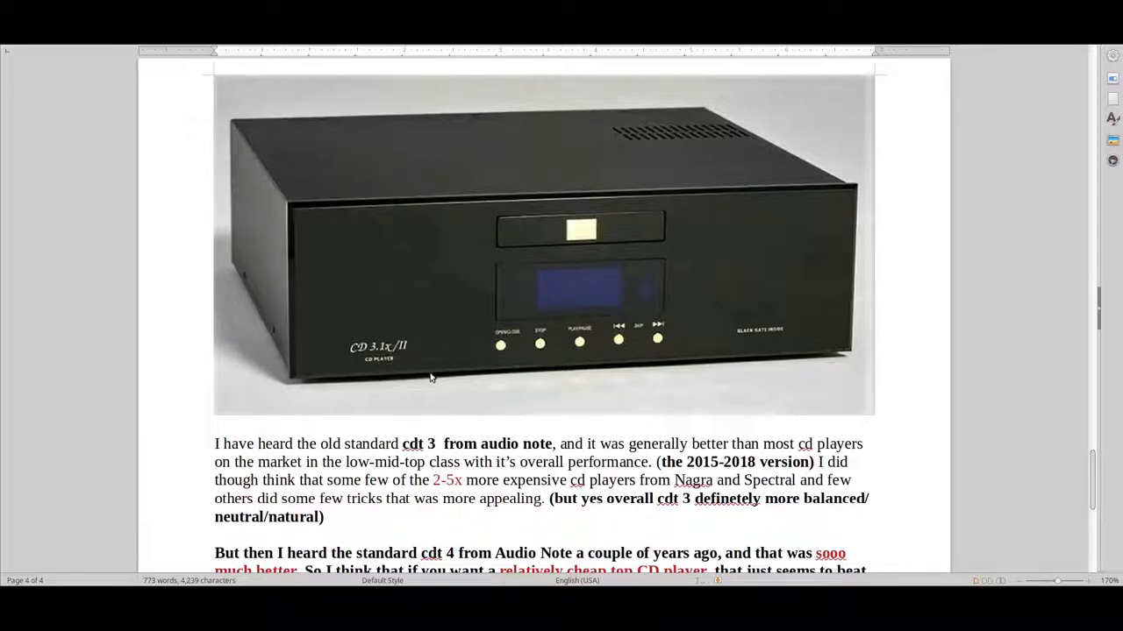
scroll(down, 3)
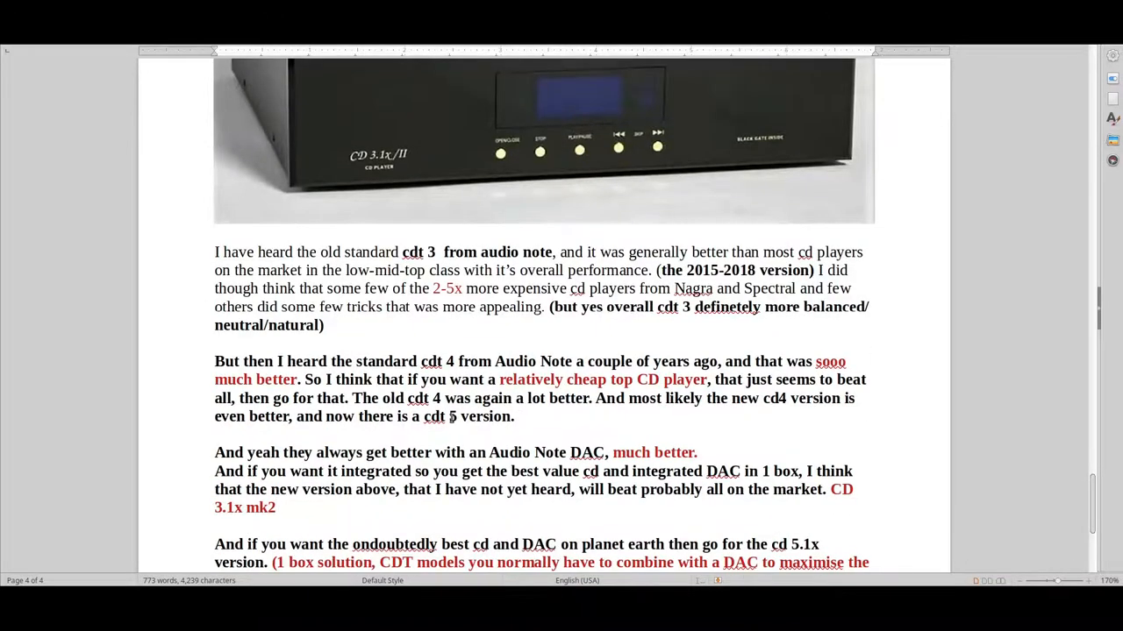
scroll(down, 3)
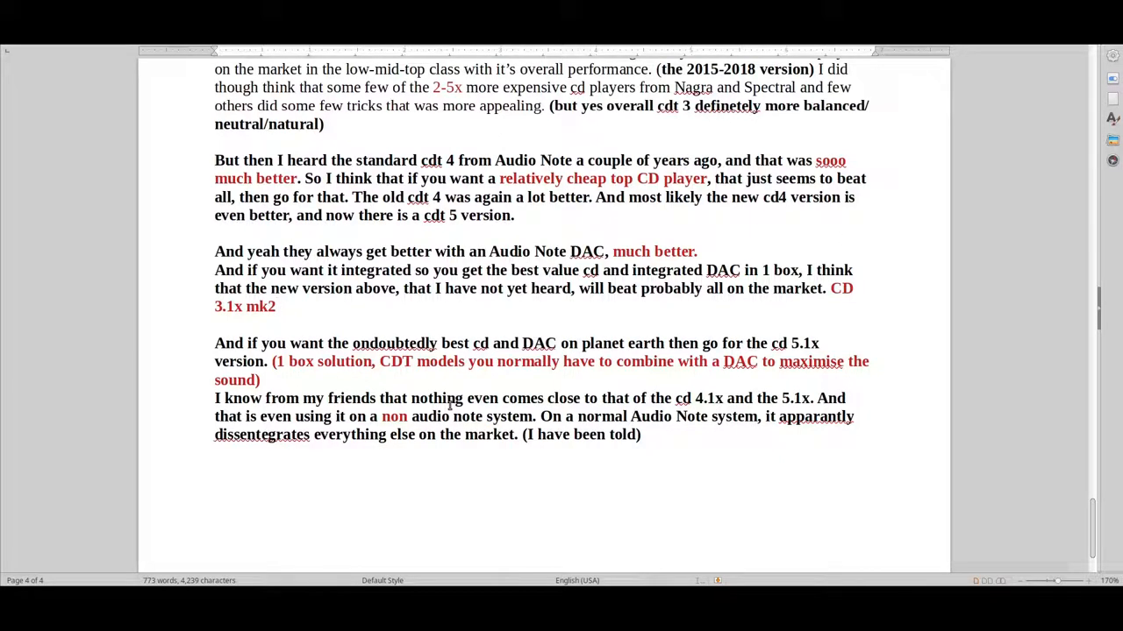
click(277, 305)
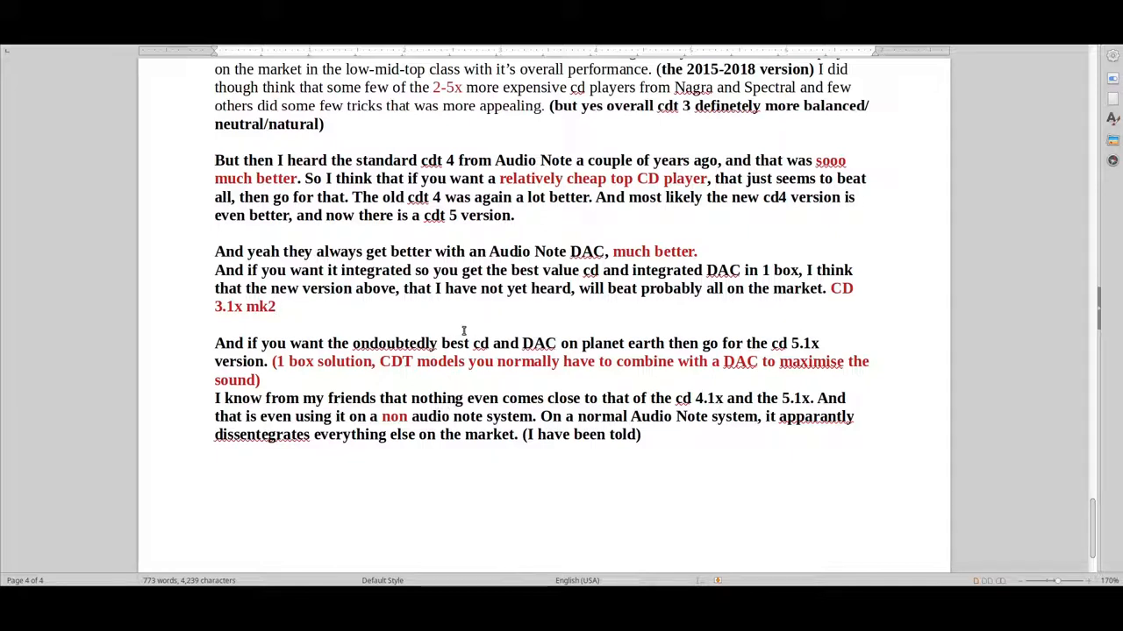
click(277, 305)
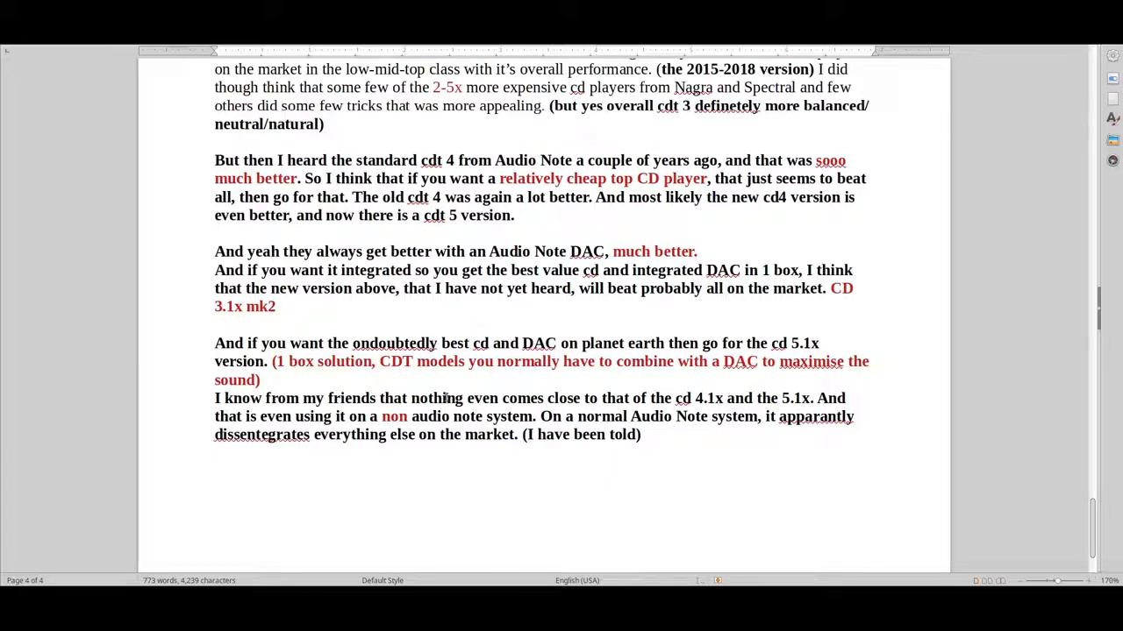
click(277, 305)
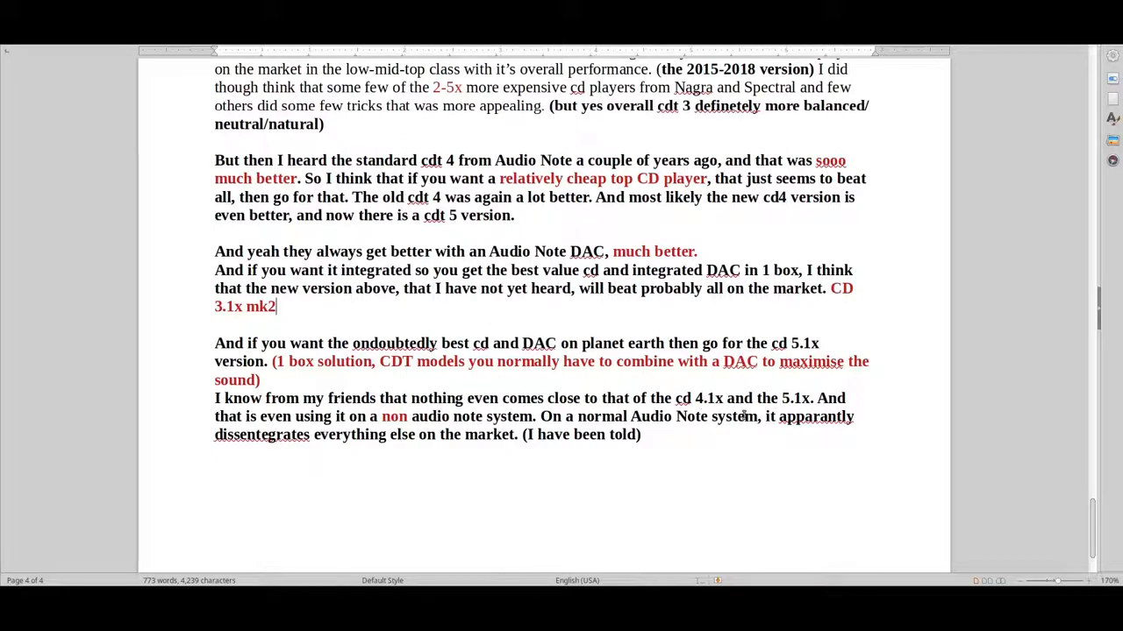
mouse_move(691, 456)
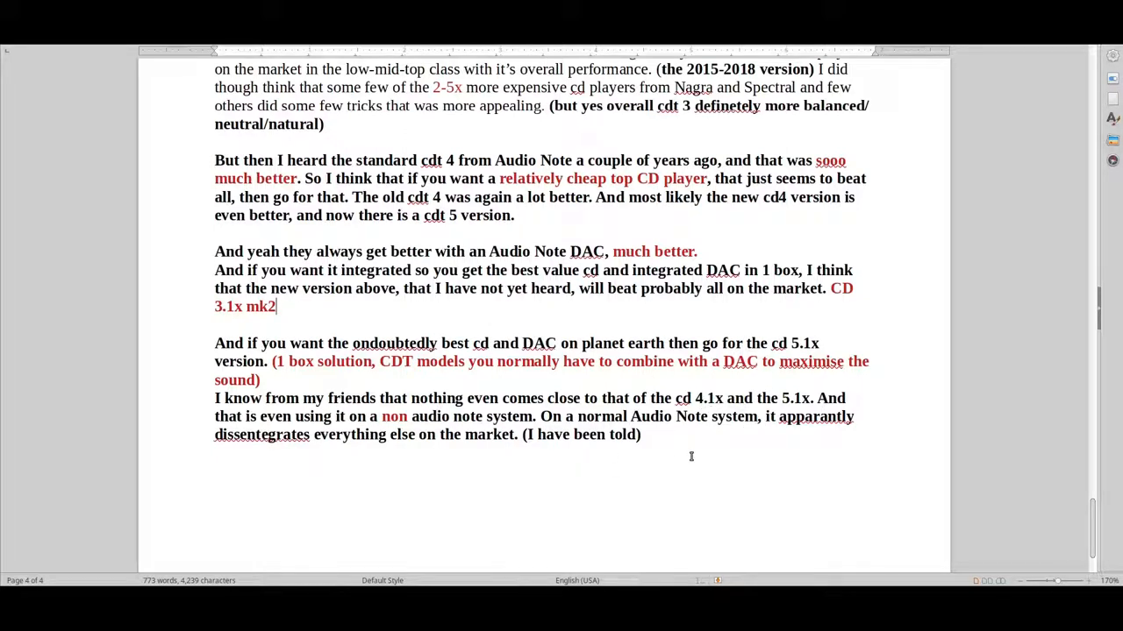
drag(214, 398, 642, 435)
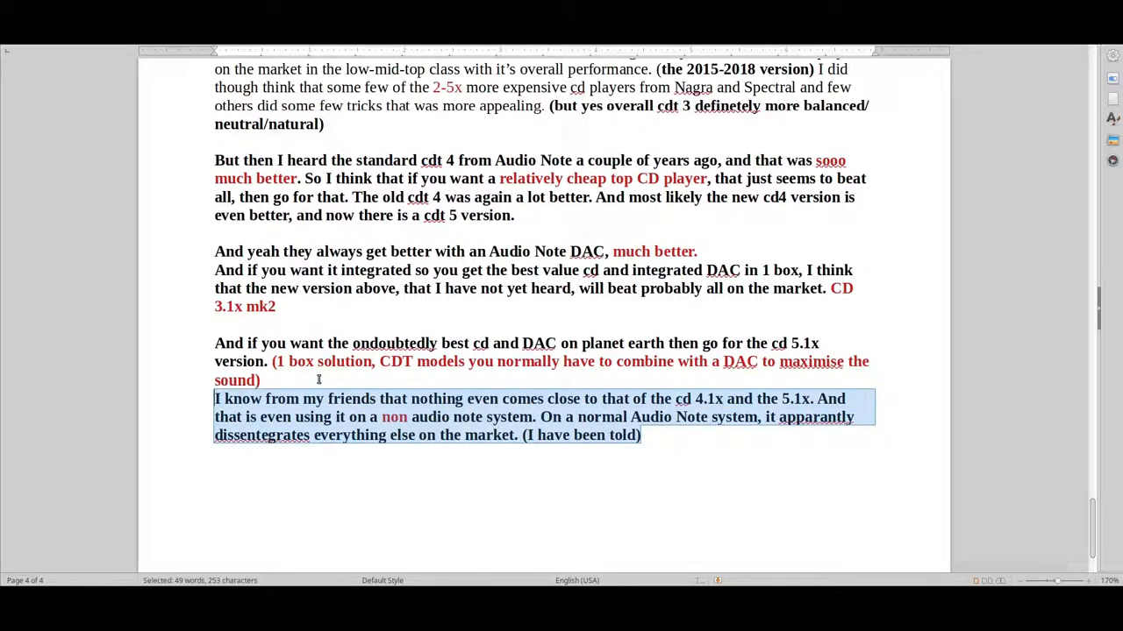
mouse_move(321, 379)
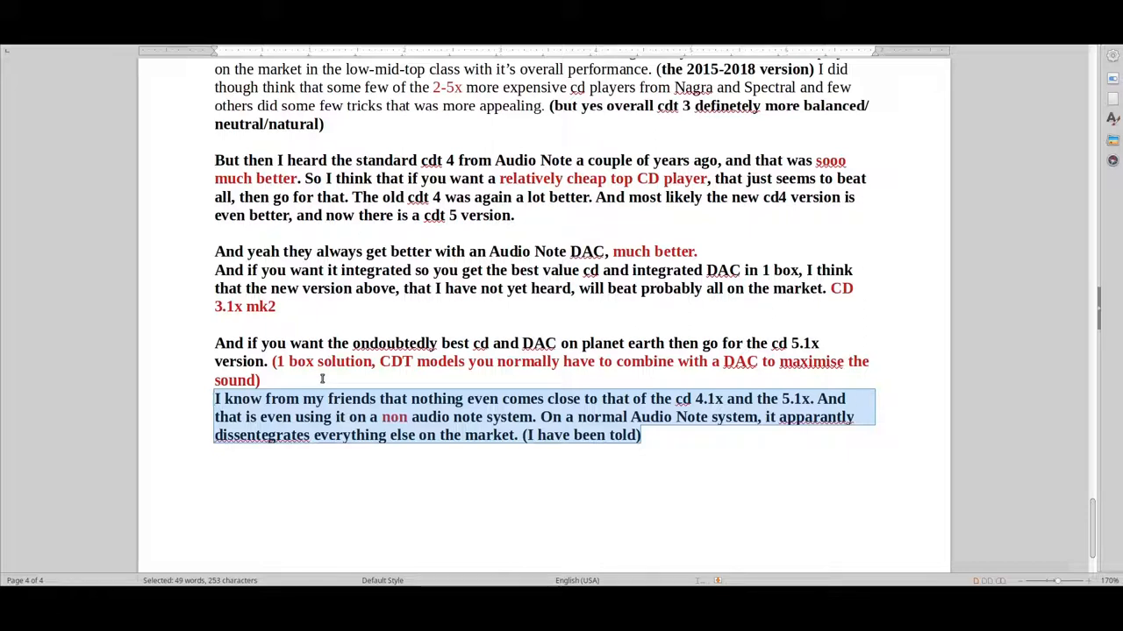
mouse_move(630, 488)
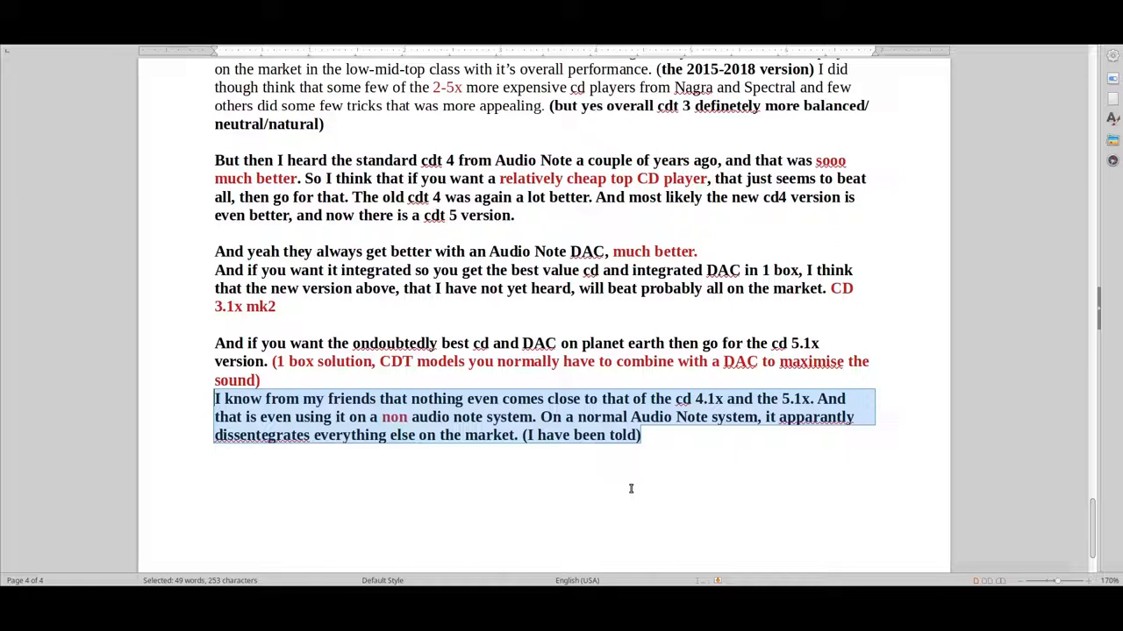
mouse_move(635, 481)
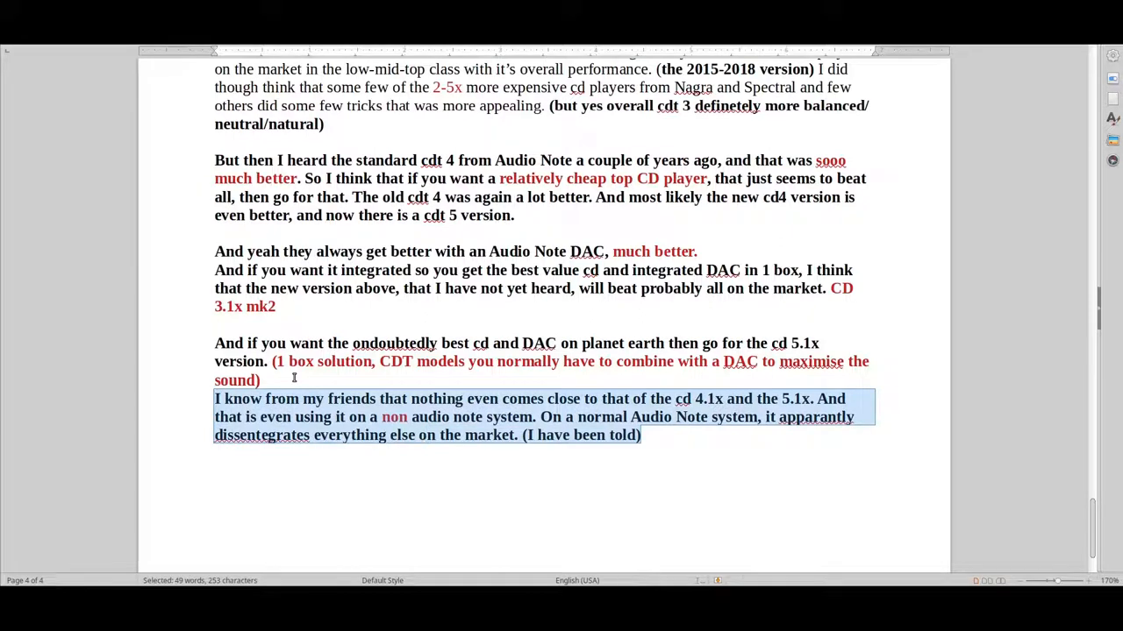
mouse_move(386, 341)
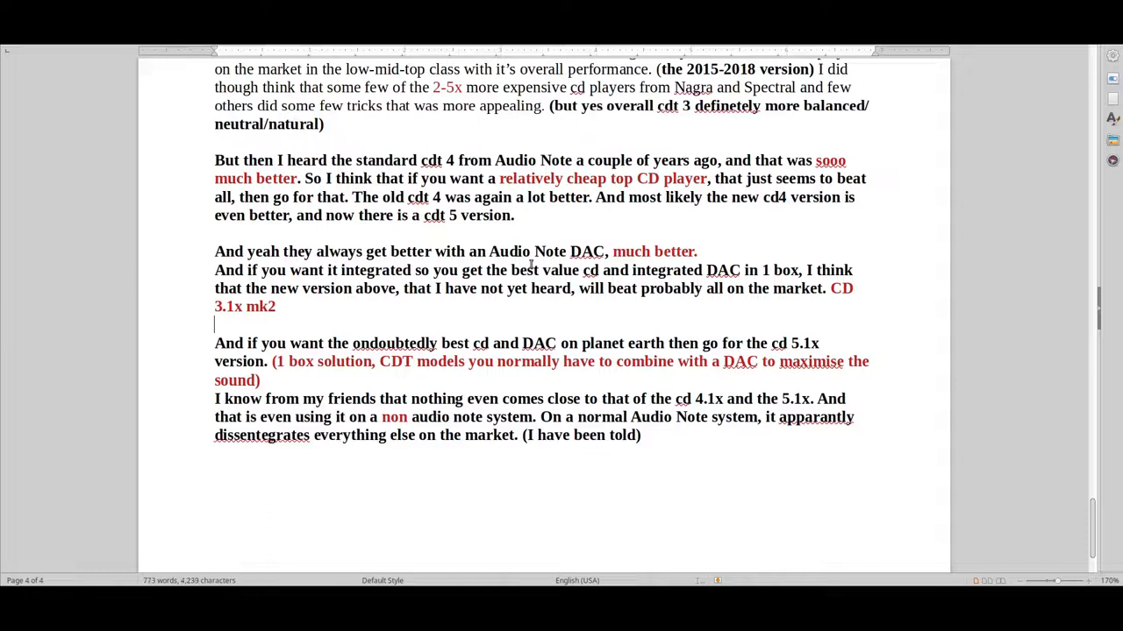
scroll(up, 3)
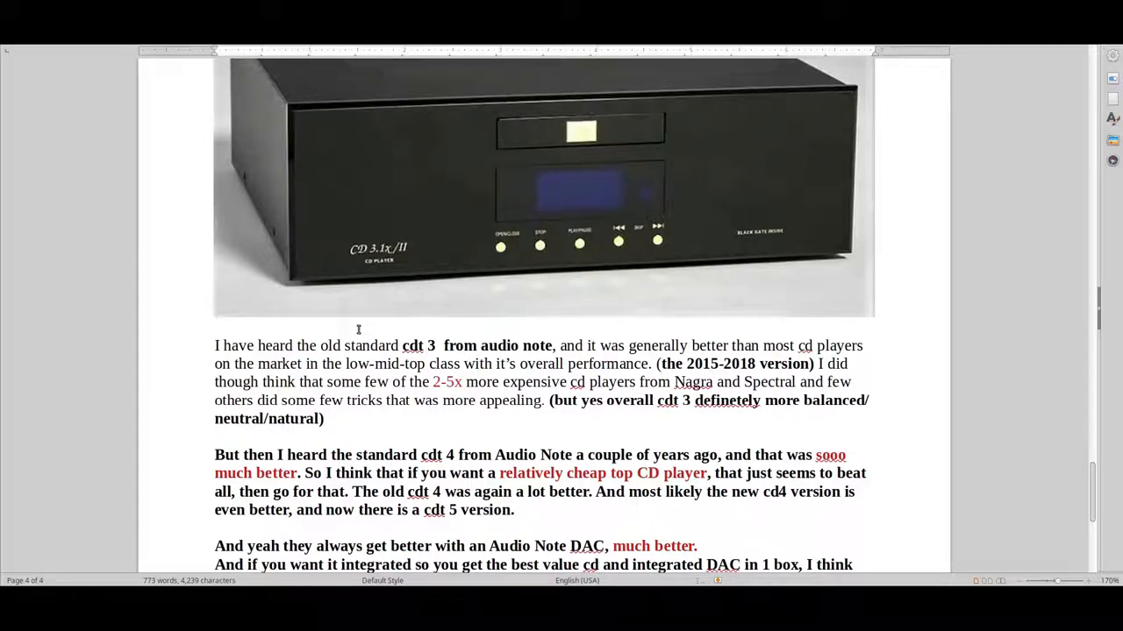
mouse_move(394, 309)
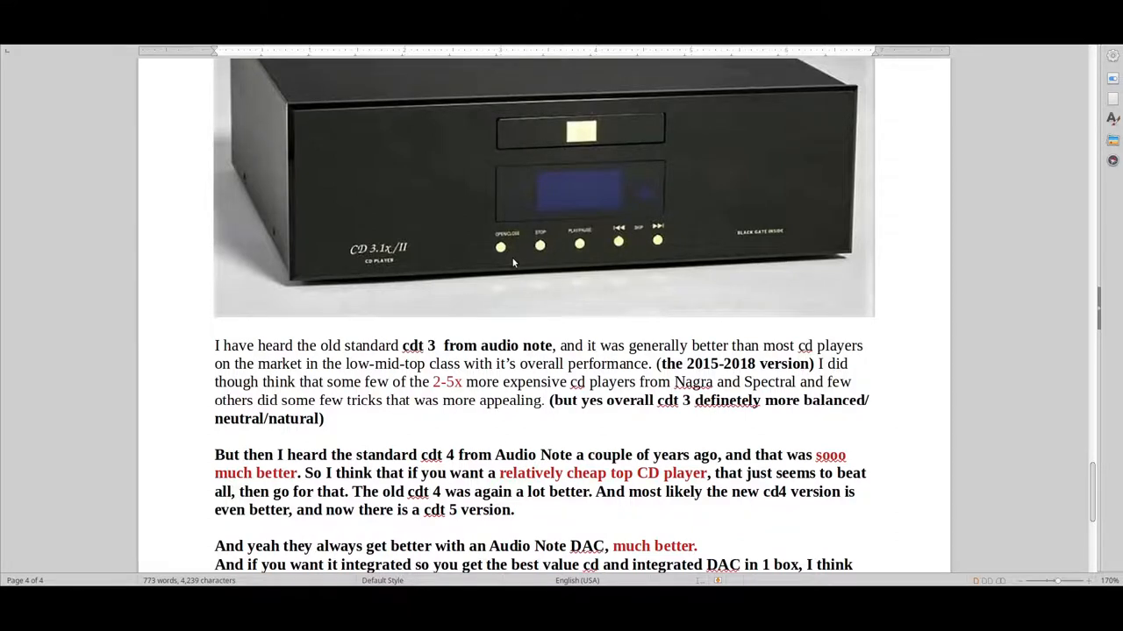
Scroll from the McIntosh first page down through the Audio Note photo on page 3 to the CD 3.1x/II photo on page 4.
scroll(down, 3)
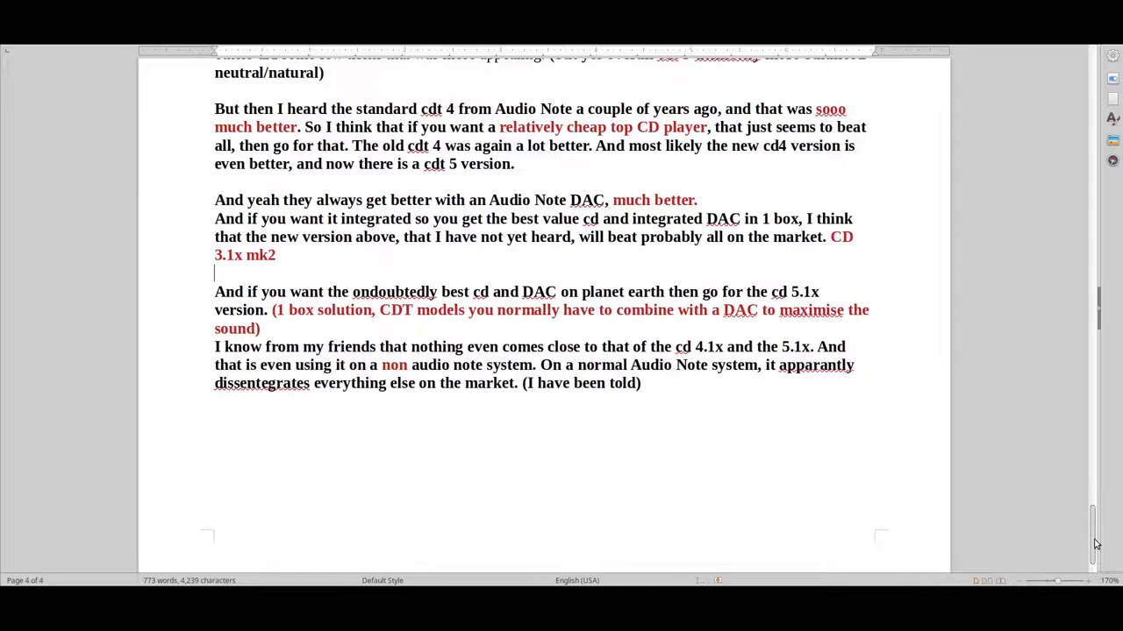
scroll(up, 3)
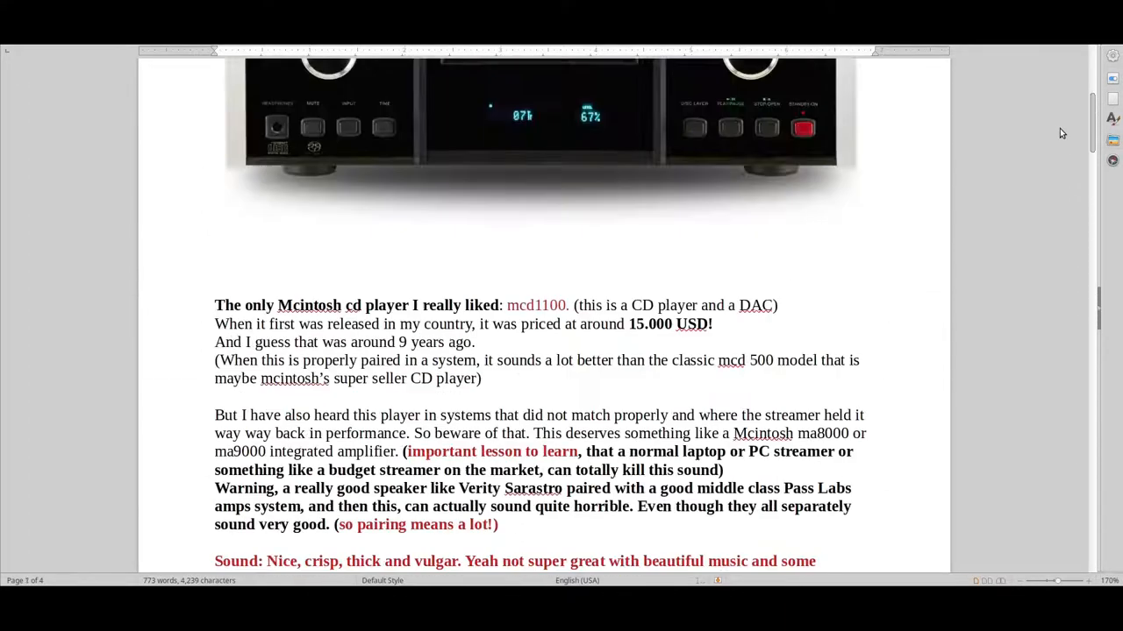
scroll(up, 3)
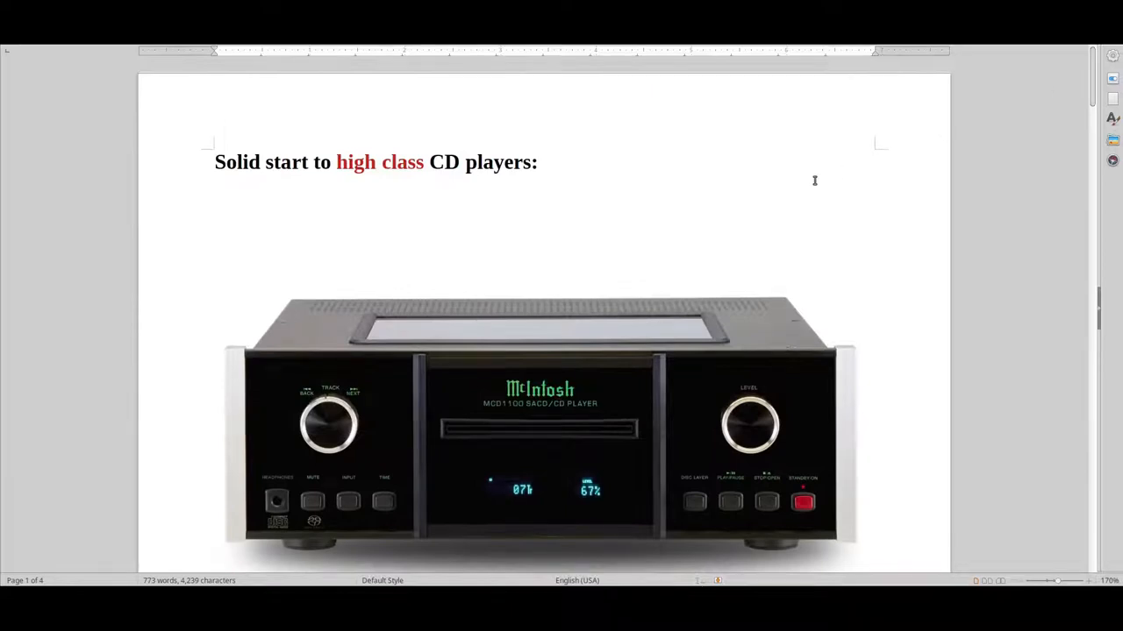
mouse_move(1098, 95)
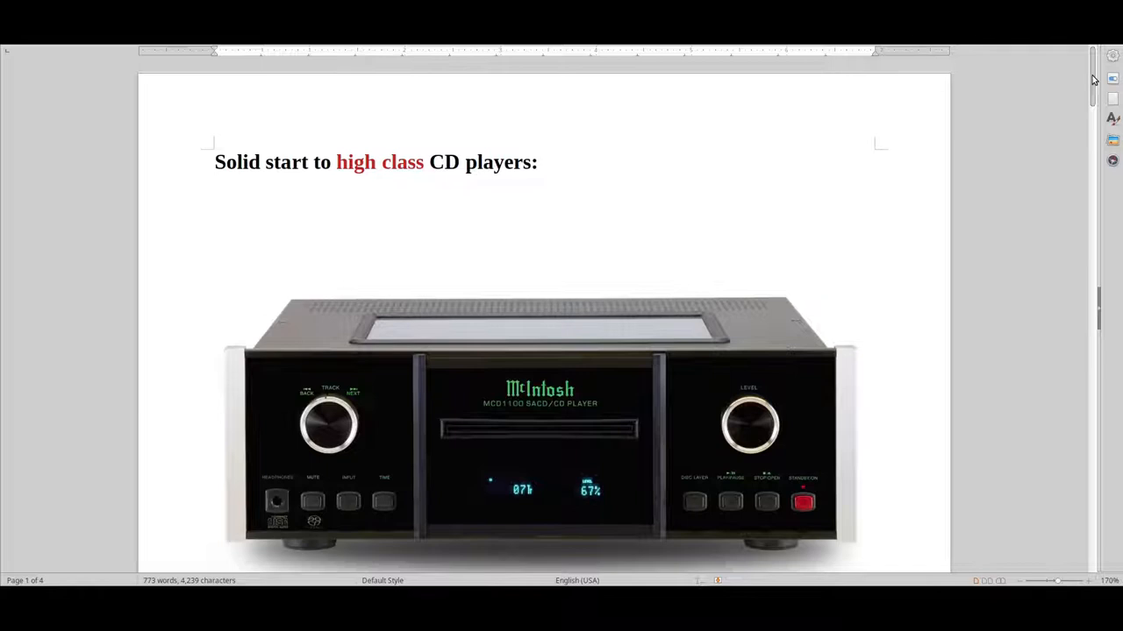
scroll(down, 3)
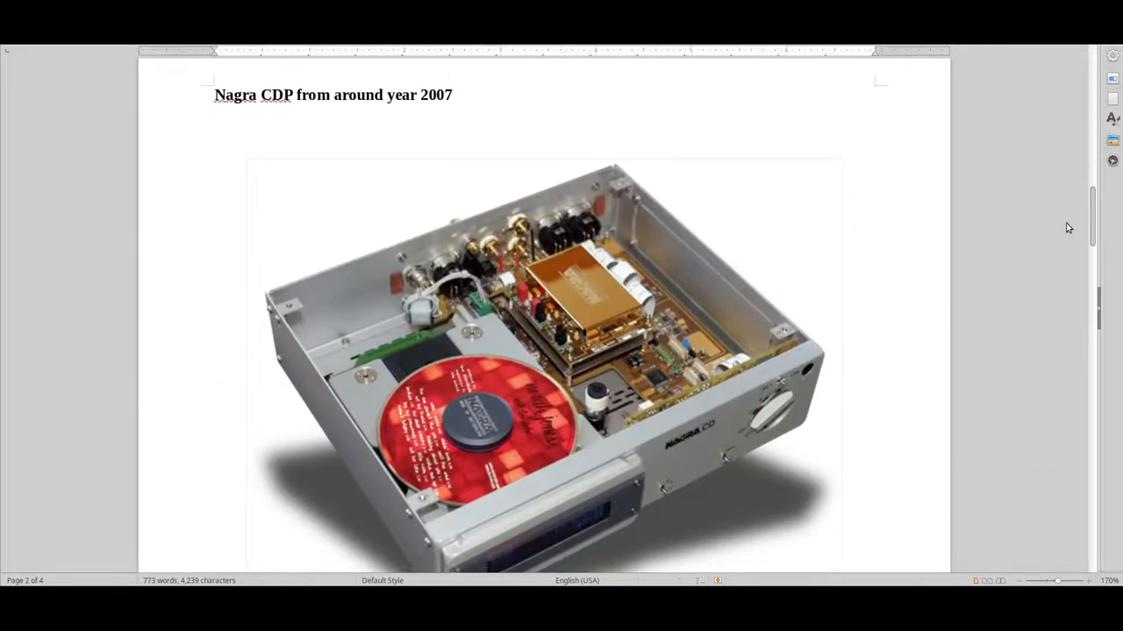
scroll(down, 3)
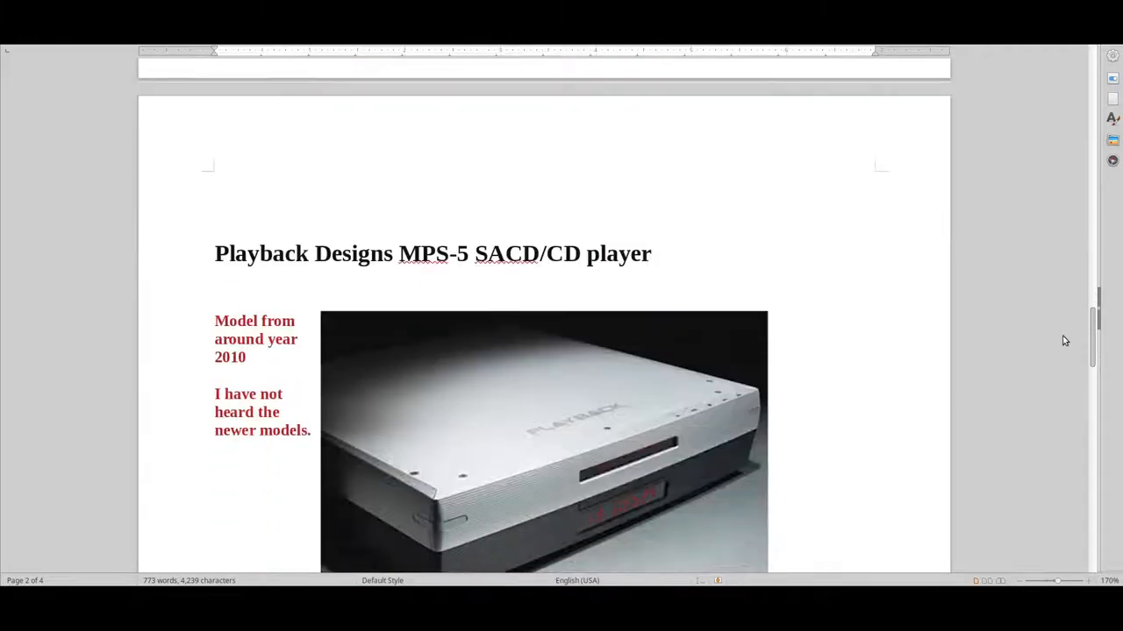
scroll(down, 3)
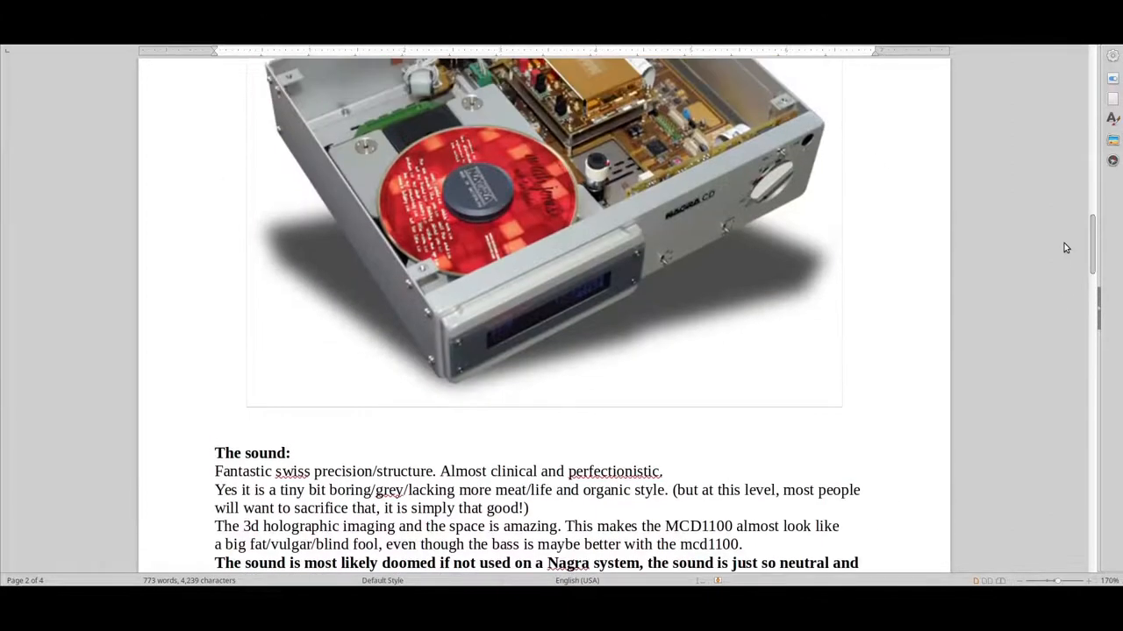
scroll(down, 3)
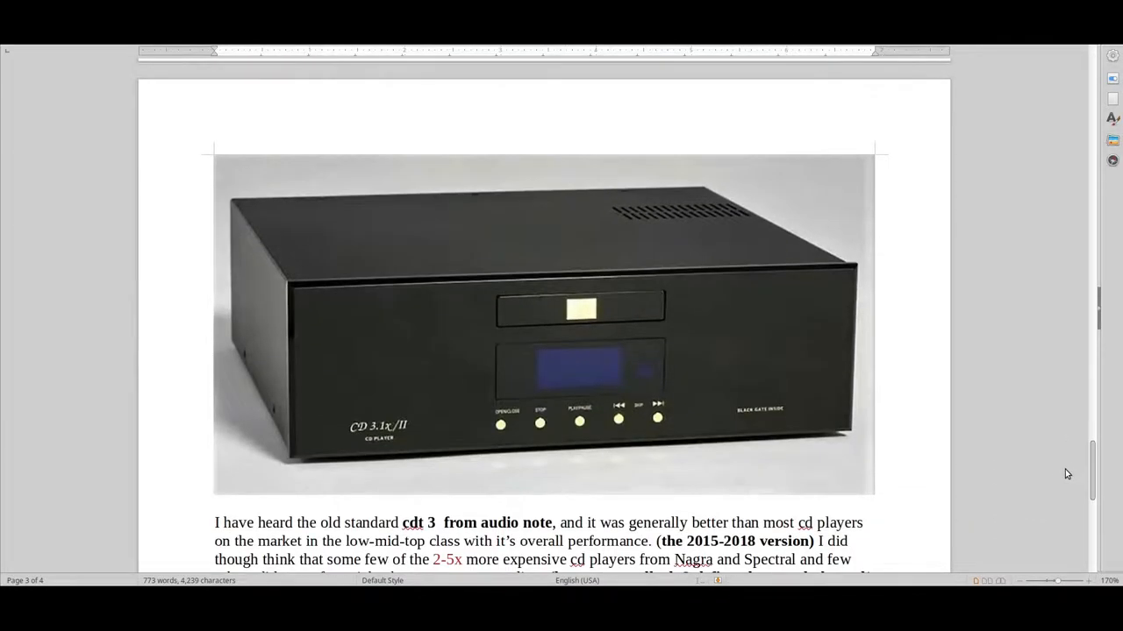
scroll(down, 3)
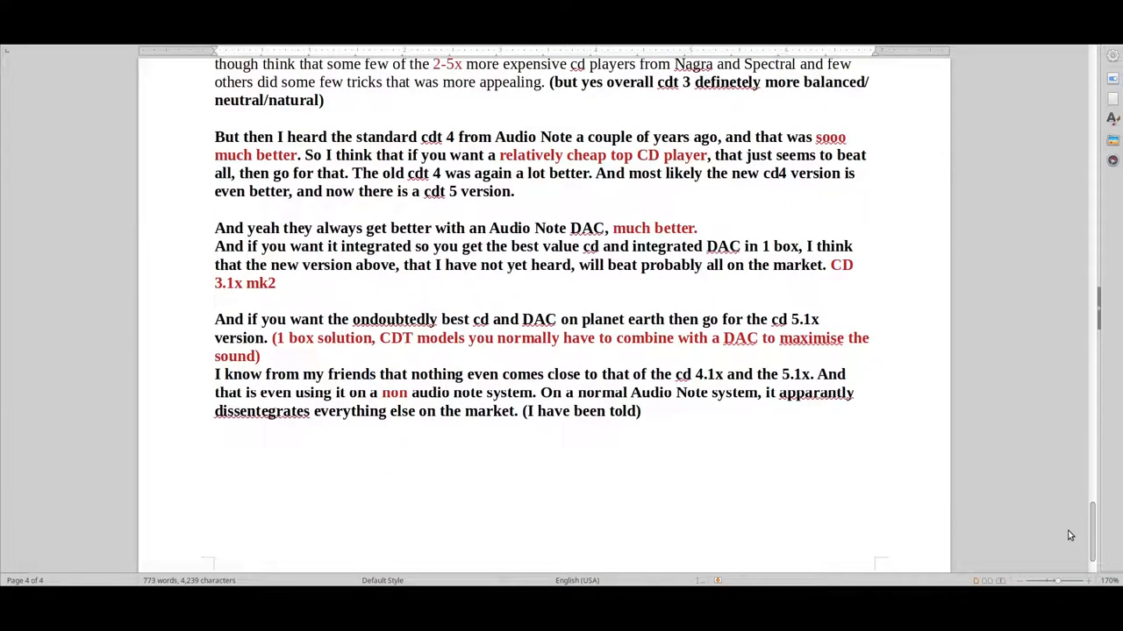
scroll(up, 3)
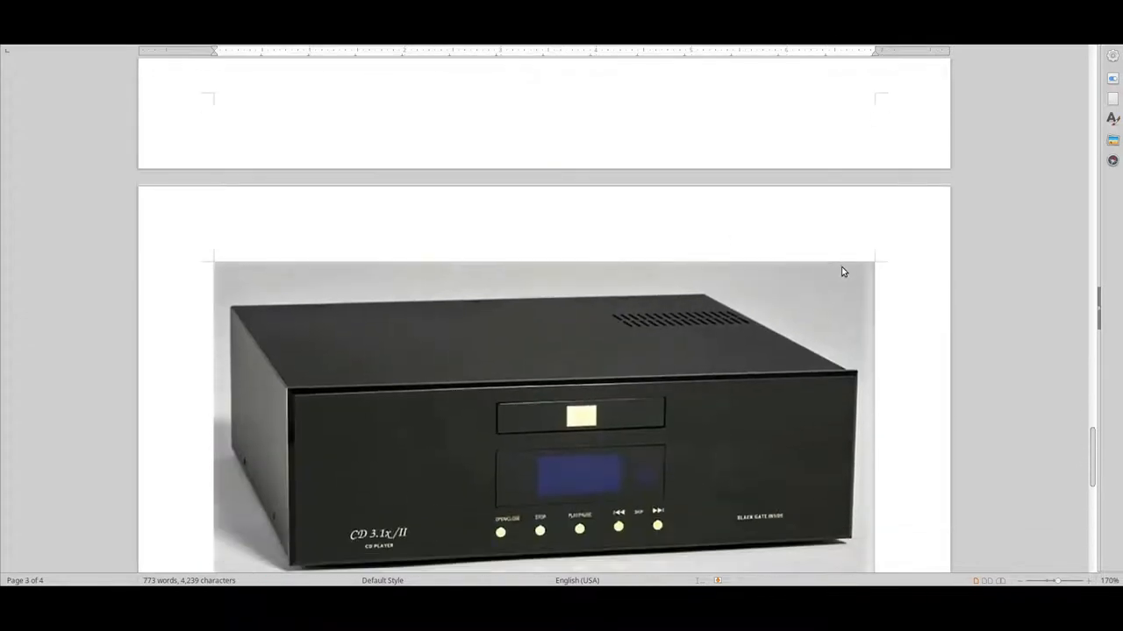
Scroll to the close of page 3's Playback Designs review ending with the Nagra CDP comparison.
scroll(up, 3)
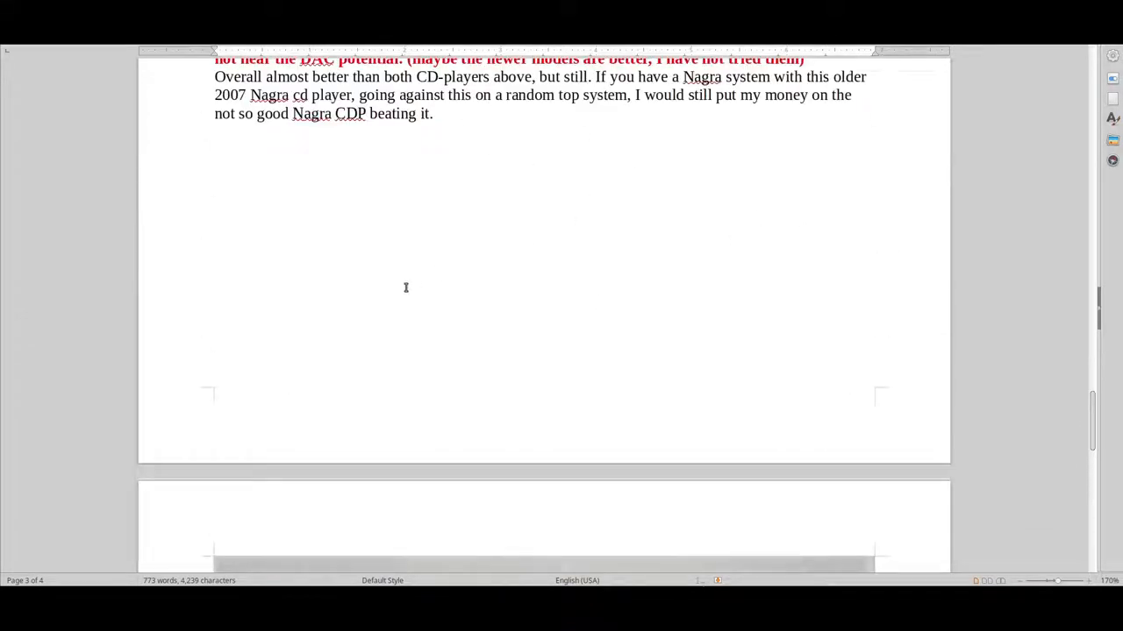
mouse_move(489, 284)
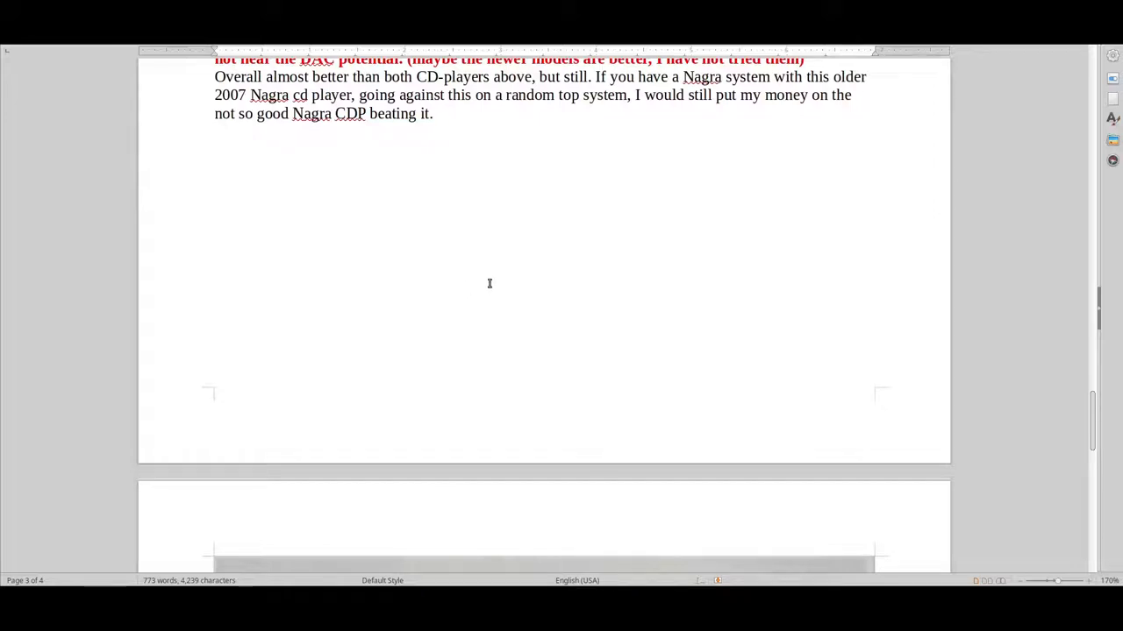
mouse_move(526, 270)
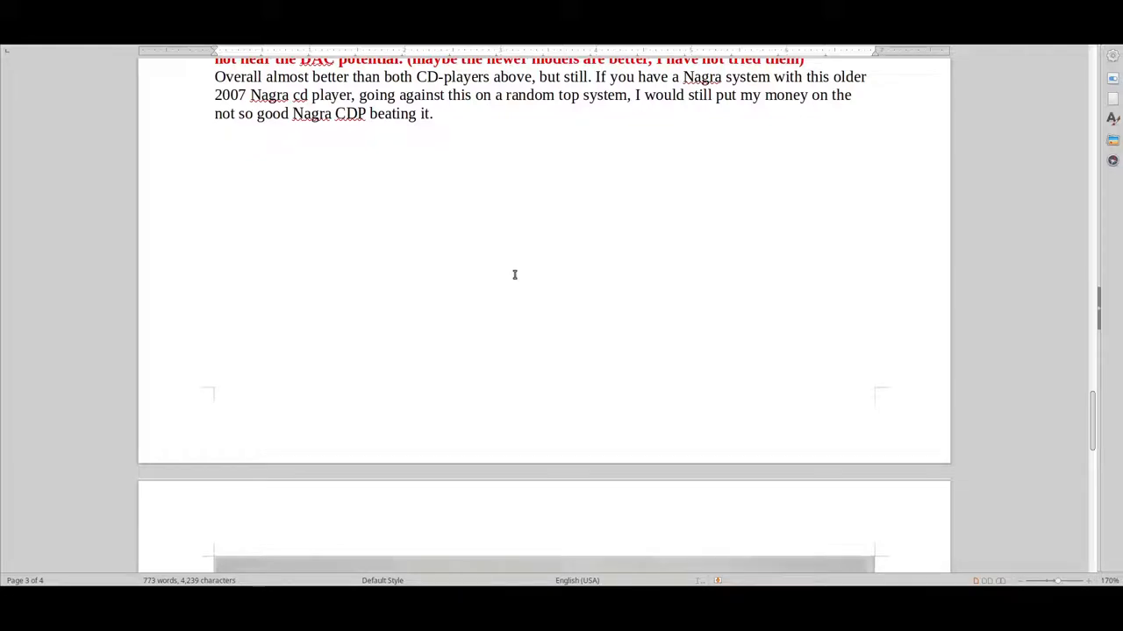
mouse_move(766, 246)
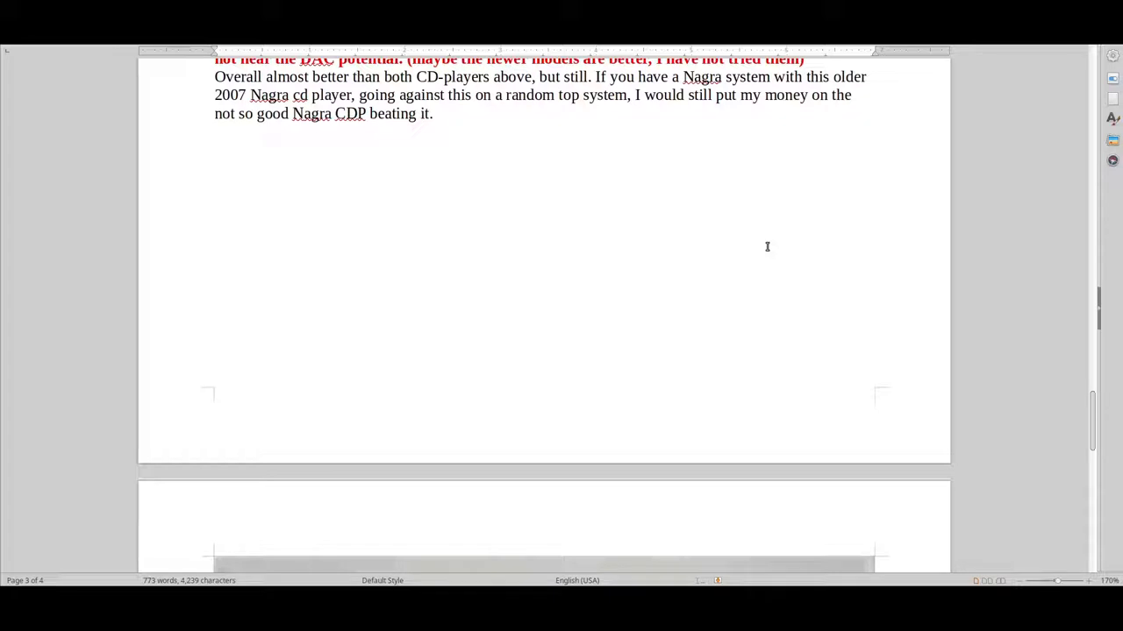
mouse_move(1086, 363)
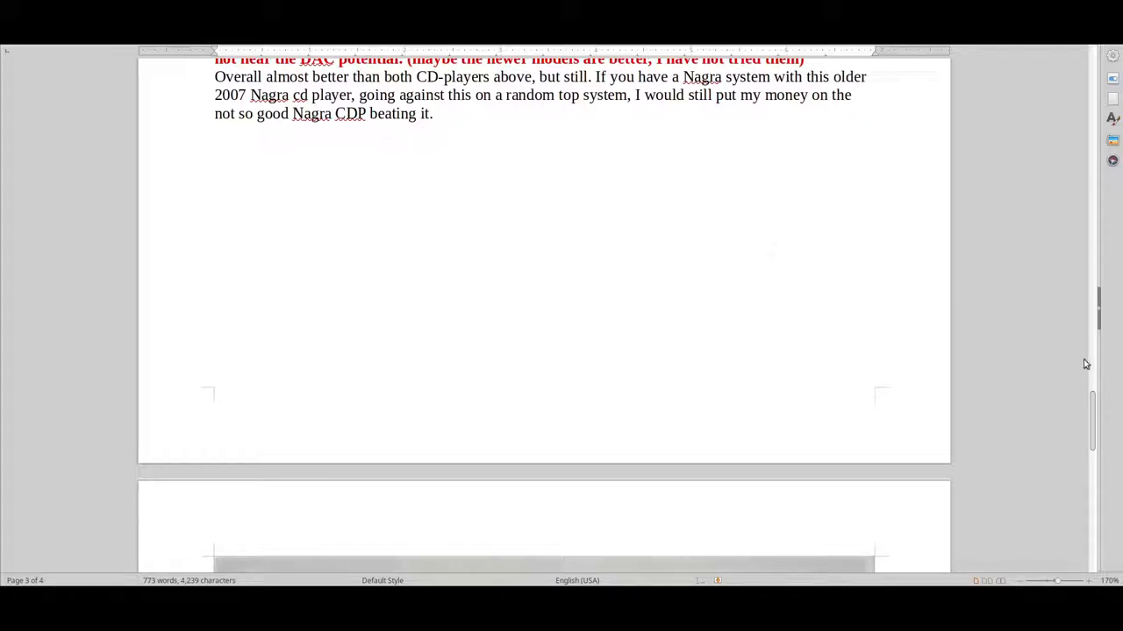
Scroll up toward the McIntosh section, then down to the end of the Nagra notes and the Playback Designs MPS-5 heading.
scroll(down, 3)
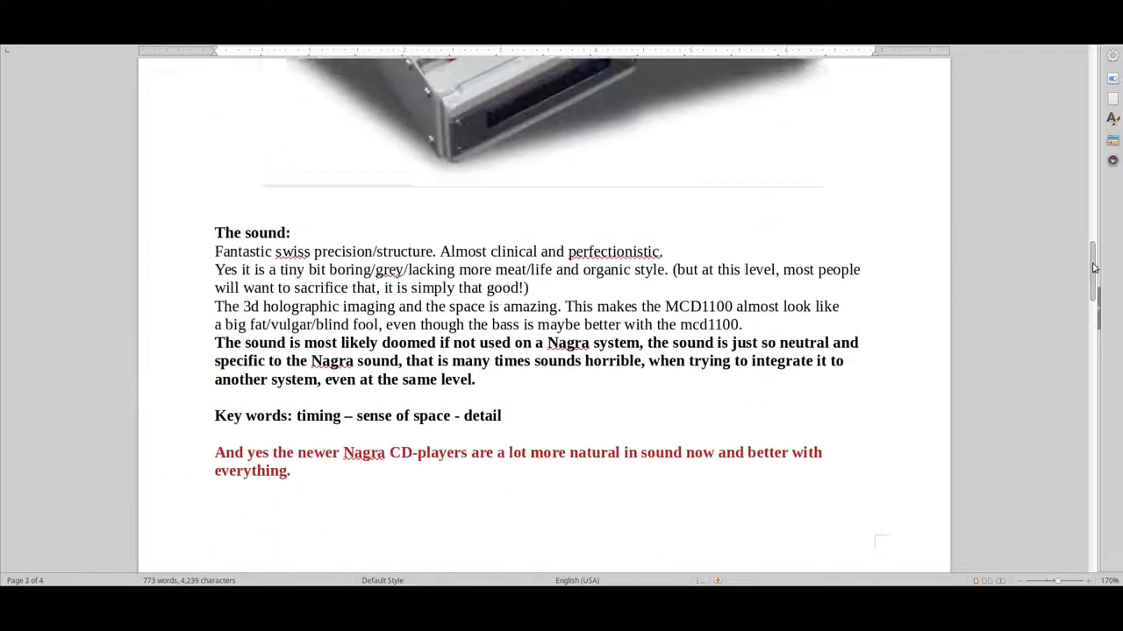
scroll(up, 3)
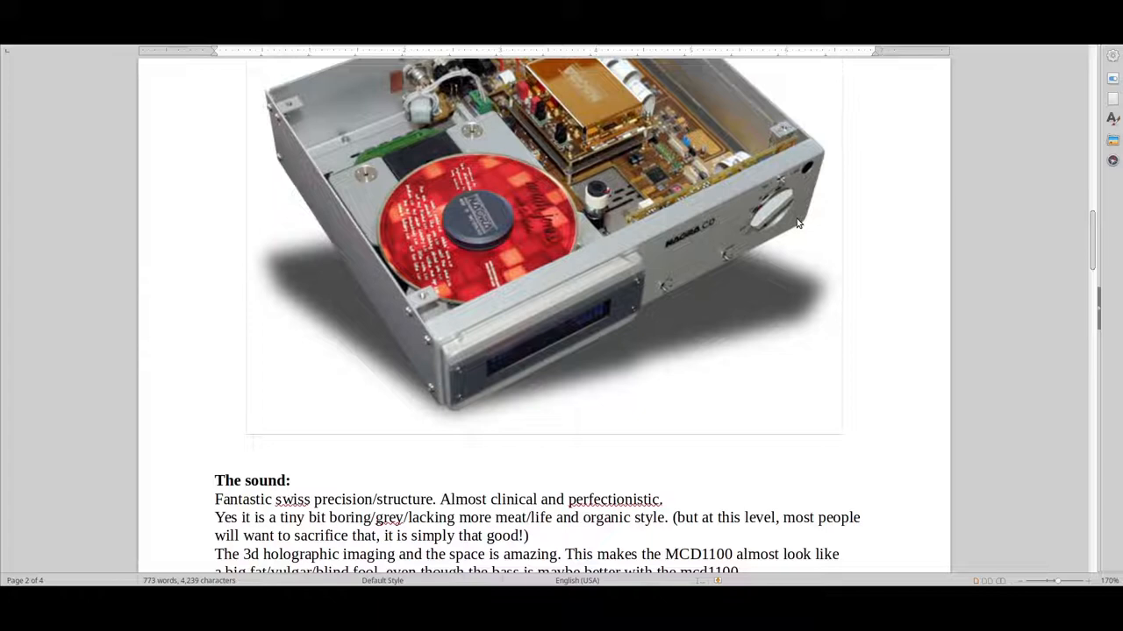
mouse_move(789, 210)
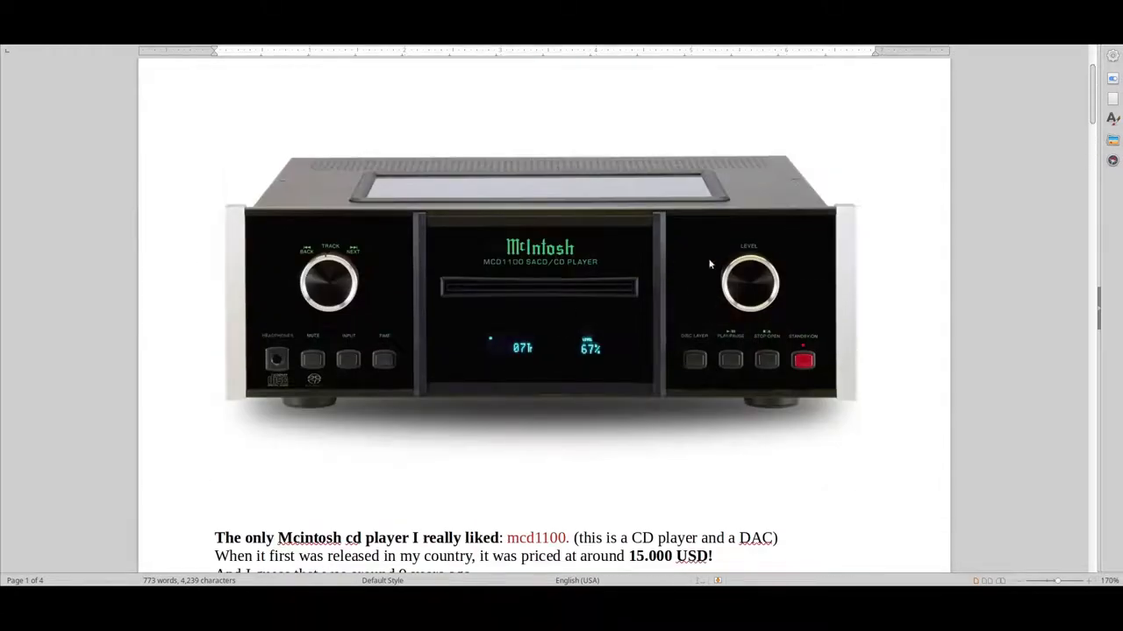
mouse_move(719, 435)
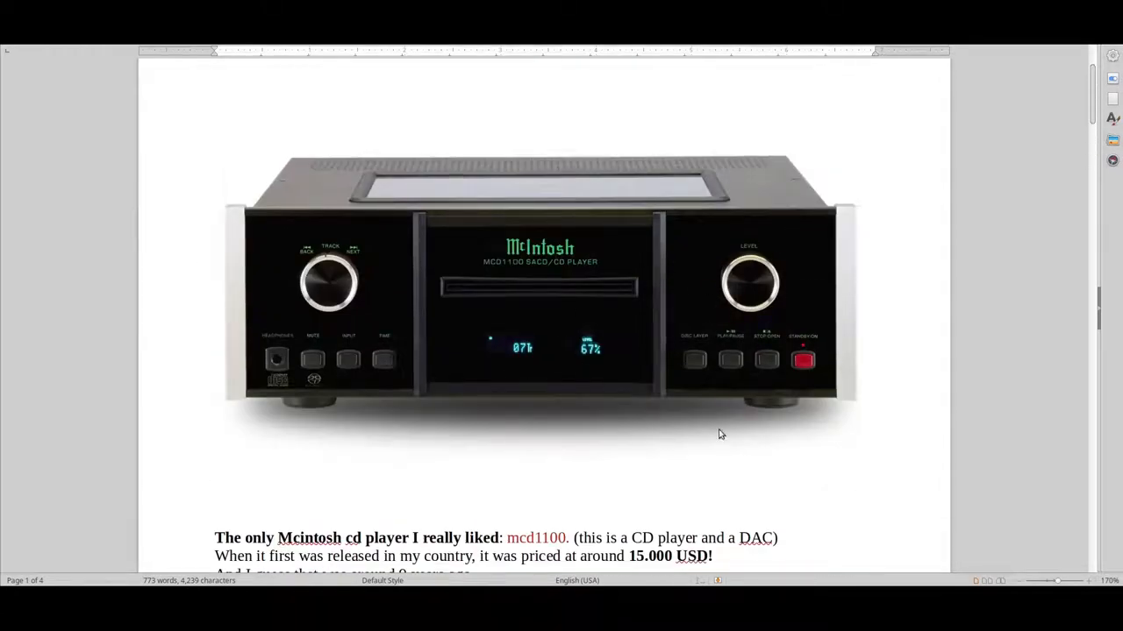
mouse_move(691, 312)
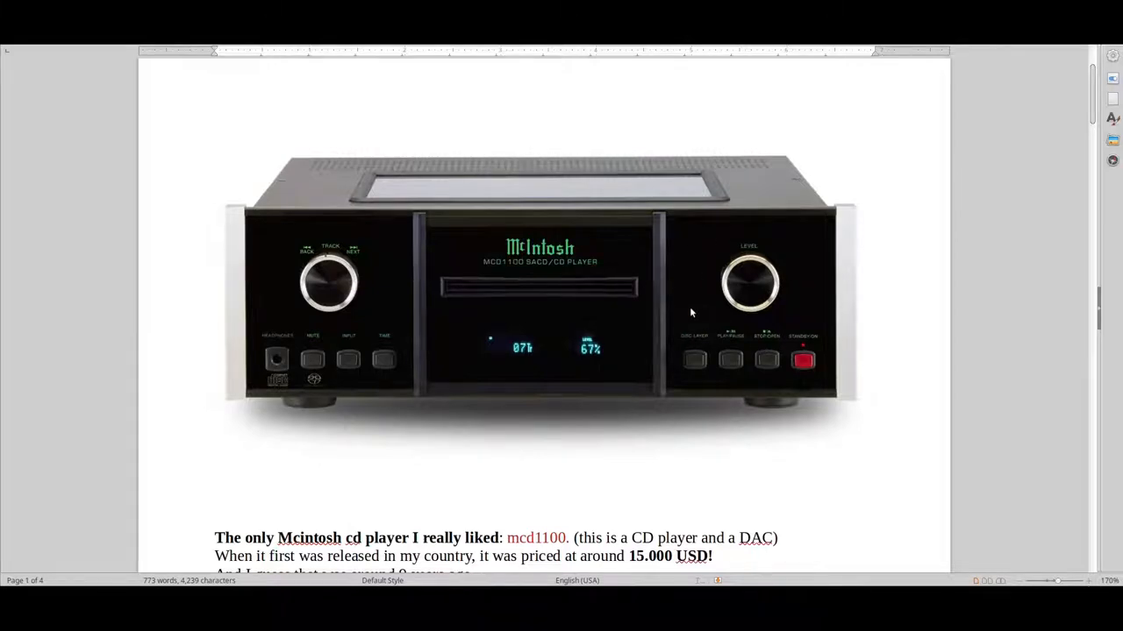
scroll(down, 3)
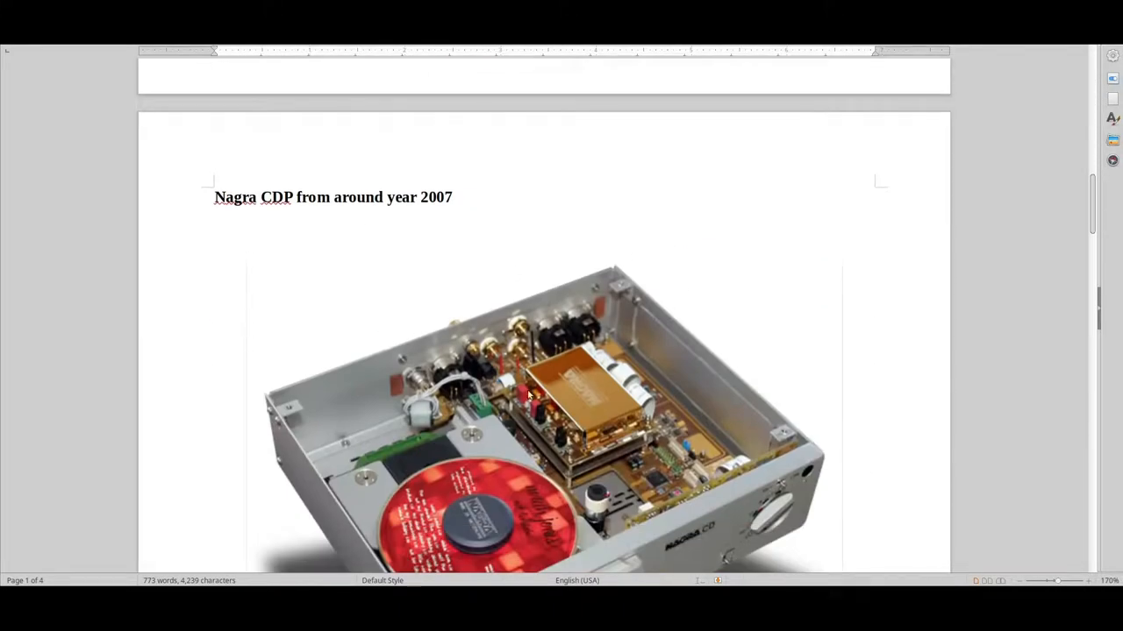
scroll(down, 3)
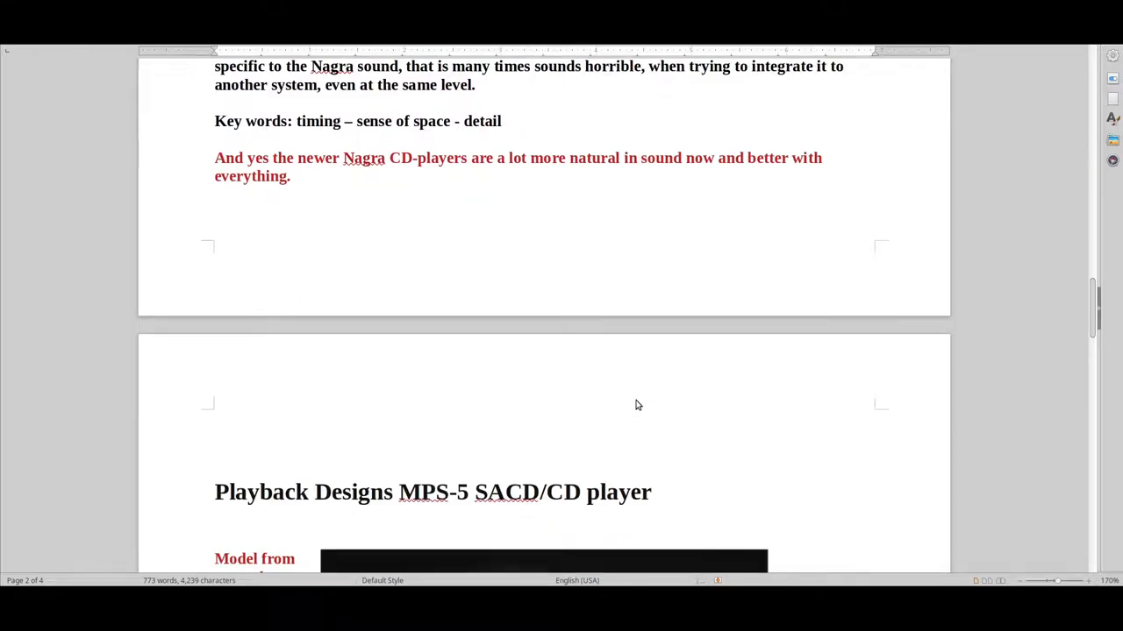
mouse_move(635, 393)
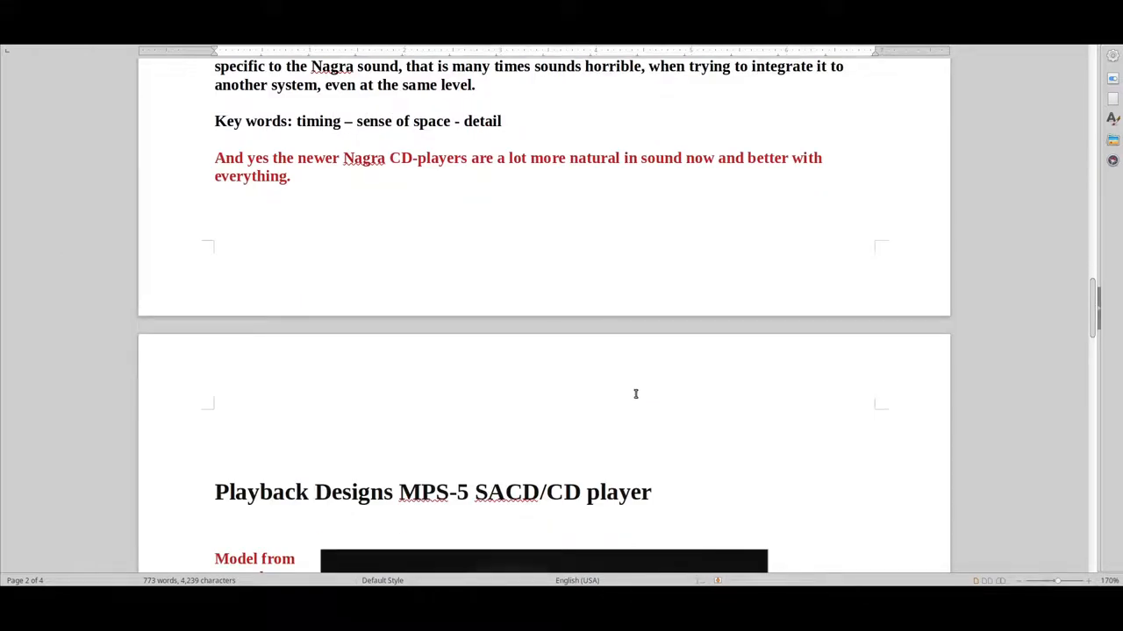
mouse_move(638, 388)
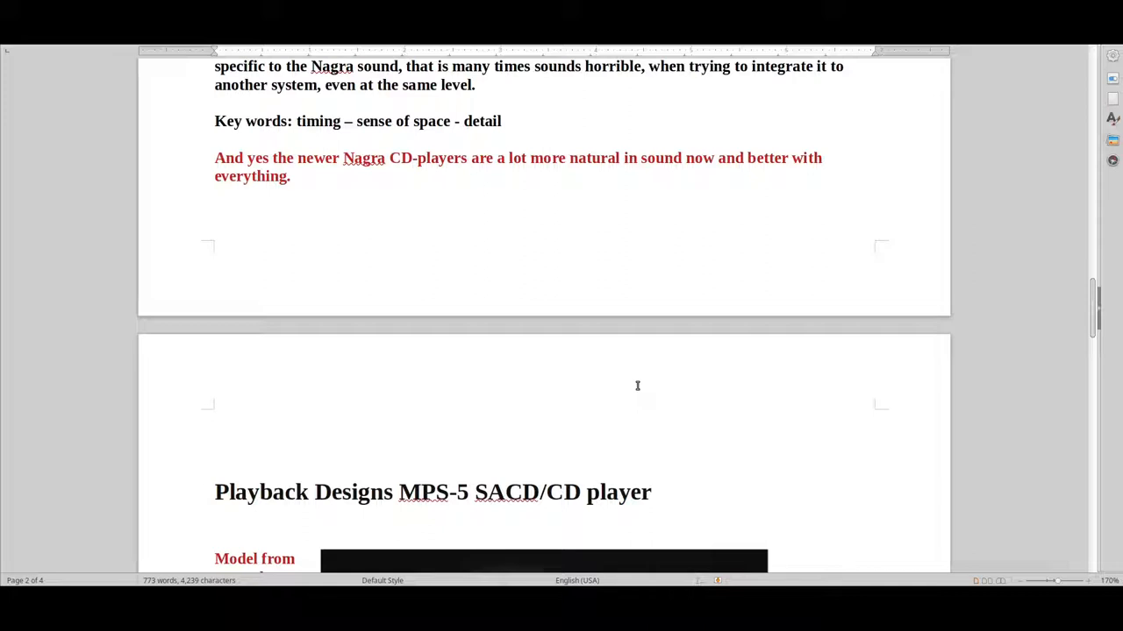
mouse_move(631, 375)
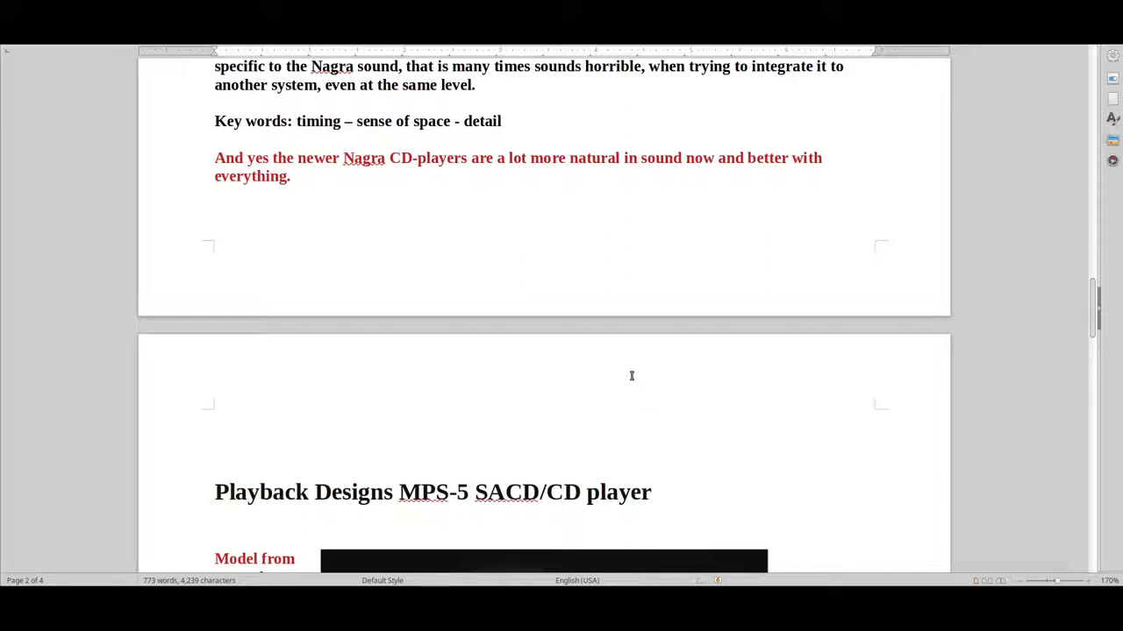
mouse_move(778, 338)
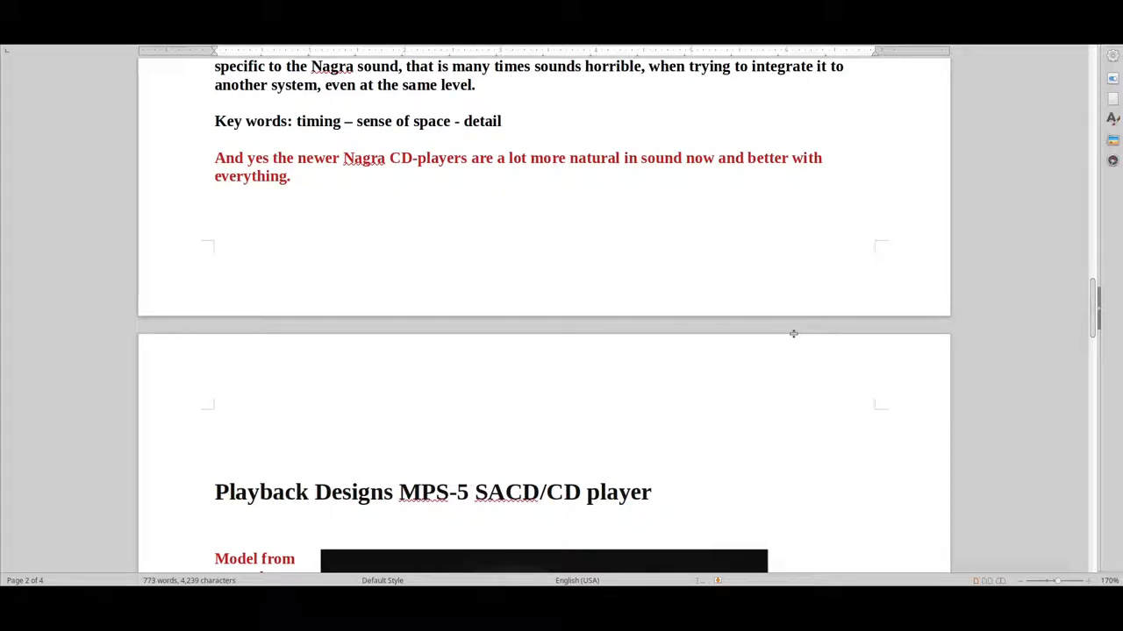
mouse_move(891, 285)
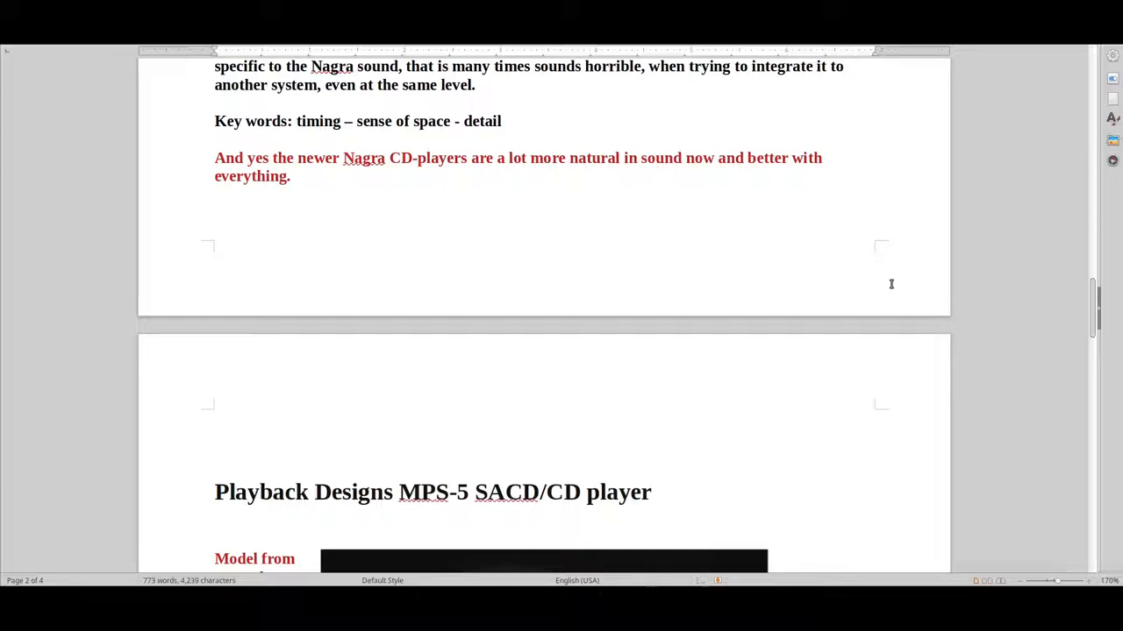
Scroll down to page 4 and back up to the 'Solid start to high class CD players:' title and McIntosh photo.
scroll(down, 3)
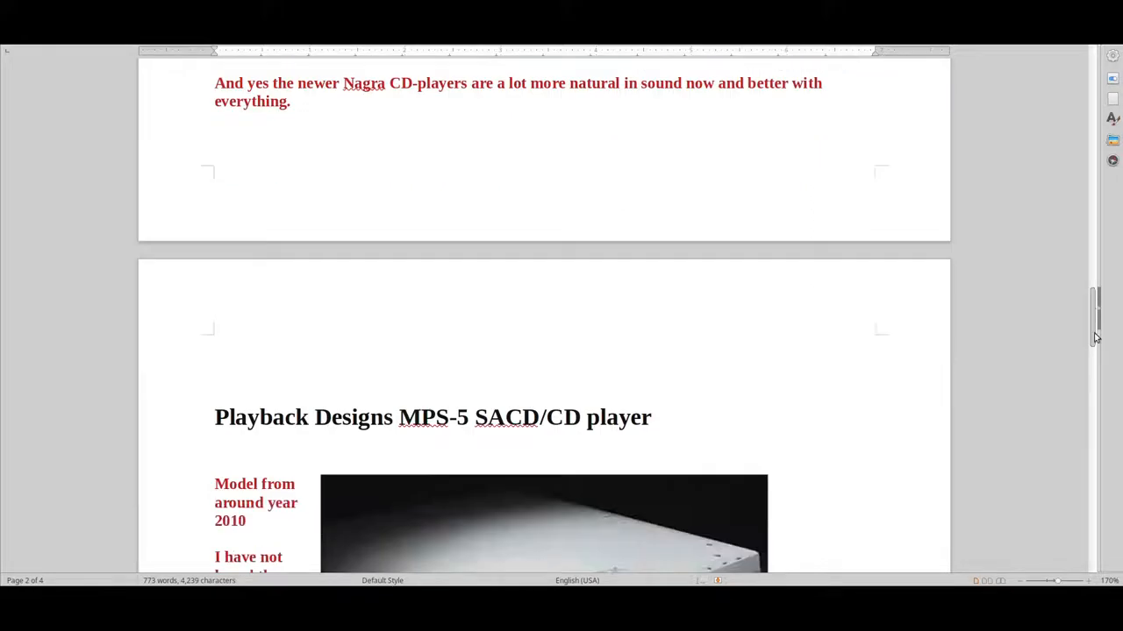
scroll(down, 3)
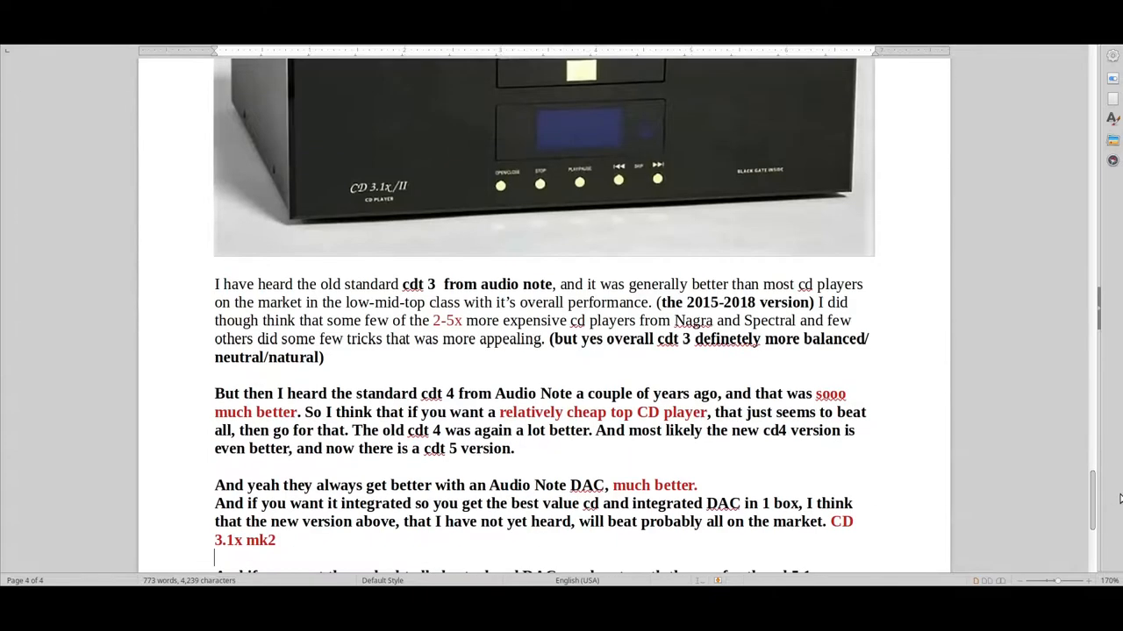
scroll(down, 3)
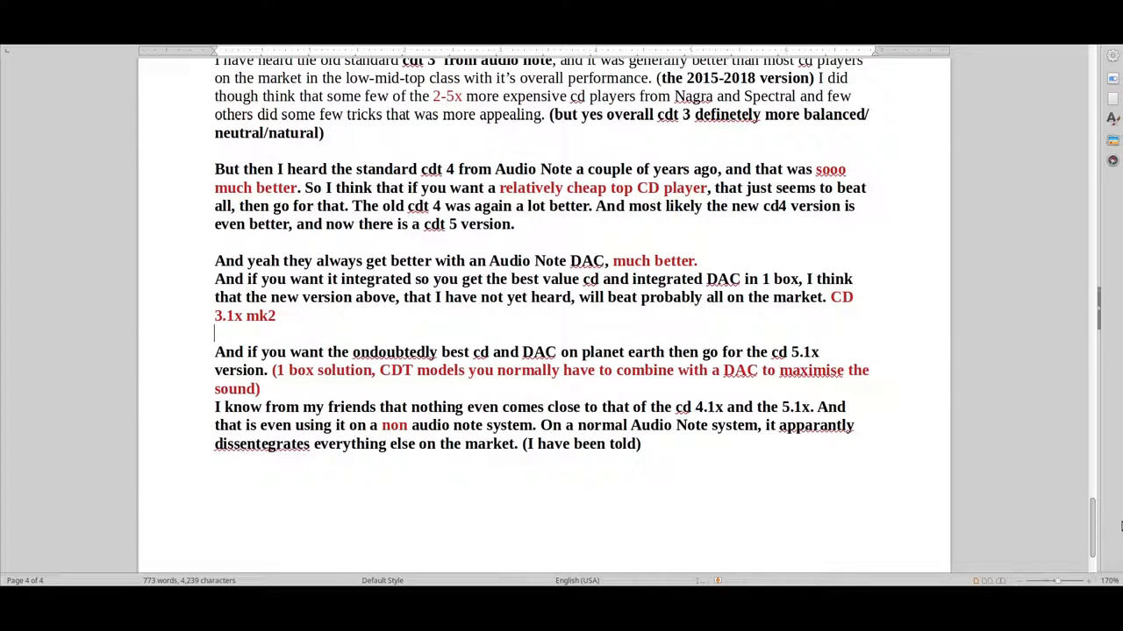
scroll(up, 3)
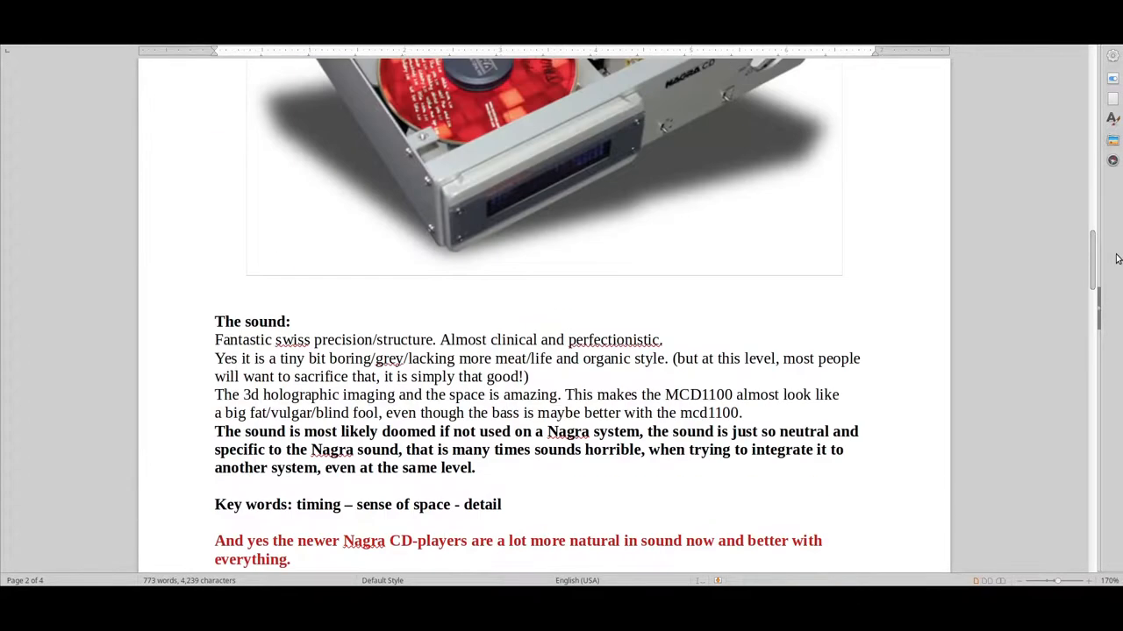
scroll(down, 3)
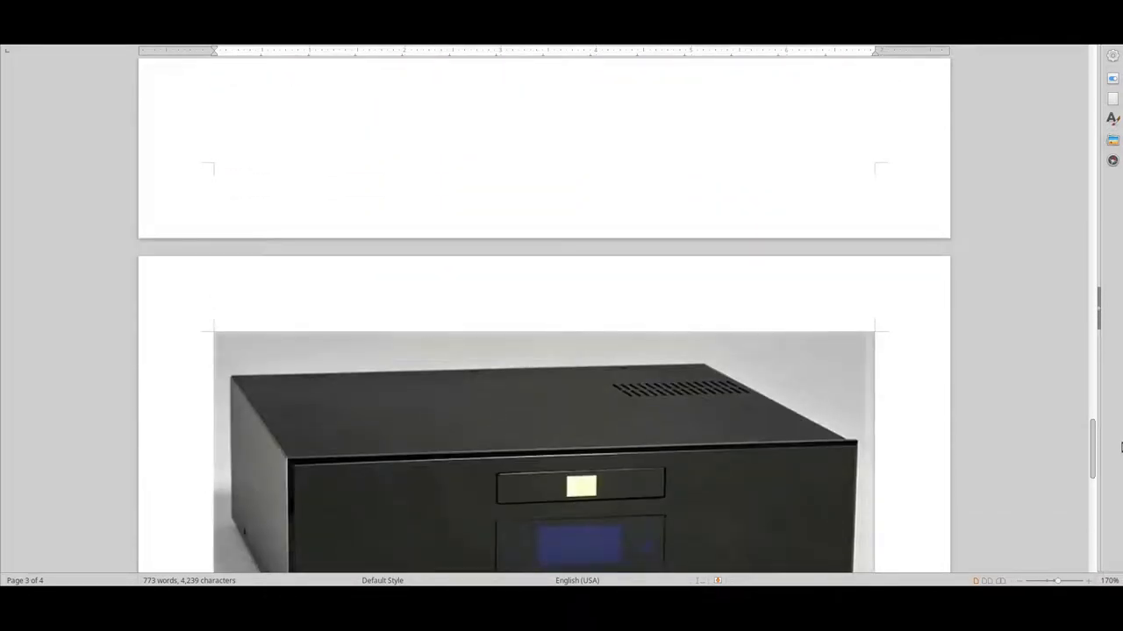
scroll(down, 3)
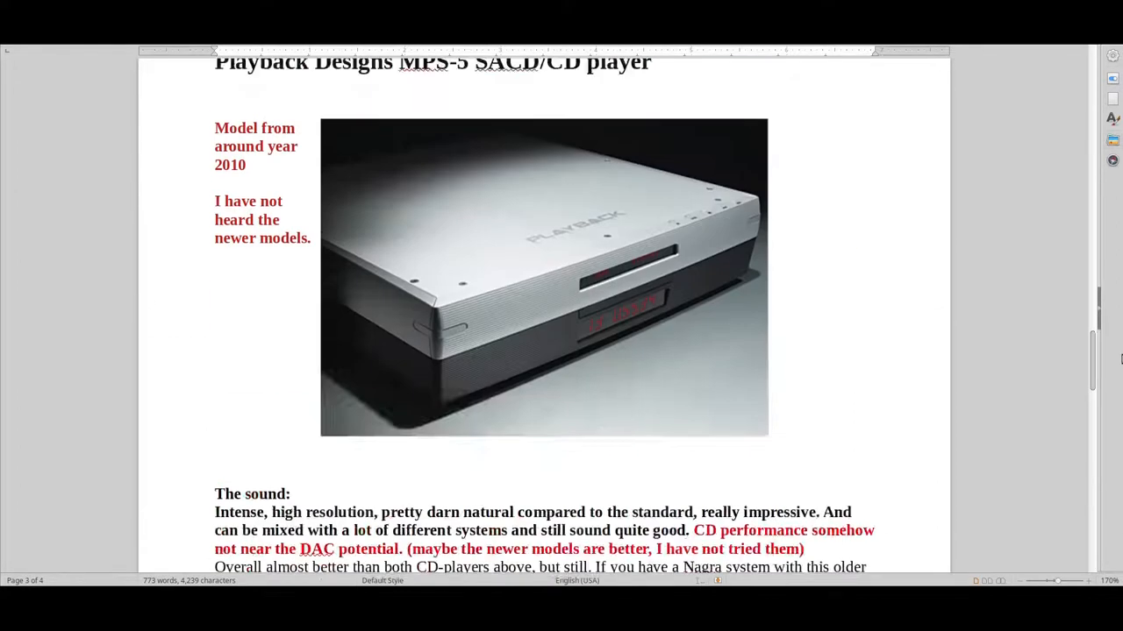
scroll(up, 3)
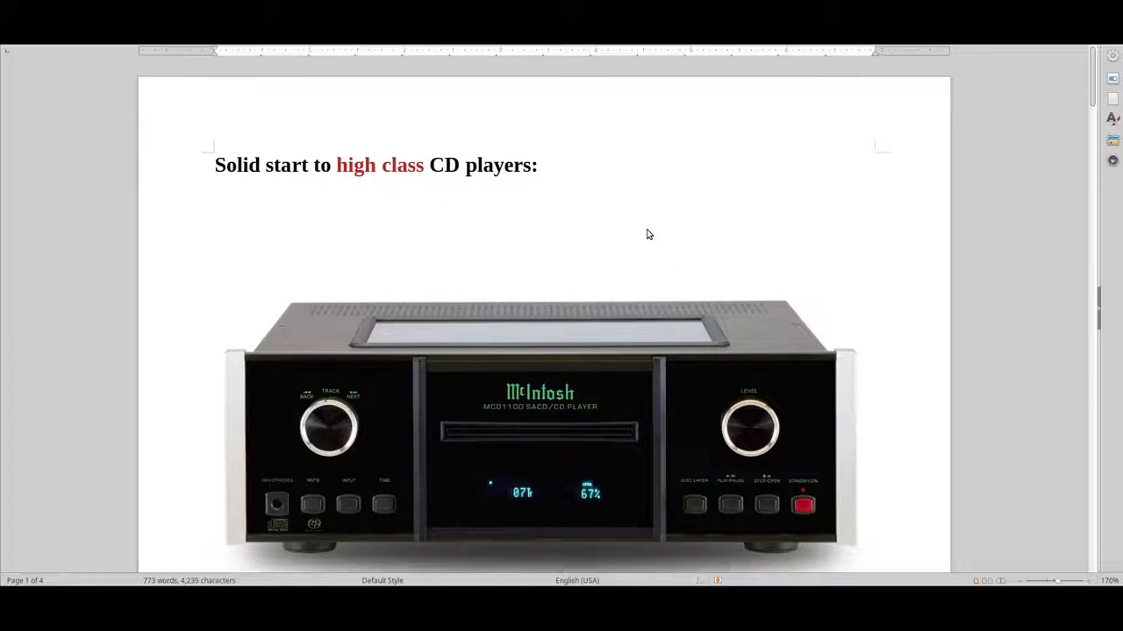
scroll(down, 3)
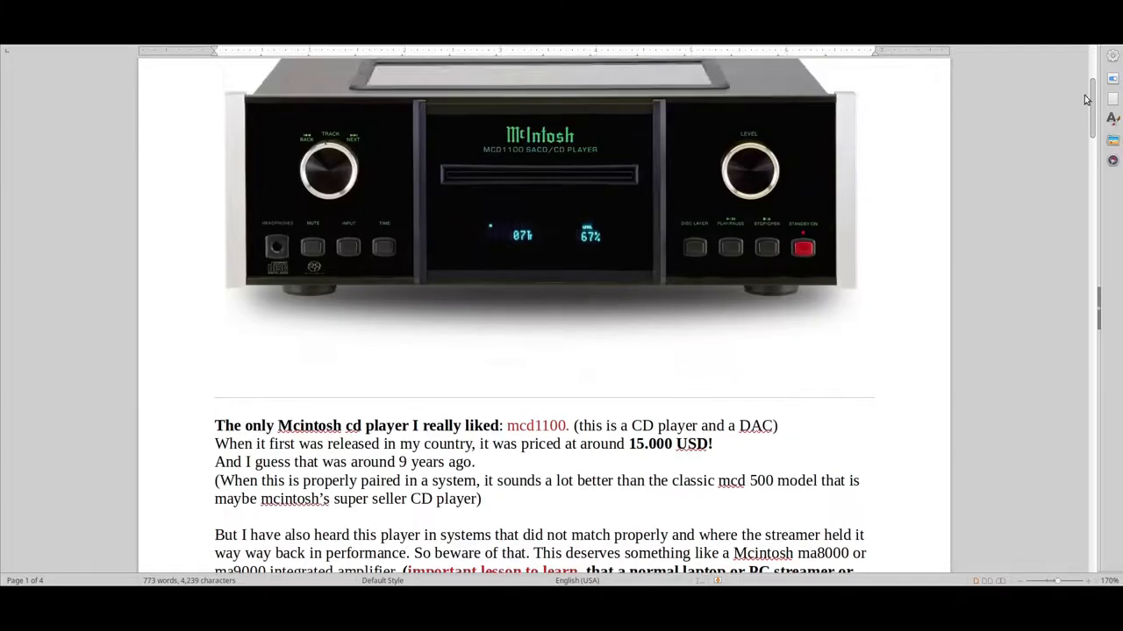
scroll(down, 3)
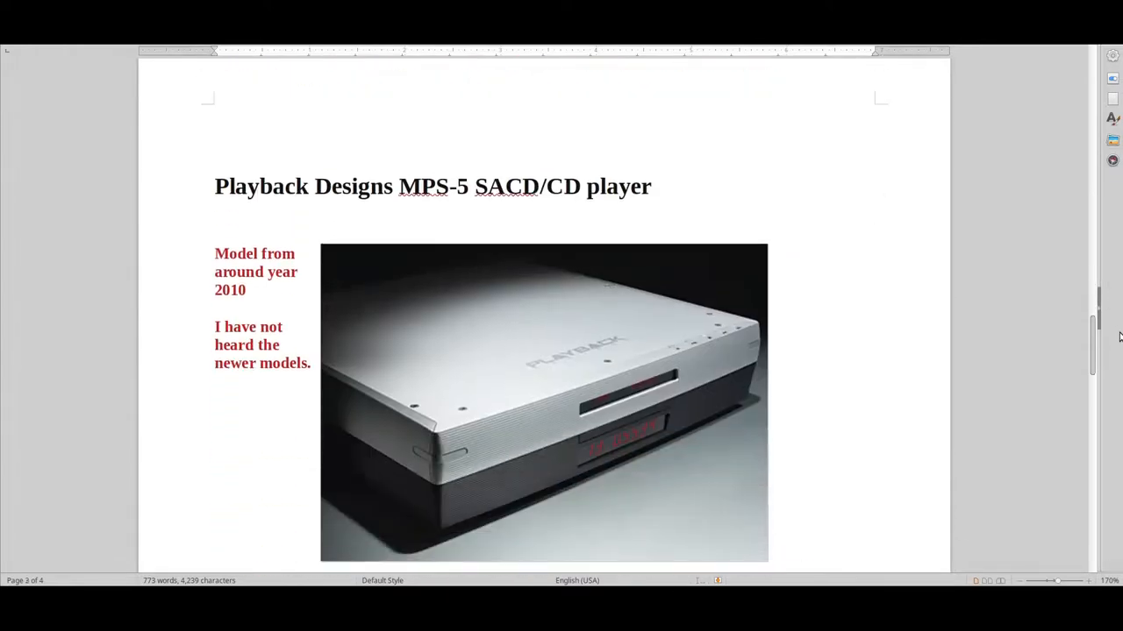
scroll(up, 3)
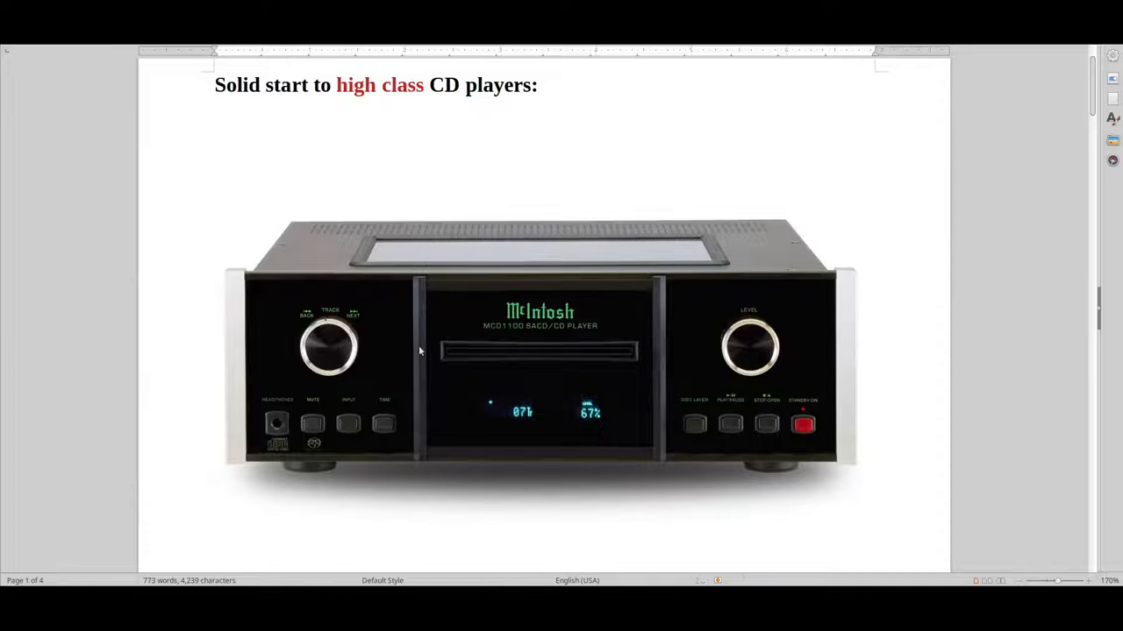
mouse_move(1091, 88)
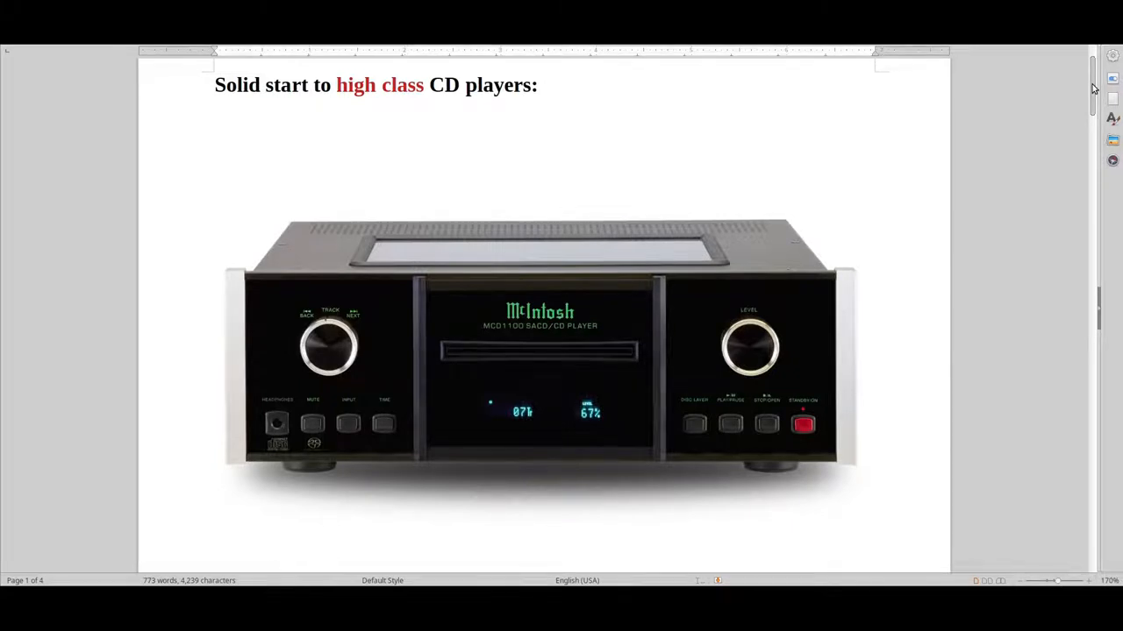
Scroll through the Nagra and Playback Designs pages to page 4's CD 3.1x photo and cdt 3 paragraph.
scroll(down, 3)
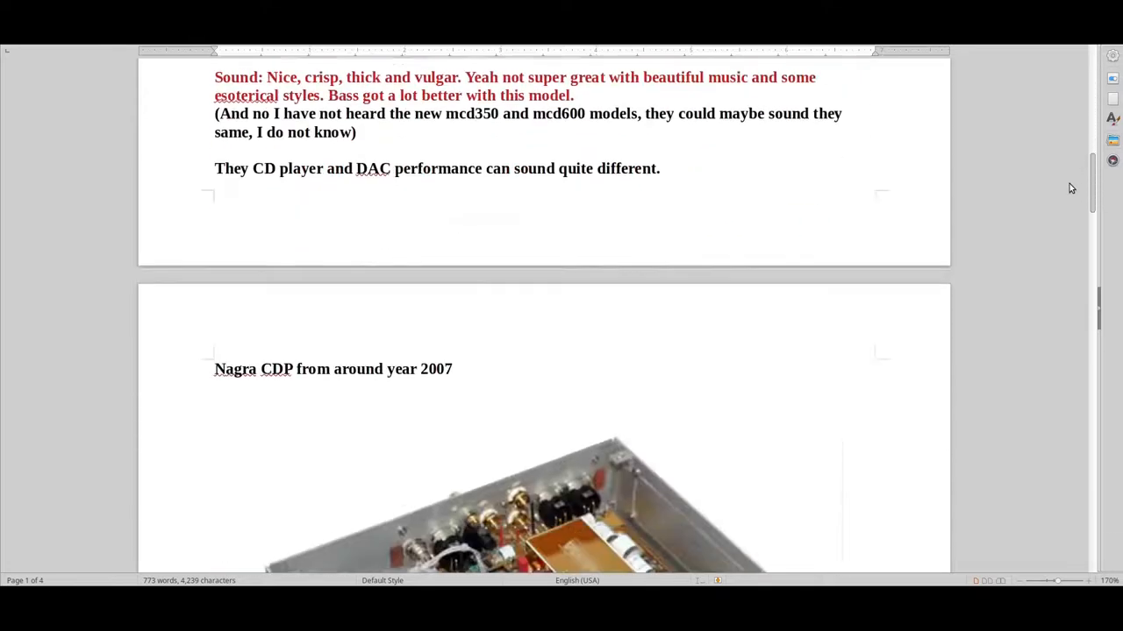
scroll(down, 3)
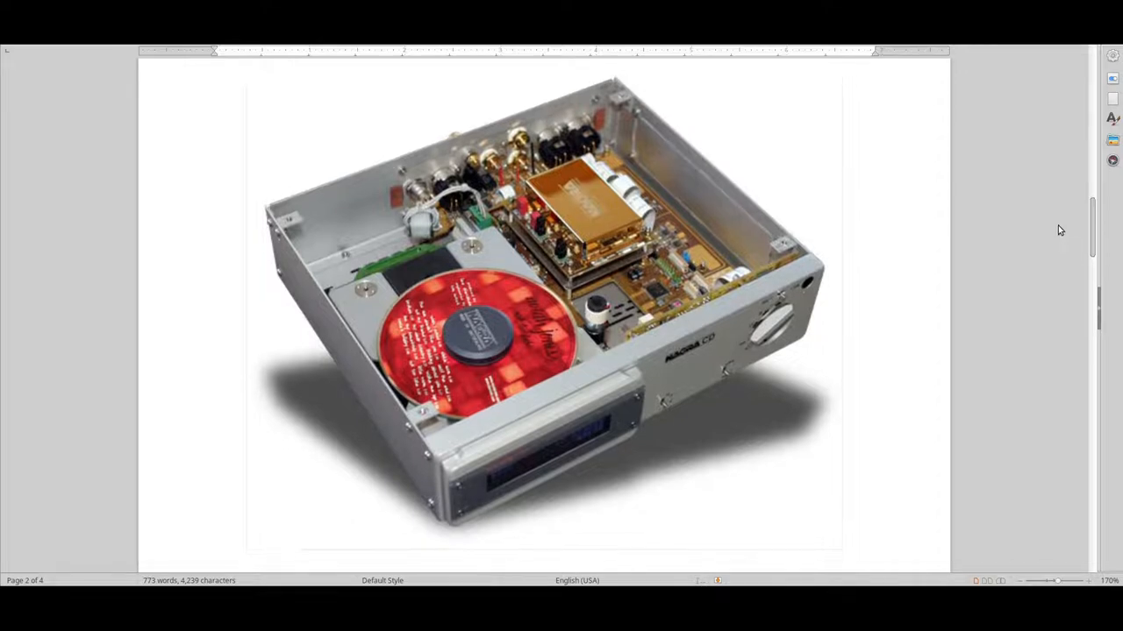
scroll(down, 3)
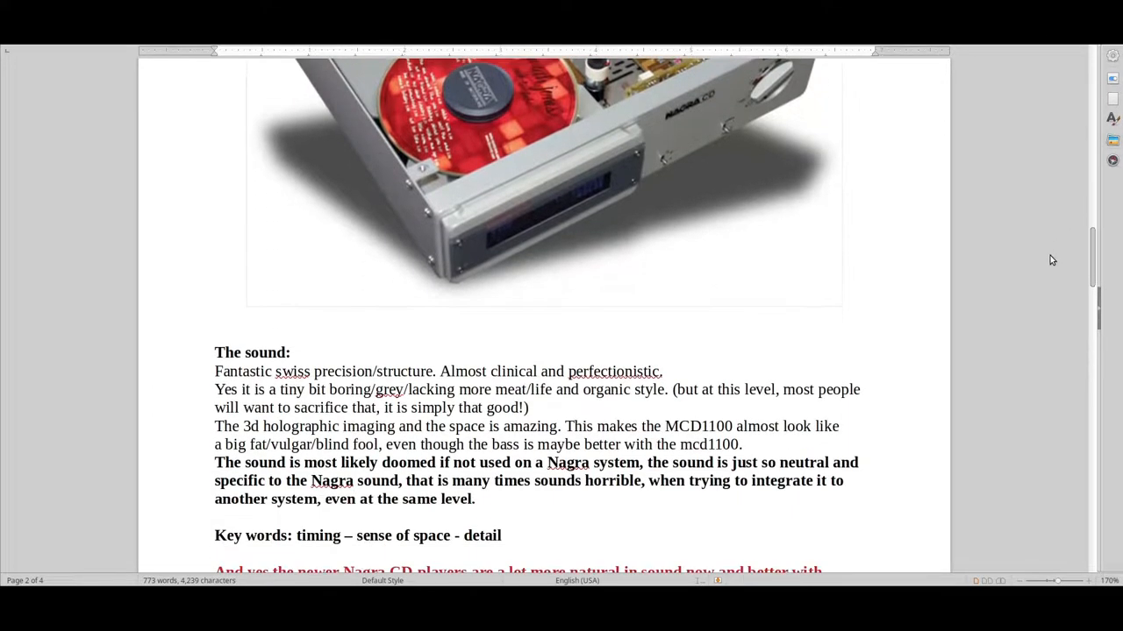
scroll(down, 3)
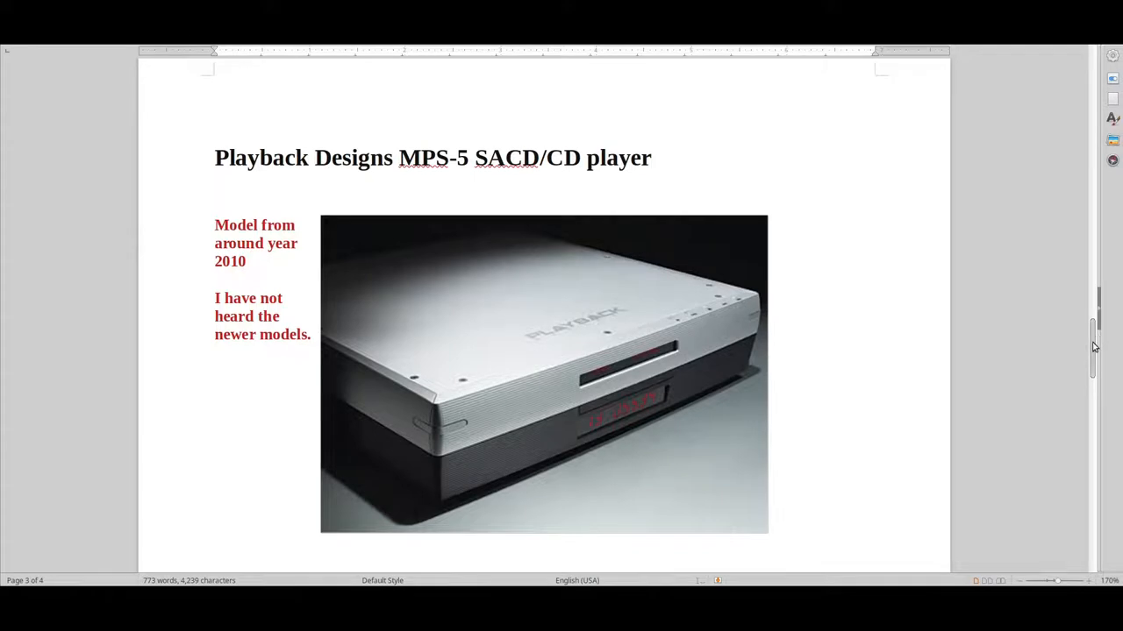
scroll(down, 3)
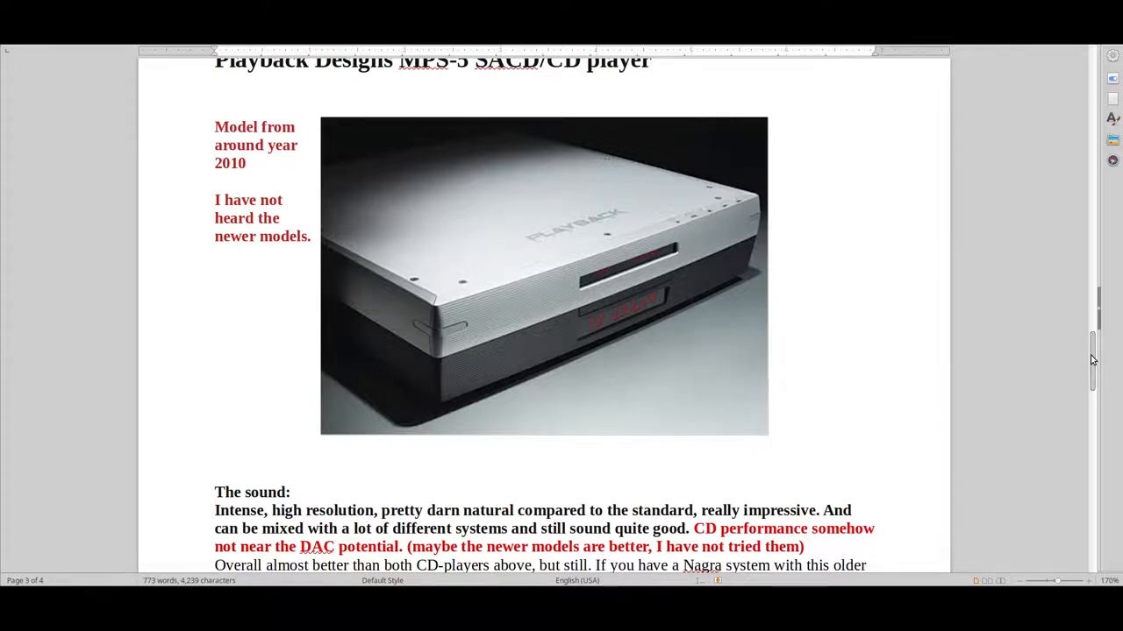
scroll(up, 3)
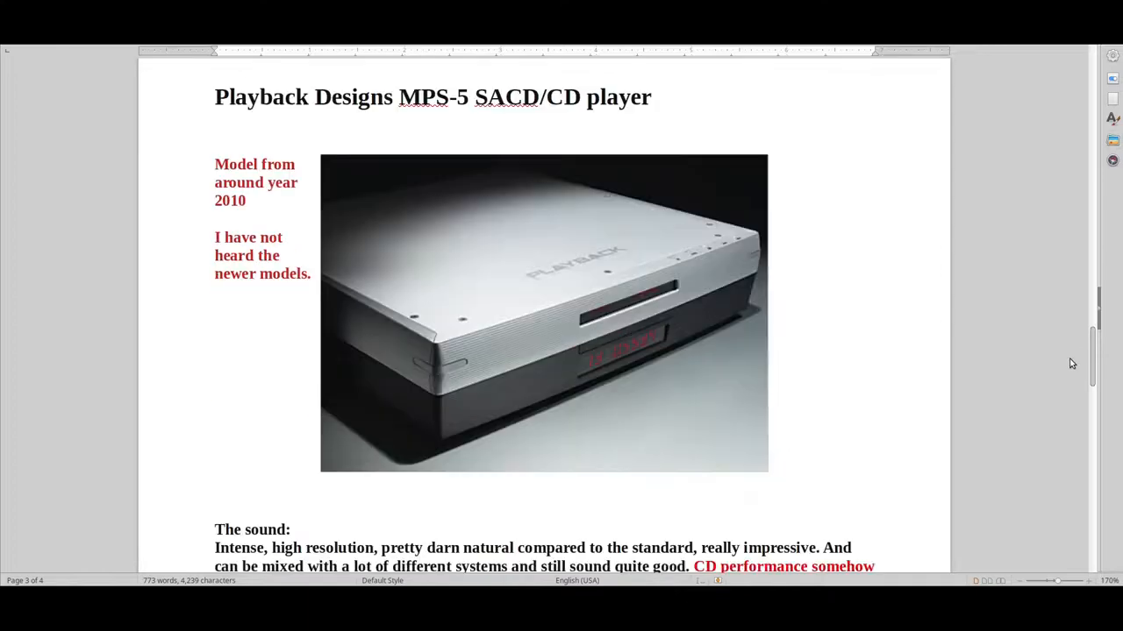
scroll(down, 3)
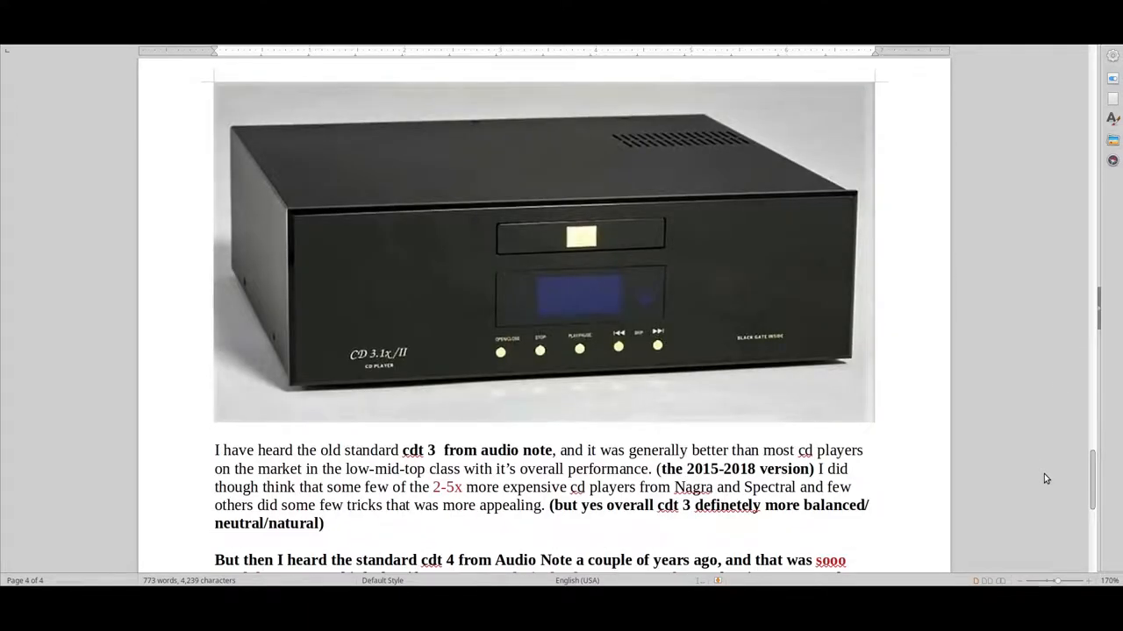
Return to page 1 showing the 'Solid start to high class CD players:' heading and McIntosh photo.
scroll(down, 3)
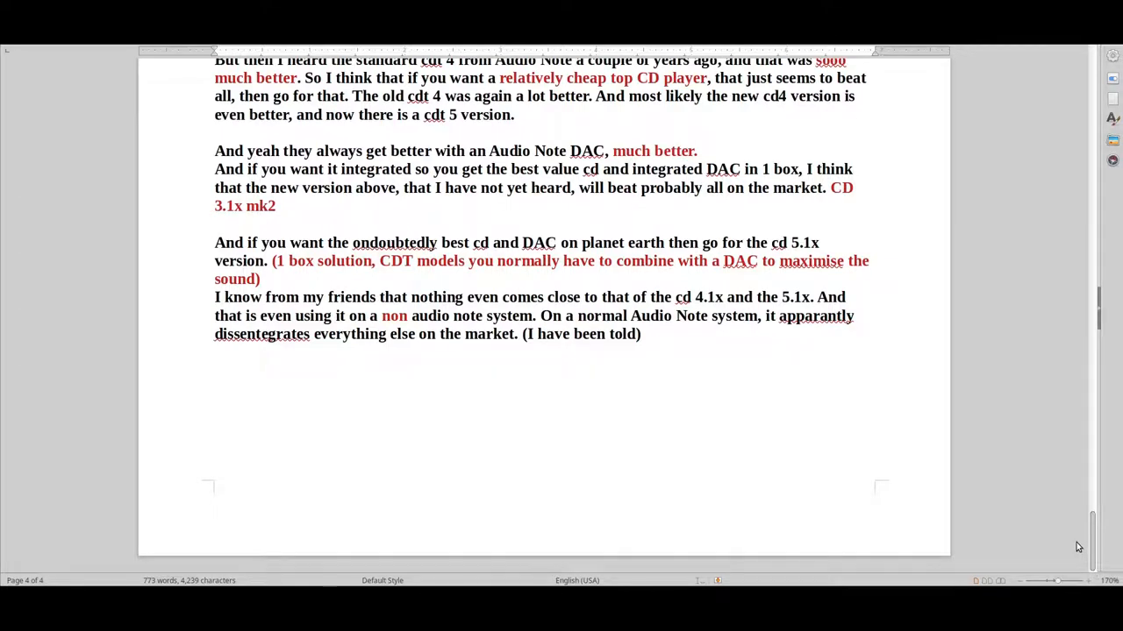
click(214, 224)
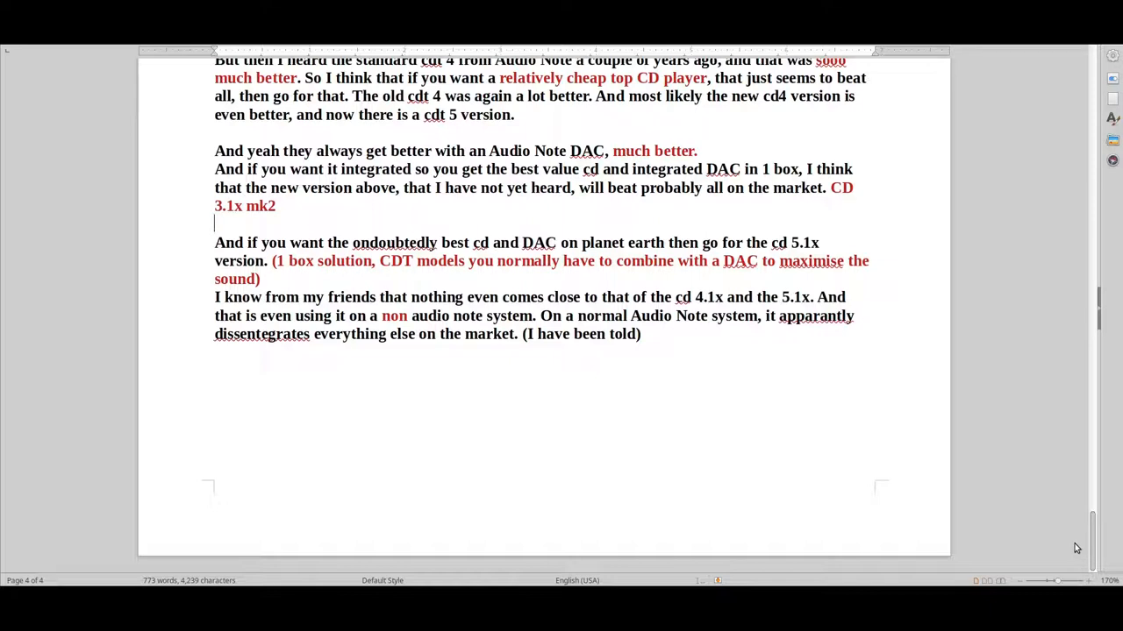
click(214, 221)
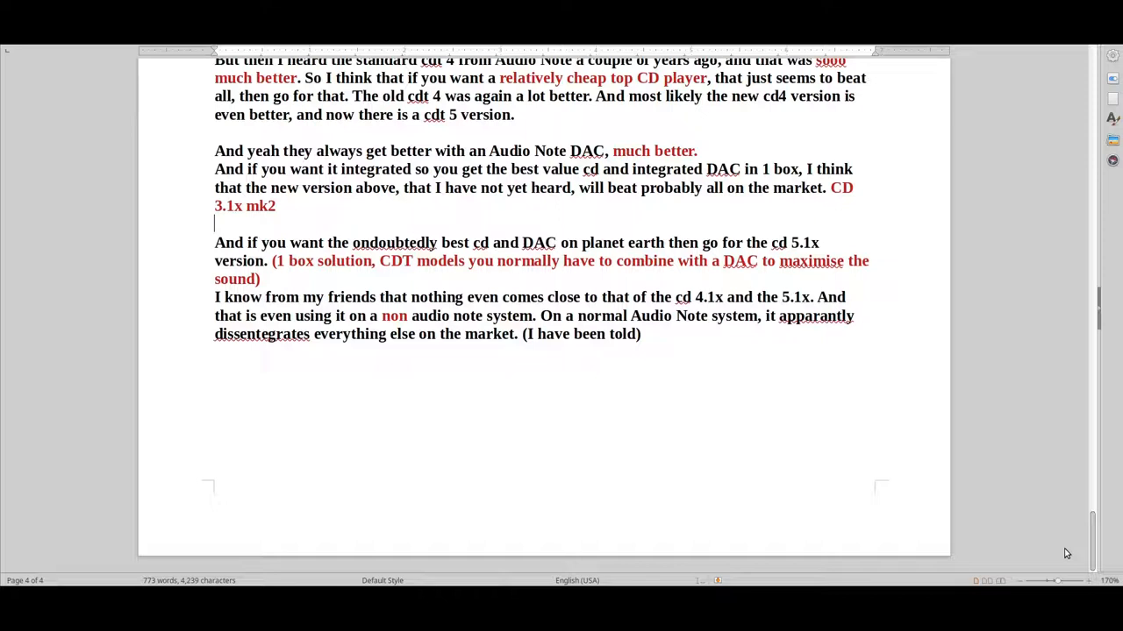
mouse_move(1063, 554)
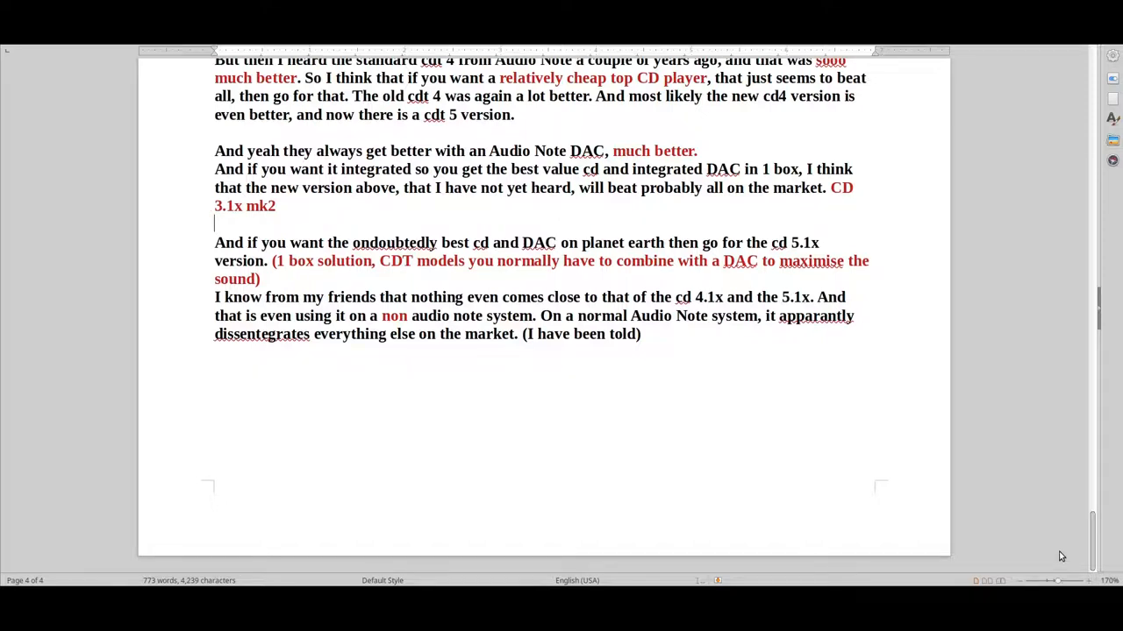
scroll(up, 3)
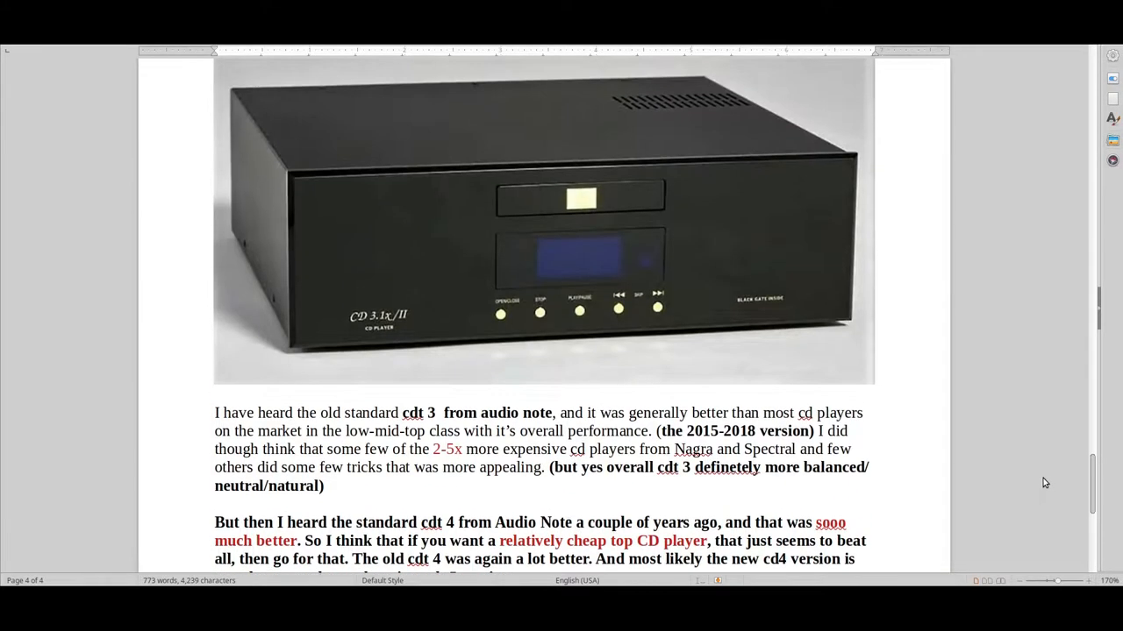
scroll(up, 3)
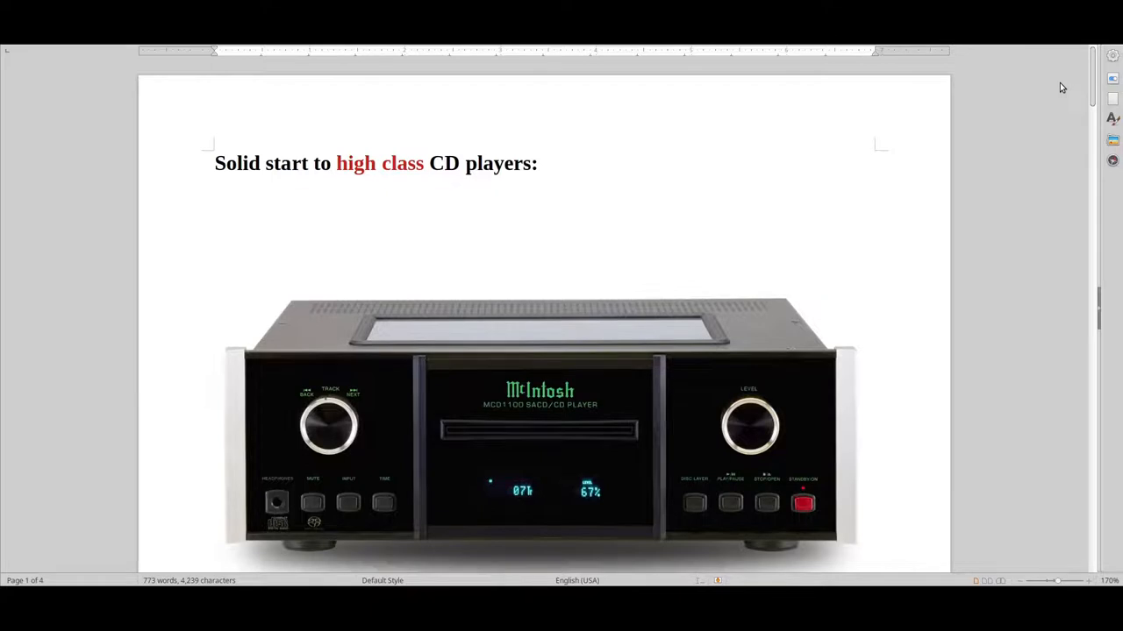
scroll(down, 3)
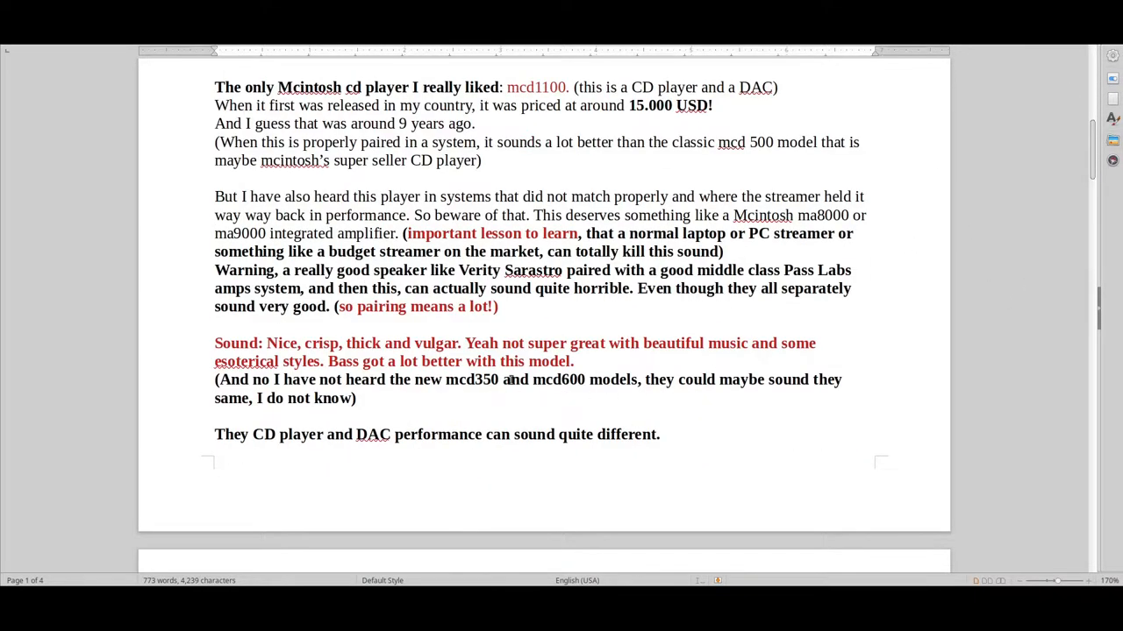
scroll(up, 3)
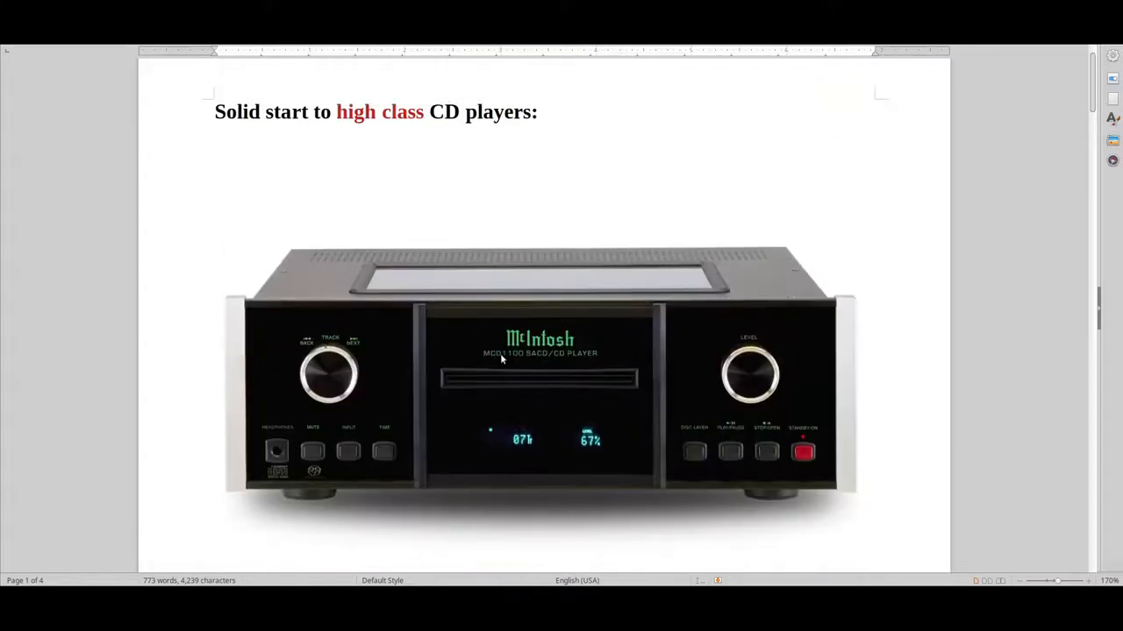
scroll(down, 3)
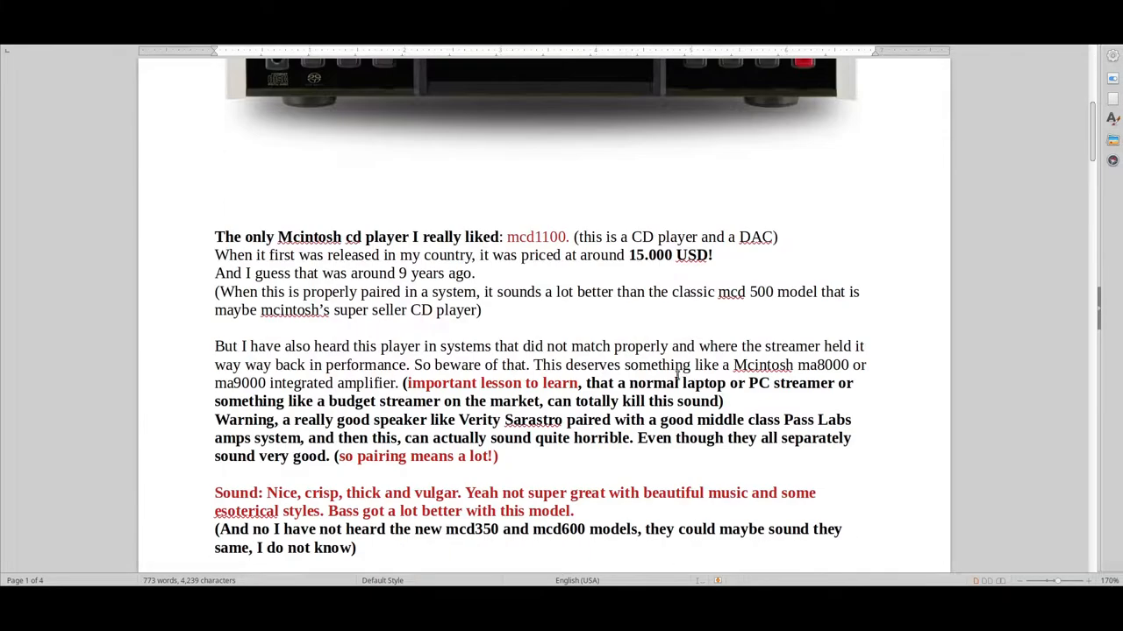
scroll(up, 3)
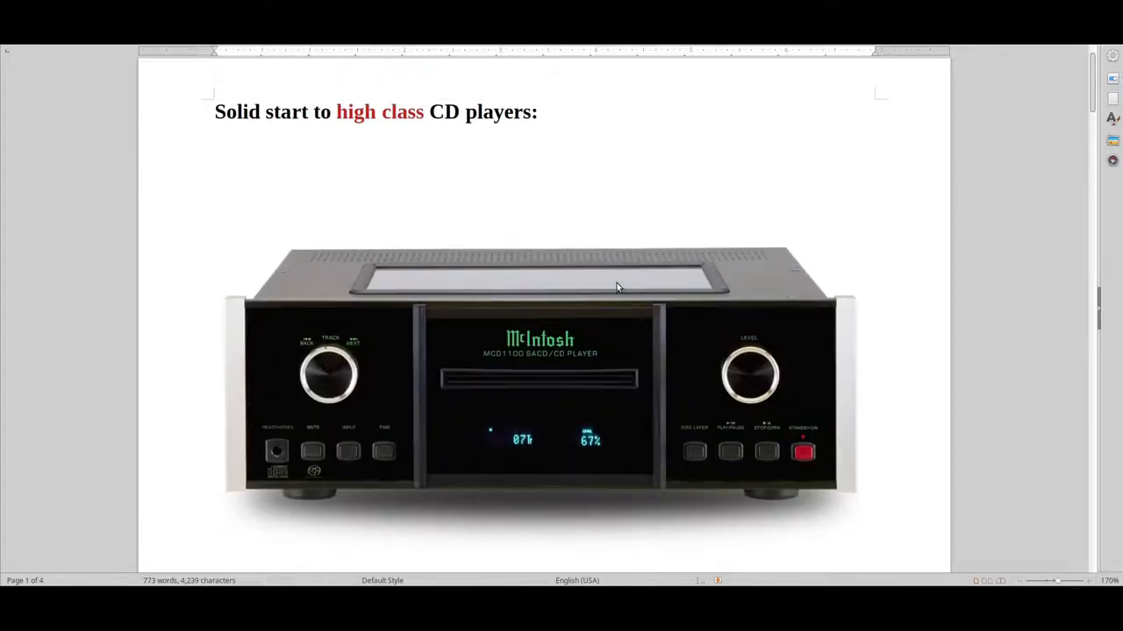
scroll(down, 3)
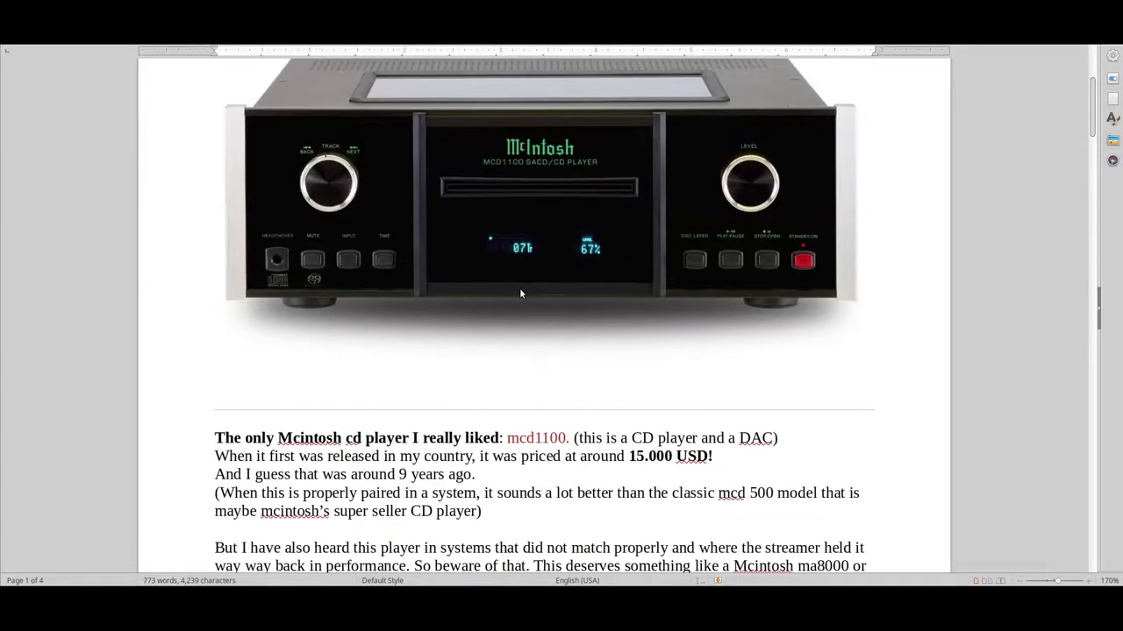
scroll(down, 3)
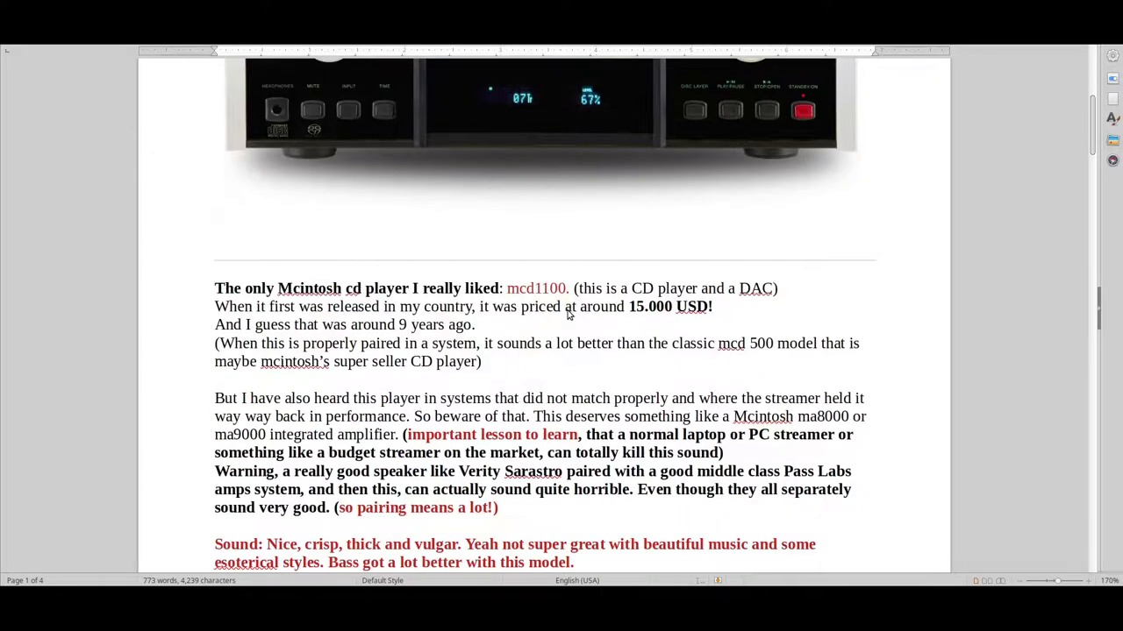
scroll(down, 3)
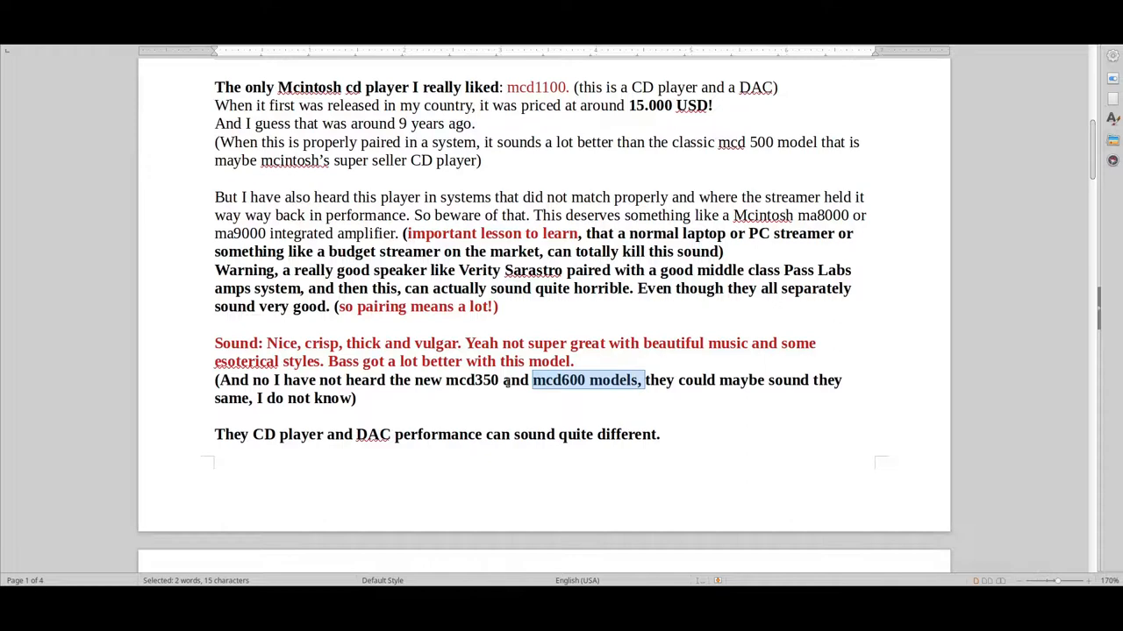
scroll(up, 3)
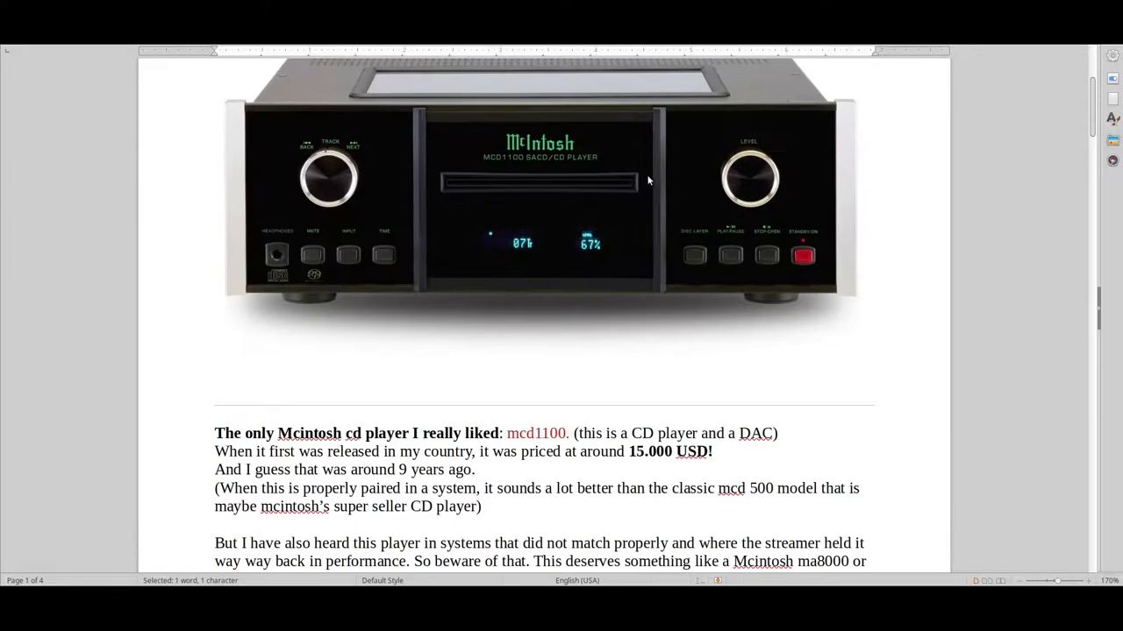
scroll(down, 3)
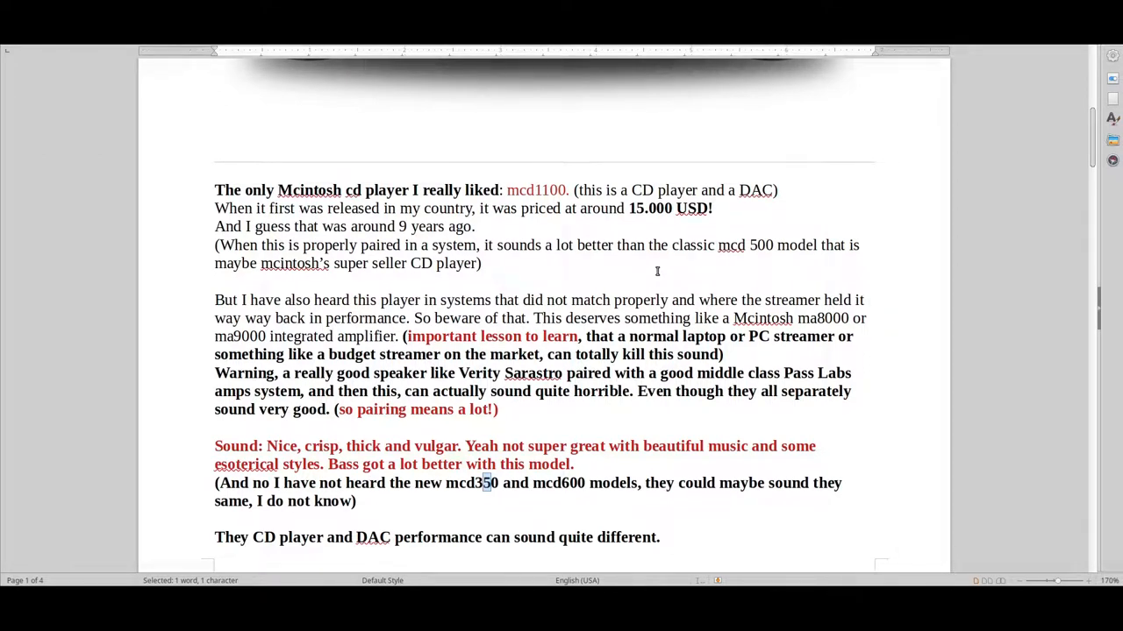
scroll(up, 3)
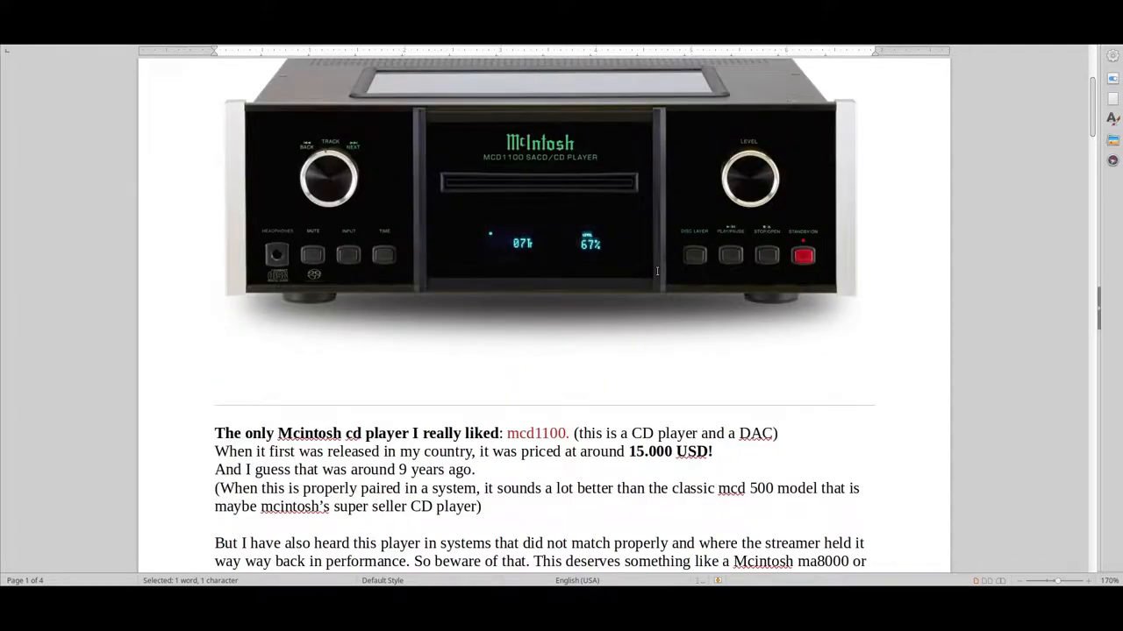
scroll(up, 3)
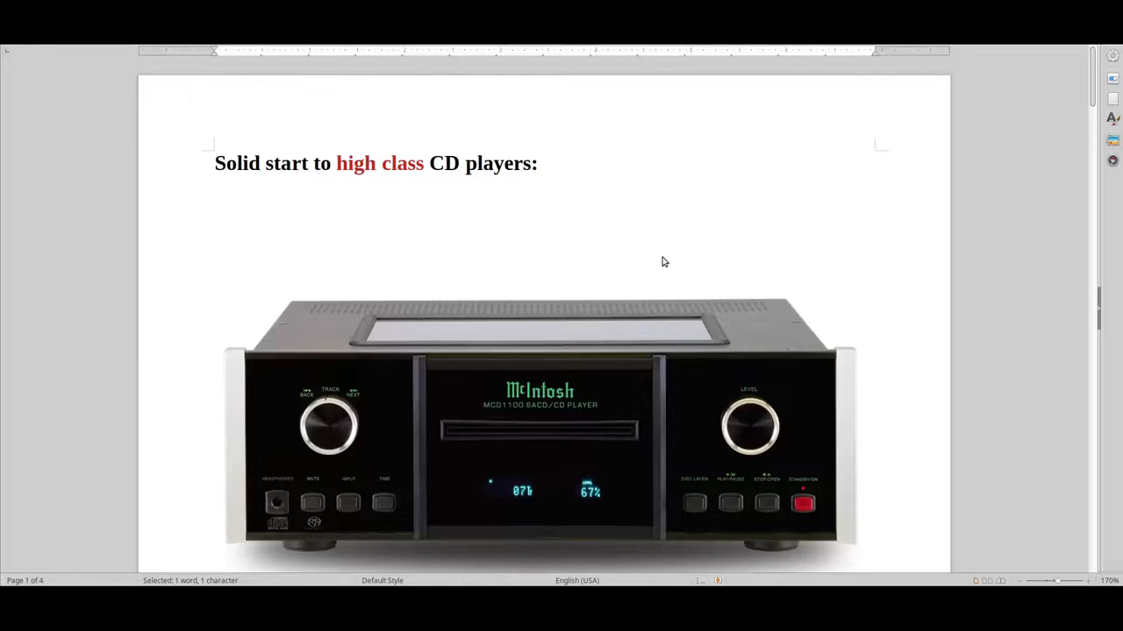